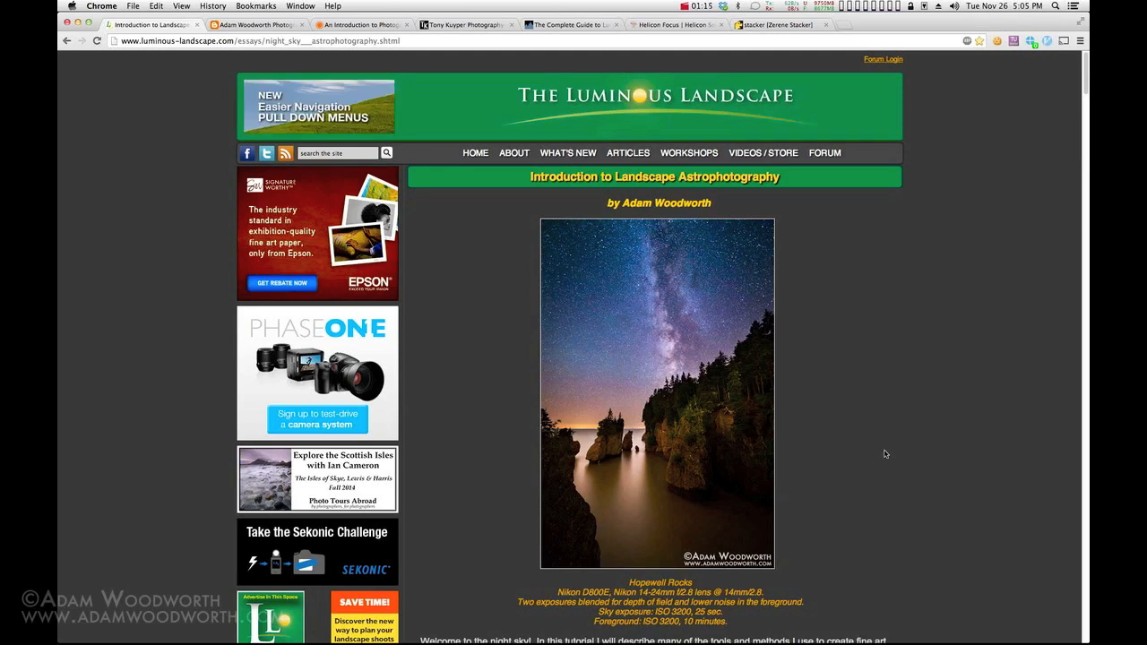
pyautogui.moveTo(965, 409)
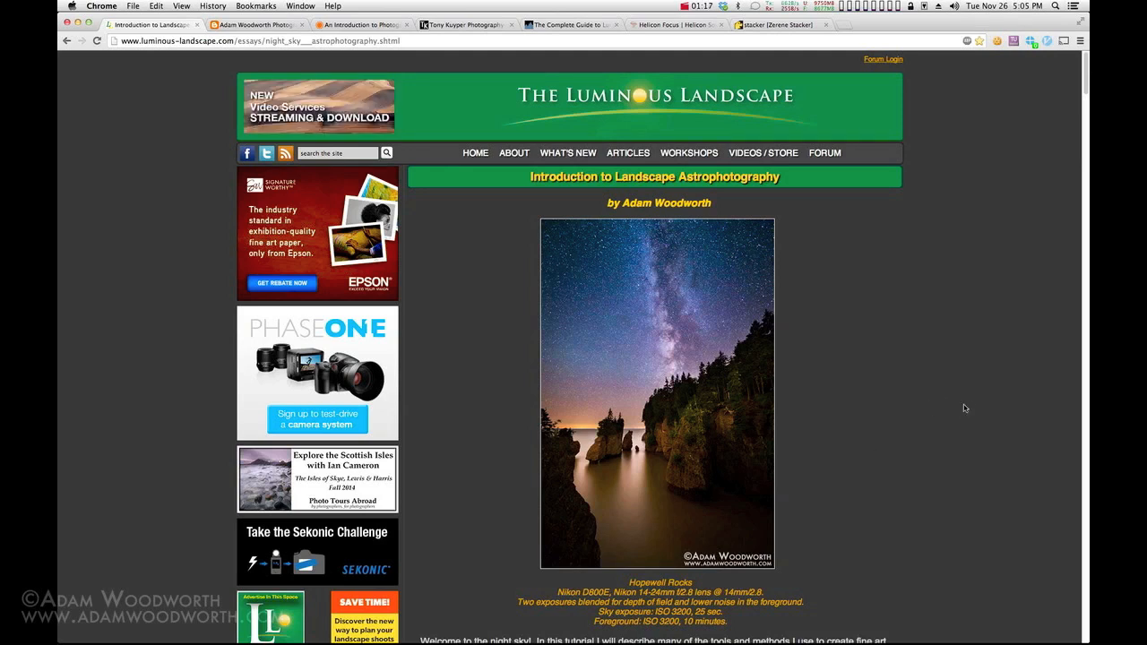
pyautogui.moveTo(964, 368)
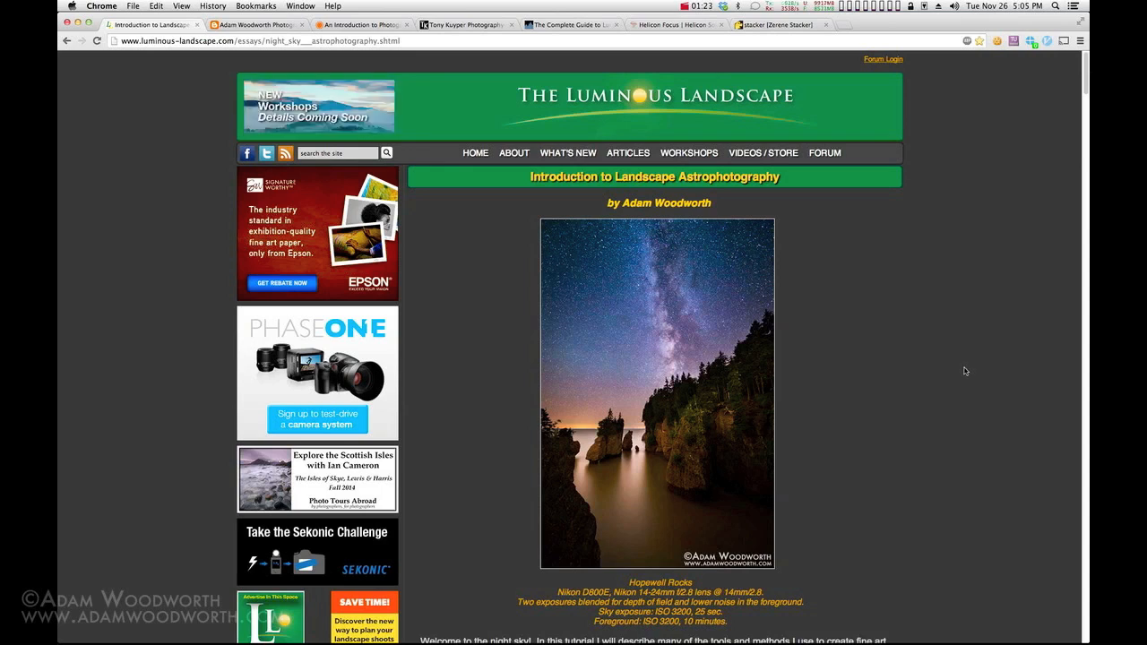
pyautogui.moveTo(200, 81)
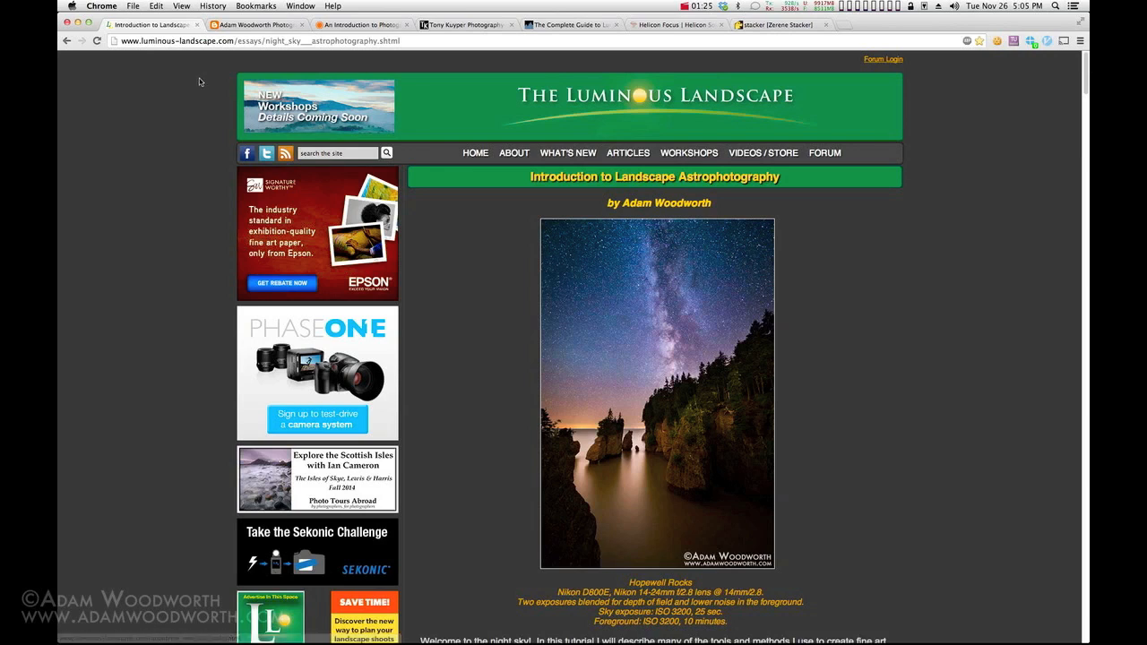
# - Step through the browser tabs from Luminous Landscape to the blog post and the AccuWeather Astronomy Blog copy
pyautogui.click(628, 152)
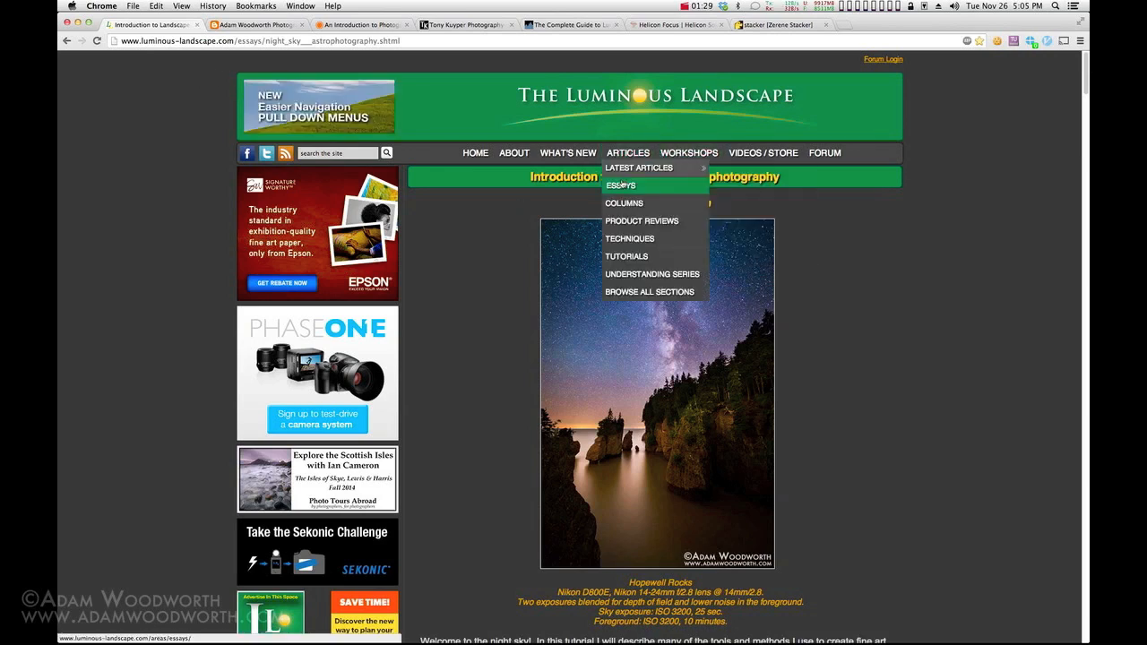
pyautogui.click(620, 186)
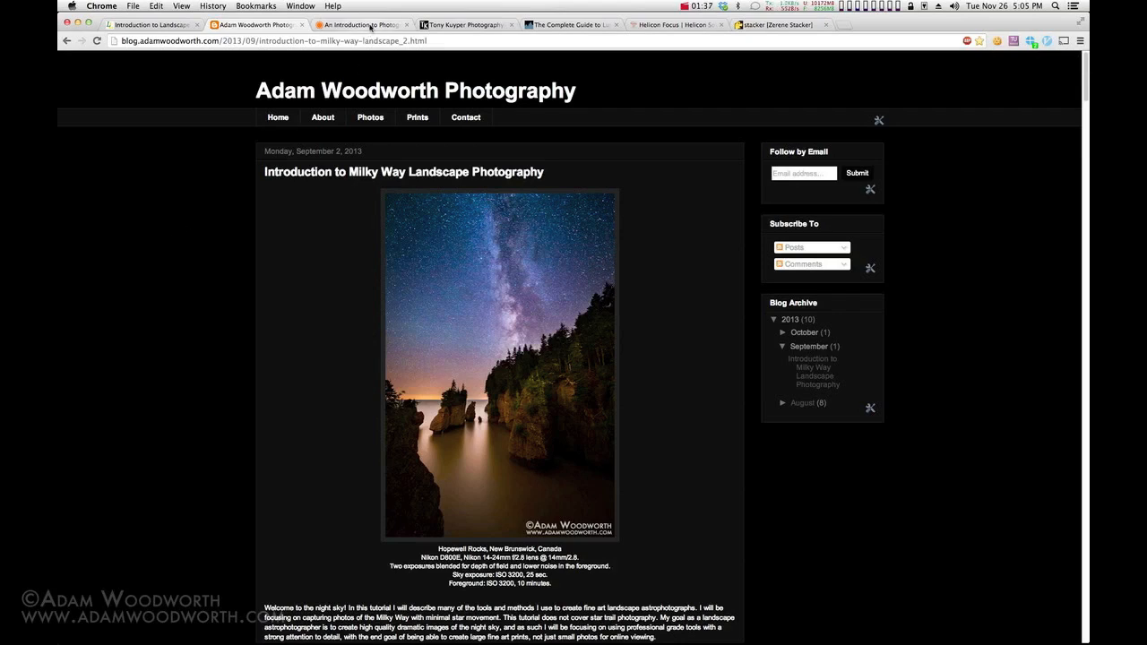
pyautogui.click(360, 24)
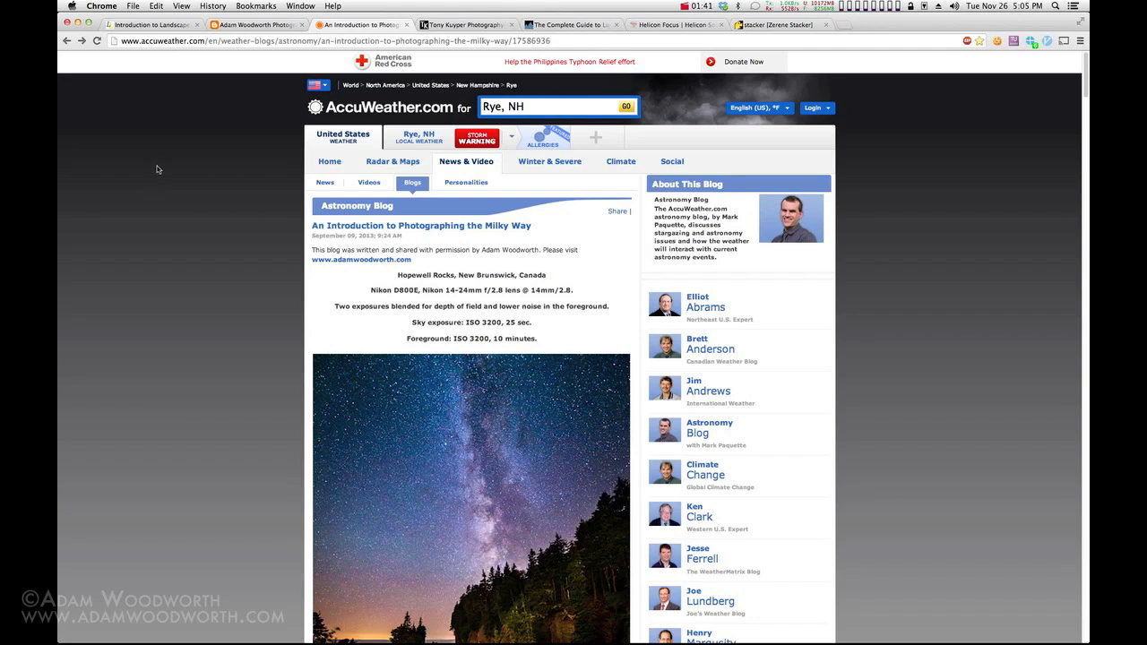
pyautogui.moveTo(170, 132)
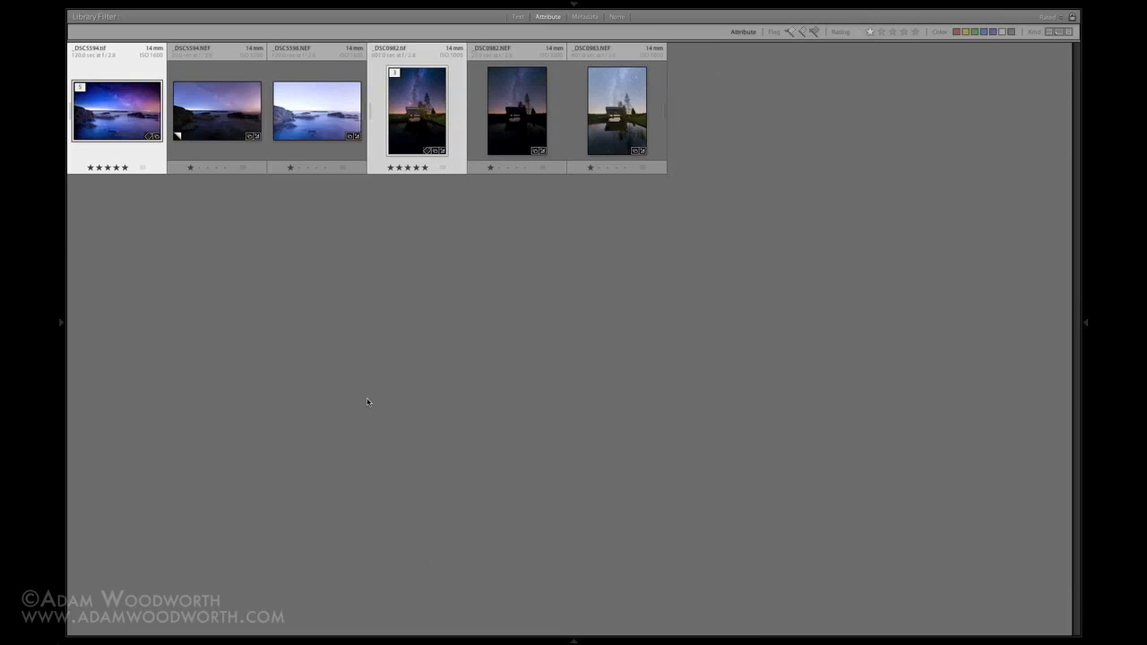
# - View the blended seascape TIF in Loupe, browse the source NEFs, and return to Grid with the 20-second sky and 120-second foreground frames selected
pyautogui.doubleClick(116, 111)
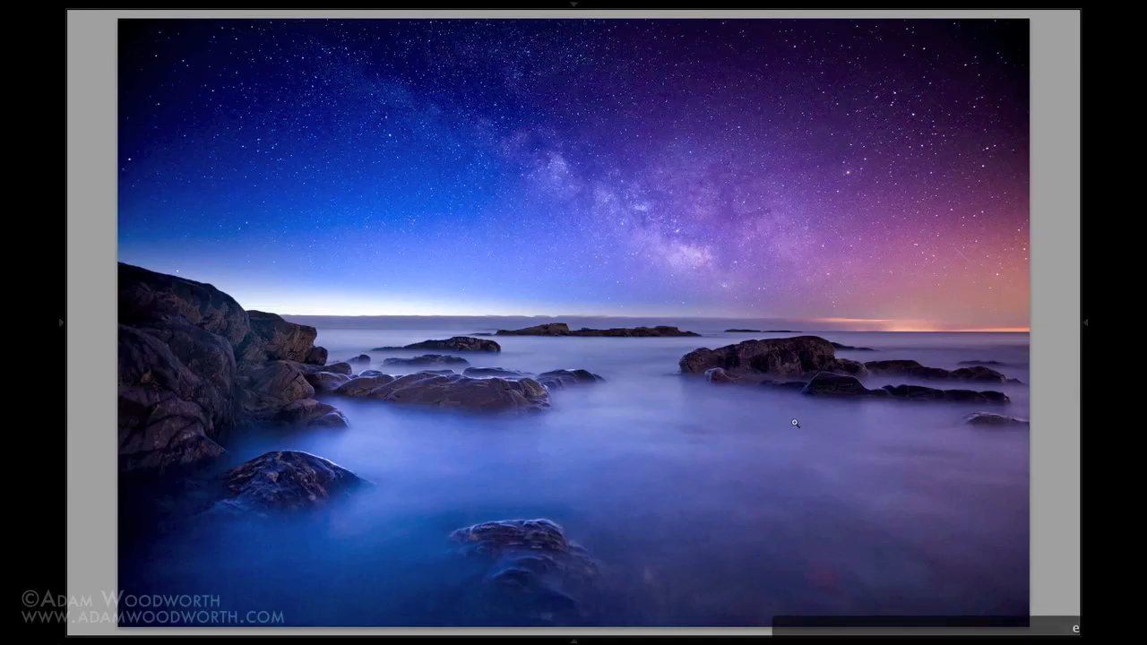
pyautogui.moveTo(1063, 194)
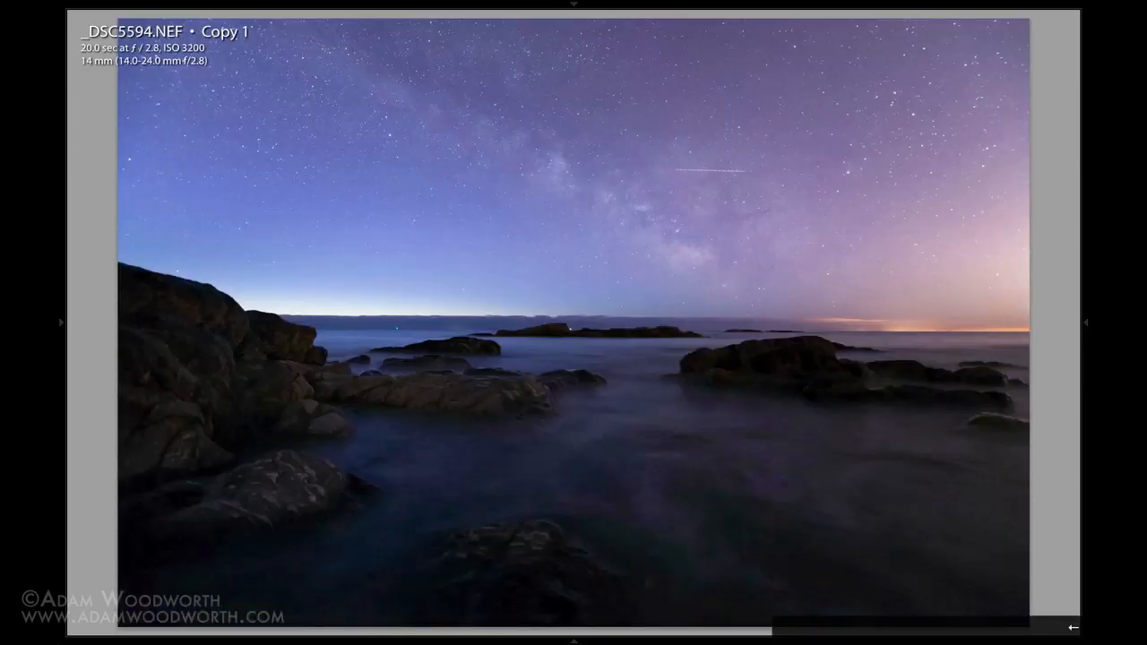
pyautogui.click(1072, 627)
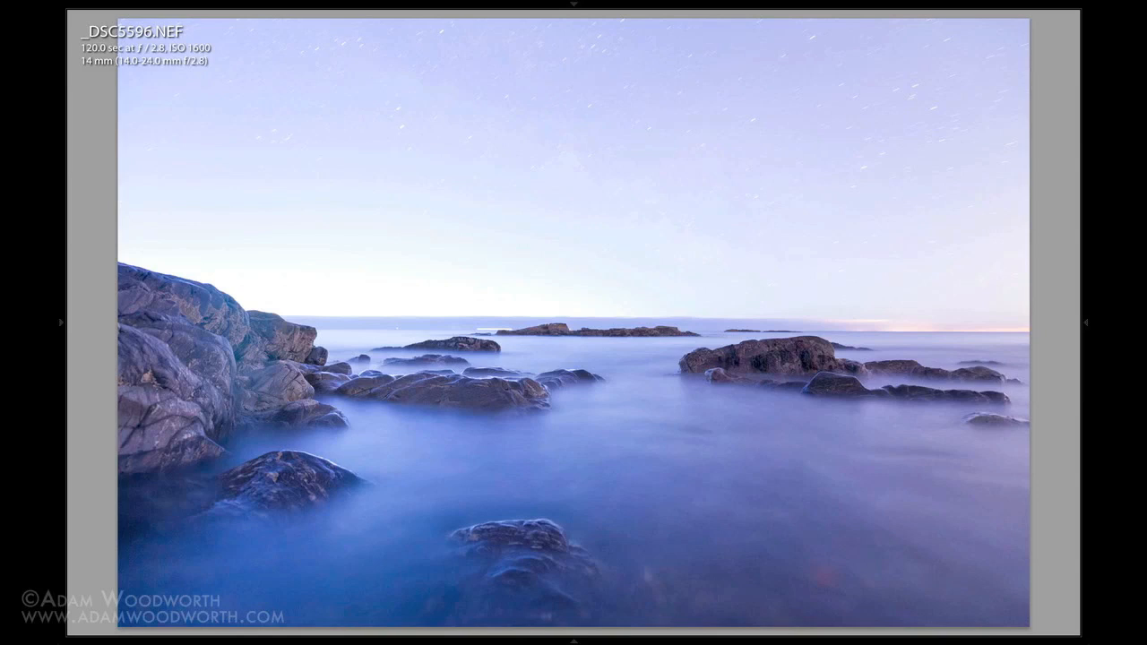
pyautogui.moveTo(545, 430)
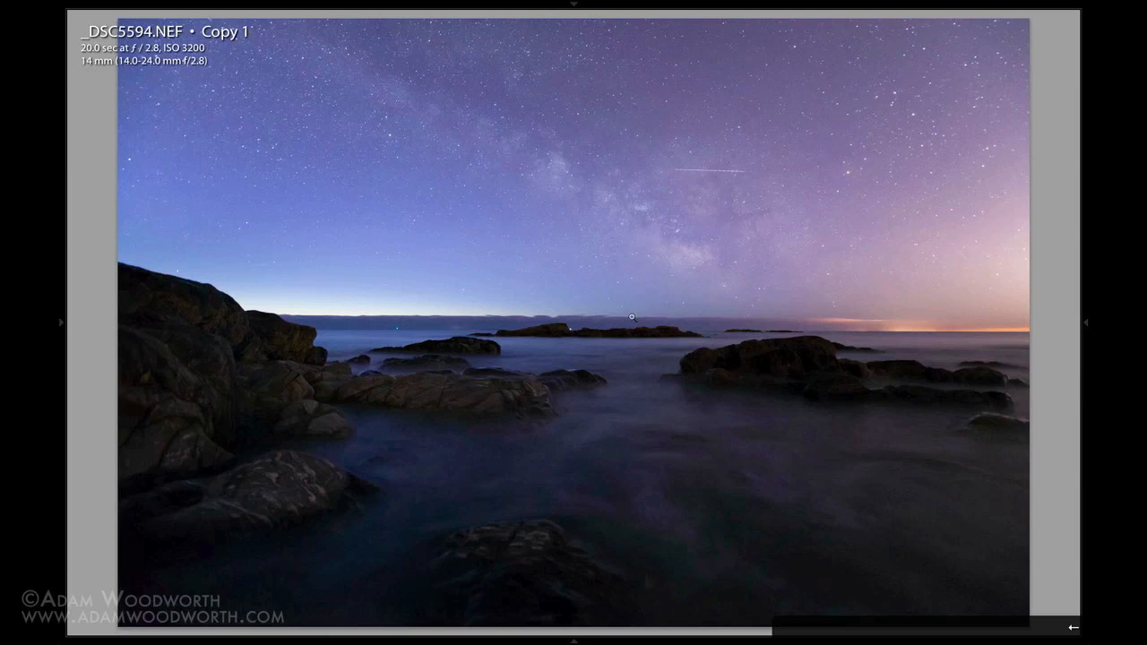
pyautogui.press('g')
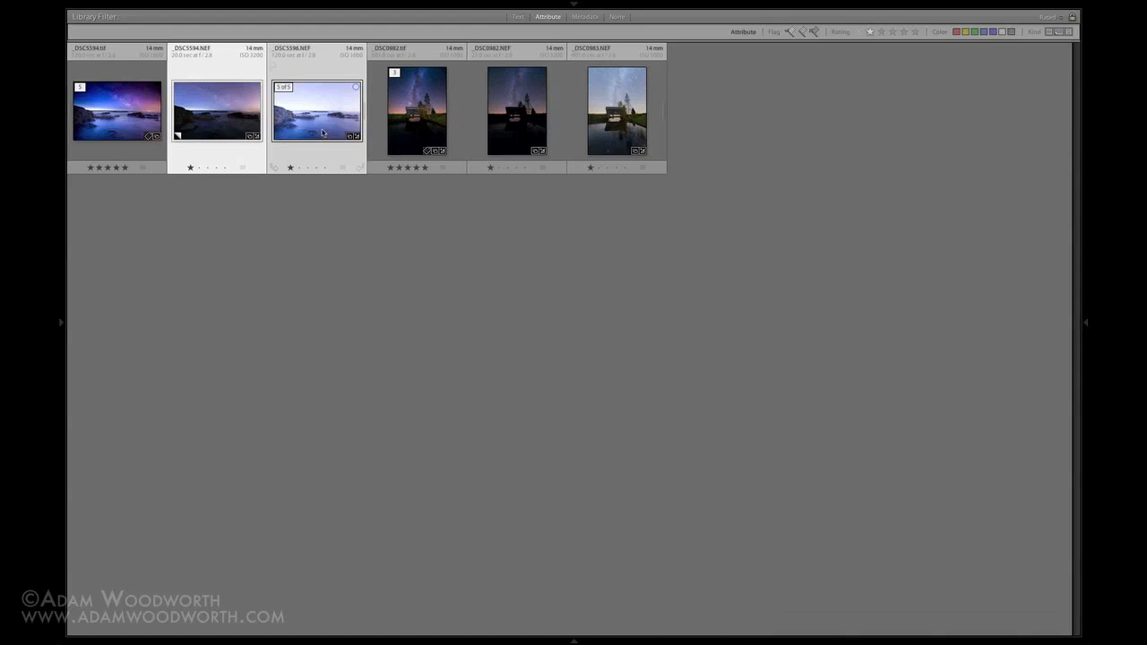
# - Show the context menu with Edit In for the two selected seascape exposures
pyautogui.rightClick(323, 130)
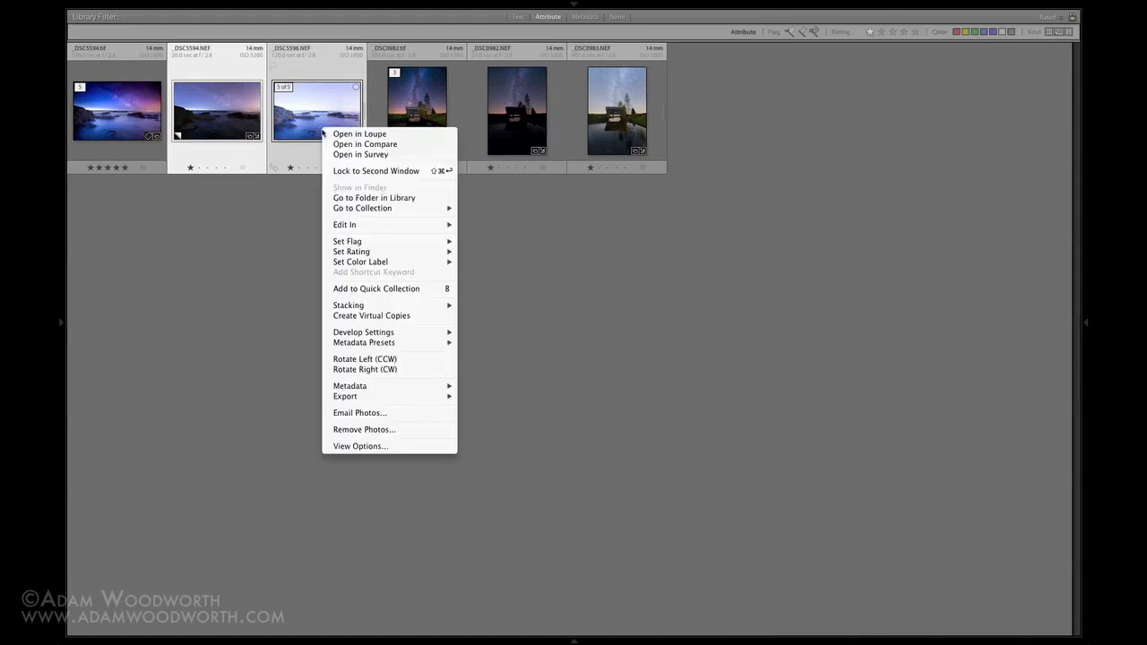
pyautogui.moveTo(324, 105)
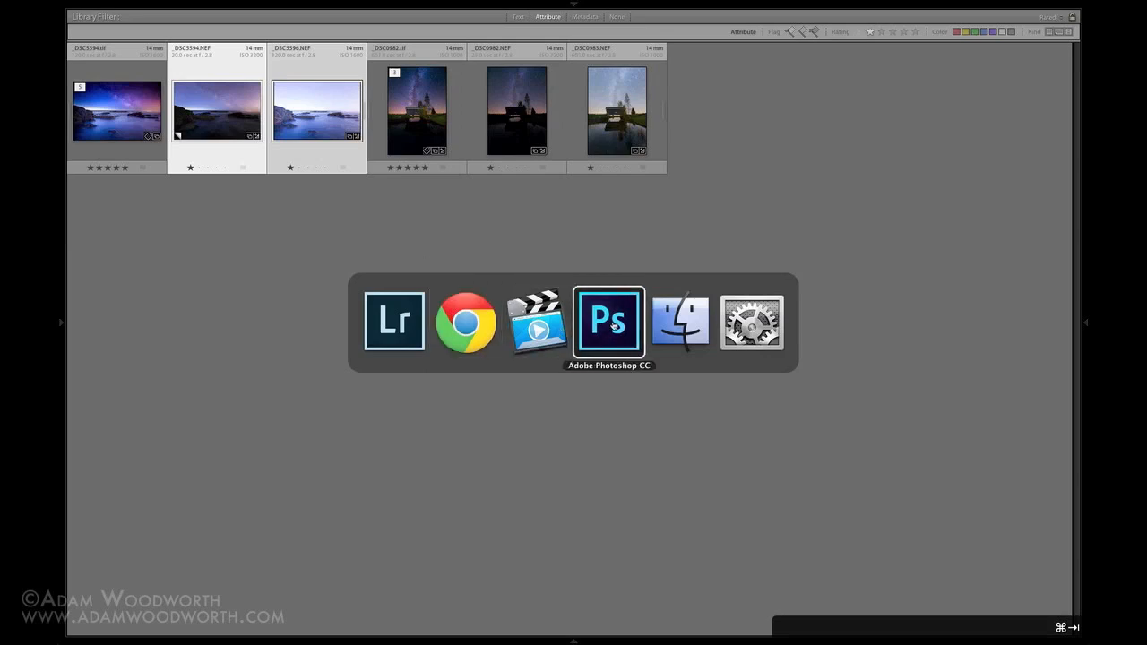
pyautogui.click(609, 321)
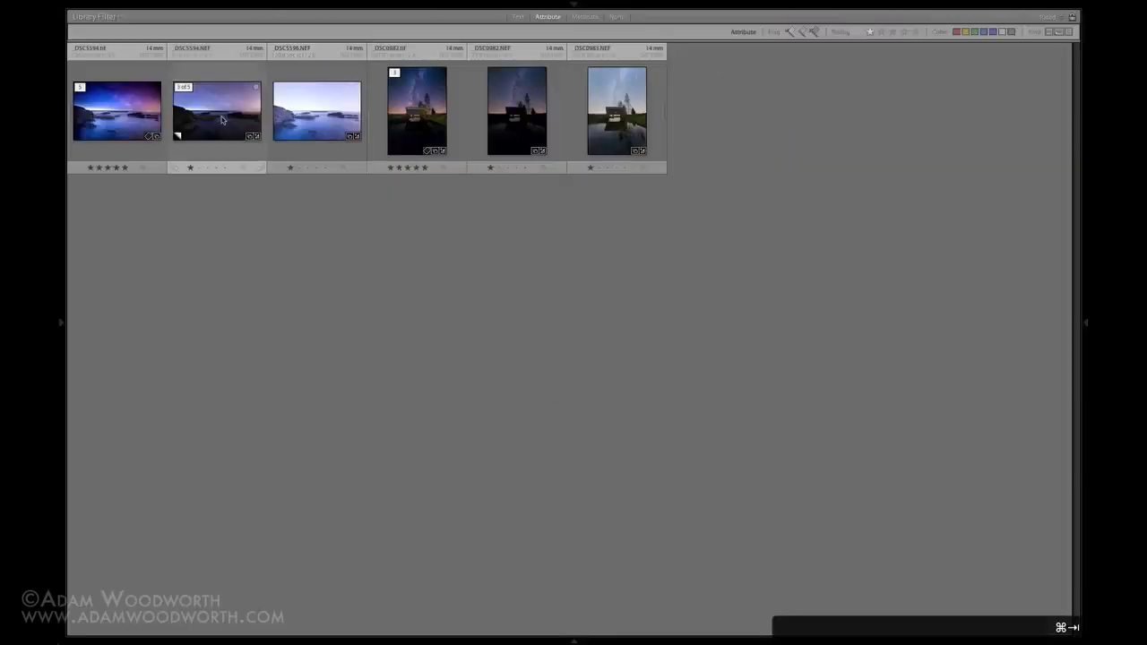
pyautogui.click(216, 111)
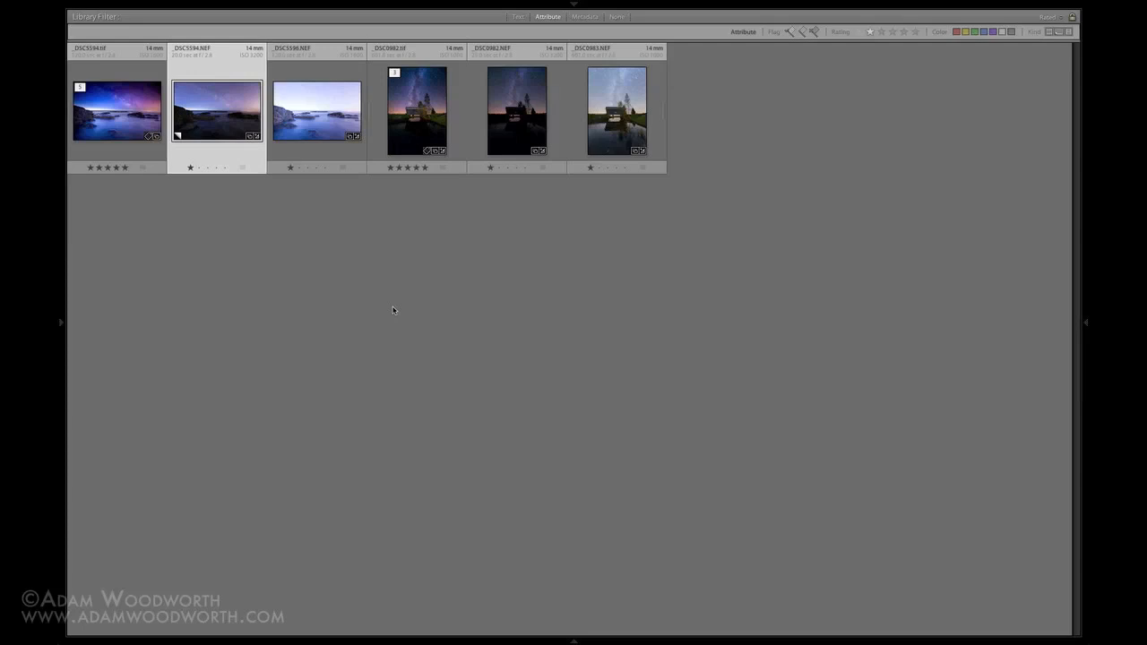
pyautogui.moveTo(356, 314)
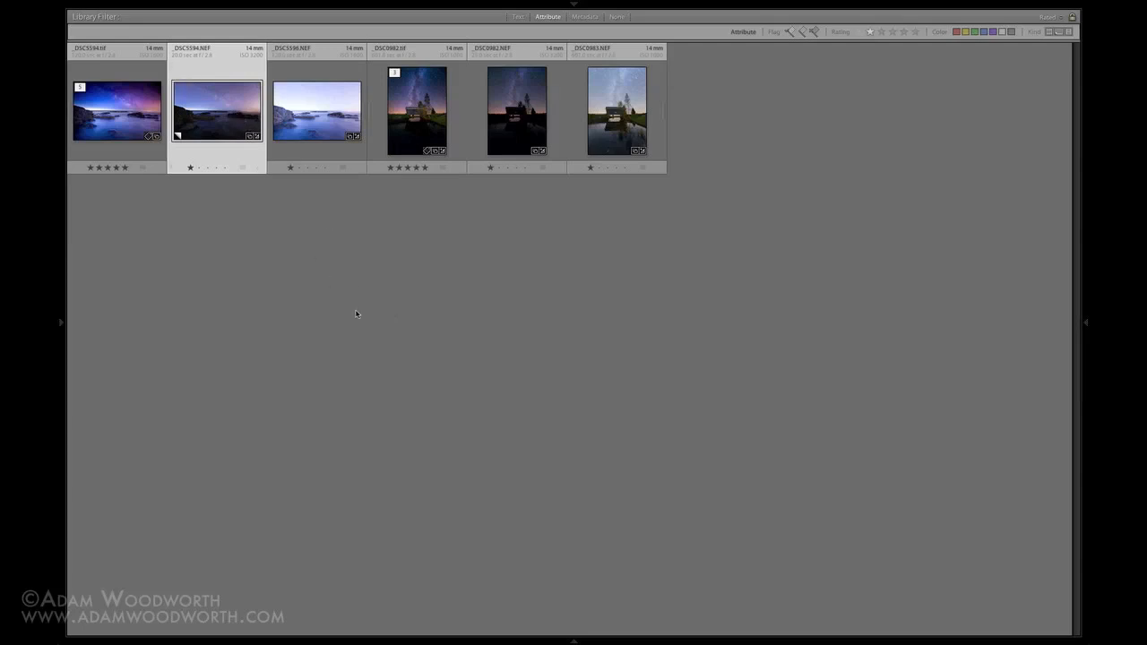
pyautogui.moveTo(355, 221)
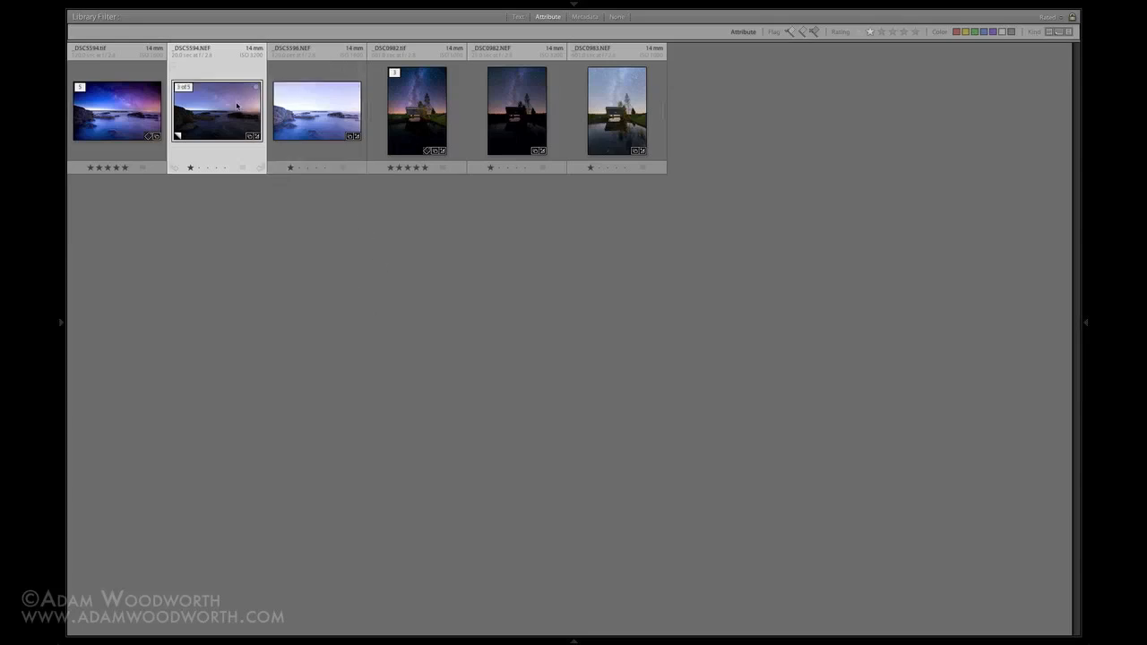
pyautogui.moveTo(232, 99)
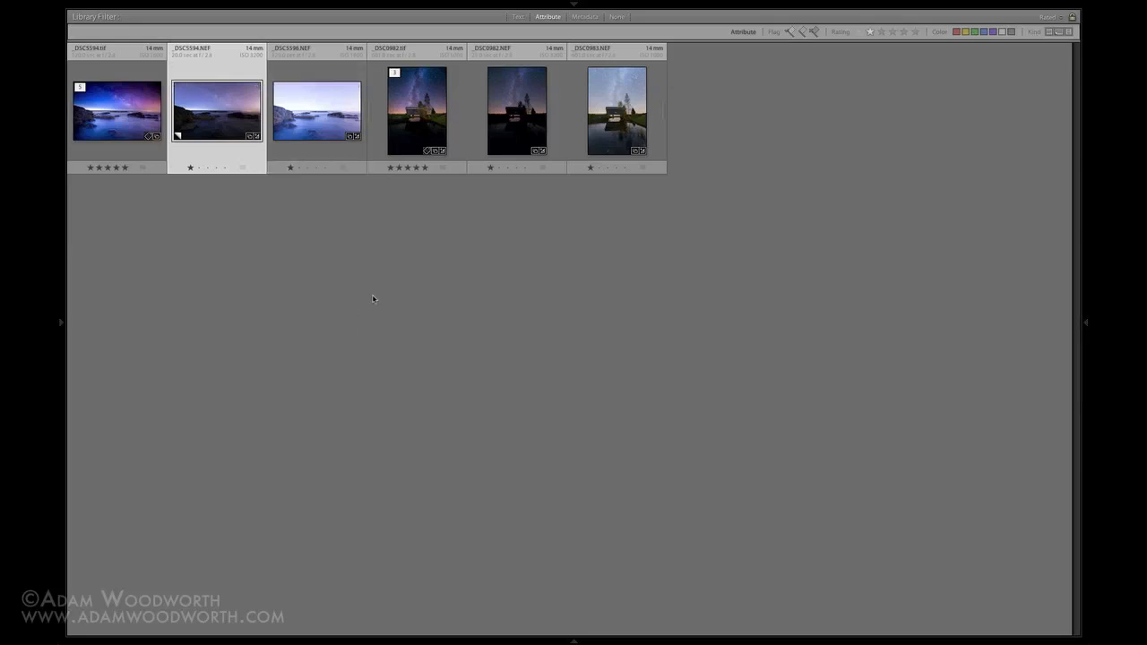
pyautogui.moveTo(224, 101)
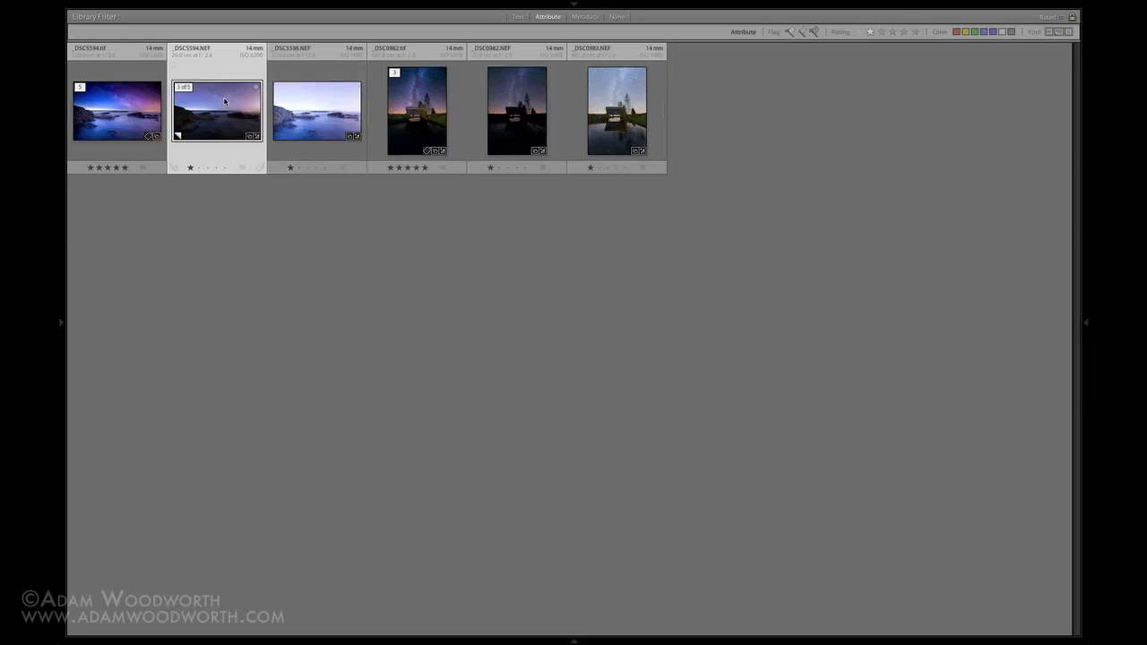
pyautogui.click(316, 109)
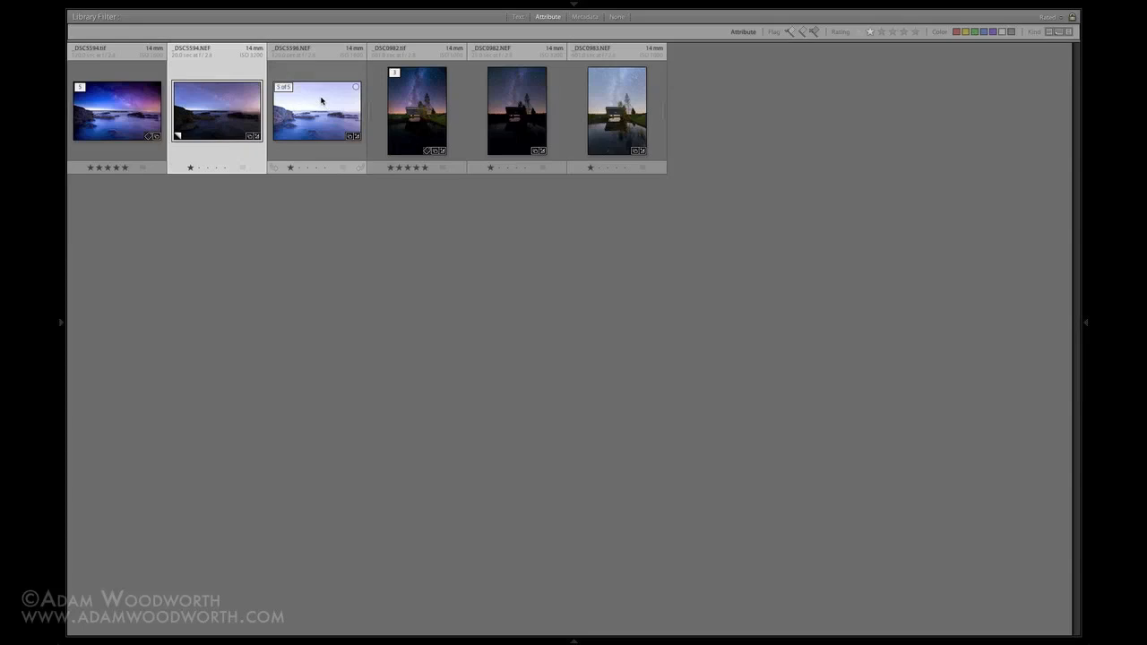
pyautogui.click(217, 110)
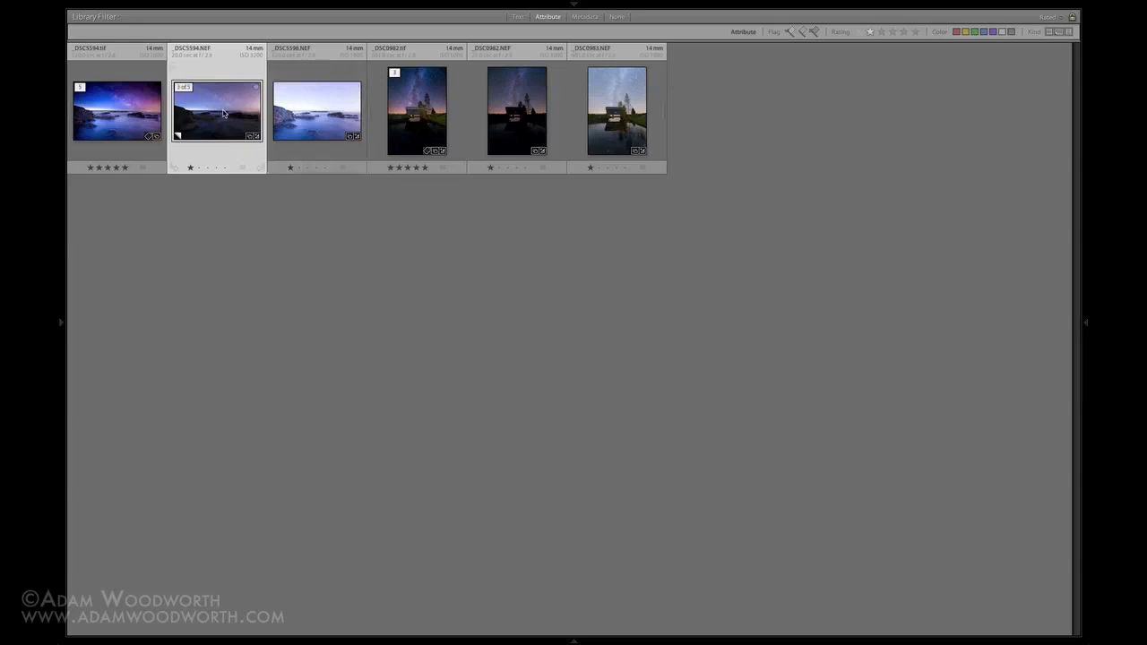
pyautogui.moveTo(233, 101)
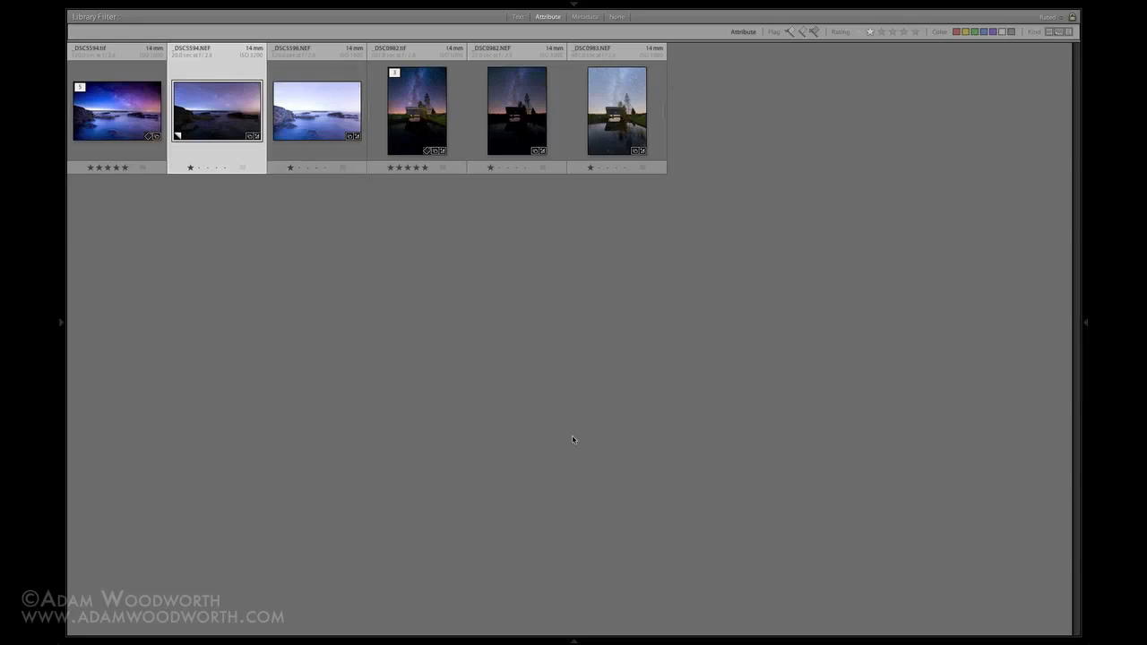
pyautogui.moveTo(288, 242)
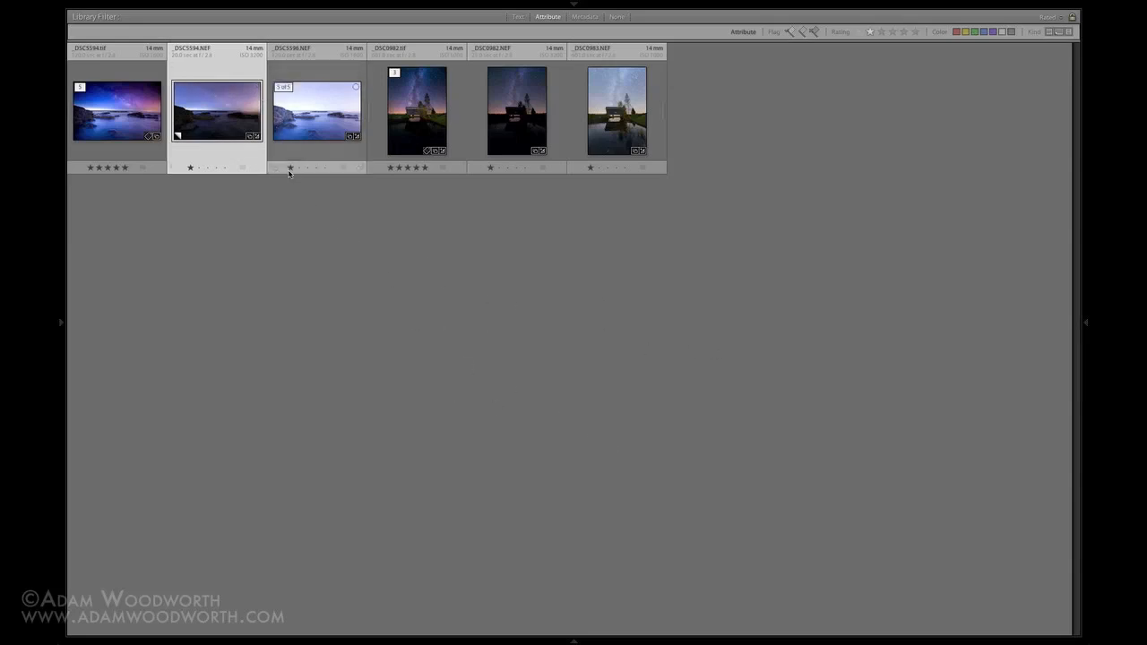
pyautogui.click(216, 111)
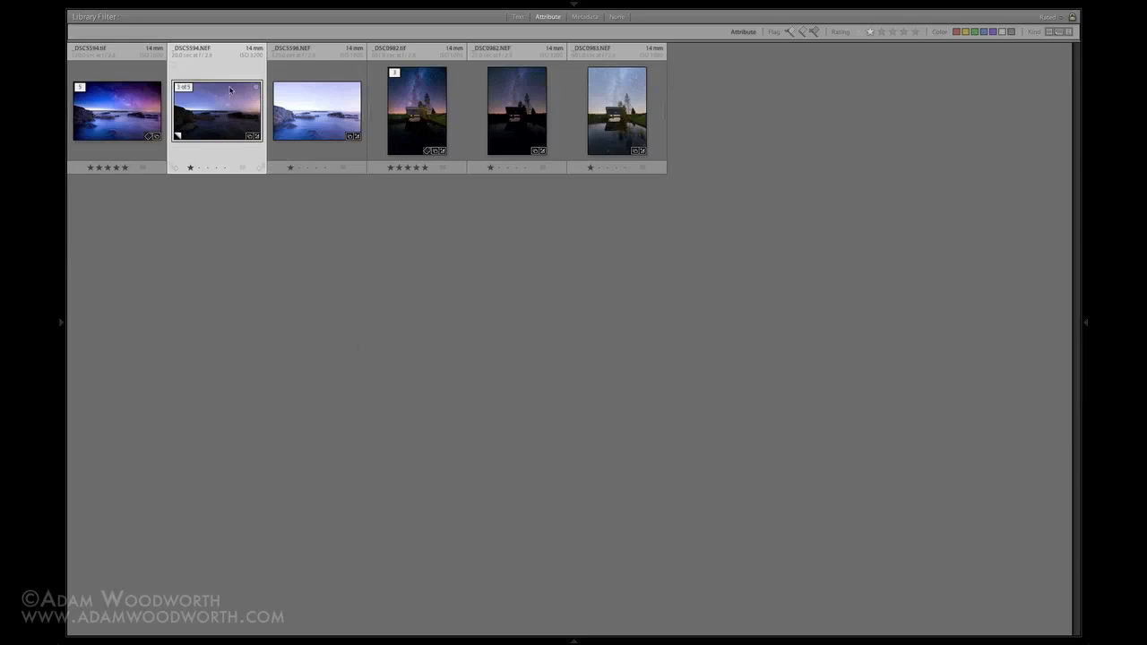
pyautogui.moveTo(230, 99)
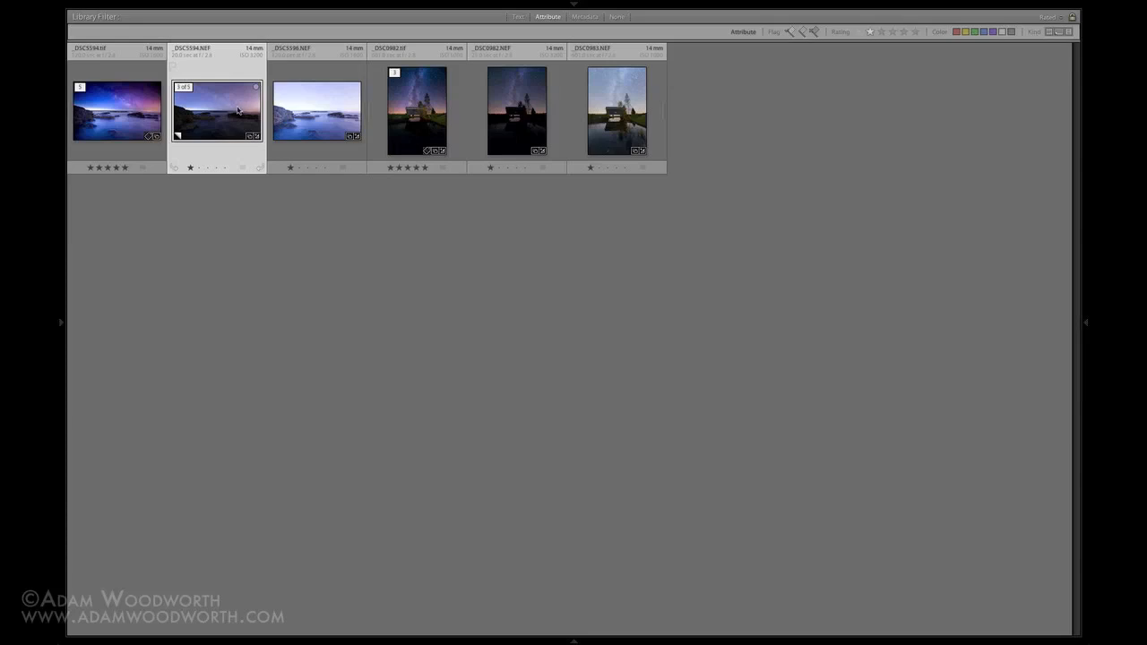
pyautogui.moveTo(241, 106)
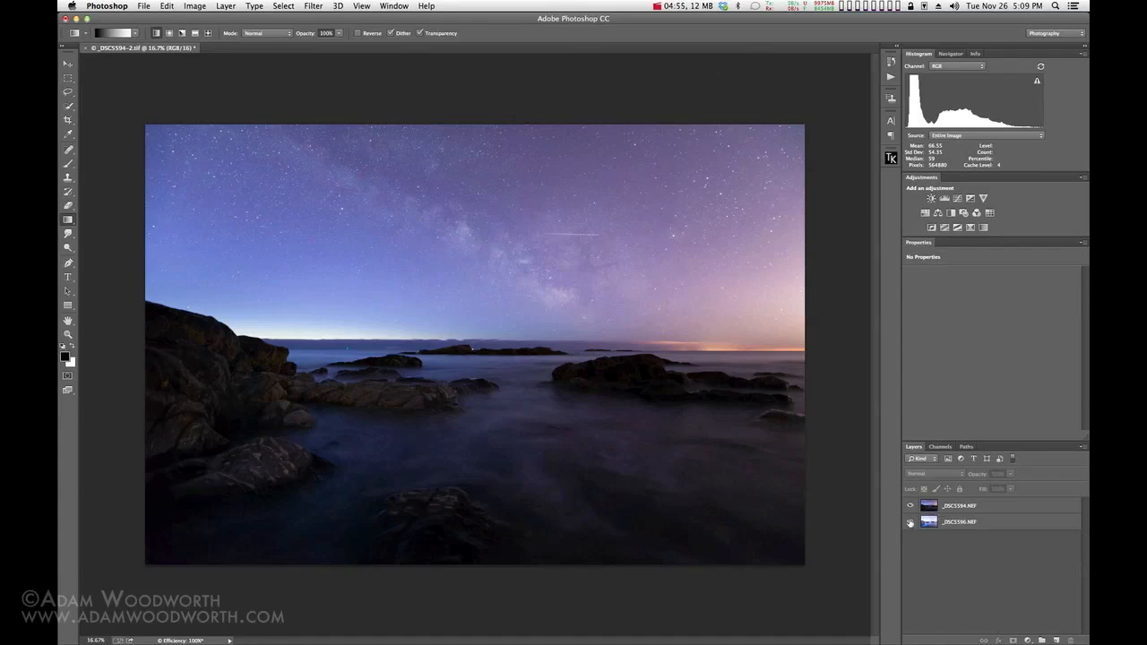
# - Select the _DSC5594.NEF and _DSC5596.NEF layers together in the Layers panel
pyautogui.click(911, 522)
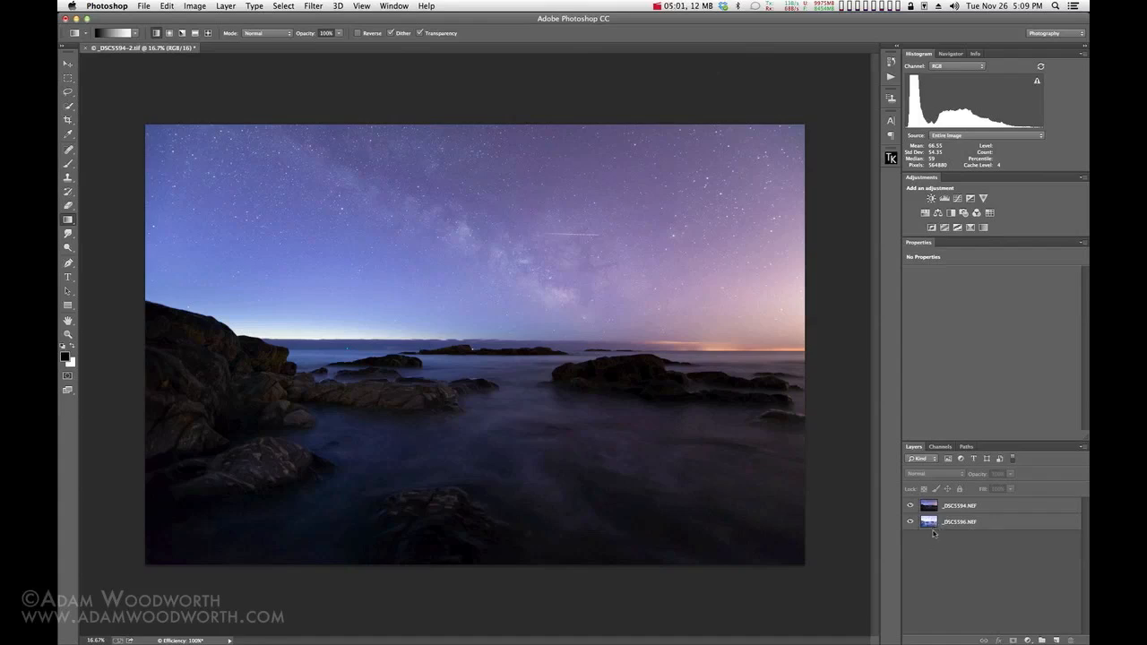
pyautogui.moveTo(726, 425)
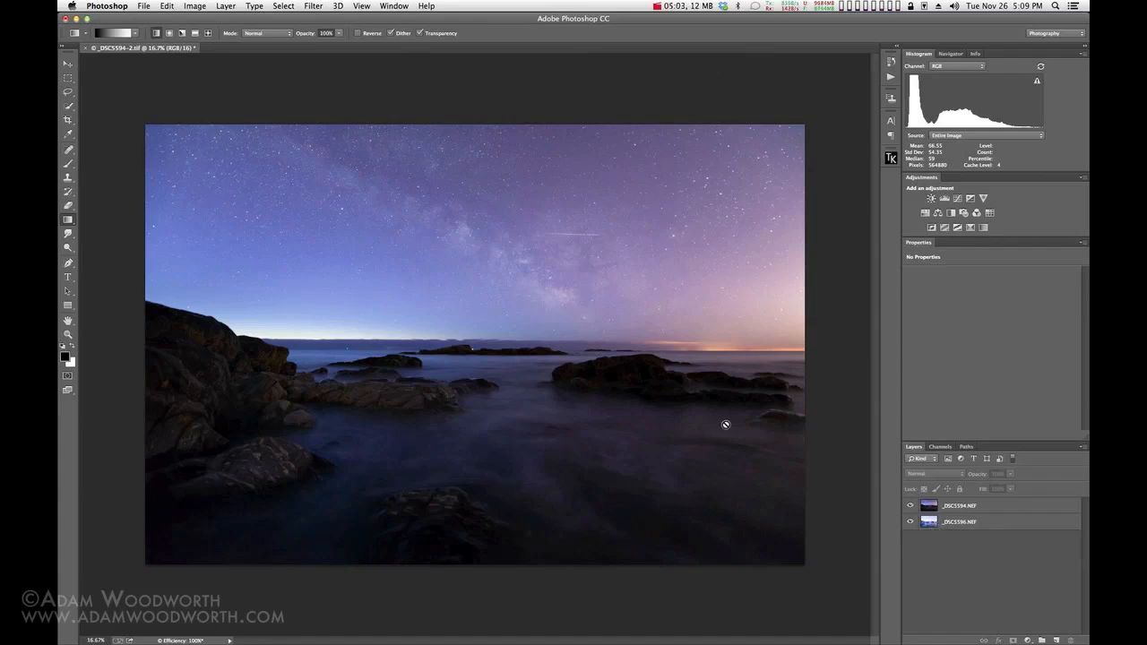
pyautogui.moveTo(674, 422)
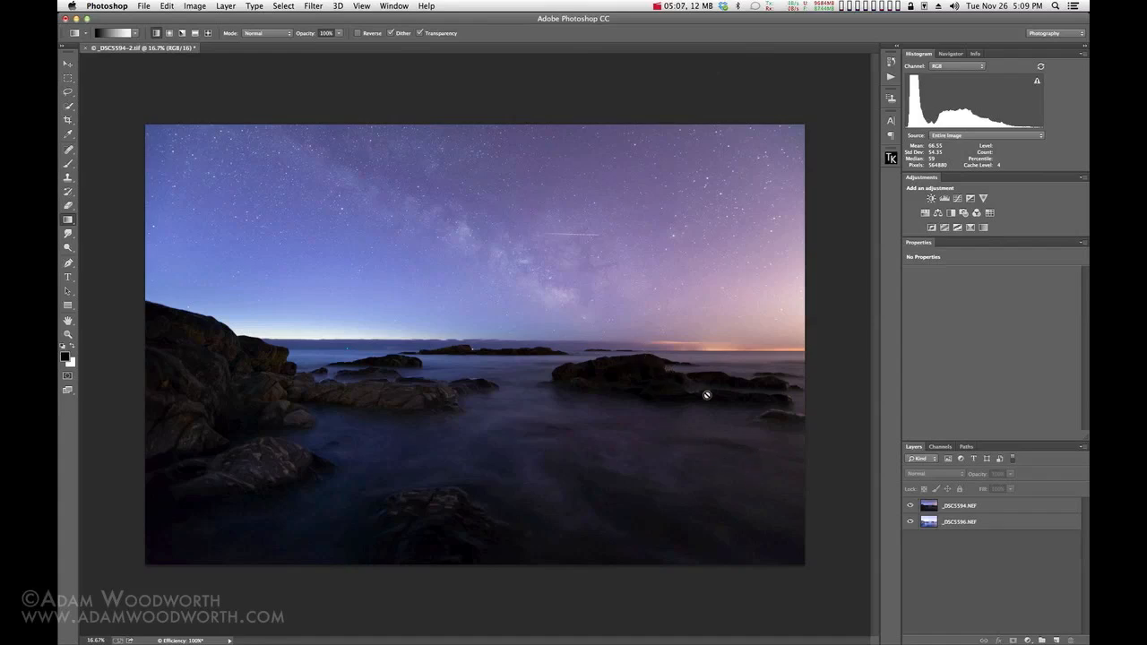
pyautogui.moveTo(611, 353)
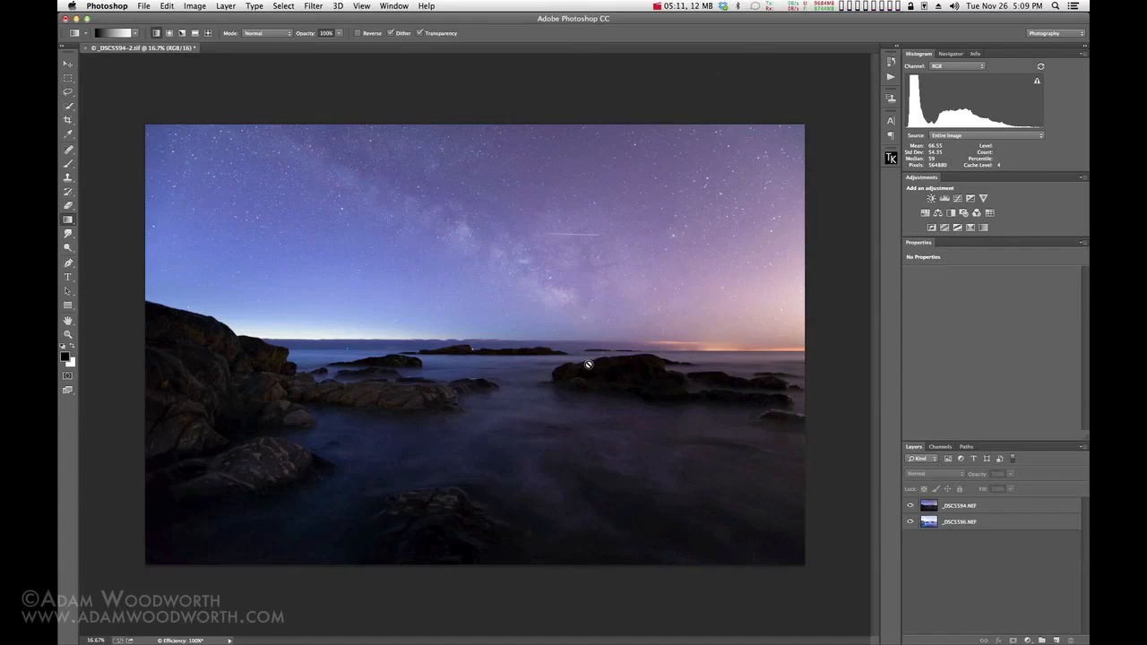
pyautogui.moveTo(648, 409)
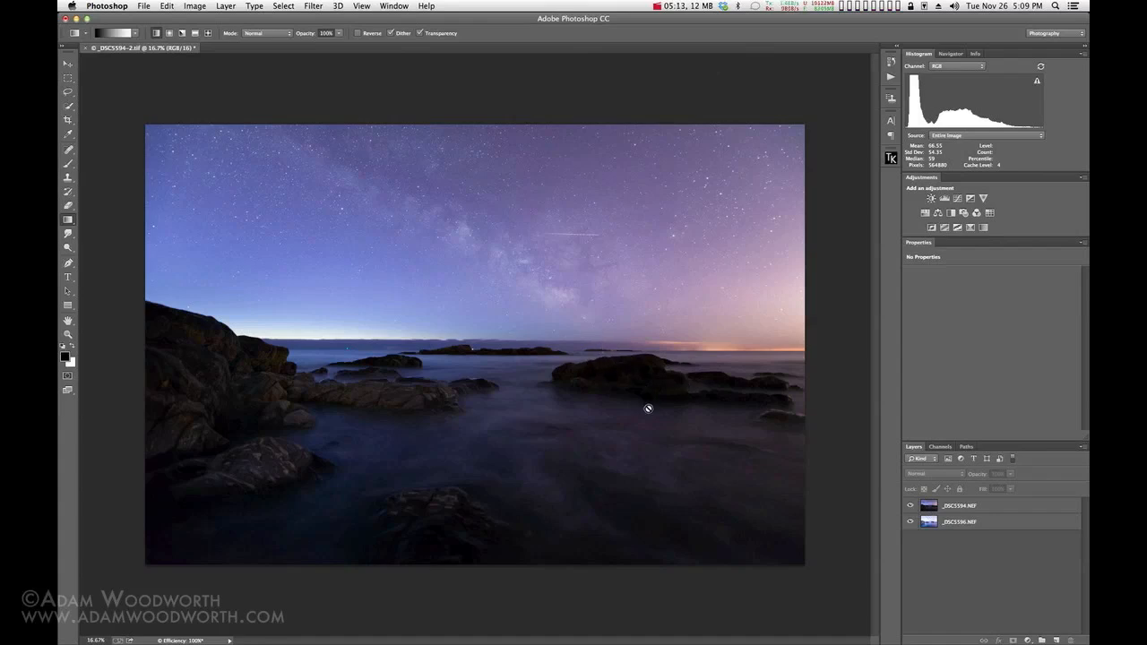
pyautogui.moveTo(714, 405)
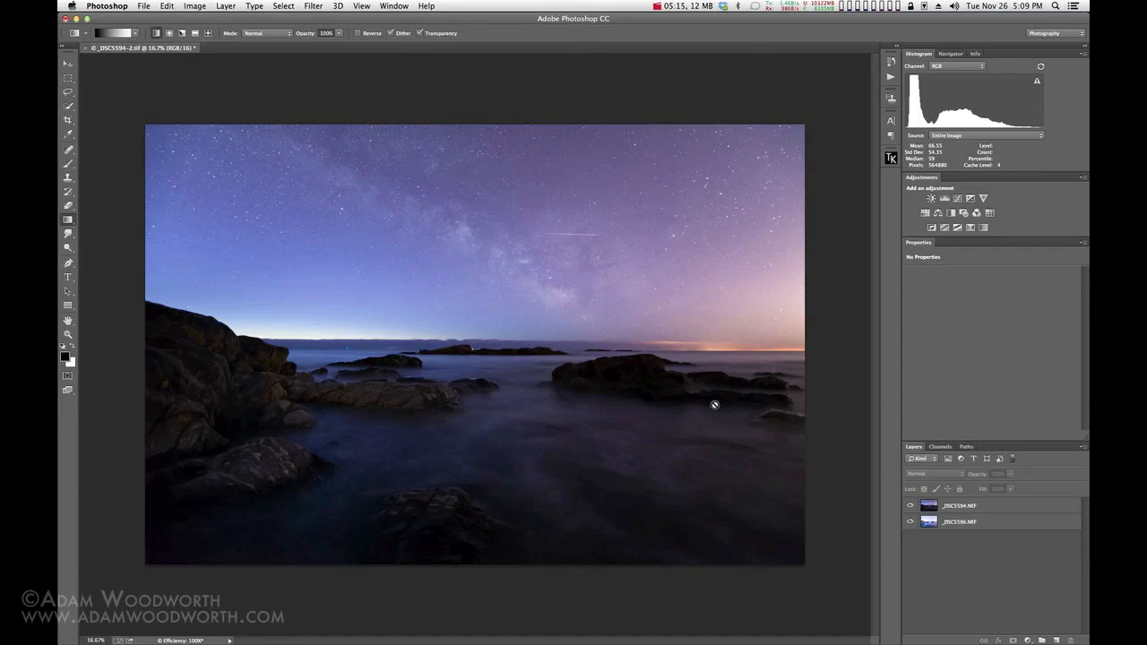
pyautogui.moveTo(748, 386)
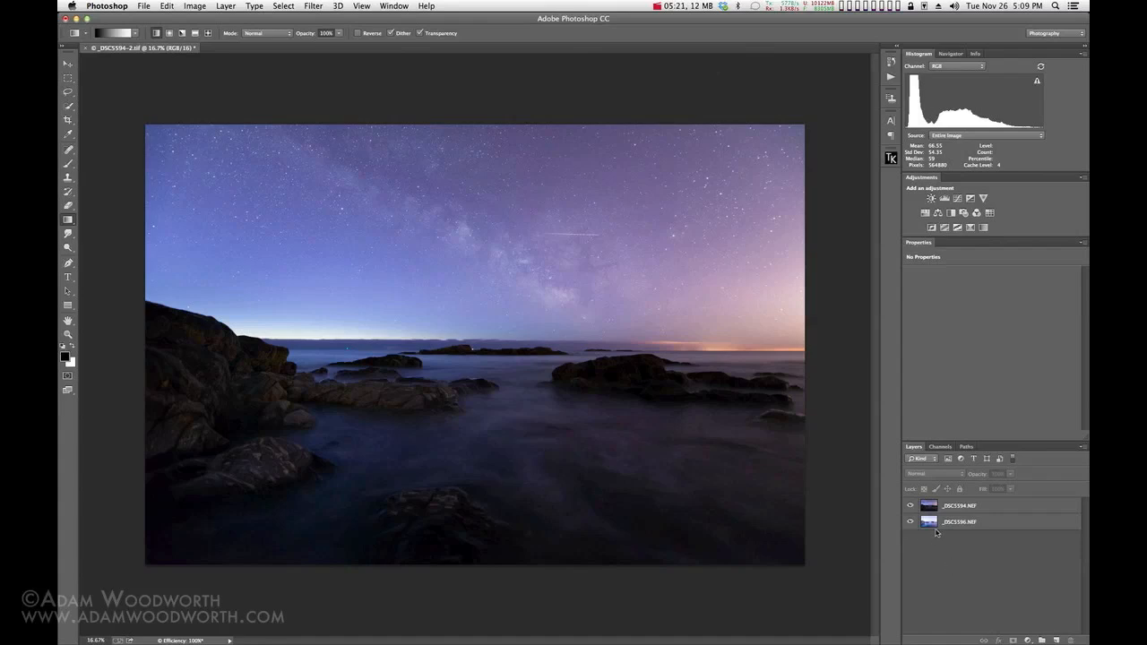
pyautogui.click(959, 521)
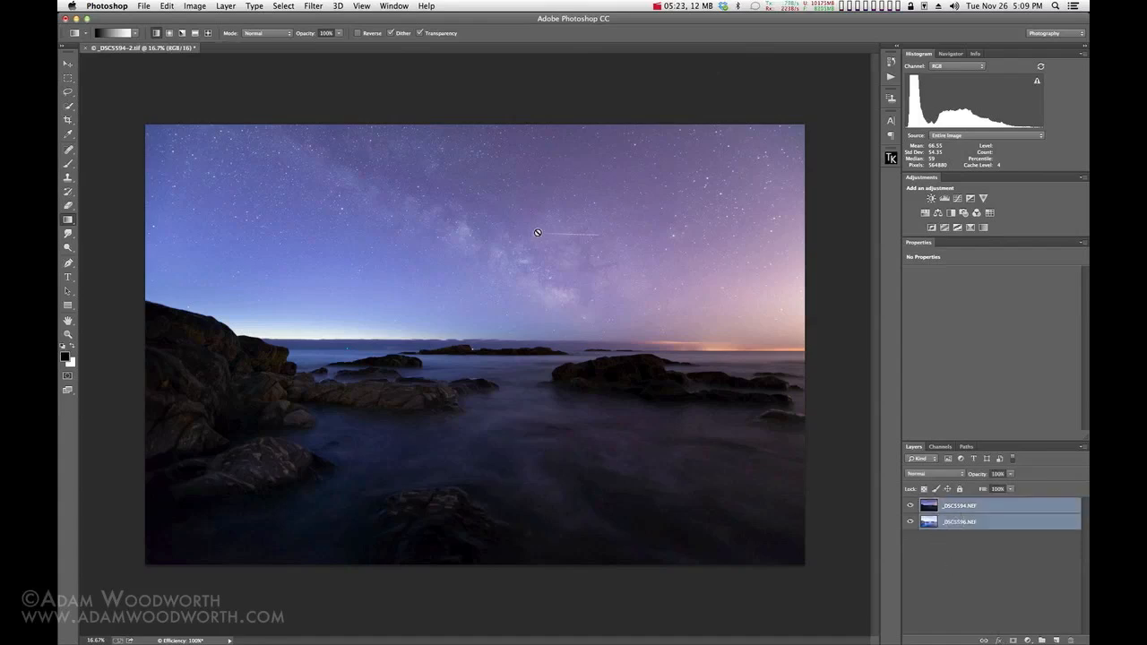
pyautogui.click(144, 7)
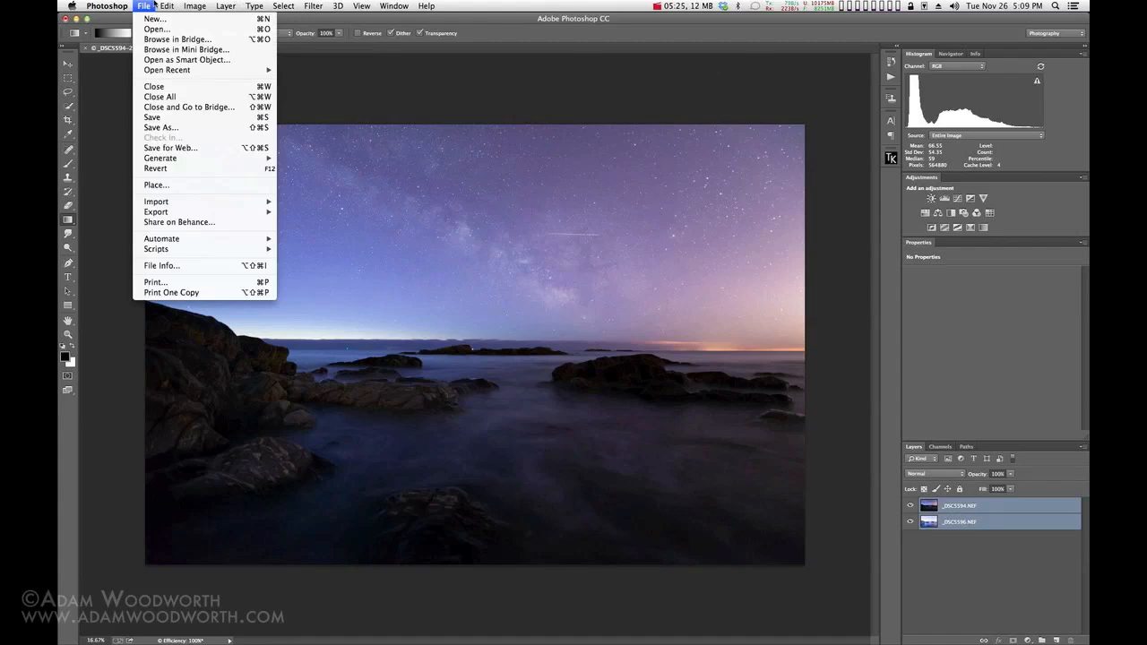
pyautogui.click(167, 6)
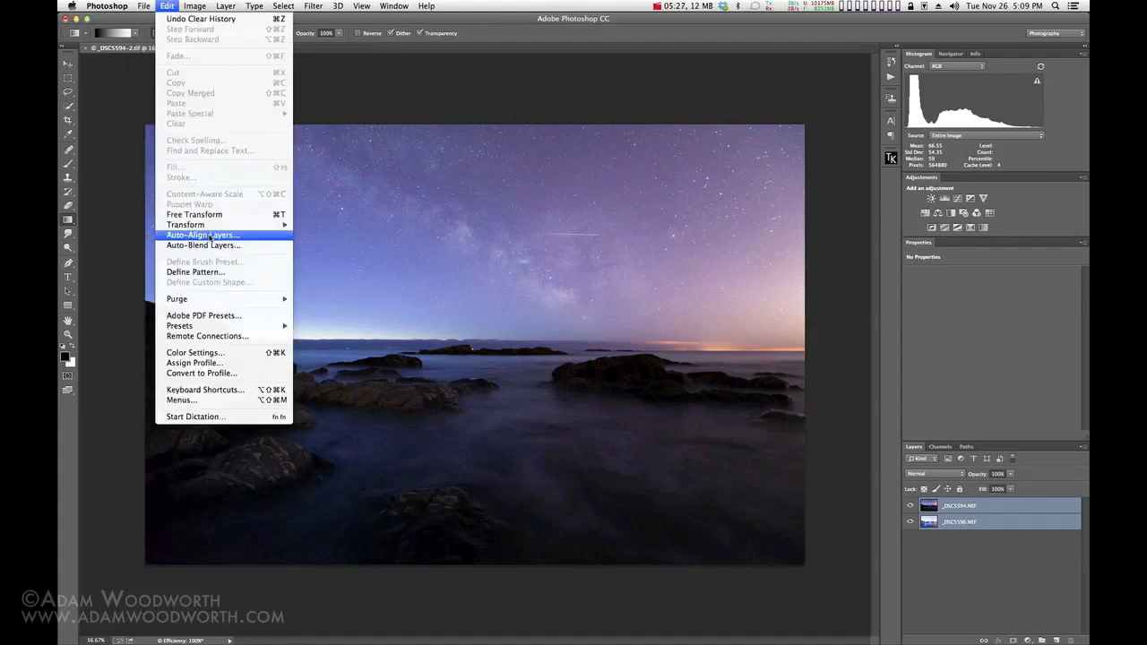
pyautogui.moveTo(291, 261)
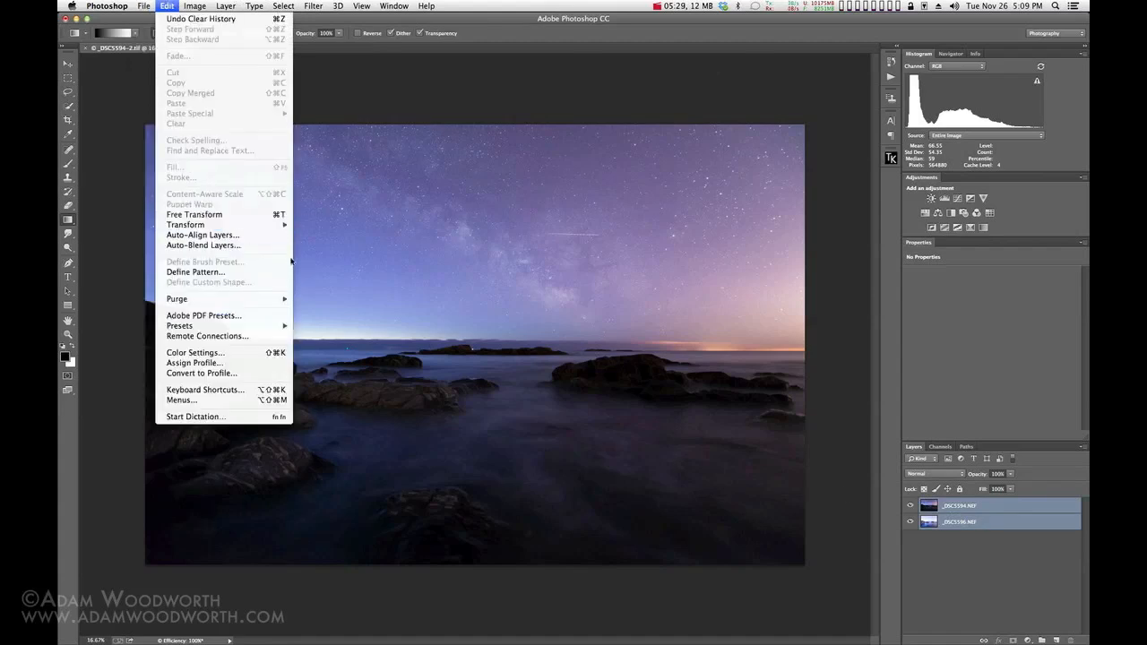
pyautogui.click(204, 235)
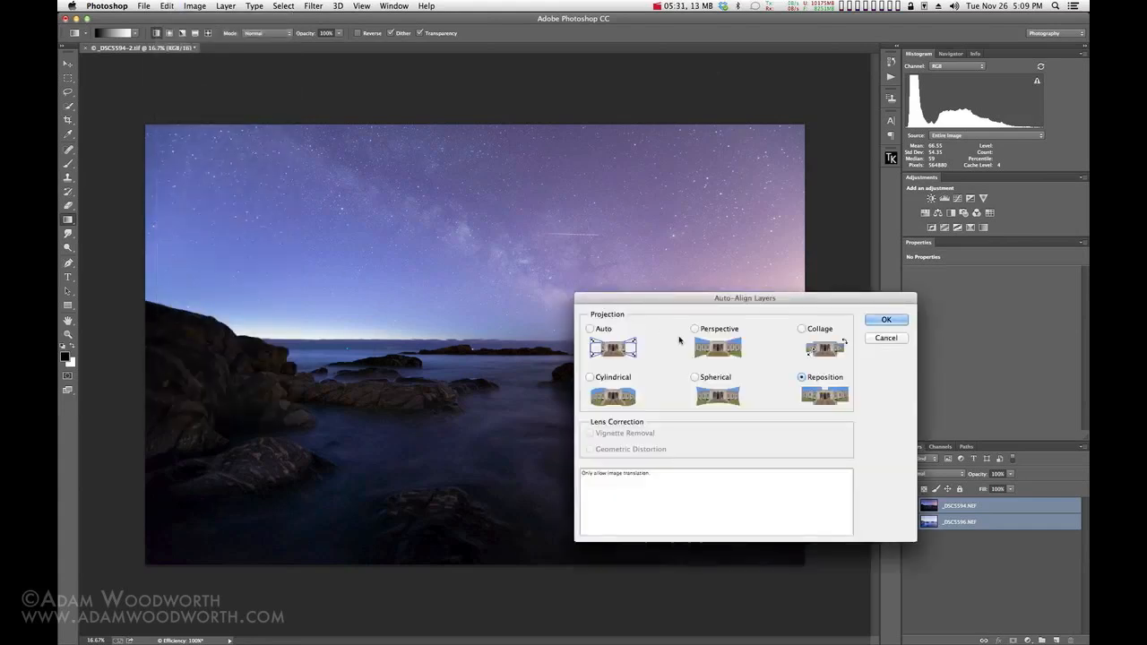
pyautogui.click(589, 329)
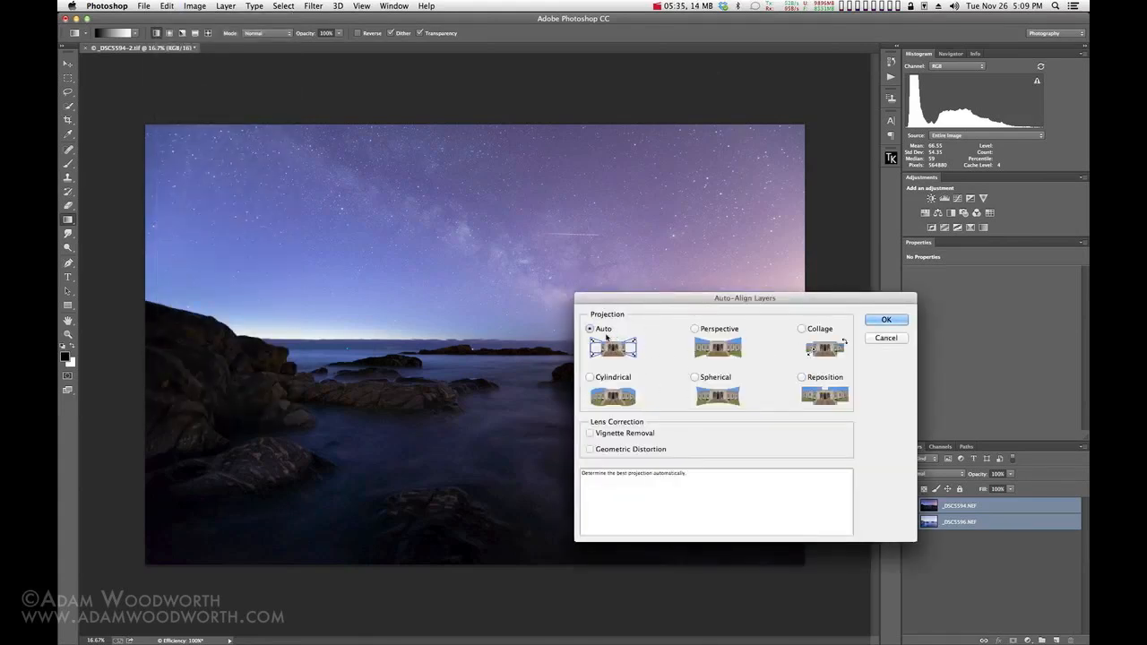
pyautogui.click(801, 378)
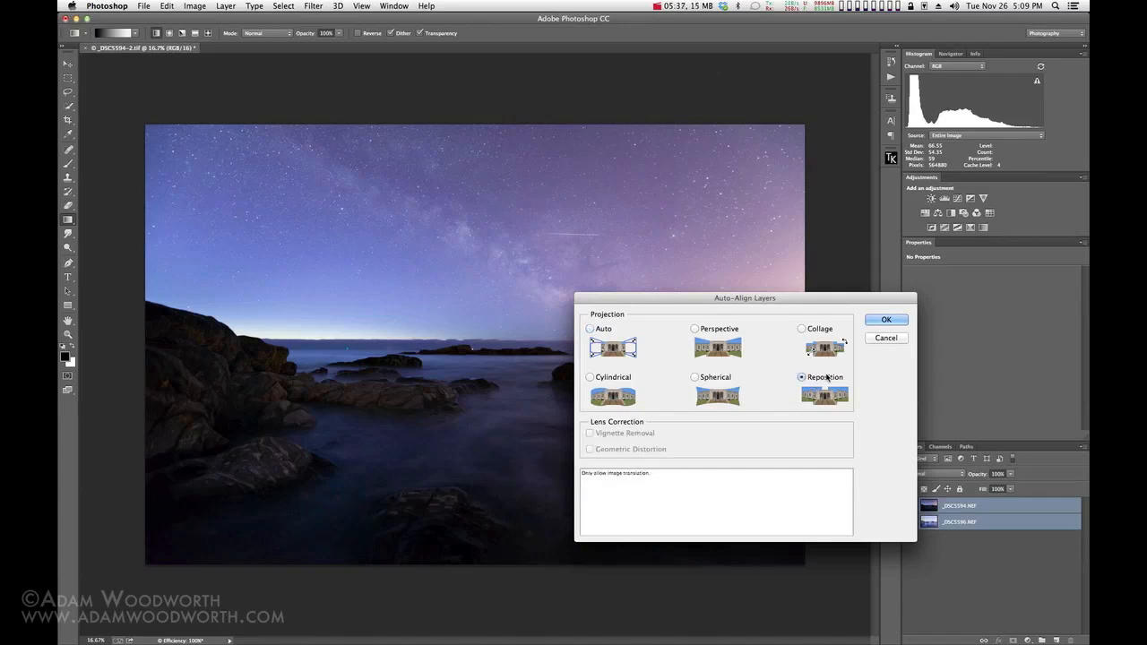
pyautogui.click(589, 329)
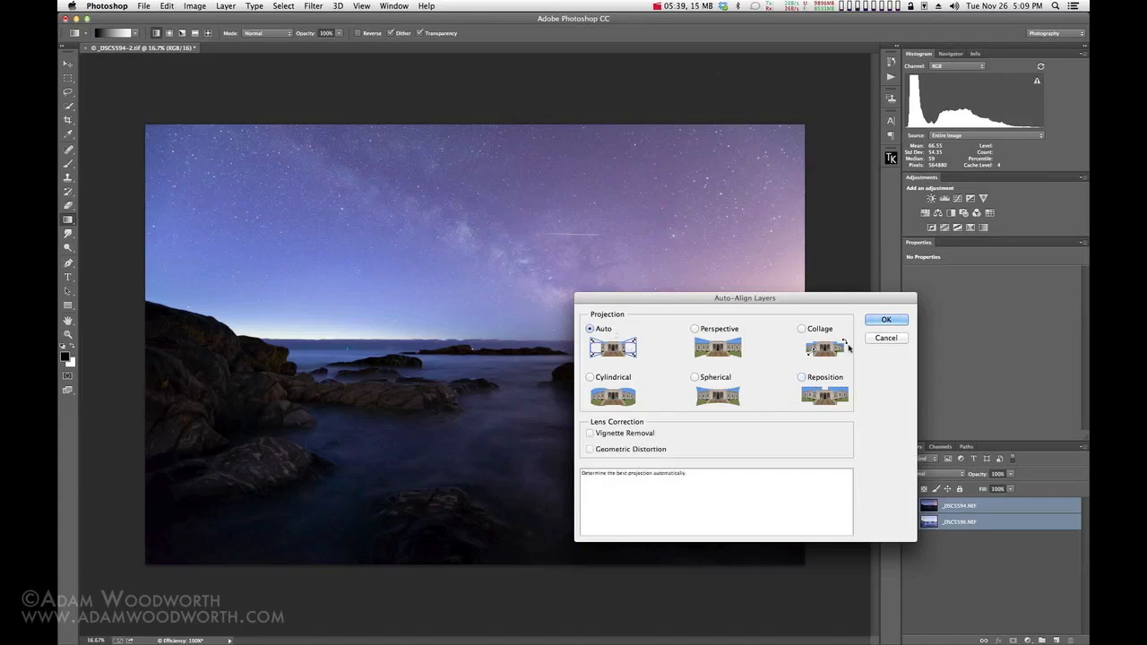
pyautogui.click(885, 320)
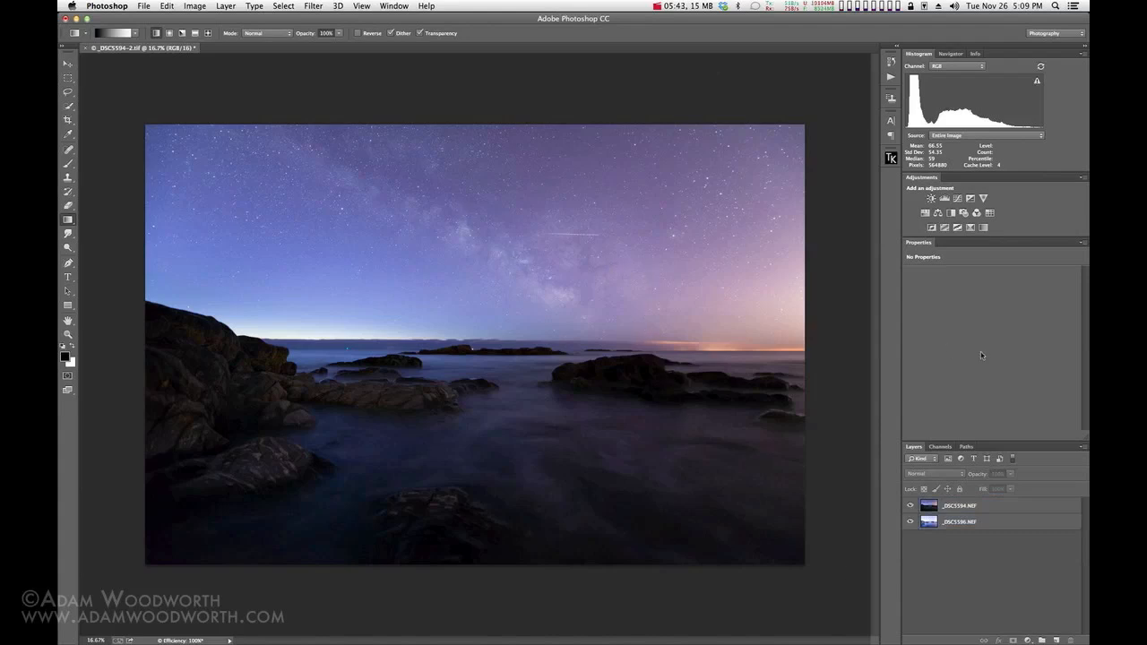
pyautogui.moveTo(769, 364)
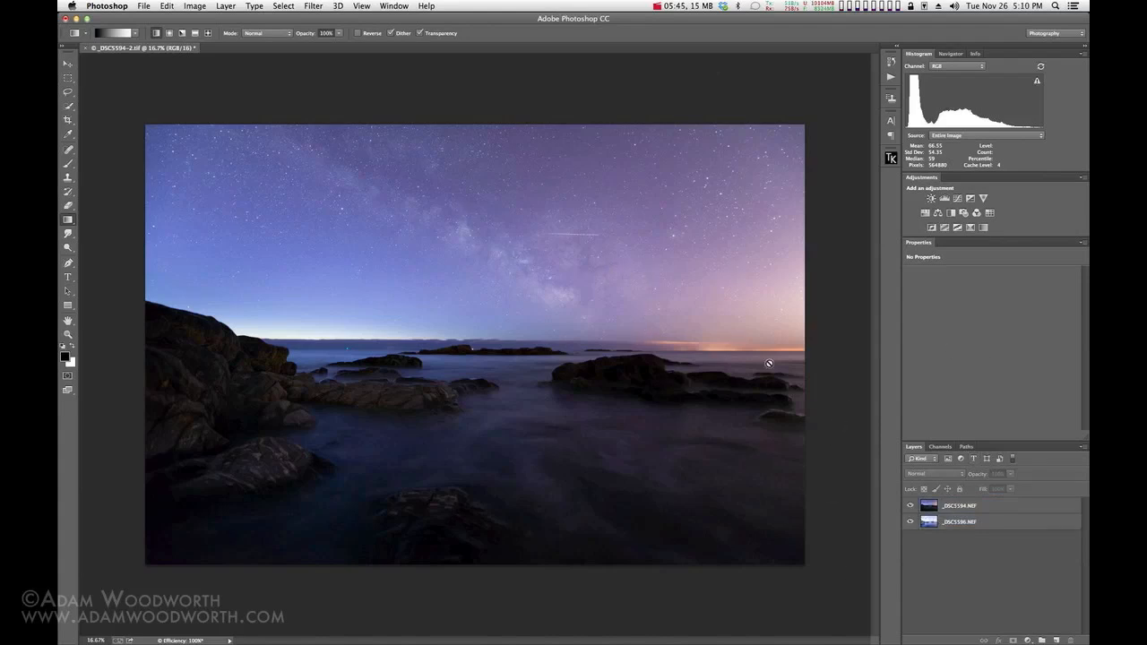
pyautogui.click(909, 505)
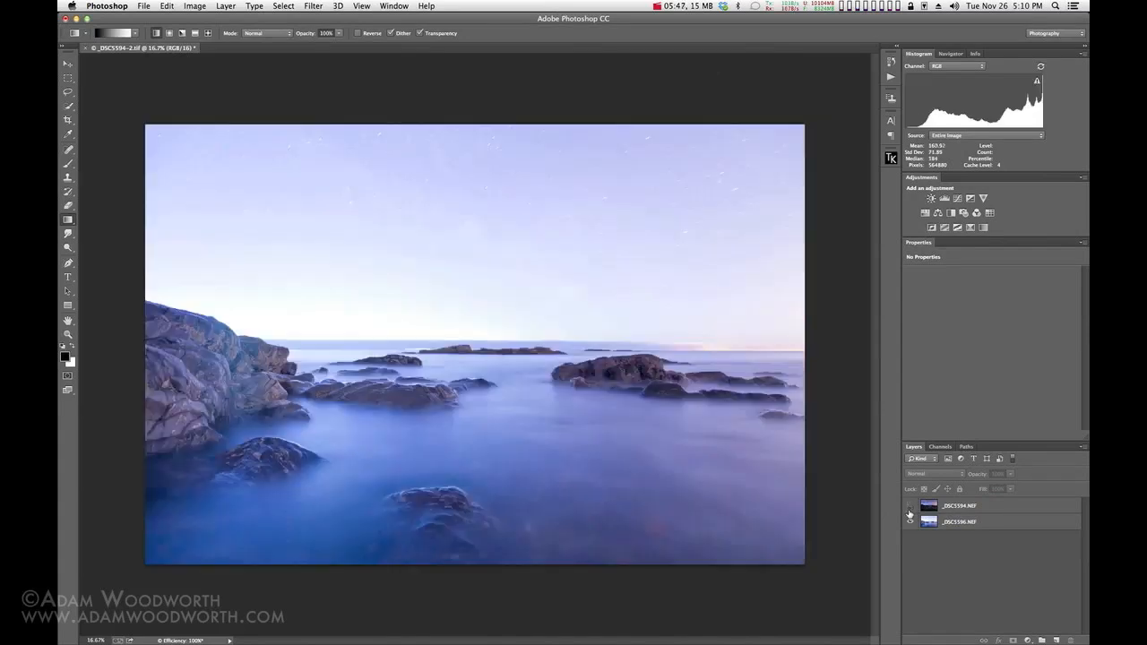
pyautogui.click(910, 522)
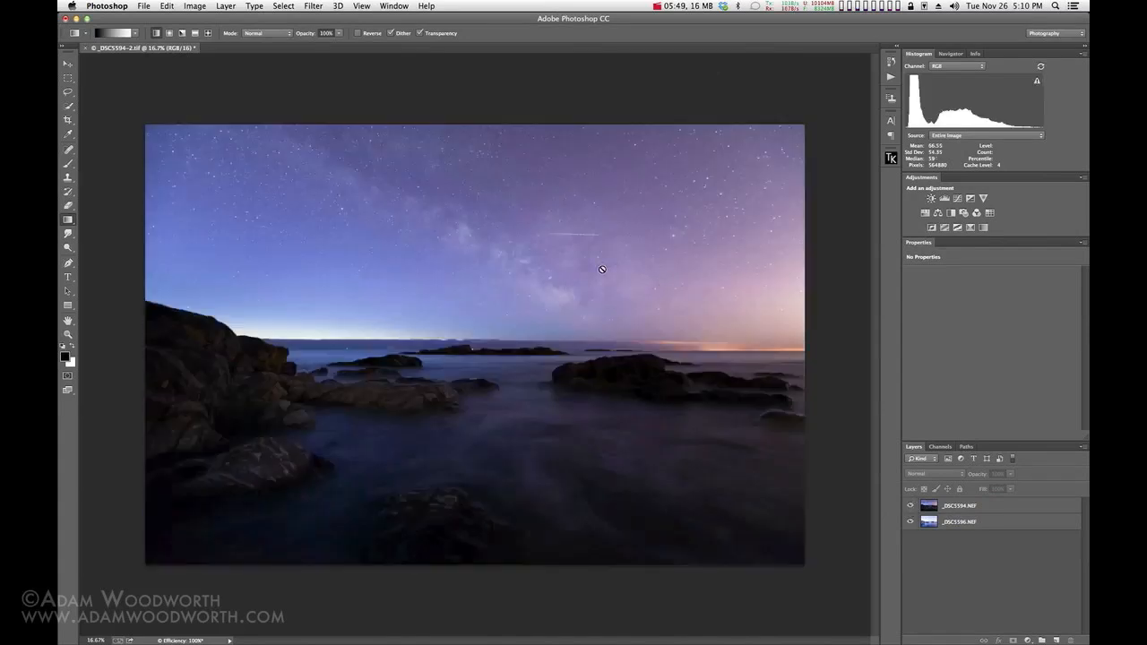
pyautogui.moveTo(804, 261)
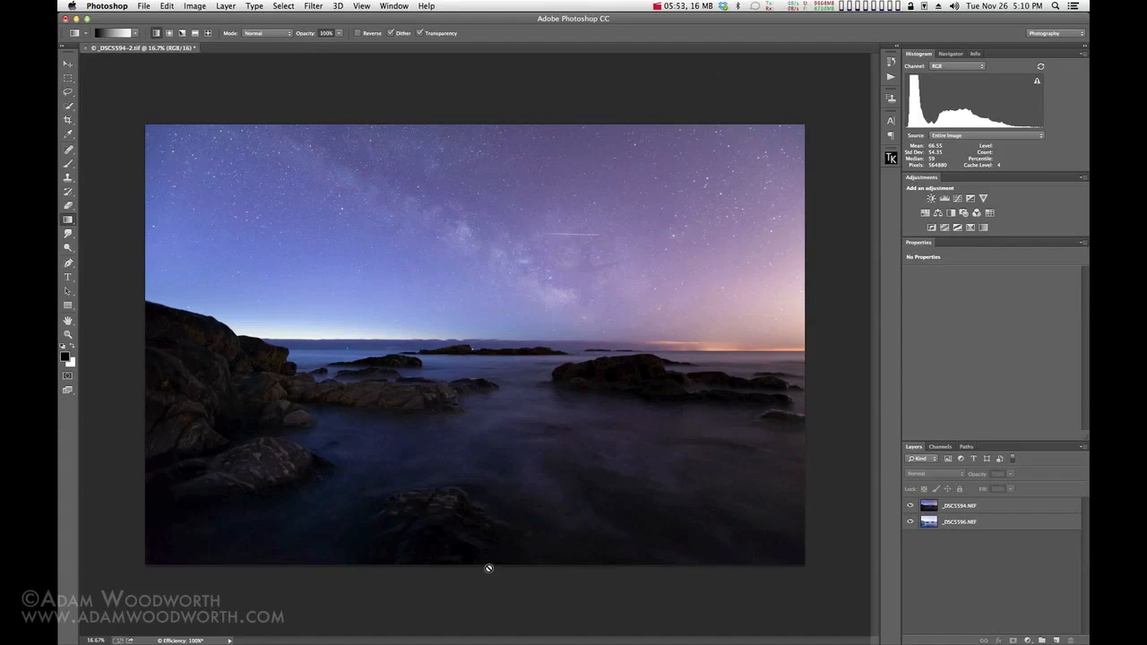
pyautogui.moveTo(853, 607)
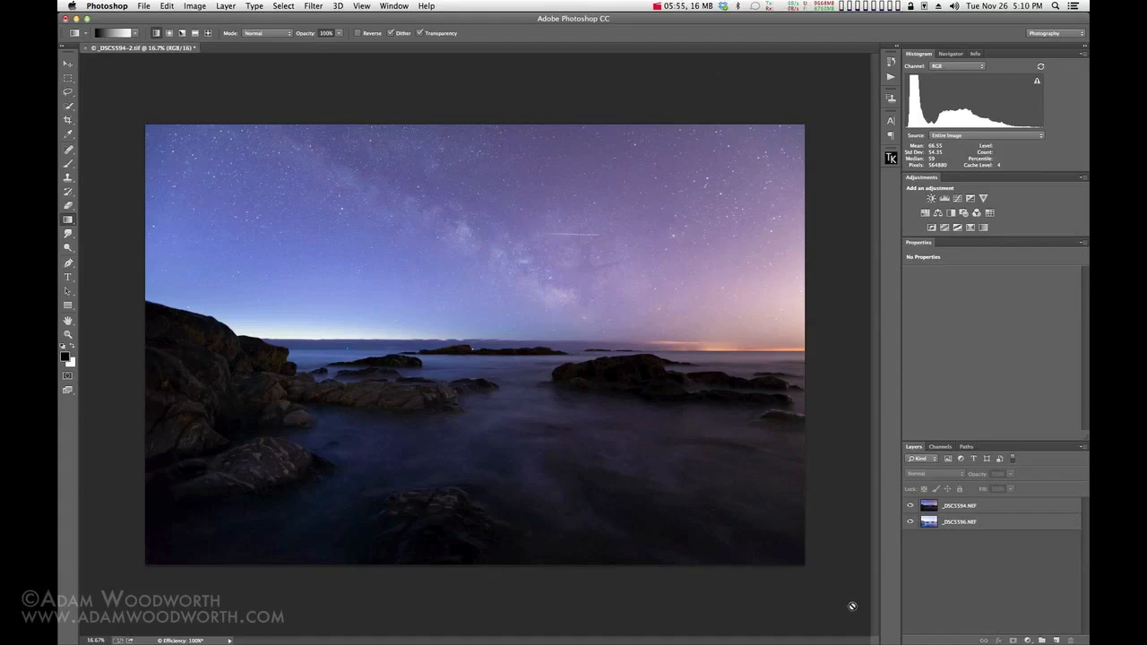
pyautogui.moveTo(948, 574)
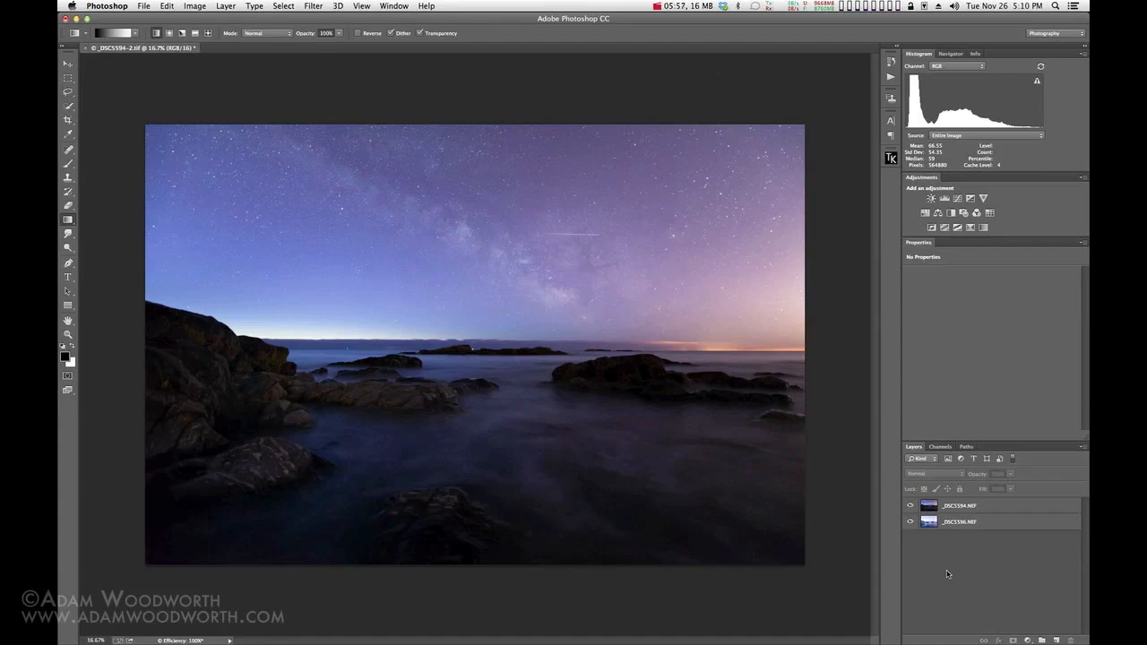
pyautogui.moveTo(936, 585)
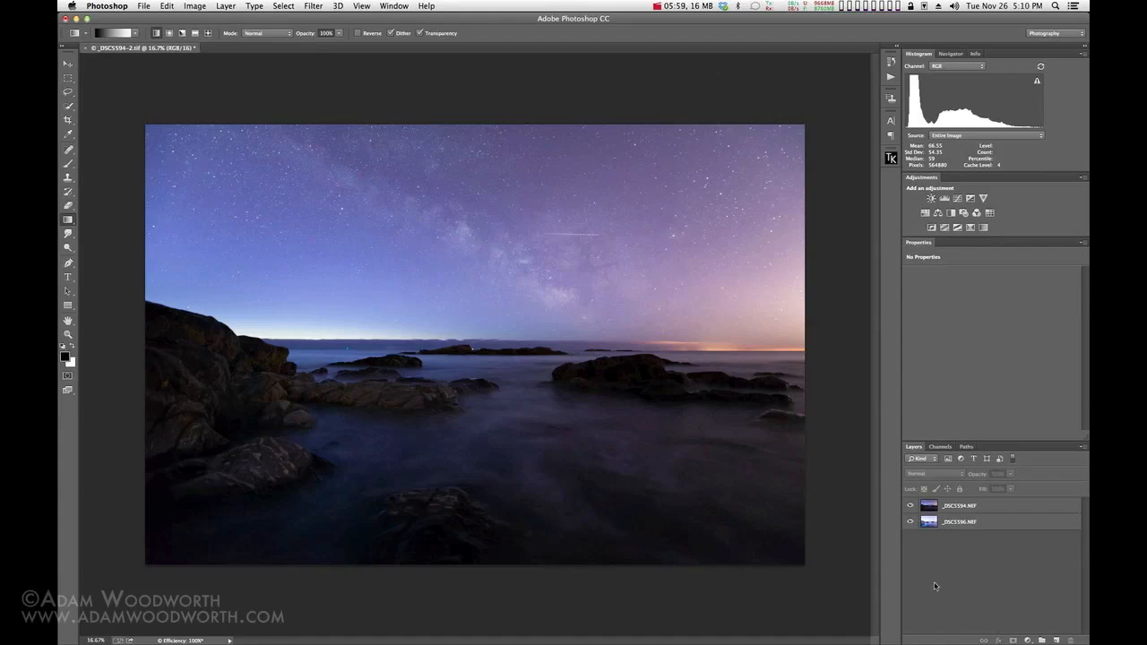
pyautogui.moveTo(947, 578)
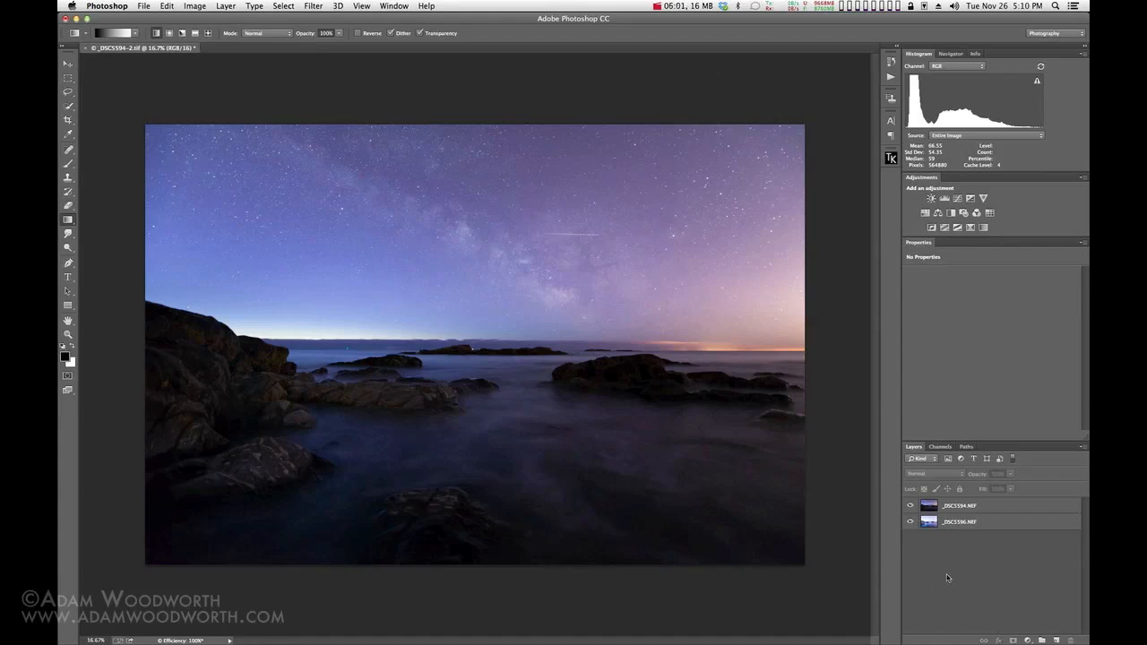
pyautogui.moveTo(995, 521)
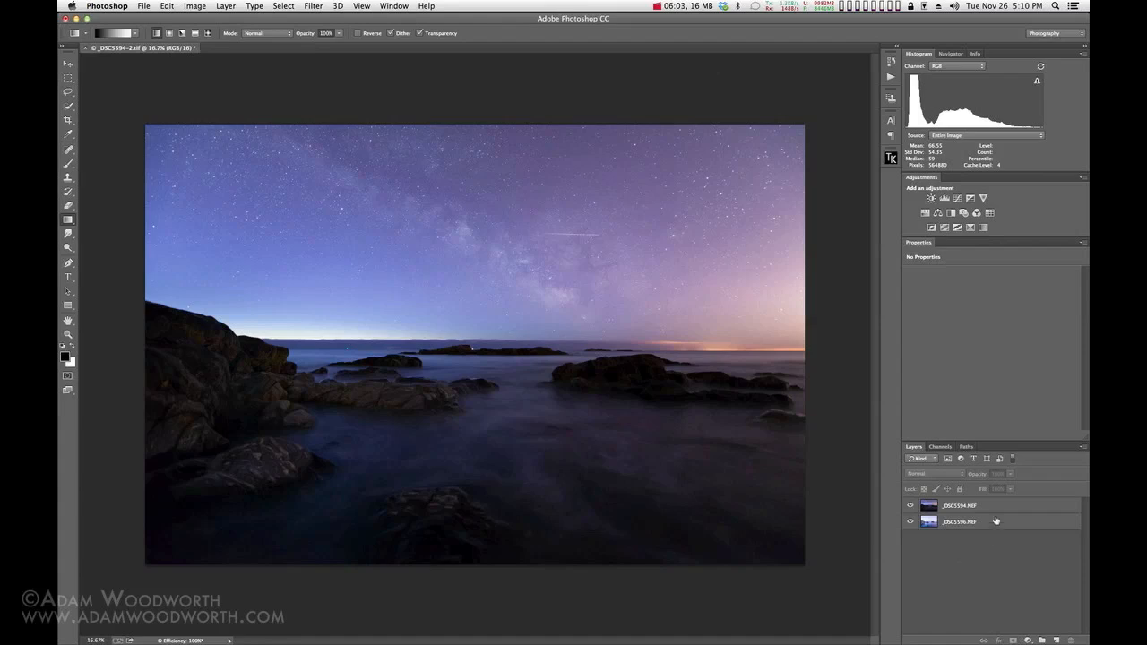
pyautogui.moveTo(738, 462)
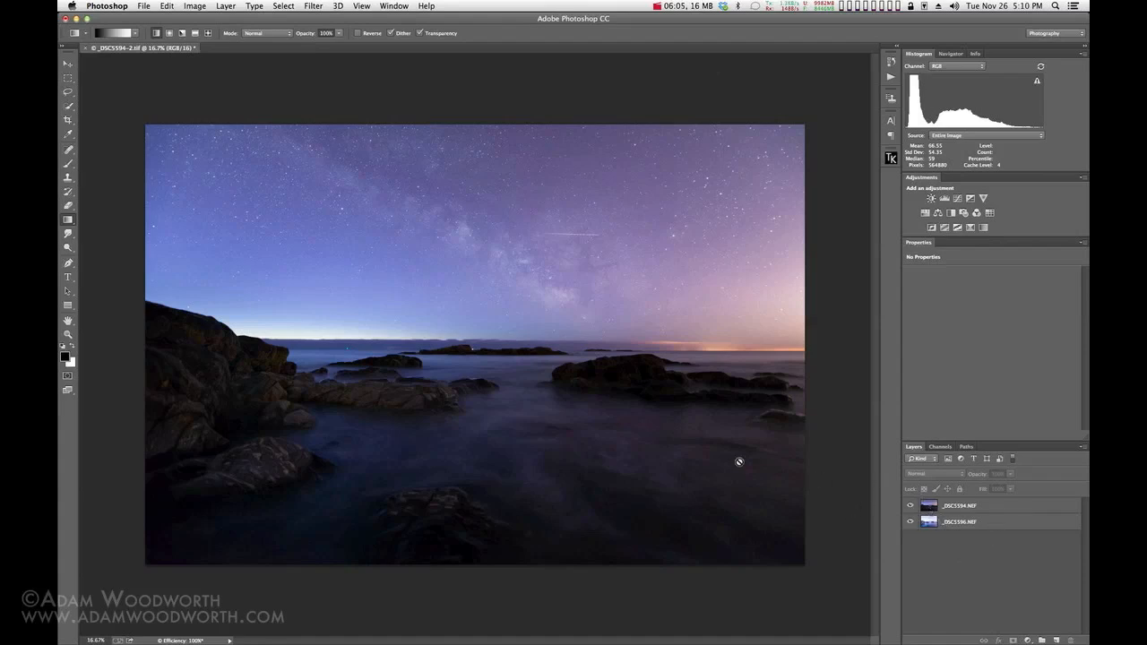
pyautogui.moveTo(536, 335)
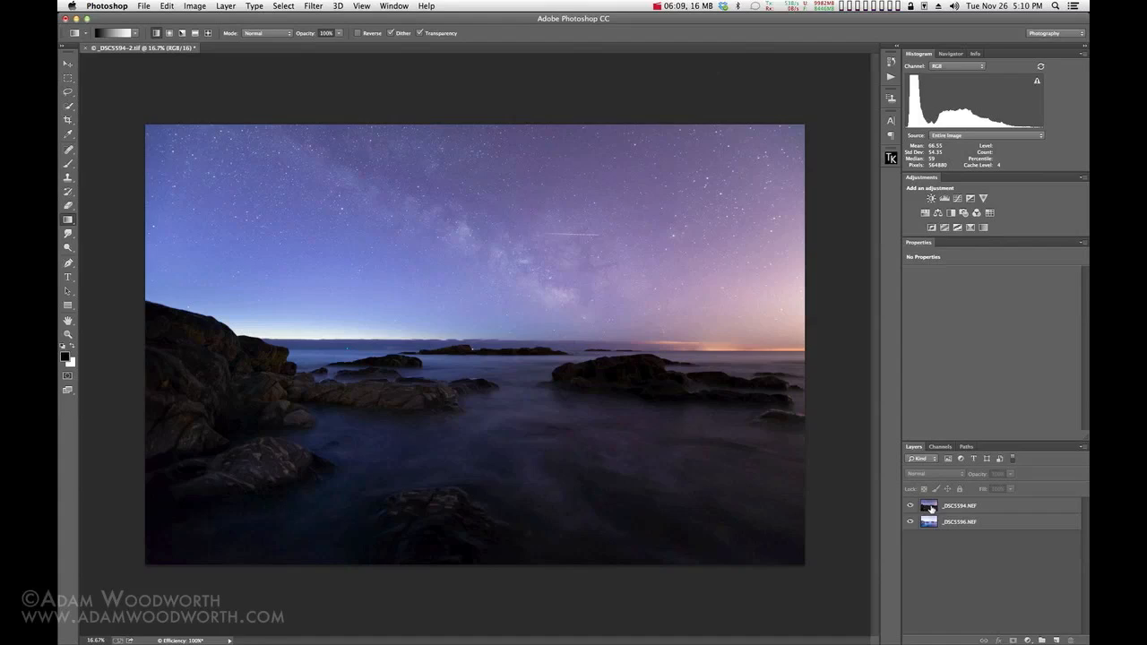
pyautogui.click(959, 506)
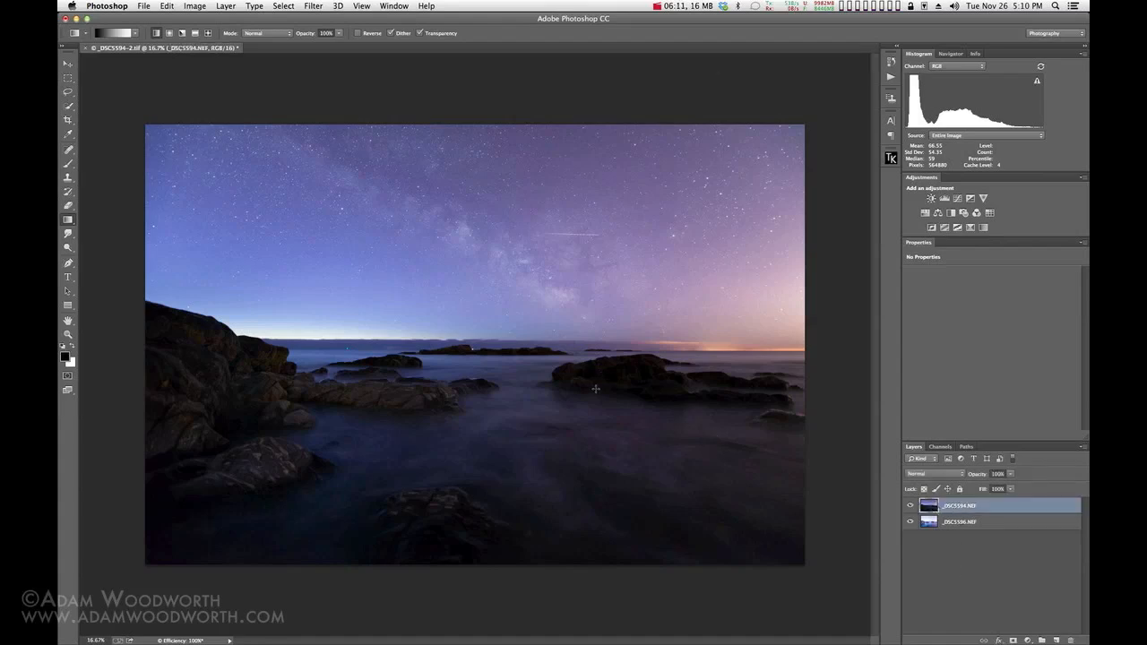
pyautogui.press('cmd+1')
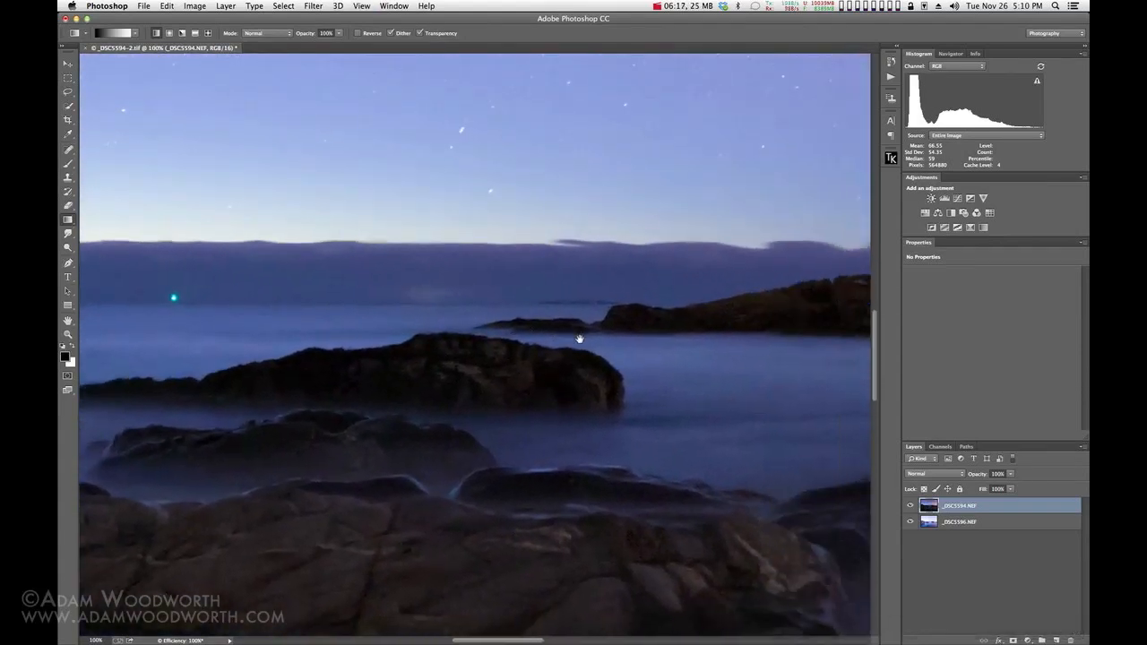
pyautogui.moveTo(580, 338); pyautogui.dragTo(605, 184)
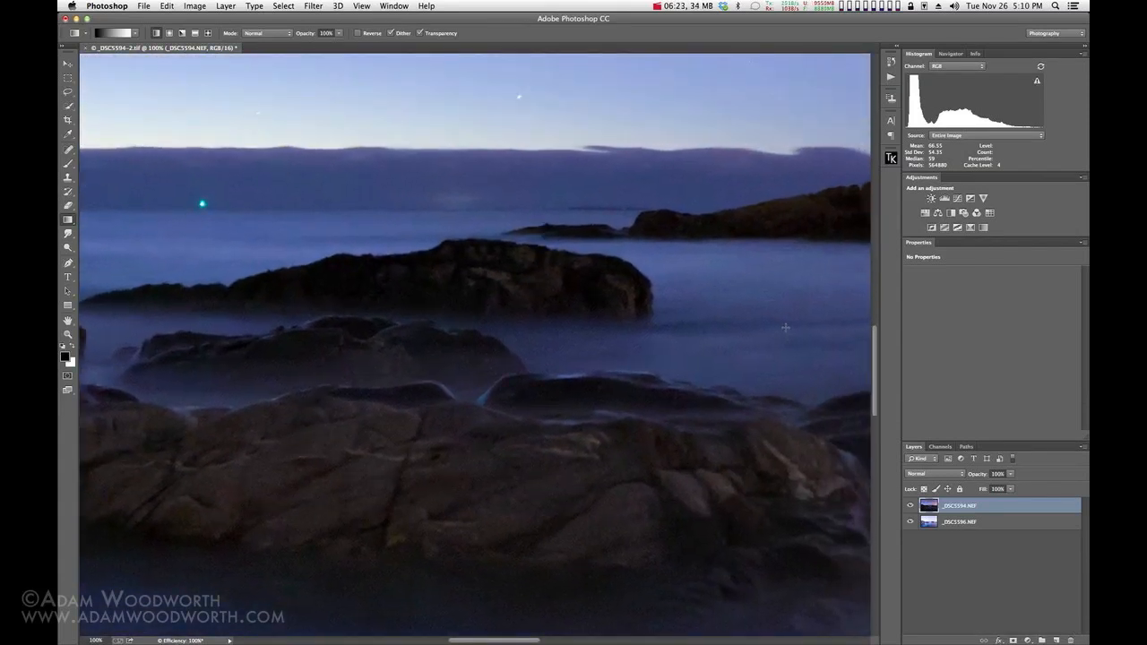
pyautogui.click(911, 507)
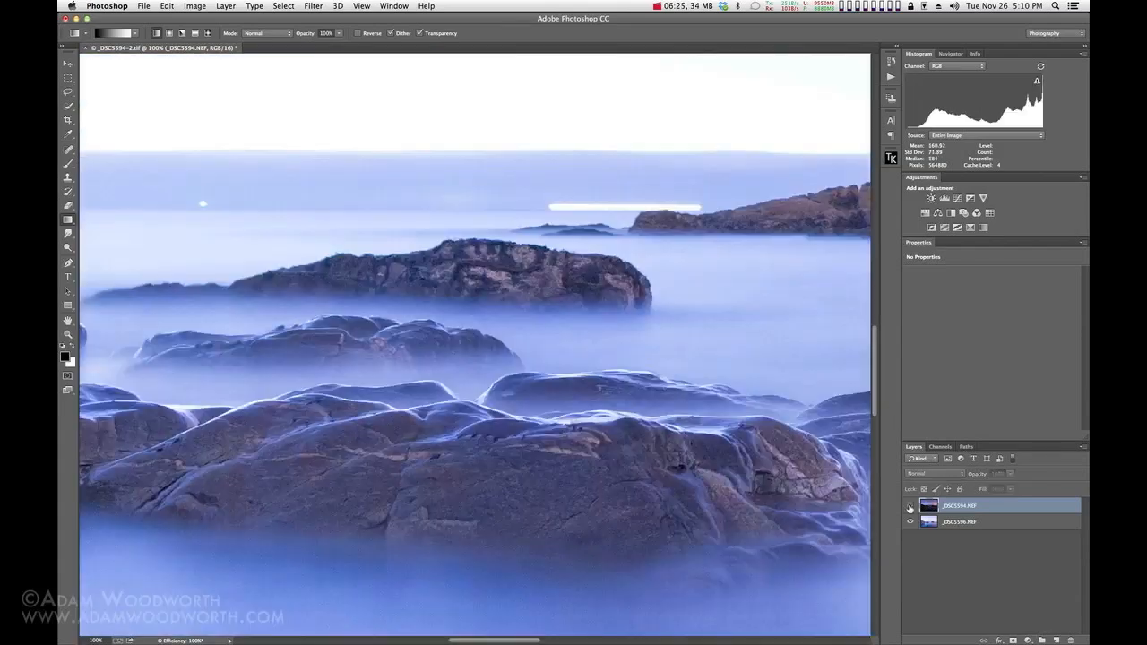
pyautogui.click(910, 506)
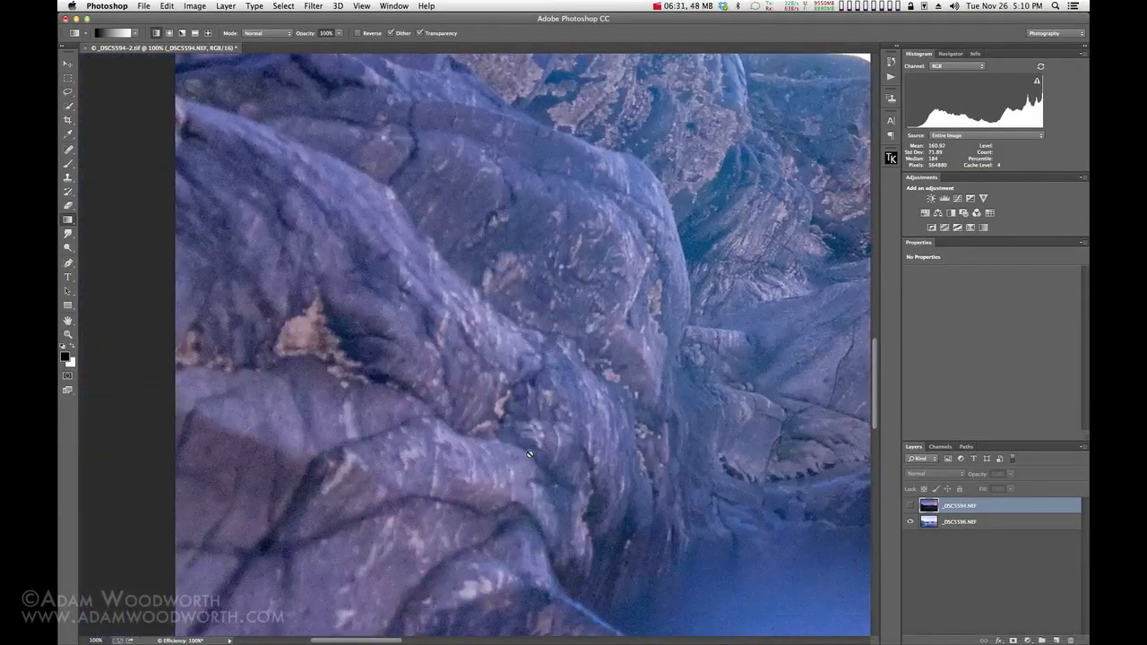
pyautogui.moveTo(530, 454); pyautogui.dragTo(515, 294)
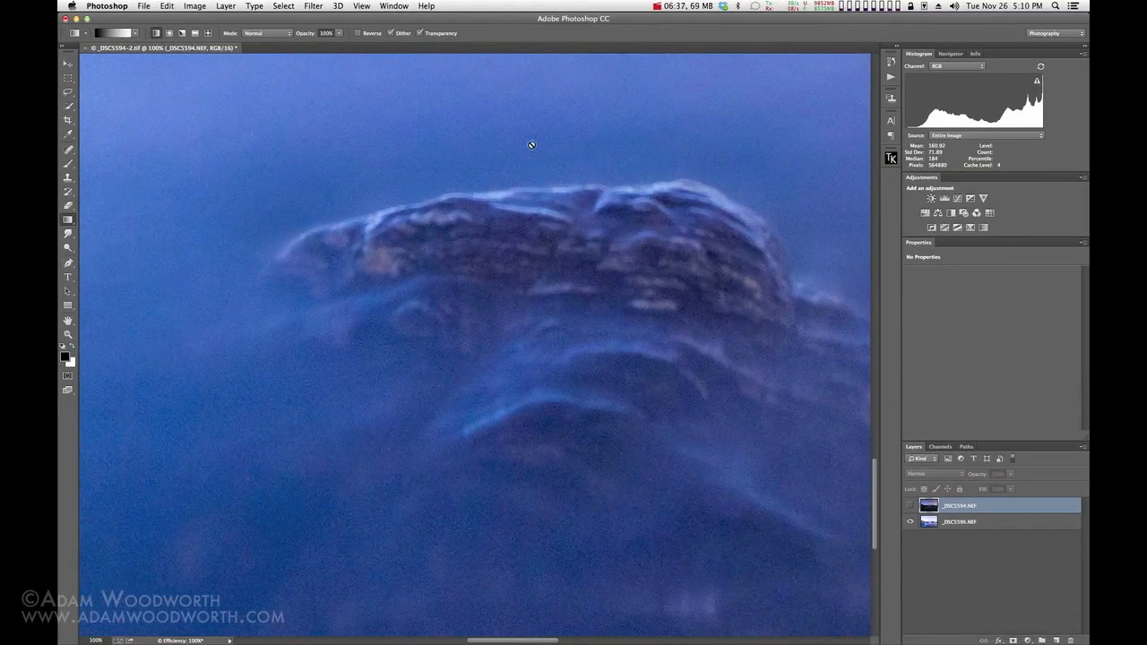
pyautogui.moveTo(538, 89)
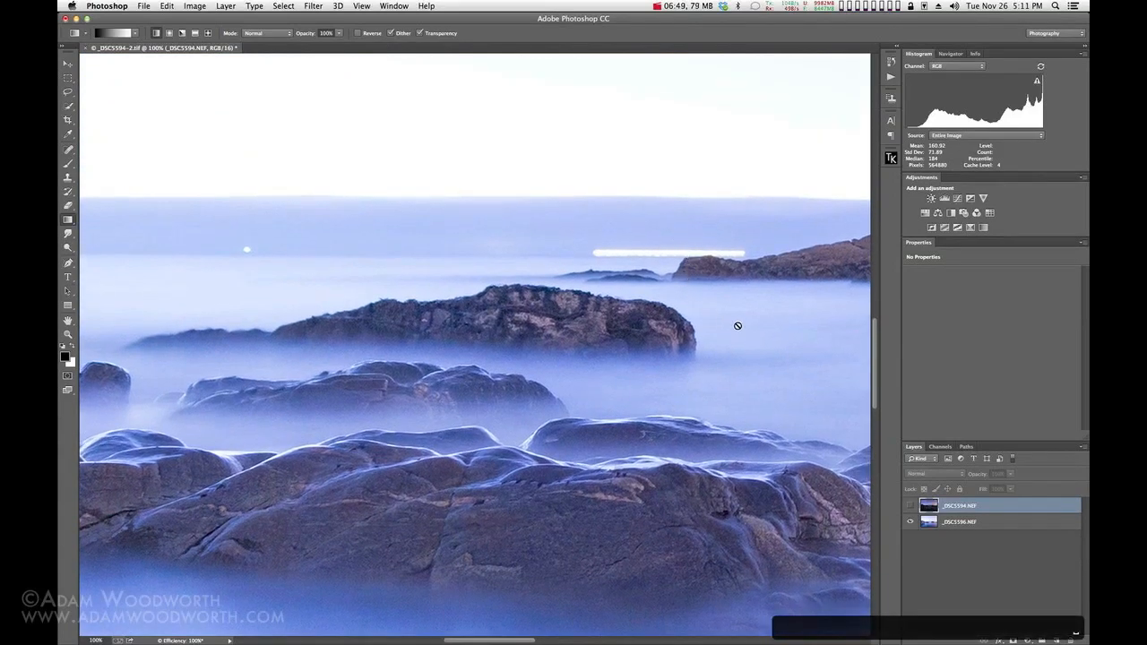
pyautogui.press('cmd+0')
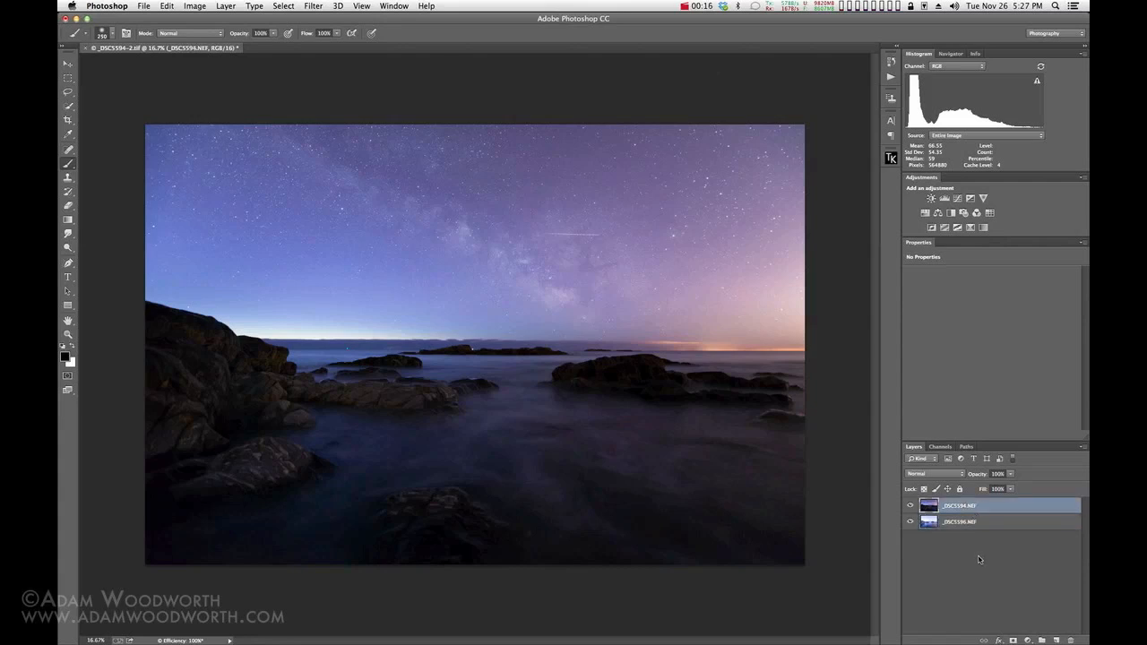
# - Add a white layer mask to the top _DSC5594 sky layer and switch to the Gradient tool
pyautogui.click(1014, 640)
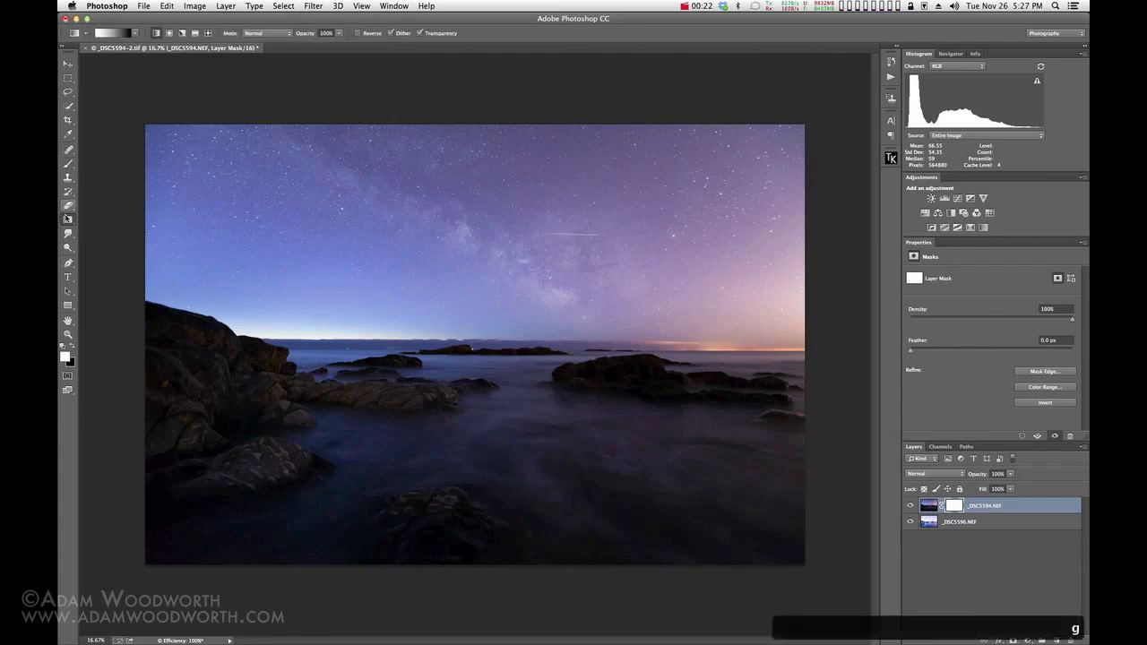
pyautogui.click(67, 219)
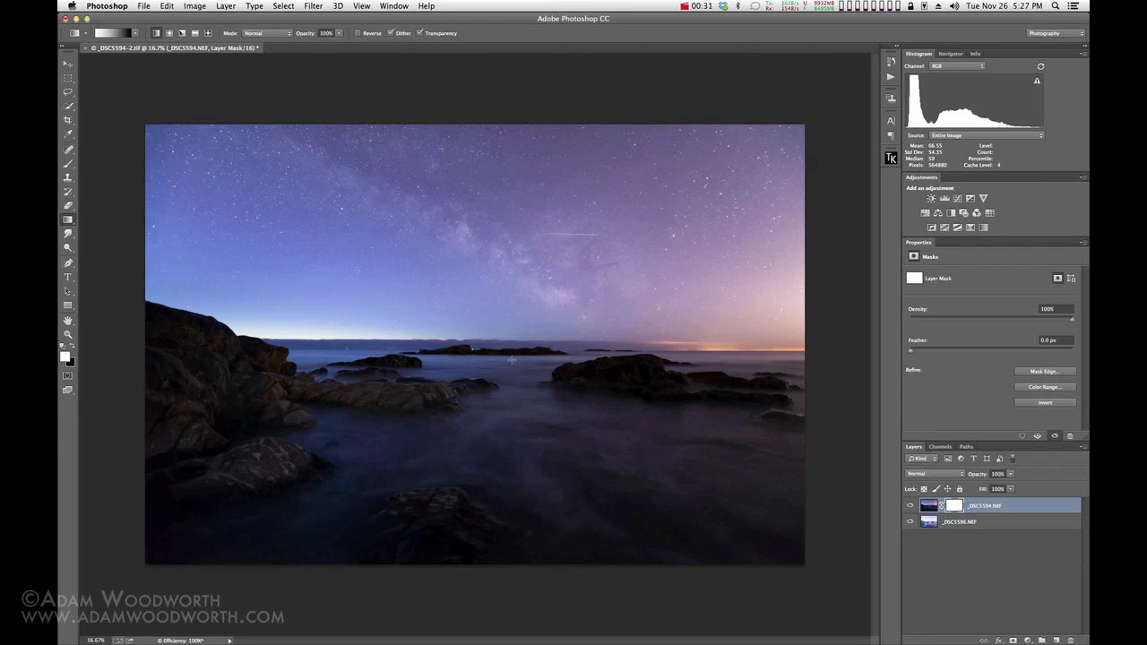
pyautogui.moveTo(592, 401)
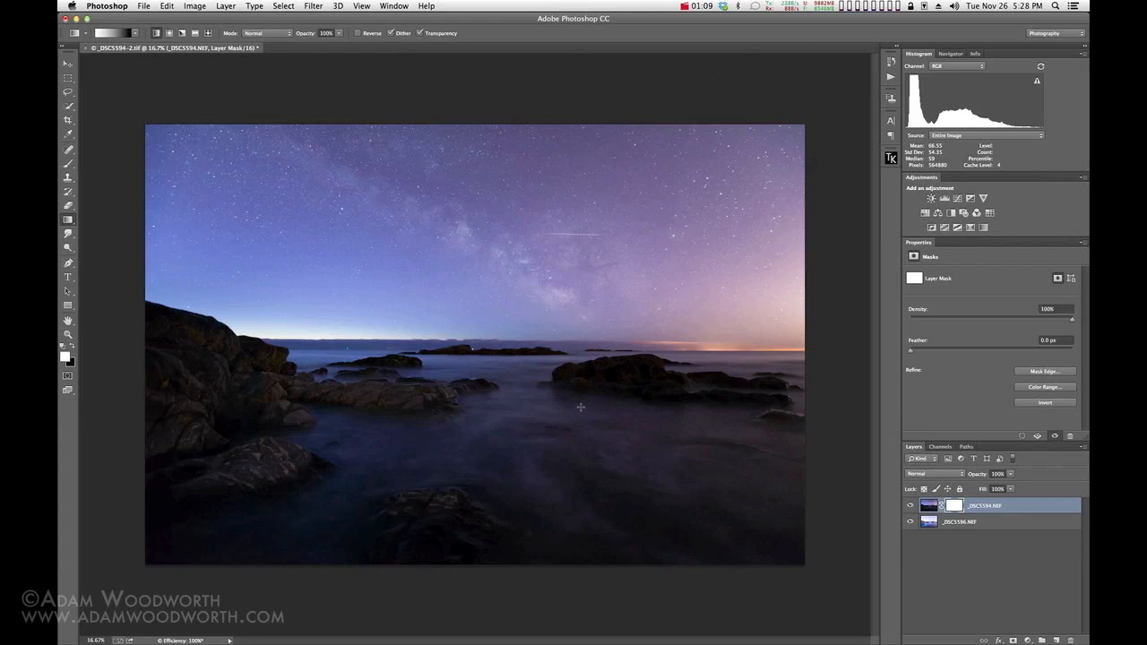
pyautogui.moveTo(527, 362)
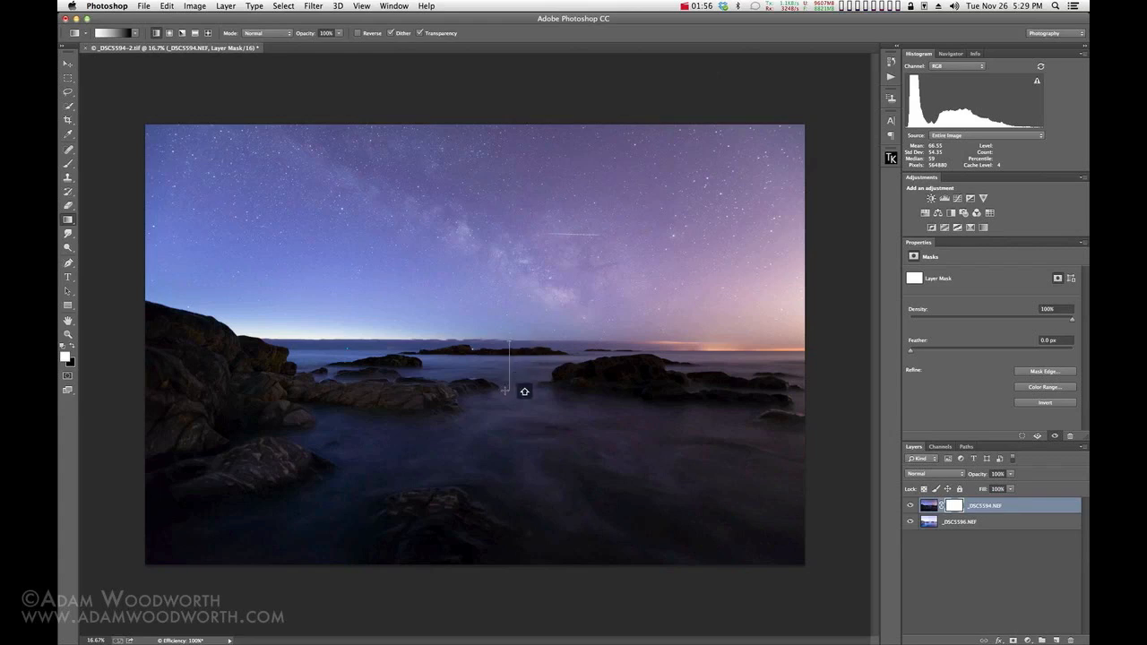
pyautogui.moveTo(533, 392)
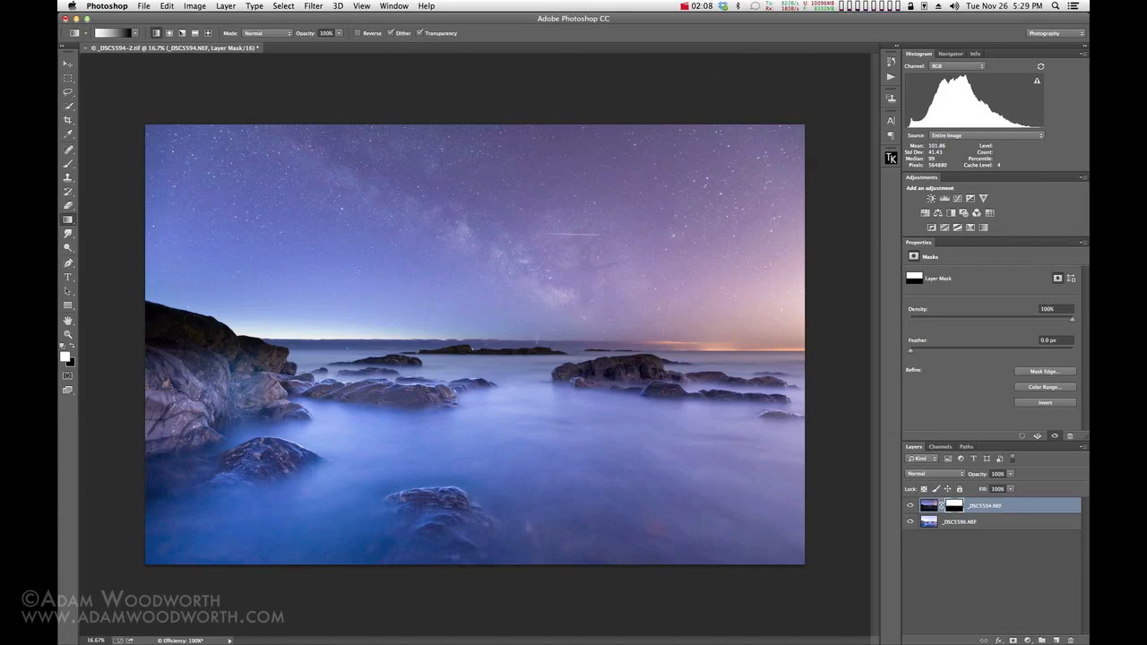
# - At 100% zoom, redraw a short vertical black-to-white gradient on the mask tightly across the horizon
pyautogui.press('cmd+1')
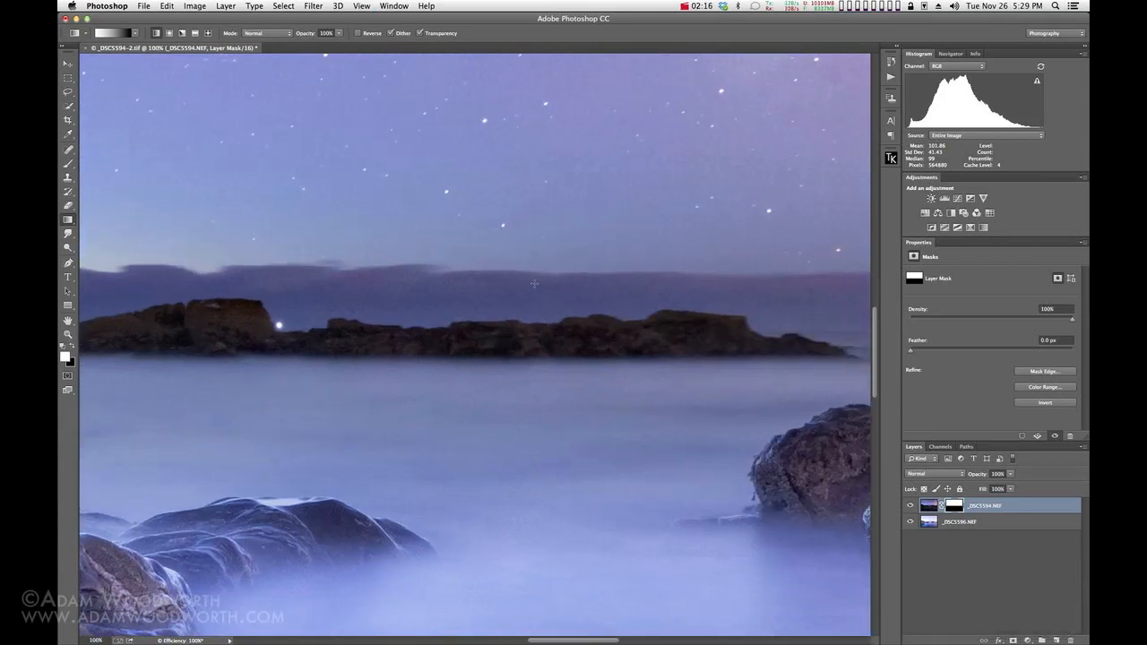
pyautogui.moveTo(554, 262)
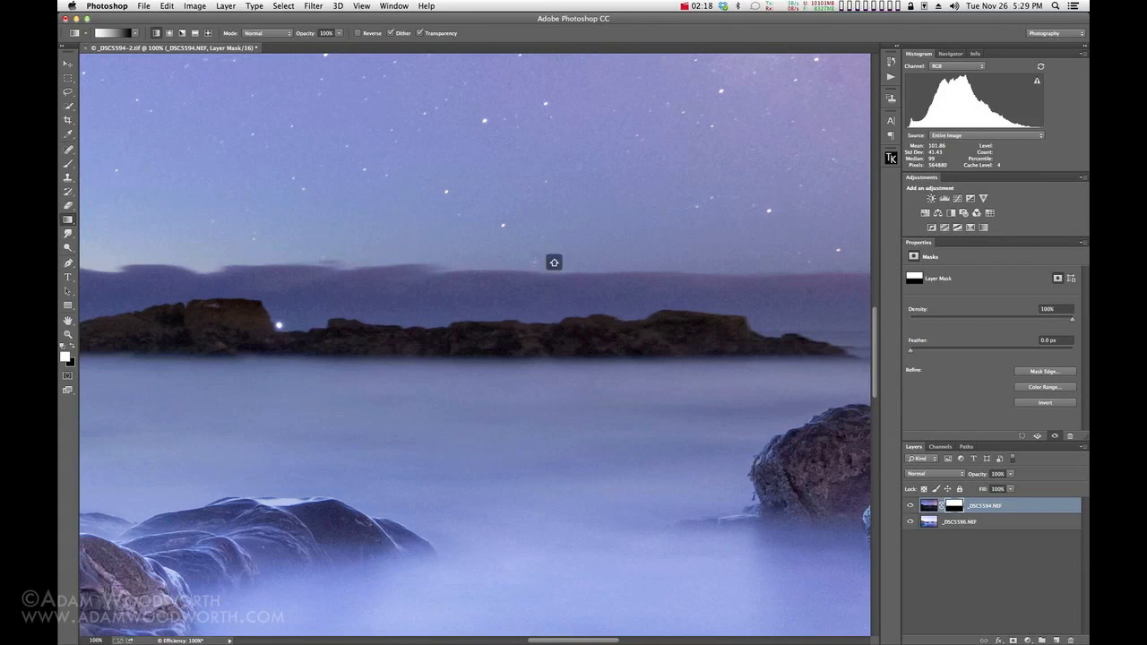
pyautogui.moveTo(535, 263); pyautogui.dragTo(534, 523)
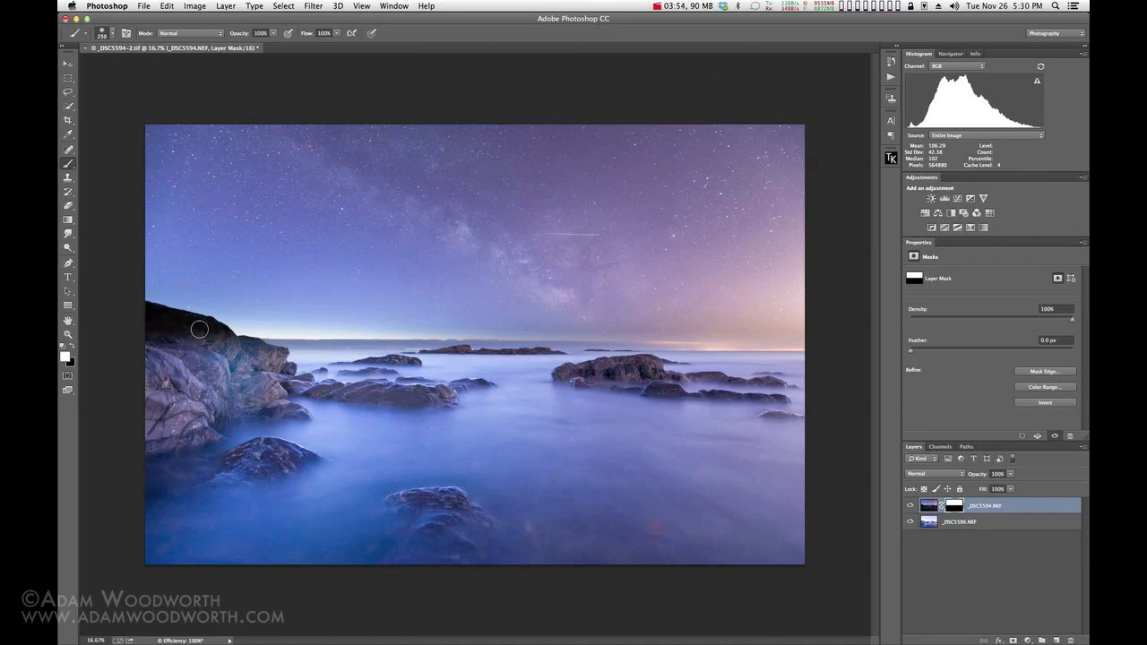
pyautogui.moveTo(144, 326)
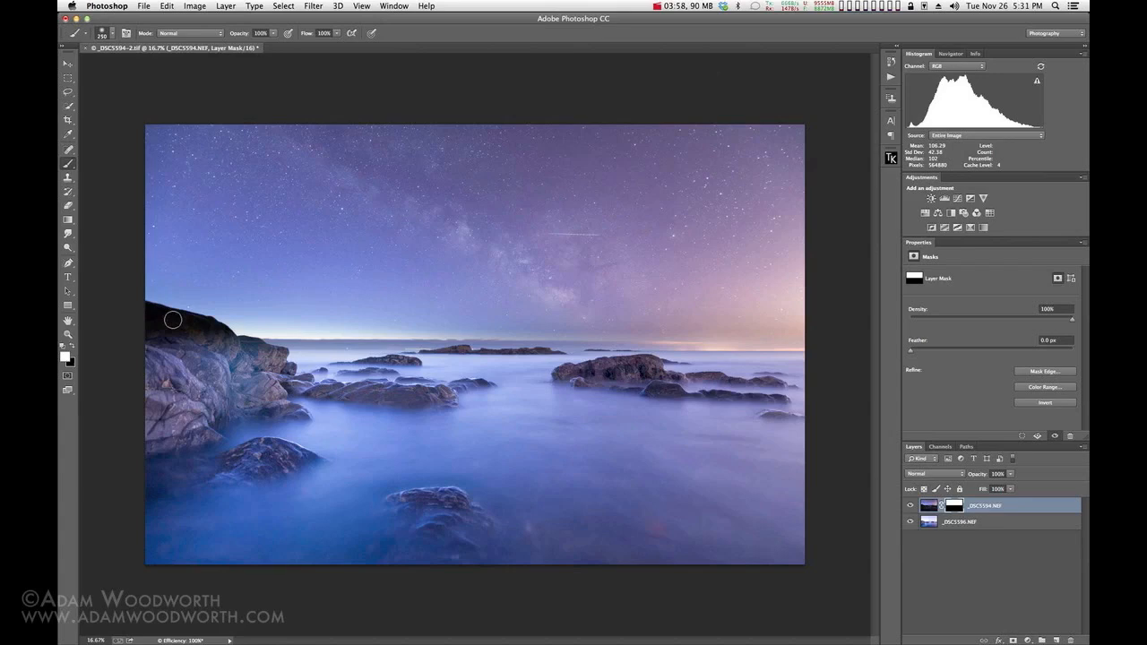
pyautogui.moveTo(179, 316)
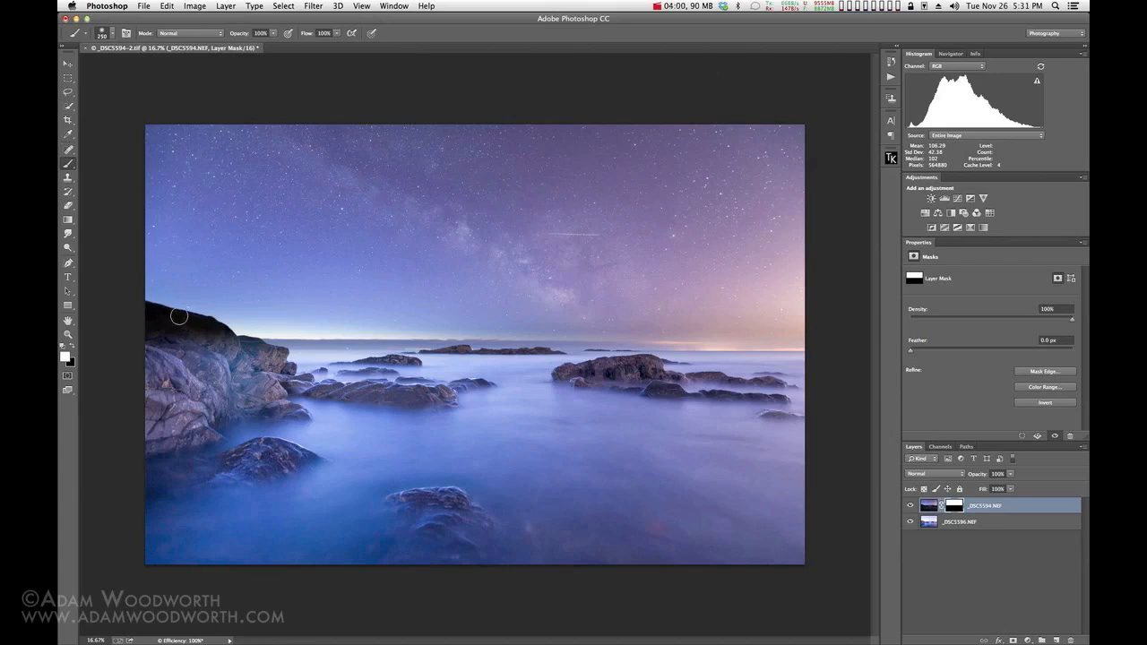
# - Brush the brighter exposure into the mask at low opacity along the dark top edge of the left cliff
pyautogui.click(361, 6)
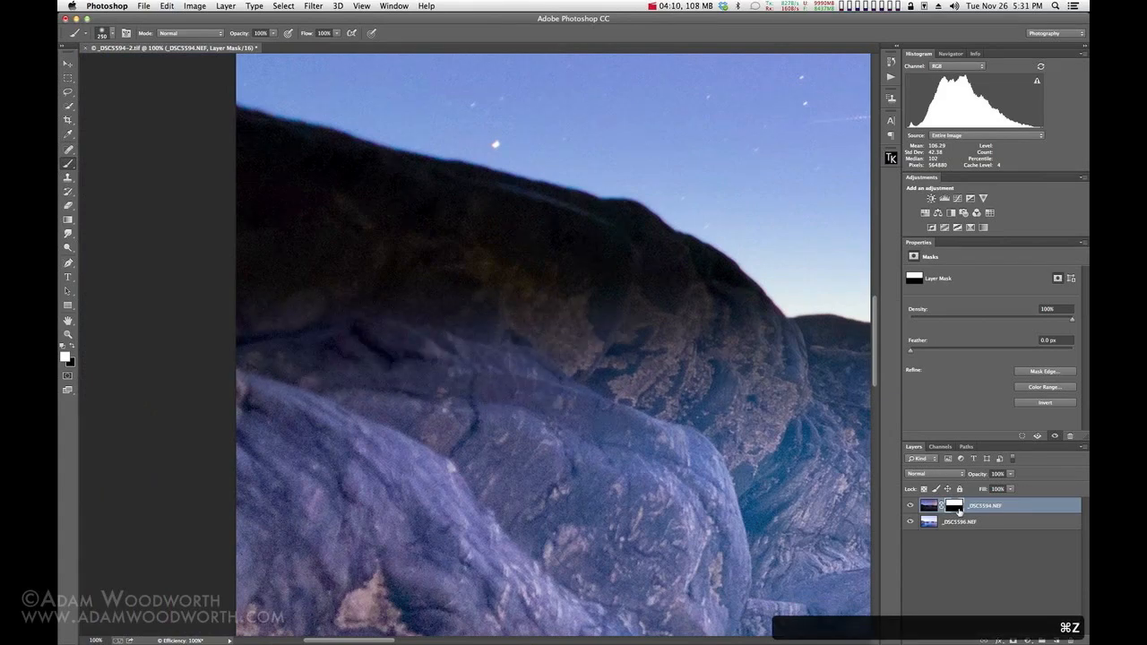
pyautogui.moveTo(525, 360)
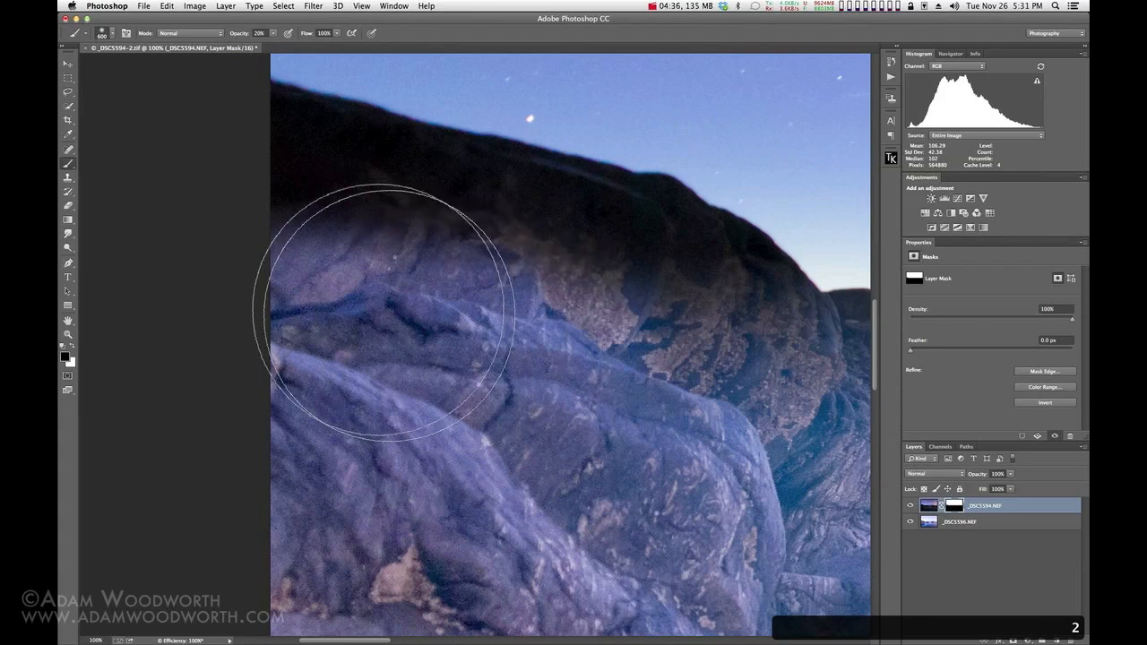
pyautogui.moveTo(219, 296)
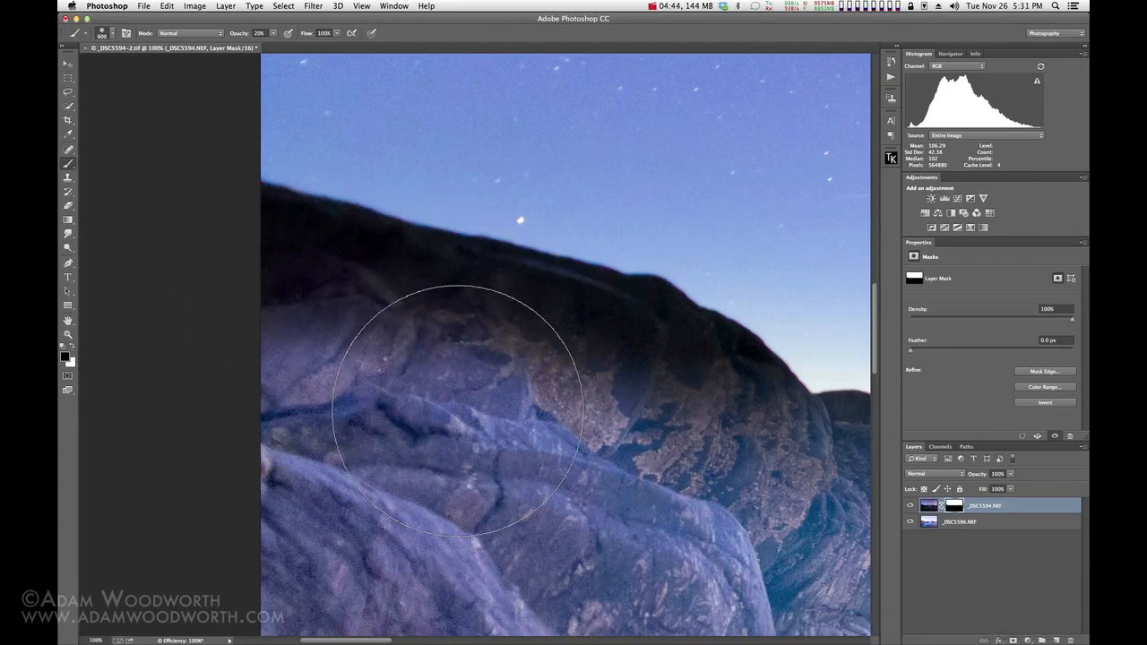
pyautogui.moveTo(278, 412)
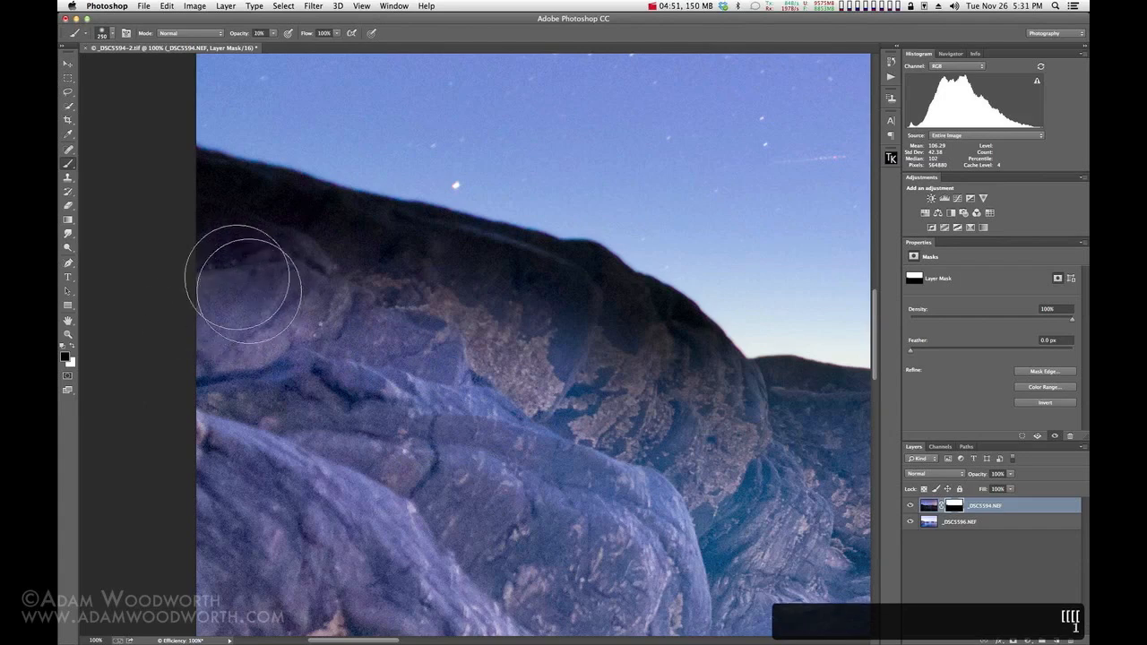
pyautogui.moveTo(242, 287); pyautogui.dragTo(515, 318)
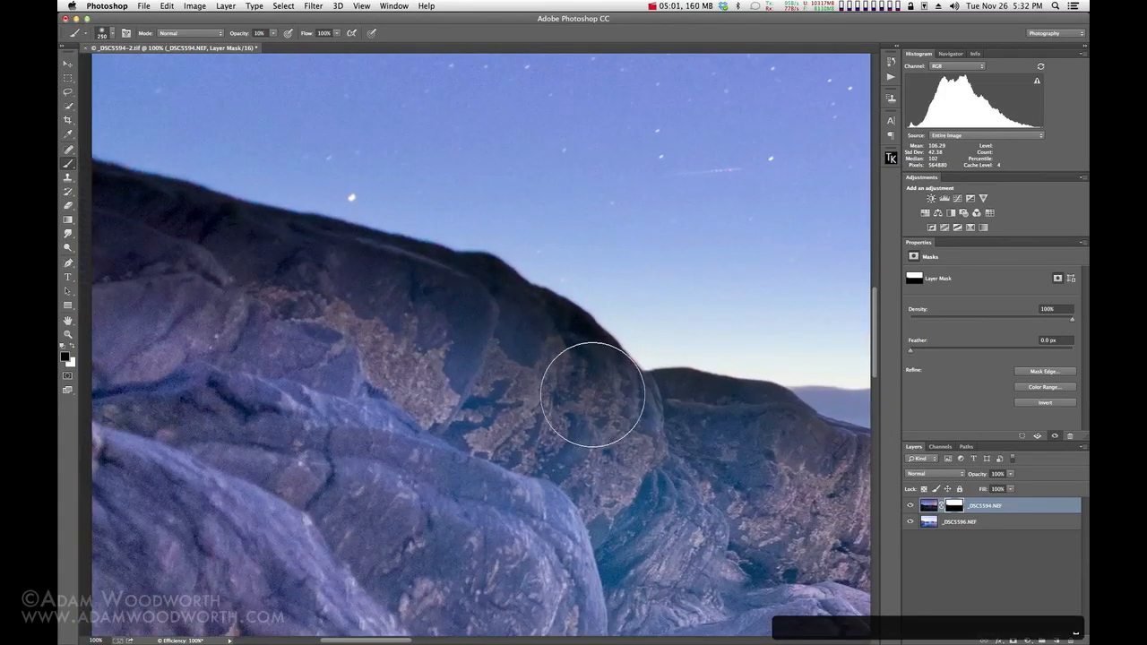
pyautogui.moveTo(591, 394); pyautogui.dragTo(376, 305)
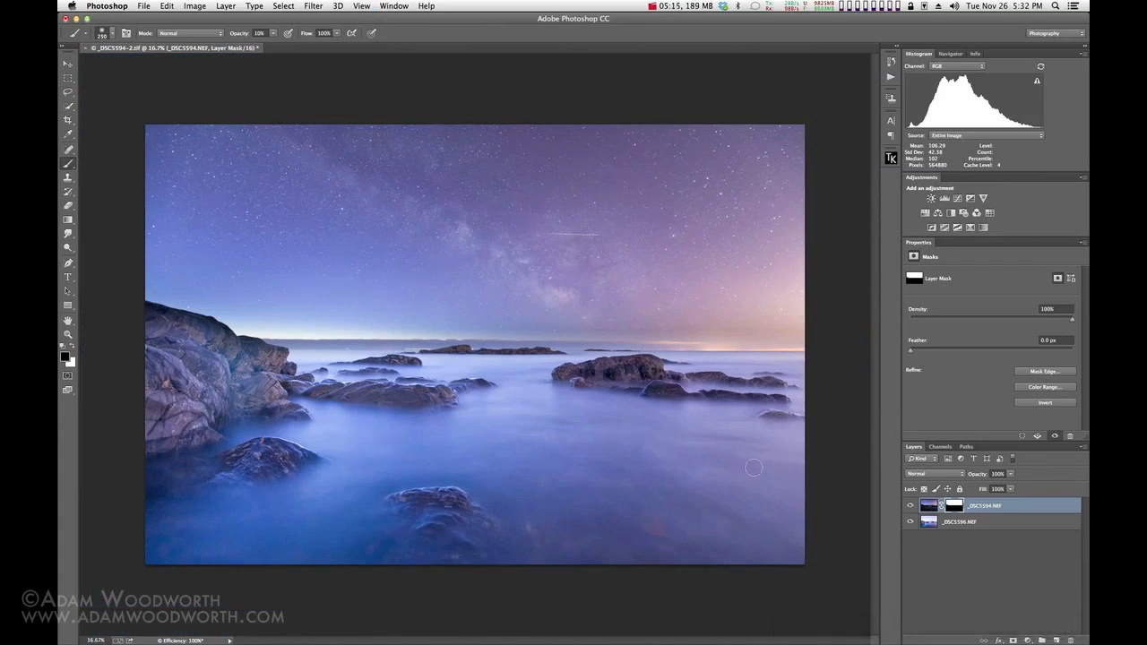
pyautogui.moveTo(935, 547)
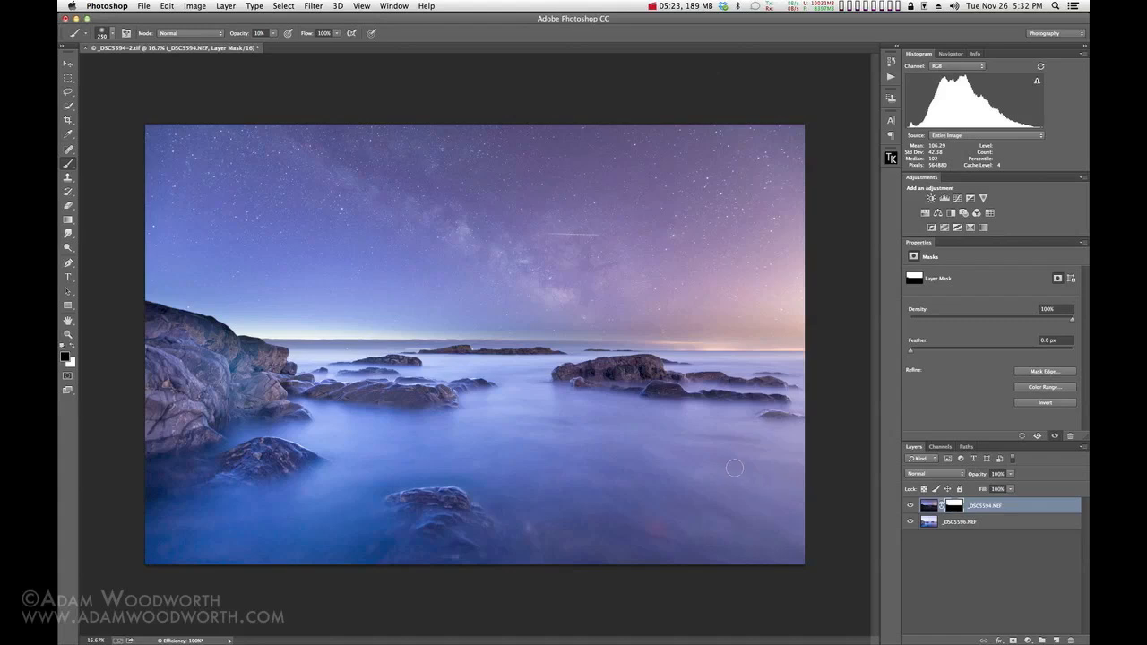
pyautogui.moveTo(523, 339)
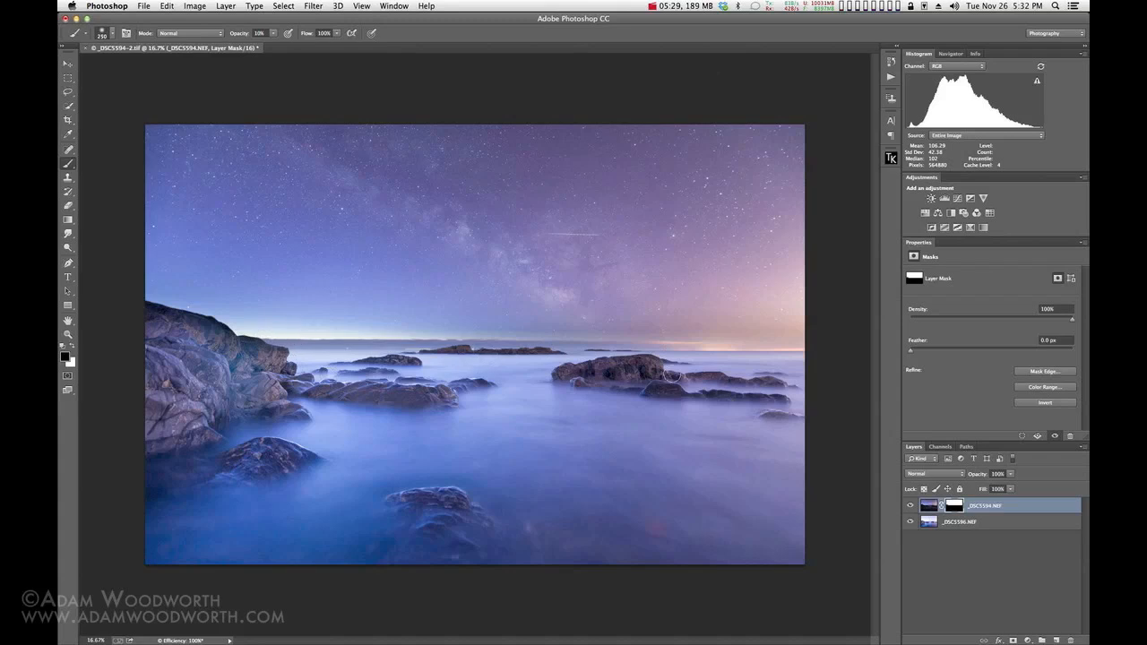
pyautogui.moveTo(368, 338)
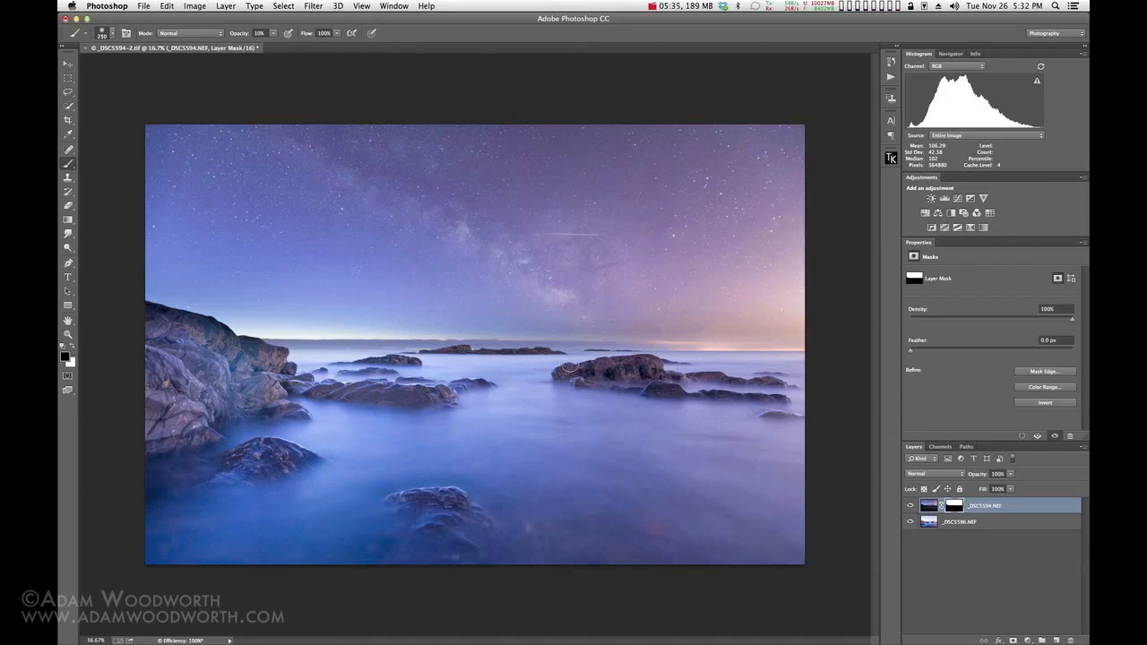
pyautogui.moveTo(537, 383)
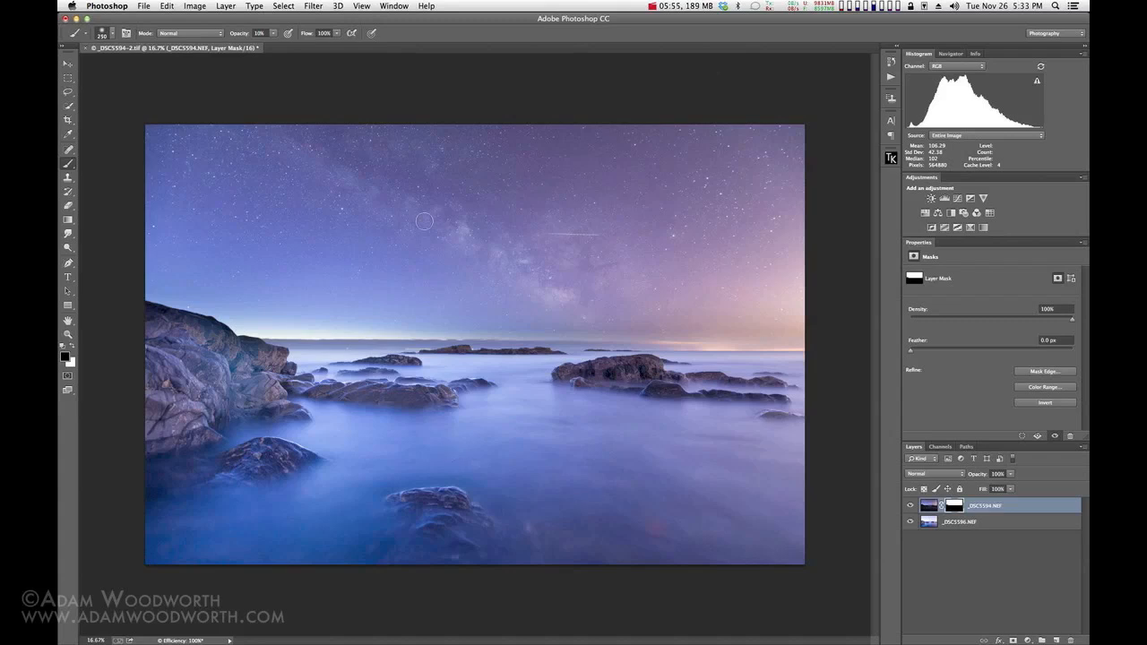
pyautogui.moveTo(316, 156)
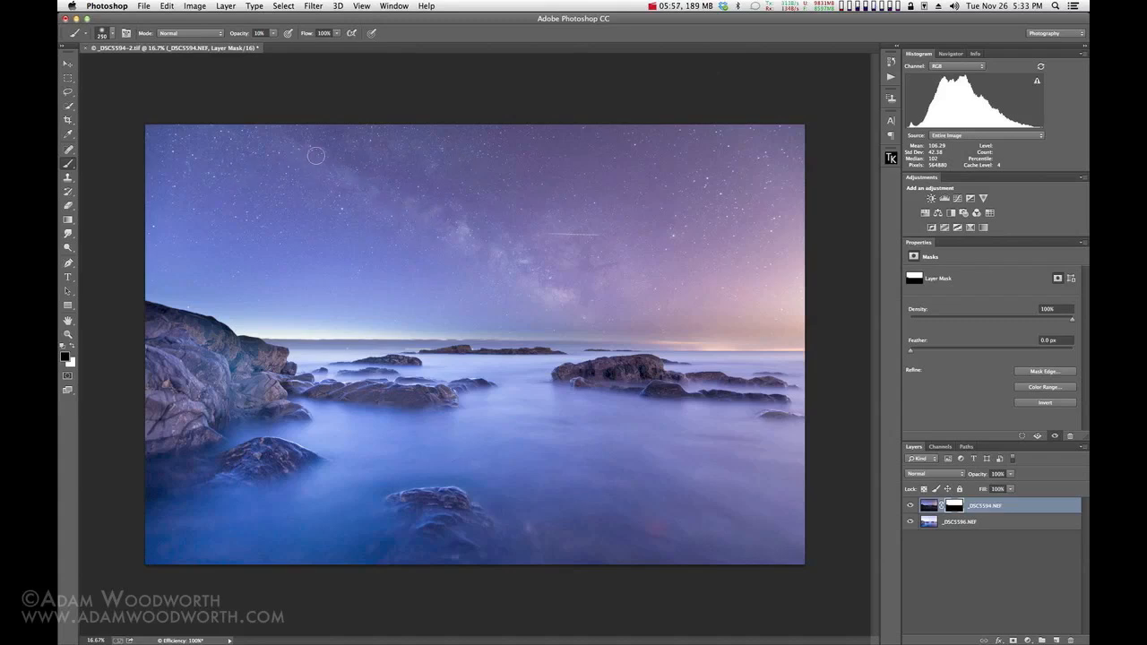
pyautogui.moveTo(460, 161)
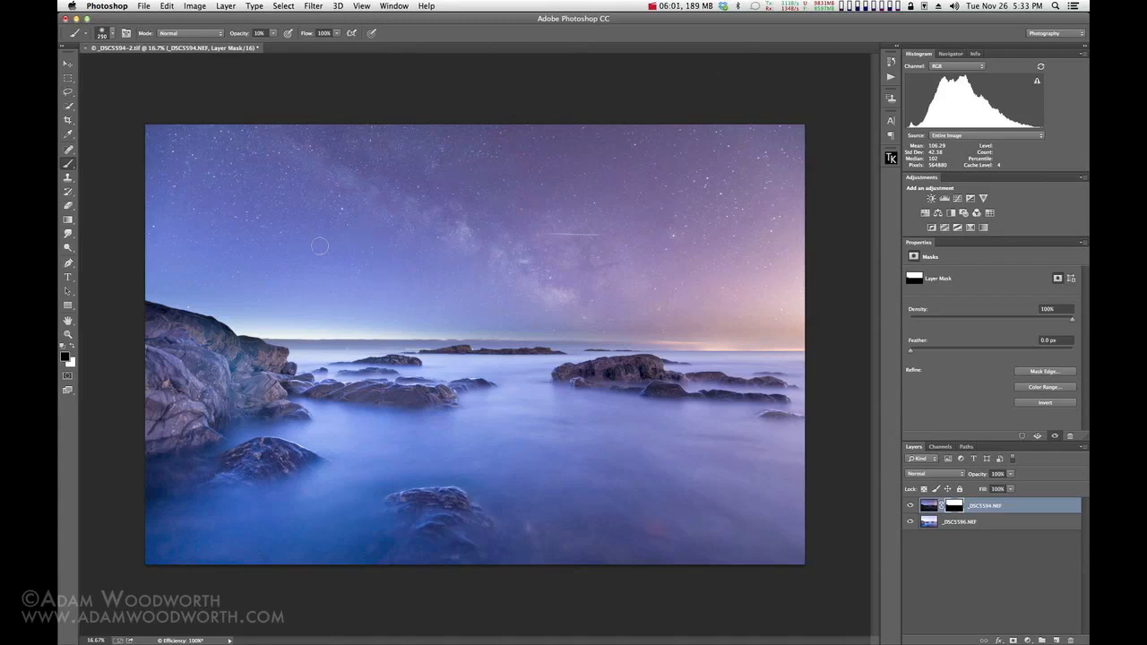
pyautogui.moveTo(422, 280)
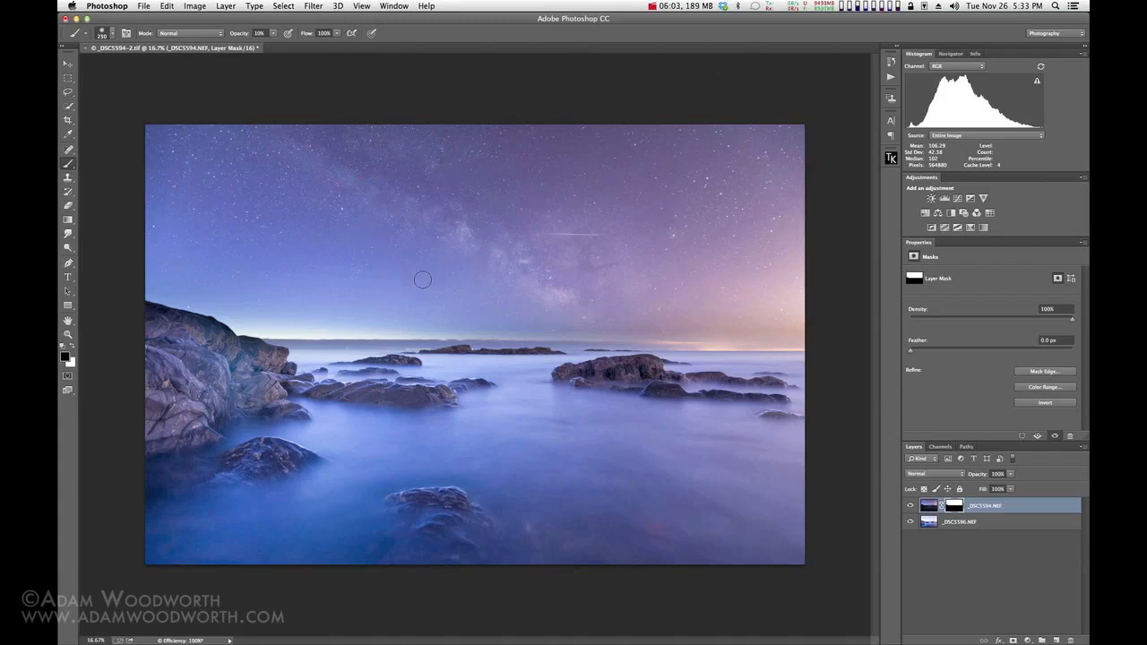
pyautogui.moveTo(596, 274)
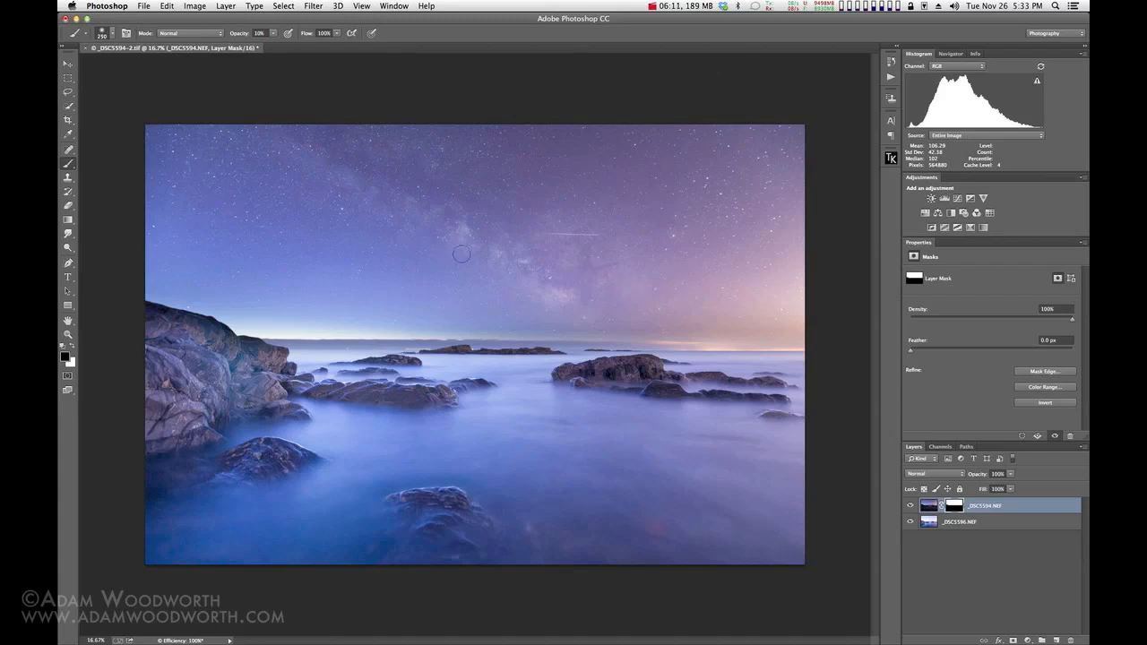
pyautogui.moveTo(997, 601)
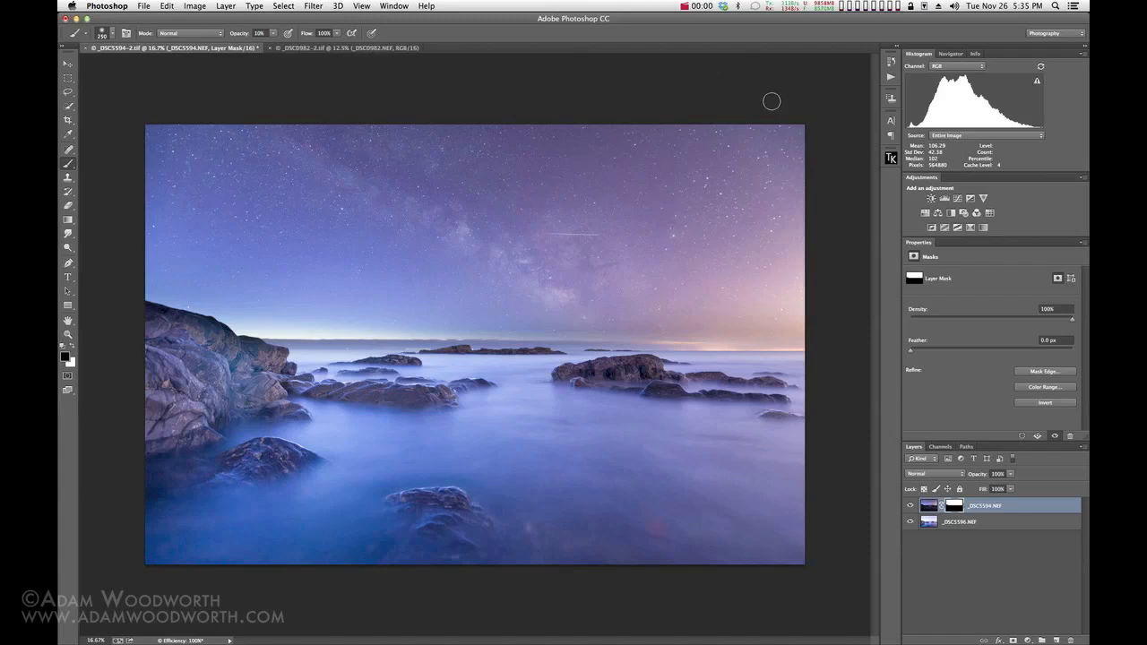
pyautogui.moveTo(697, 88)
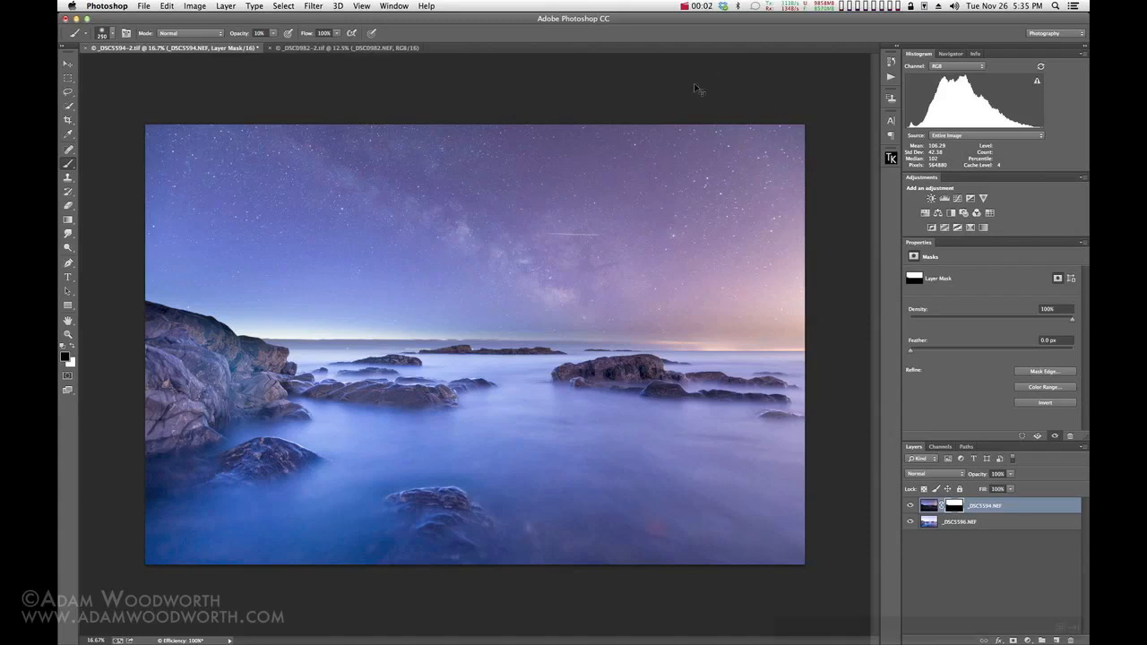
# - Bring forward the _DSC0982-2.tif covered bridge document with its _DSC0982 and _DSC0983 exposure layers
pyautogui.click(345, 47)
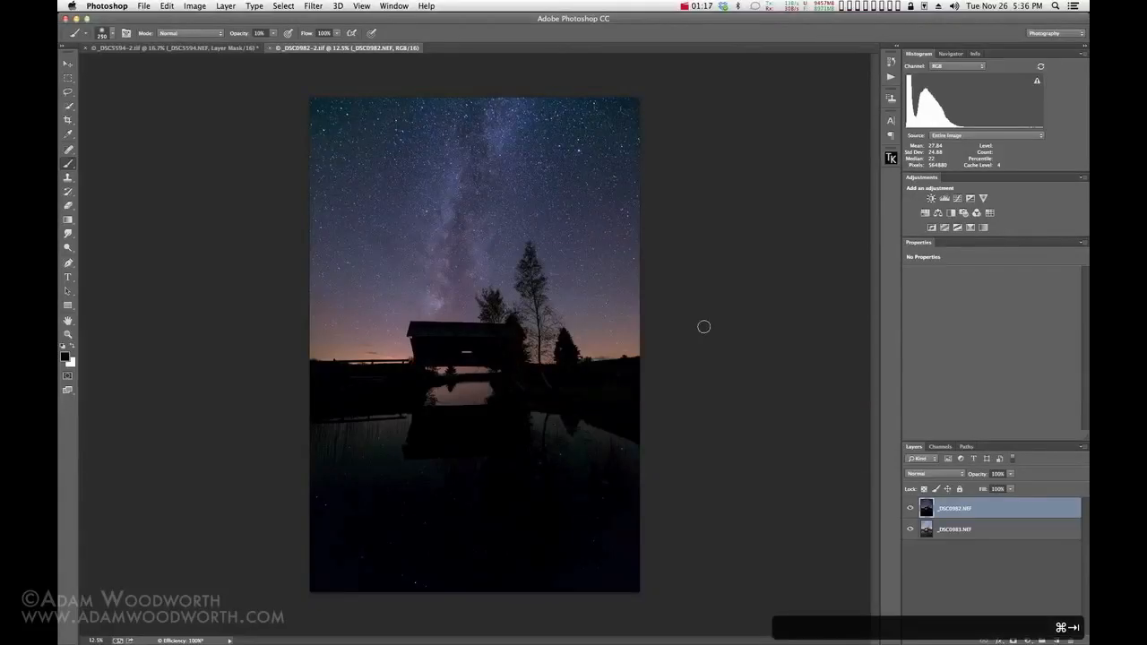
pyautogui.moveTo(989, 599)
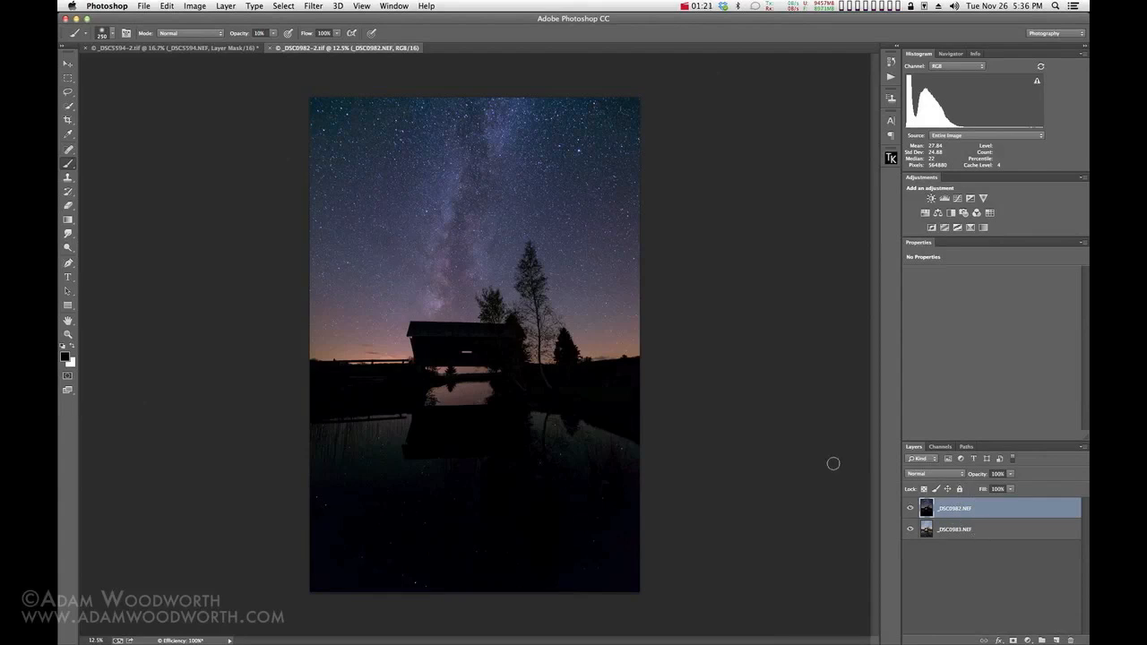
pyautogui.moveTo(509, 359)
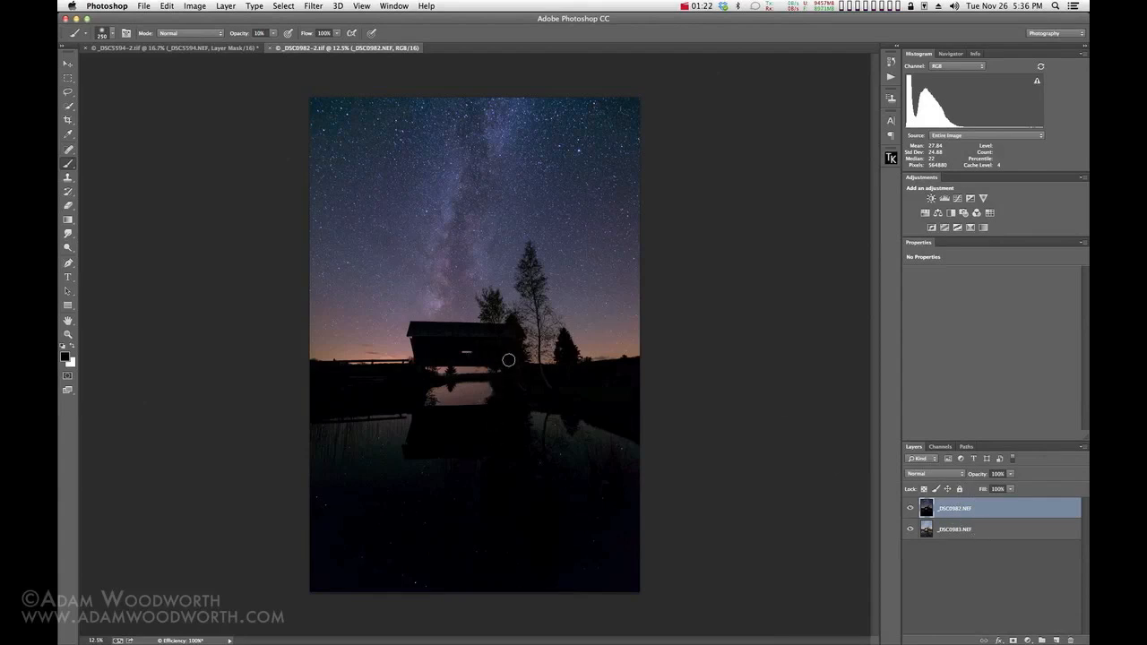
pyautogui.moveTo(461, 359)
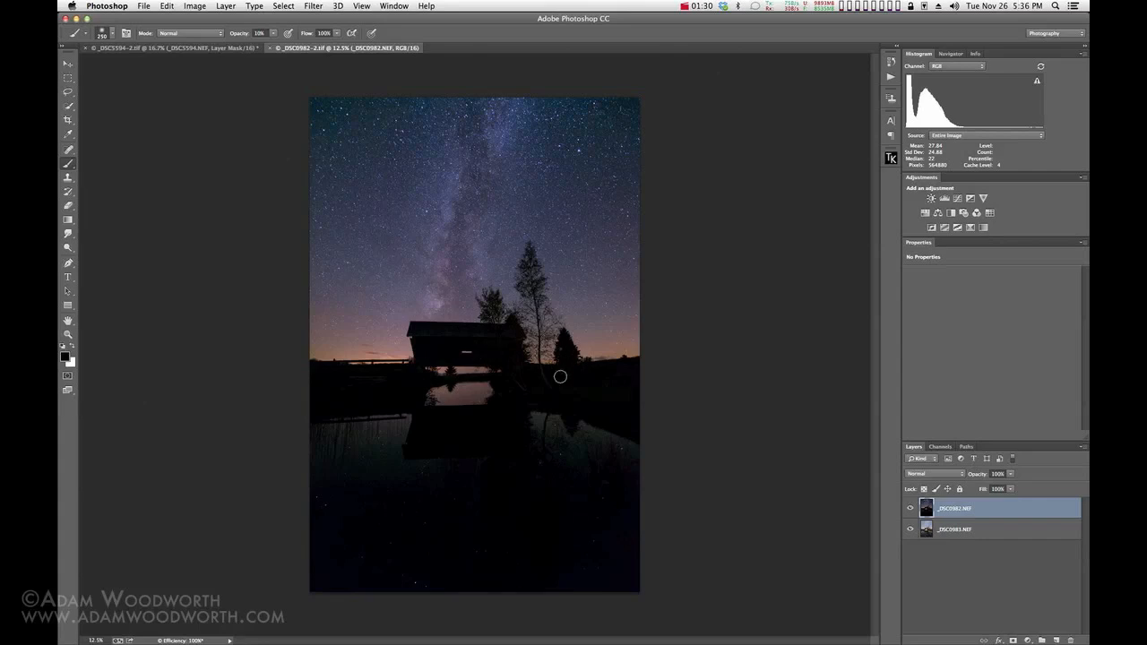
pyautogui.moveTo(541, 244)
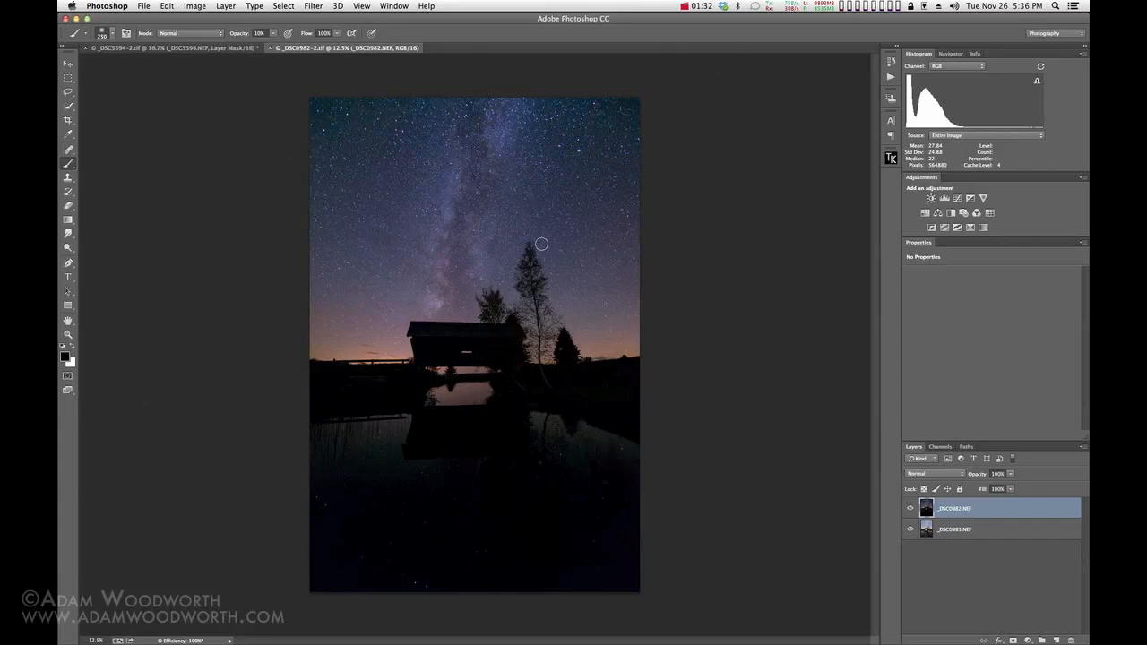
pyautogui.moveTo(429, 336)
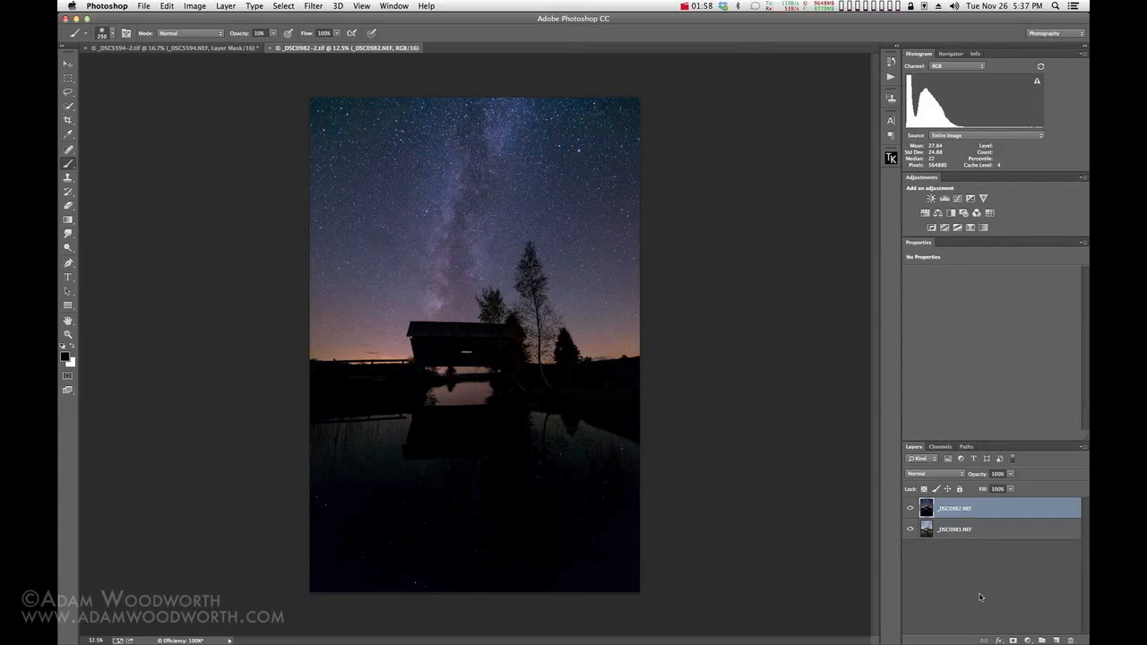
pyautogui.moveTo(731, 472)
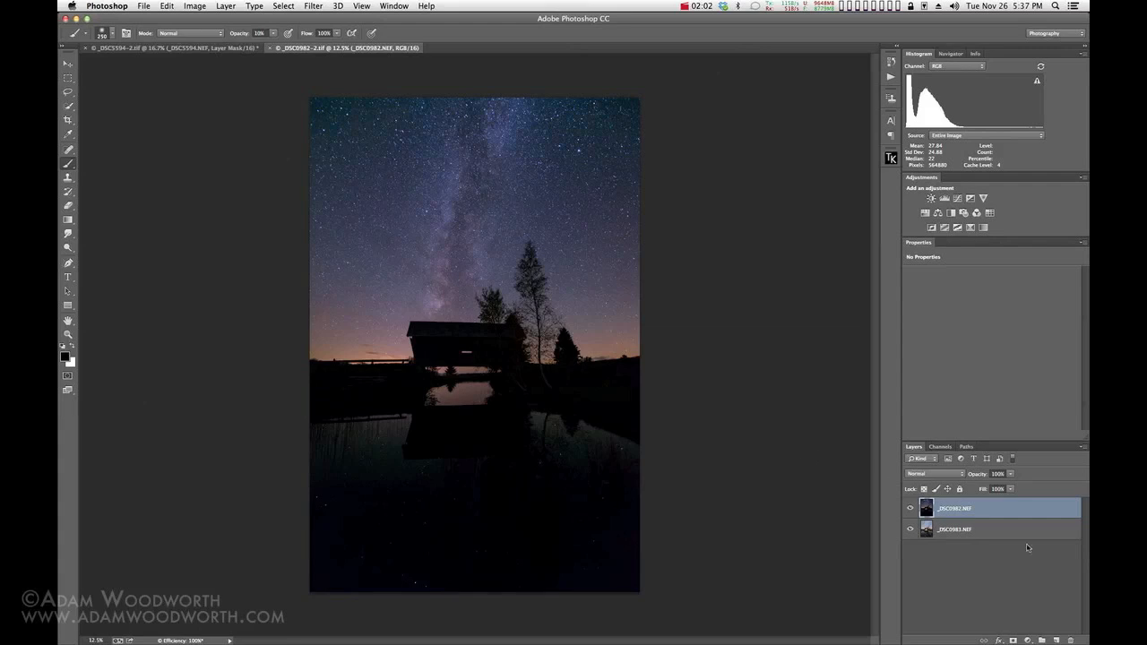
pyautogui.moveTo(1006, 590)
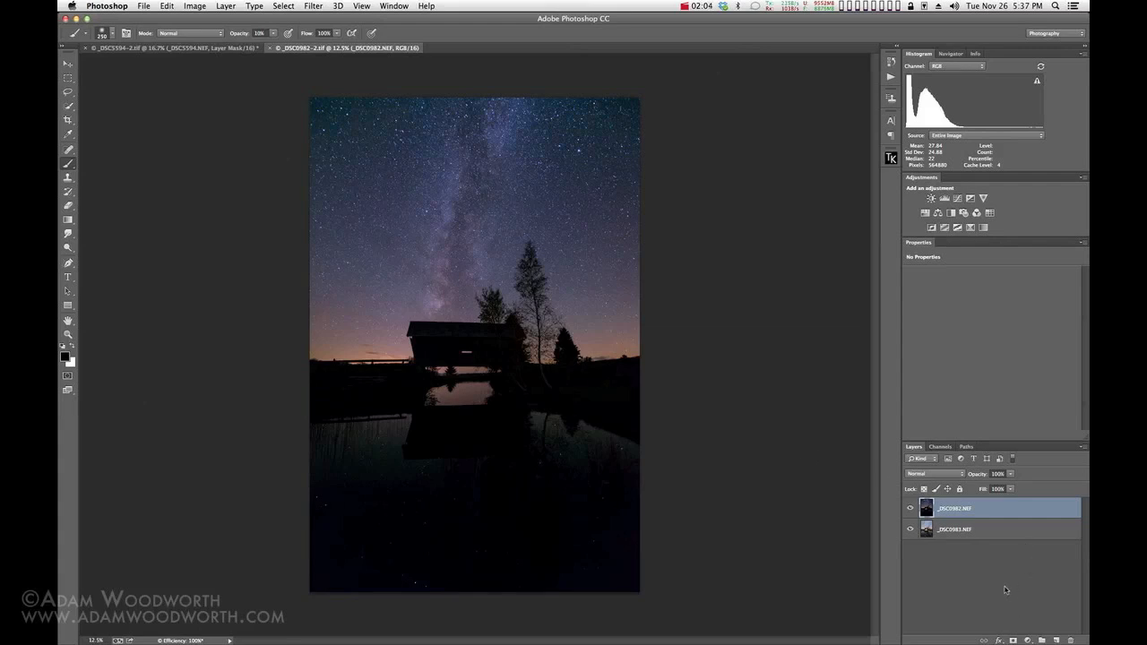
pyautogui.moveTo(997, 582)
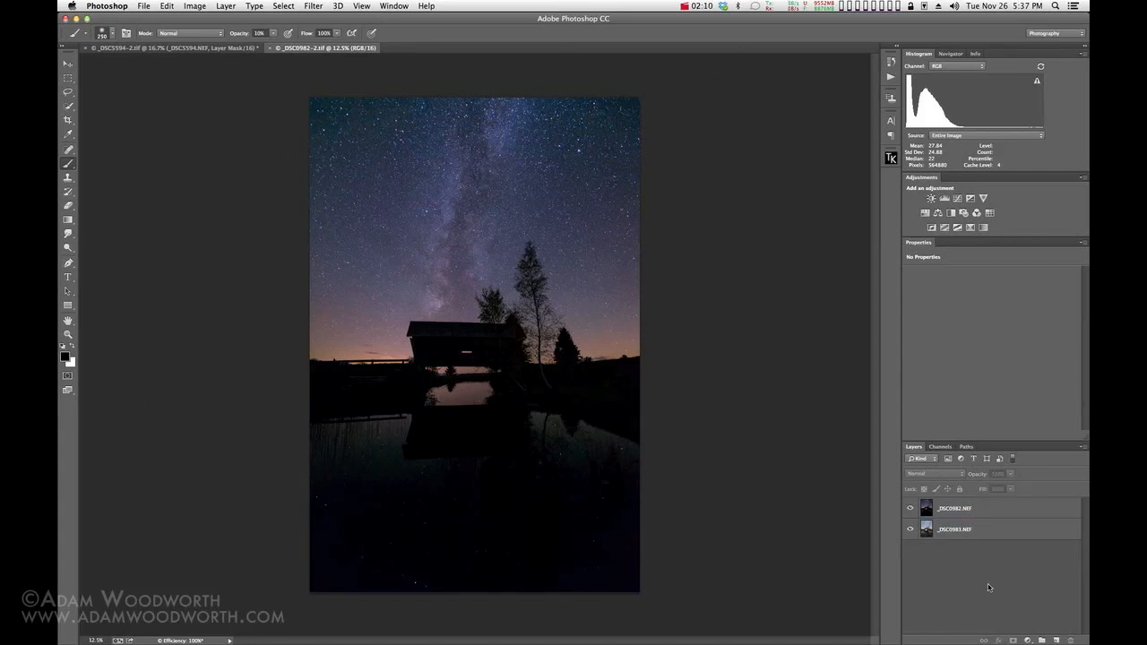
pyautogui.moveTo(1025, 590)
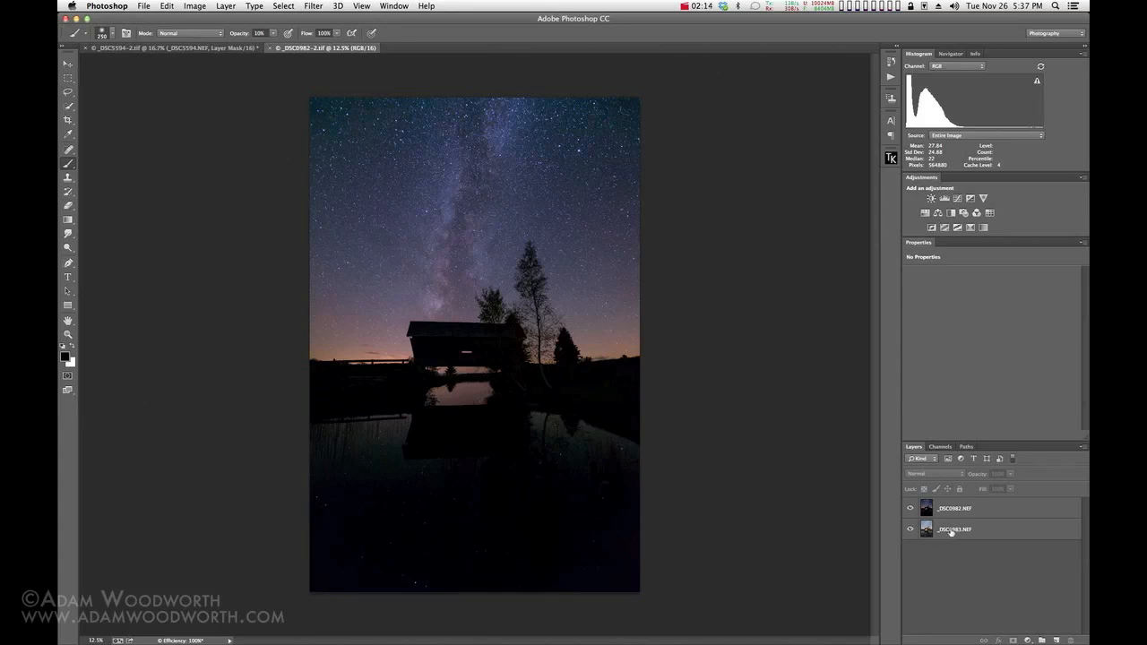
pyautogui.moveTo(985, 597)
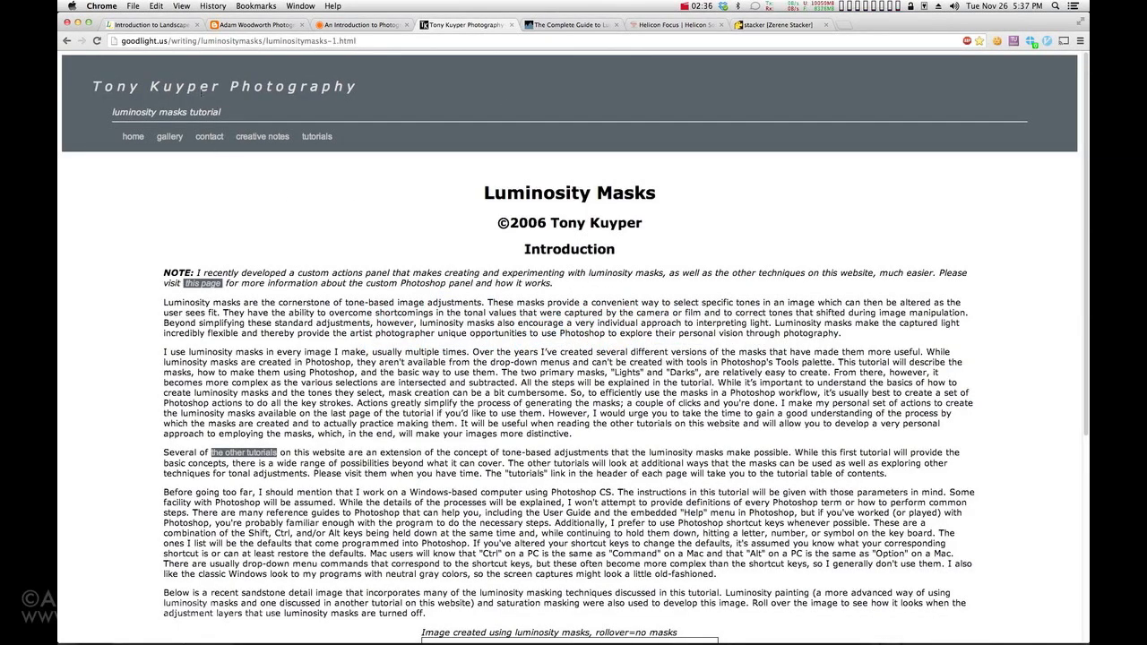
pyautogui.moveTo(446, 229)
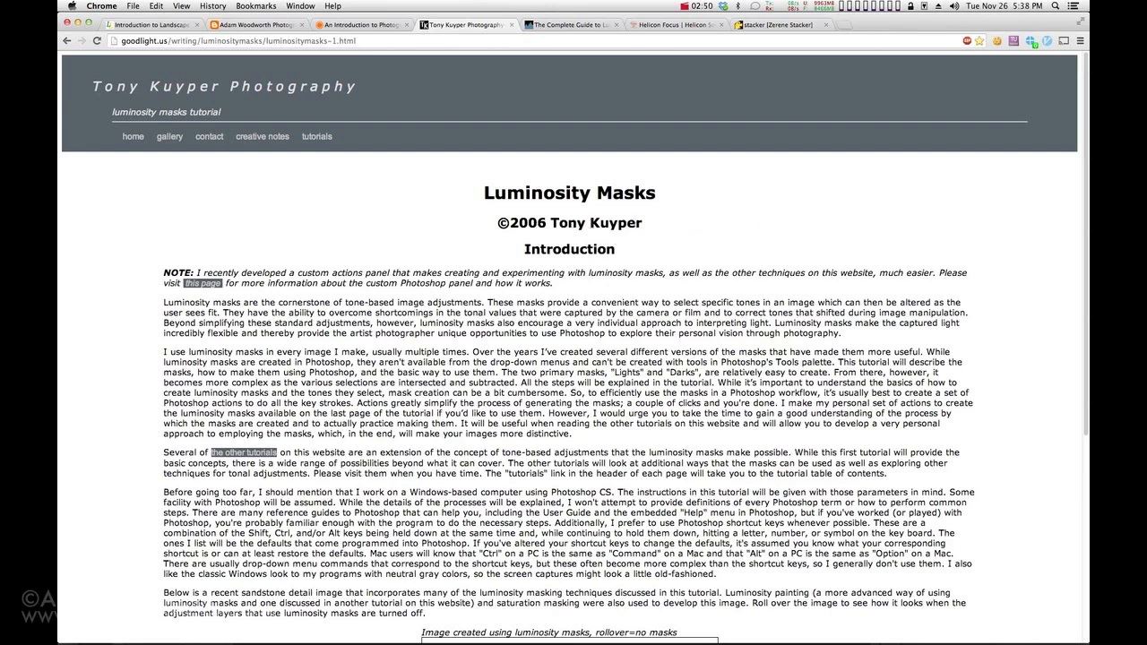
pyautogui.moveTo(377, 252)
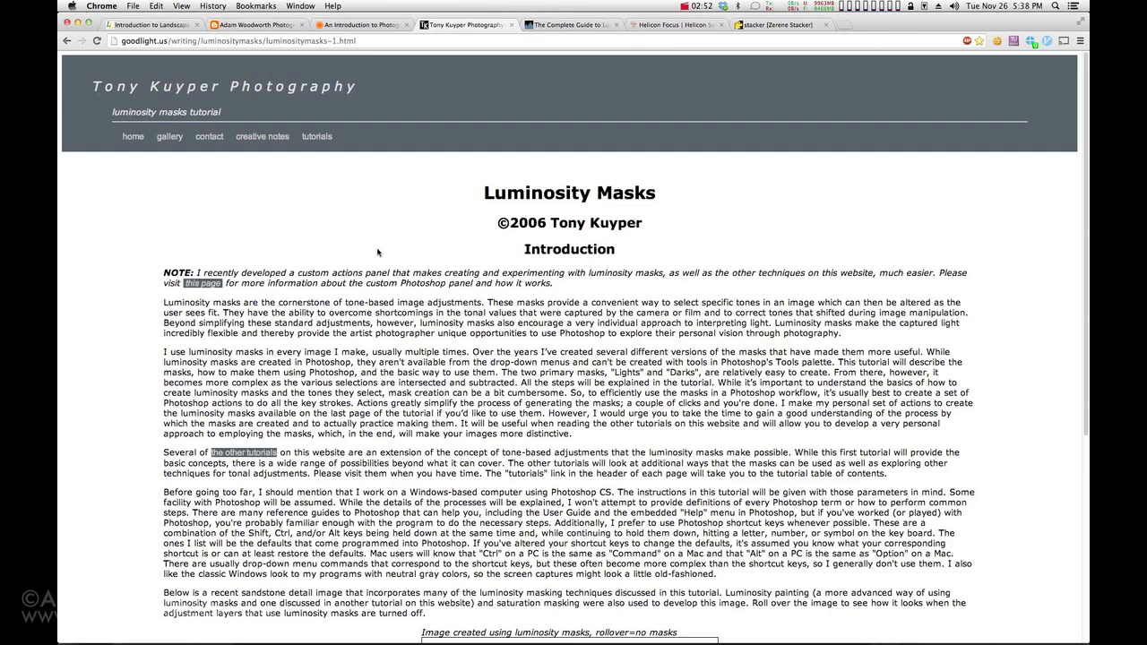
# - Show Sean Bagshaw's Complete Guide to Luminosity Masks tutorial tab in Chrome
pyautogui.click(571, 24)
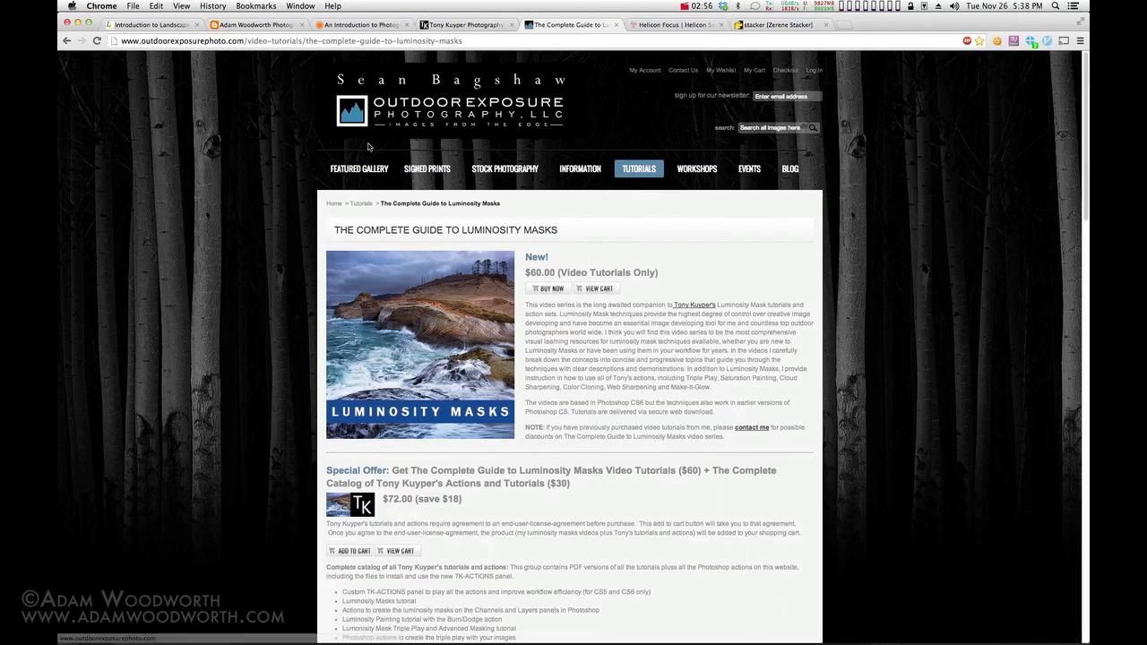
pyautogui.moveTo(260, 238)
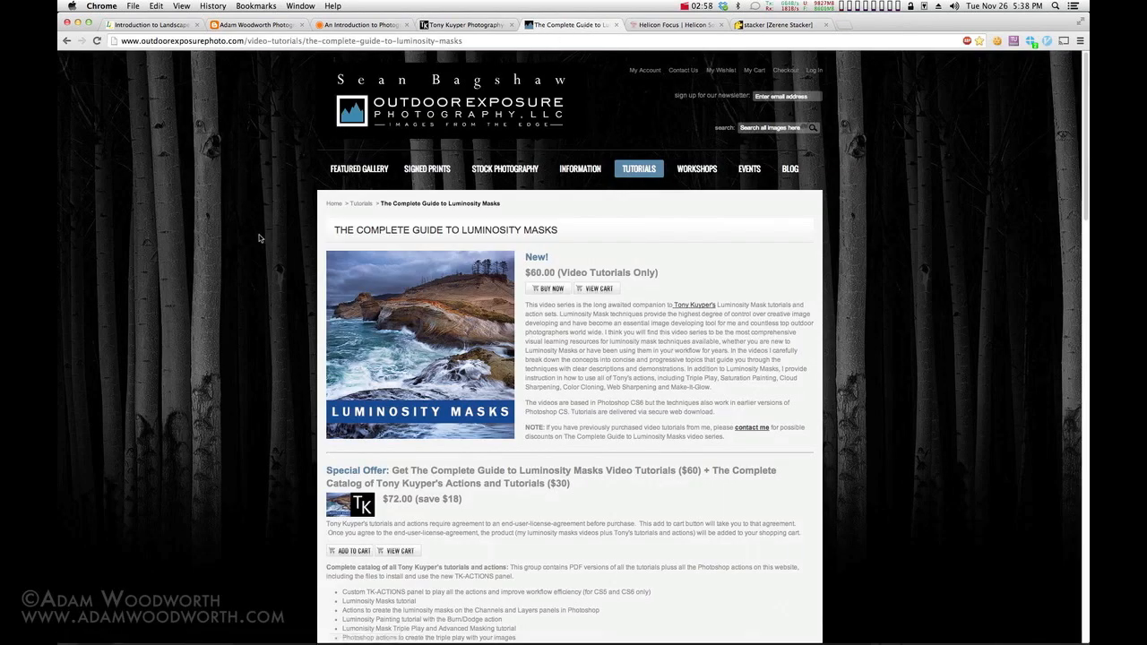
pyautogui.moveTo(759, 252)
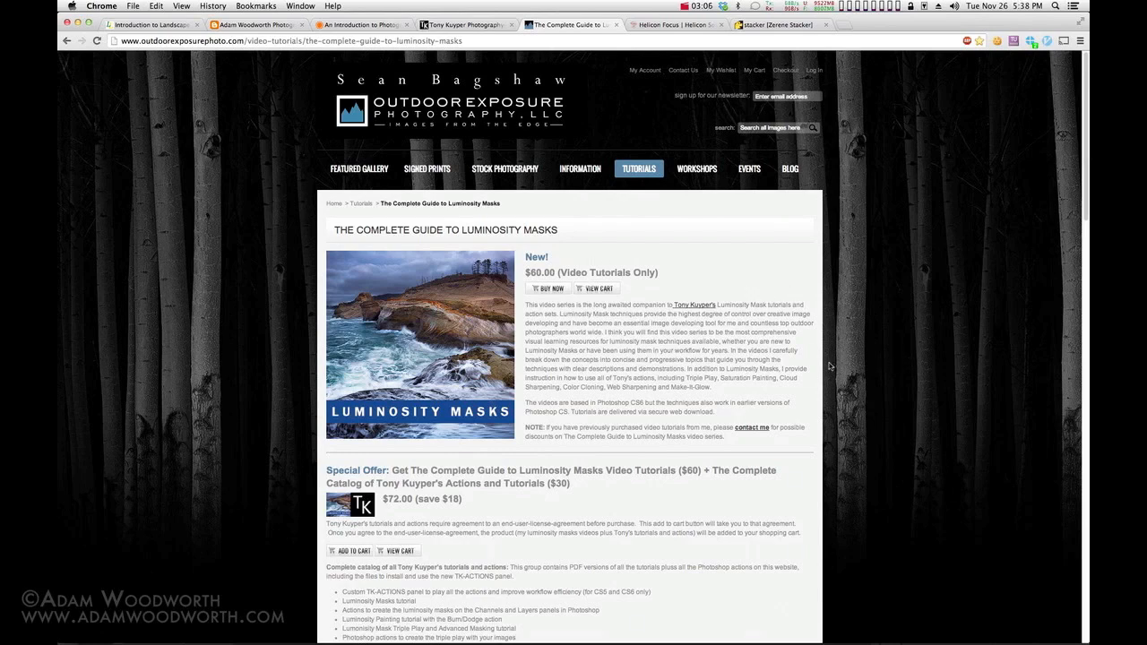
pyautogui.moveTo(617, 153)
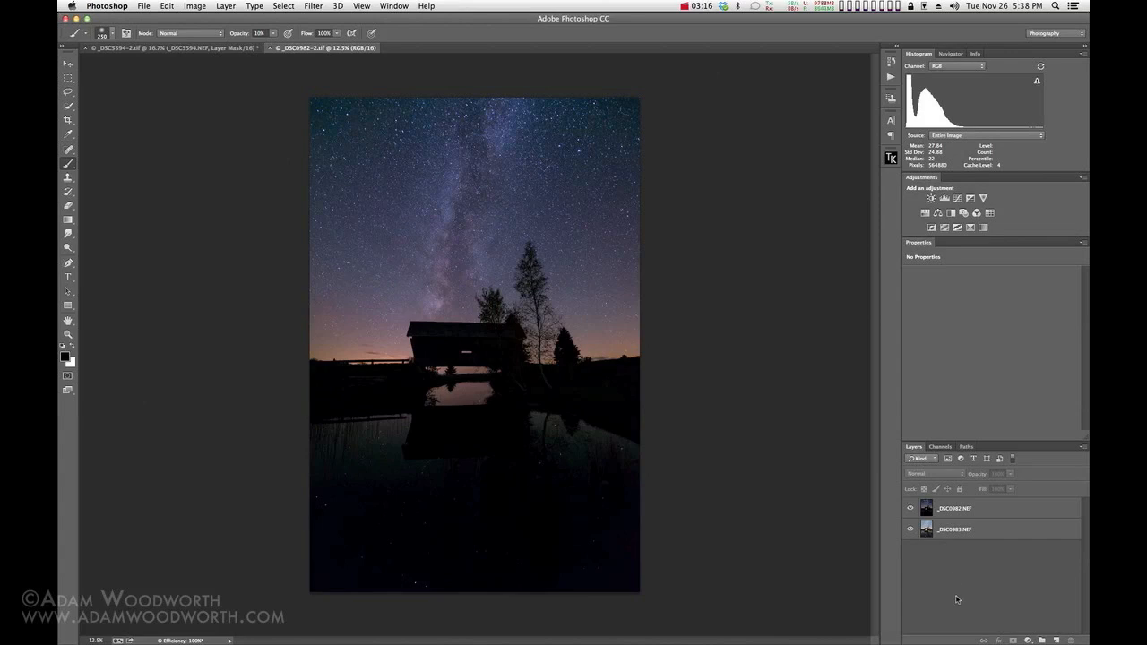
pyautogui.moveTo(992, 600)
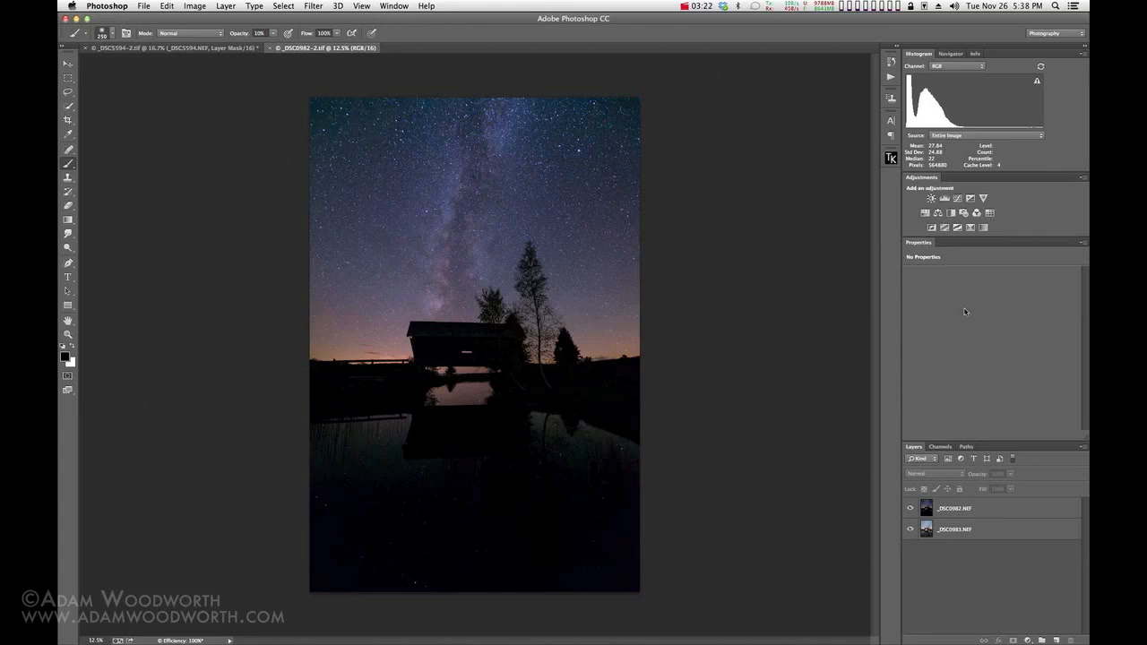
pyautogui.moveTo(980, 414)
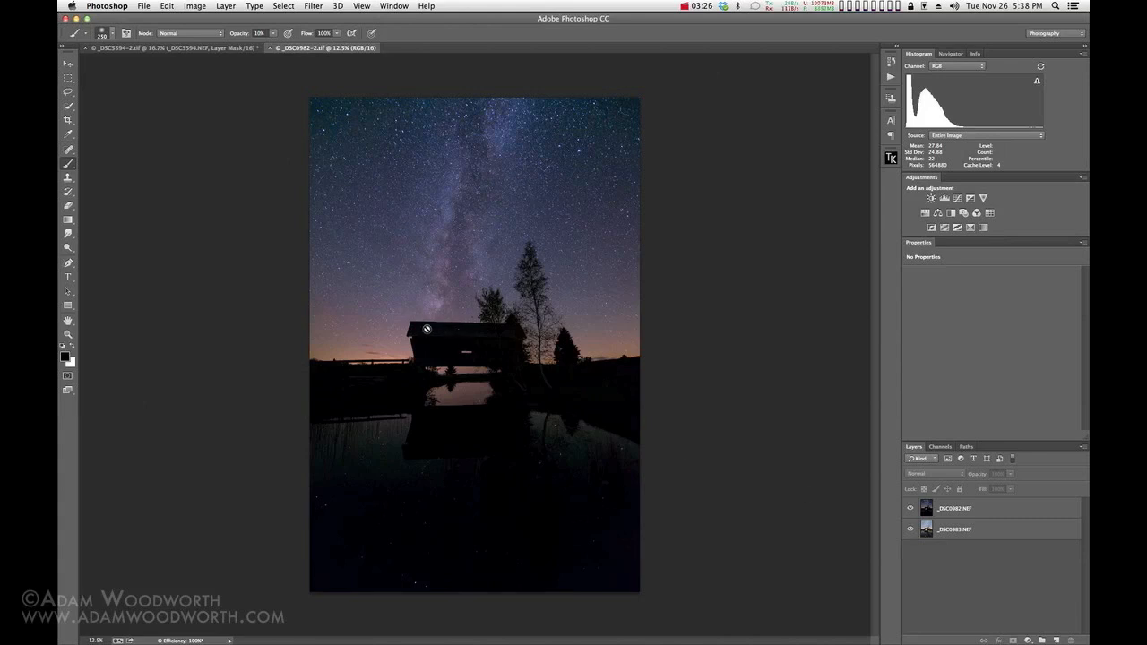
pyautogui.moveTo(442, 342)
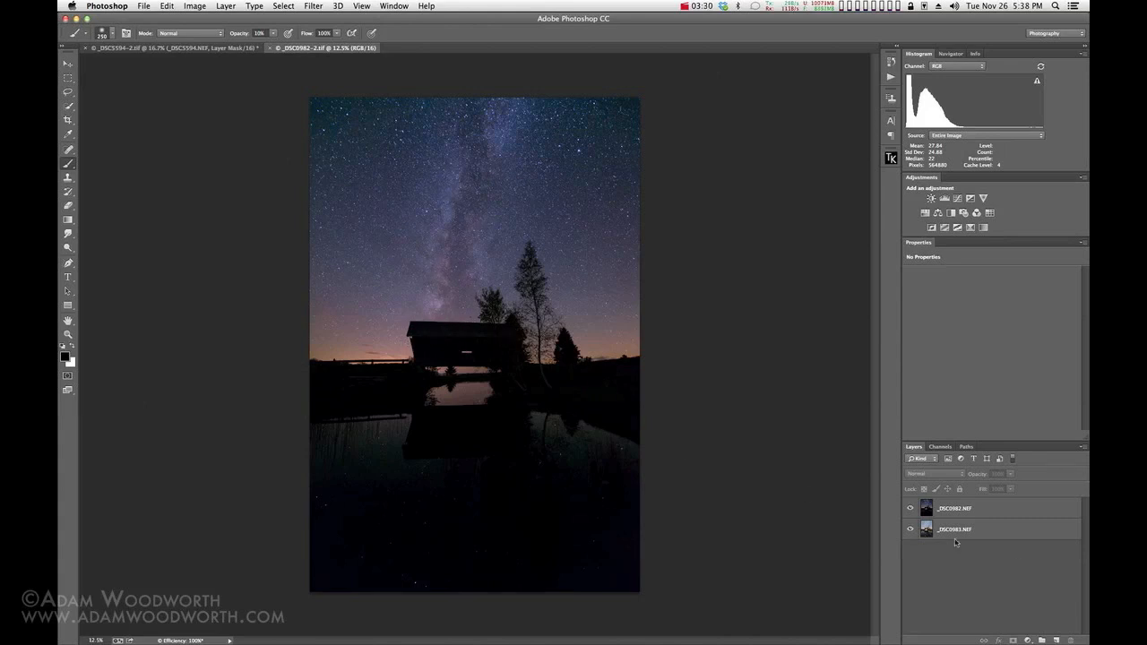
# - Hide the top _DSC0982 layer to reveal the brighter _DSC0983 star-trail exposure of the covered bridge
pyautogui.click(910, 508)
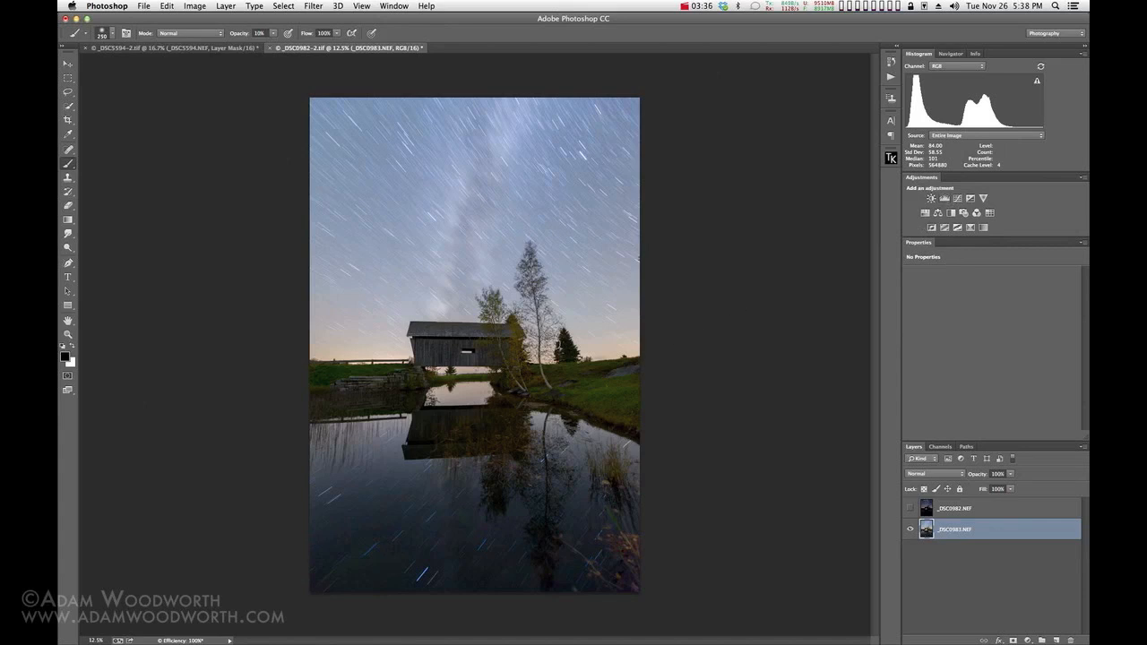
pyautogui.moveTo(456, 183)
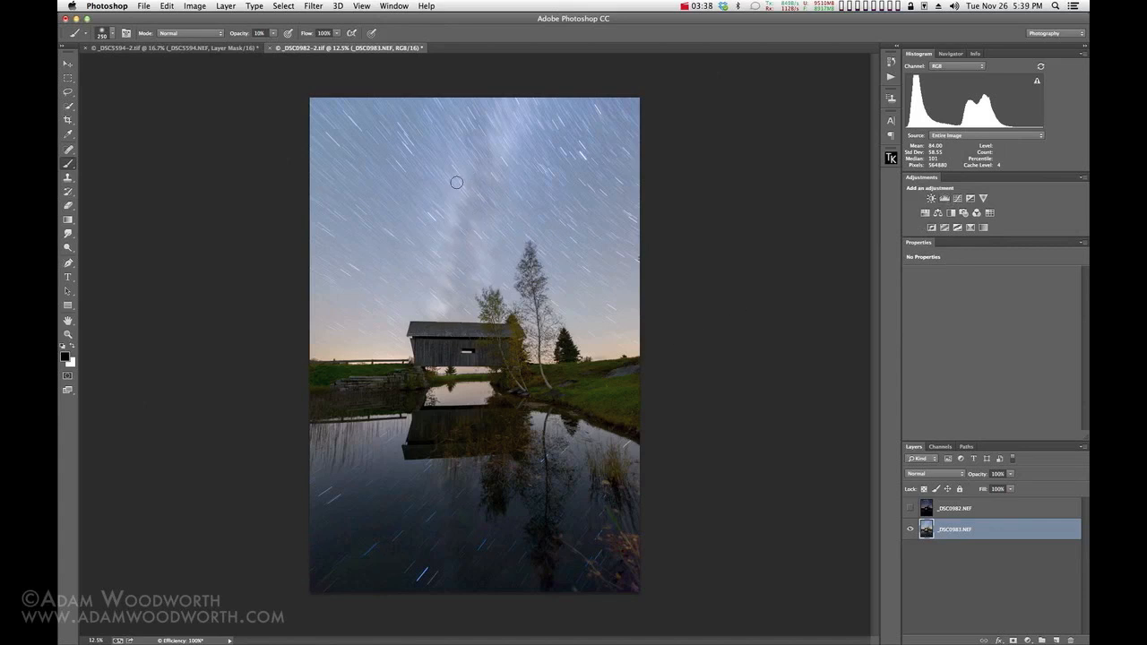
pyautogui.moveTo(963, 430)
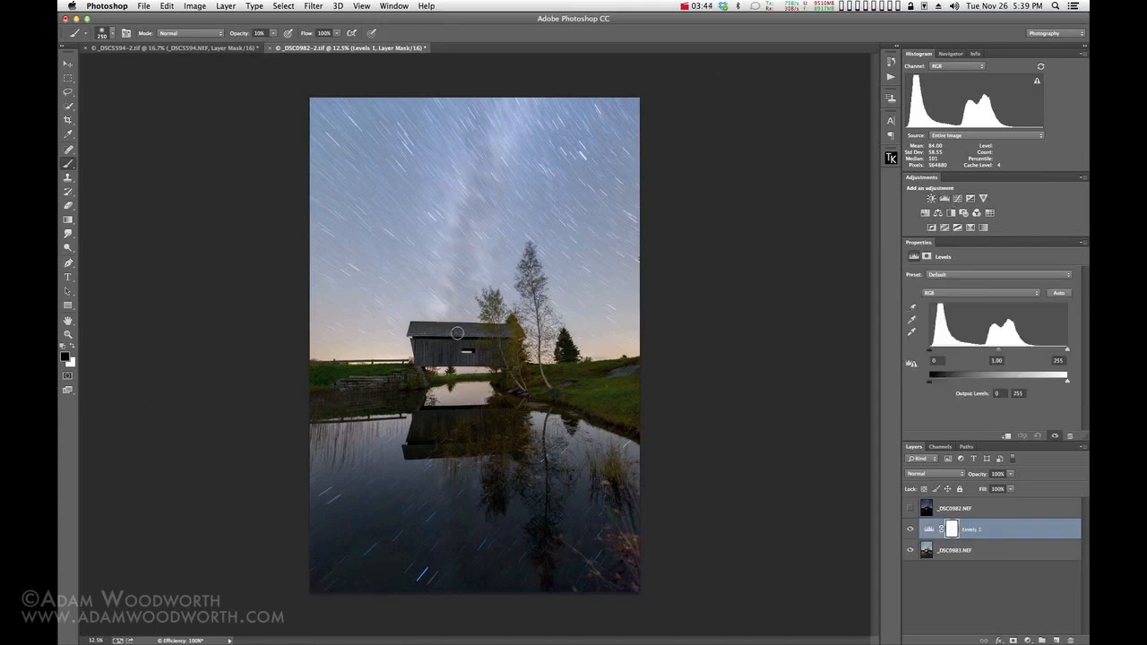
pyautogui.moveTo(477, 348)
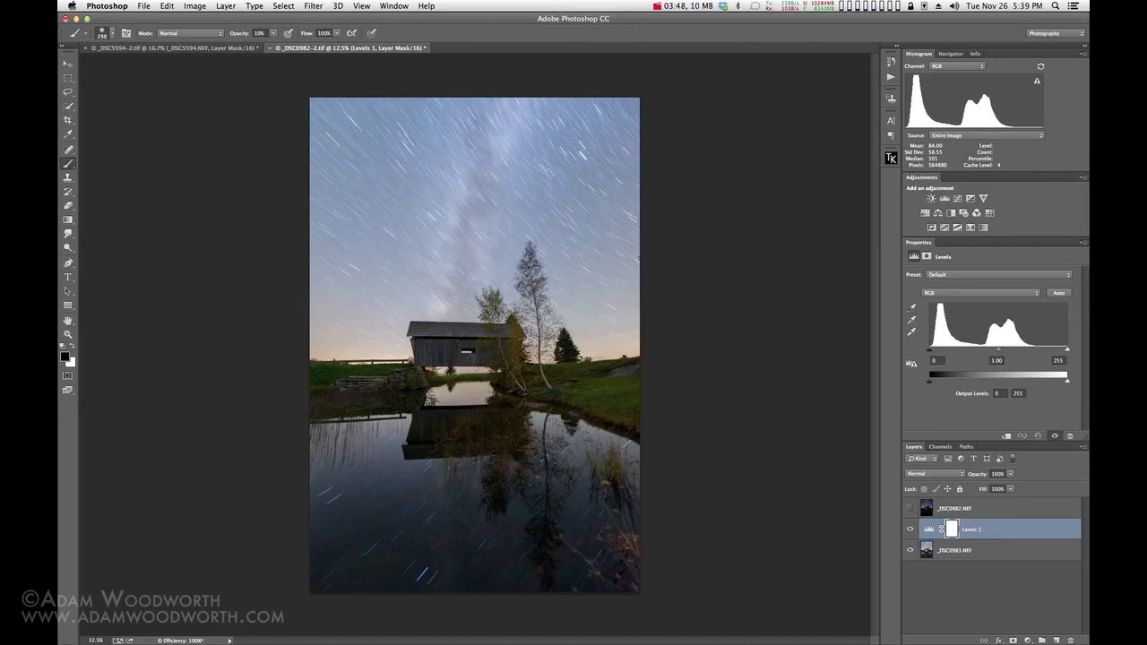
pyautogui.moveTo(457, 334)
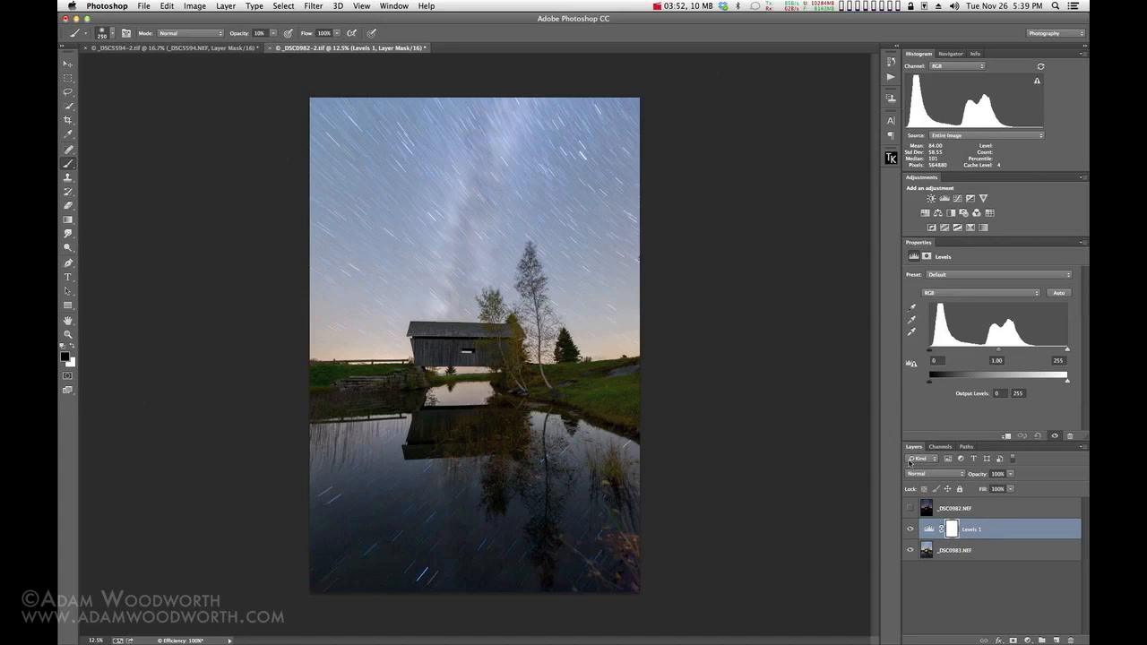
pyautogui.moveTo(455, 342)
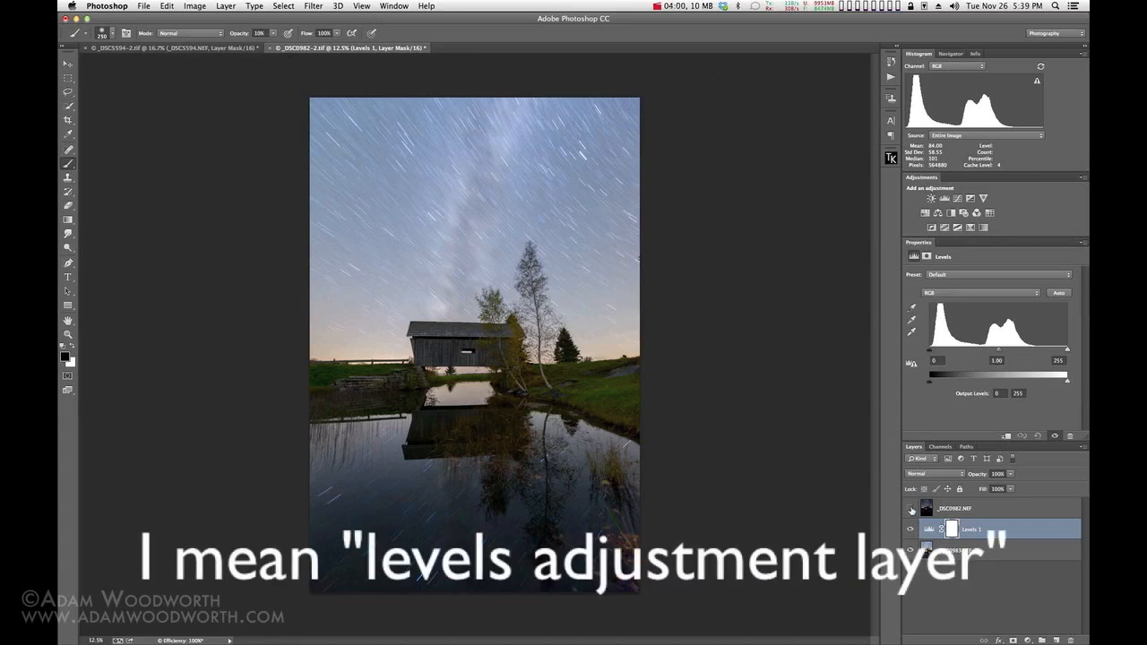
# - Raise the Levels black point to 58 to silhouette the bridge against a white sky, then list the channels
pyautogui.click(911, 508)
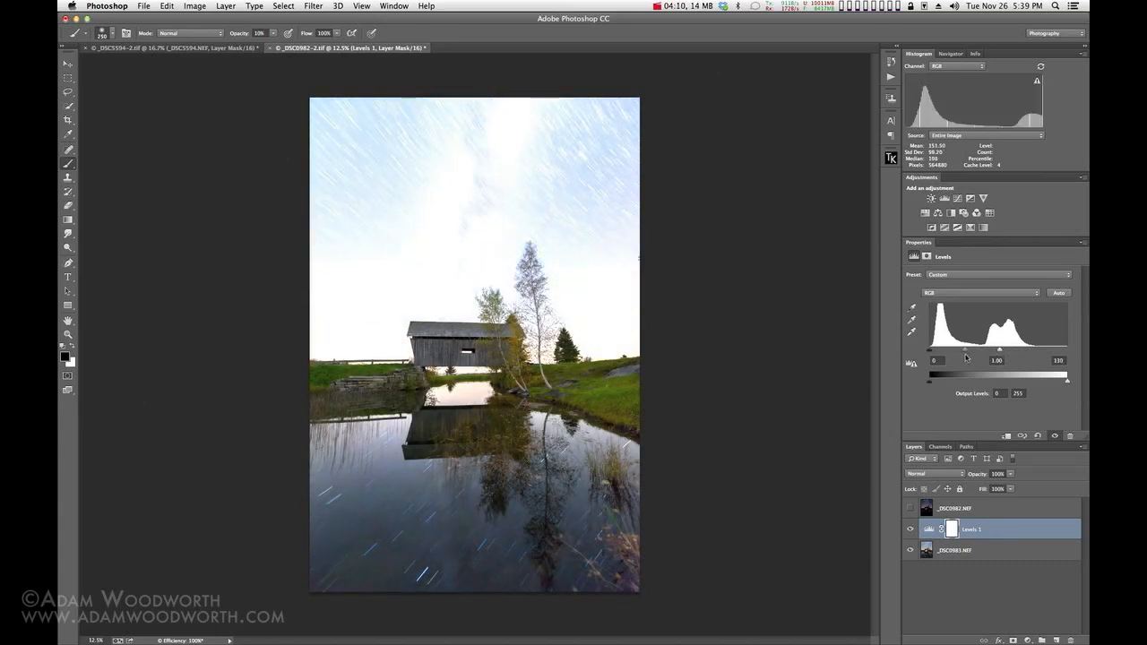
pyautogui.moveTo(929, 374); pyautogui.dragTo(948, 375)
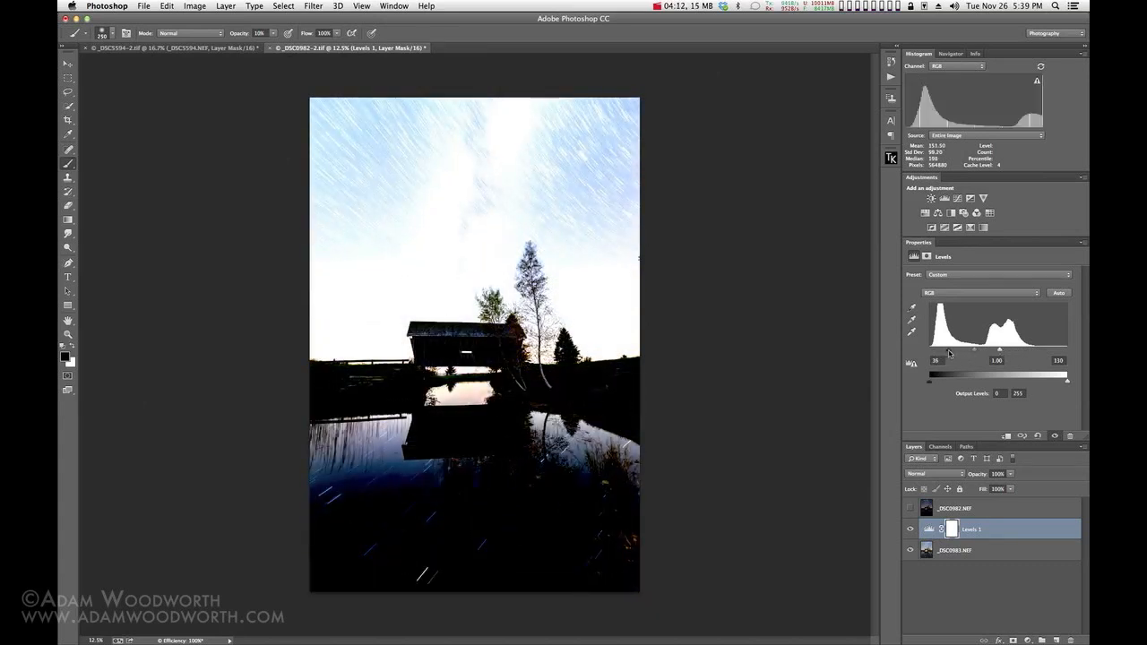
pyautogui.moveTo(930, 372); pyautogui.dragTo(938, 372)
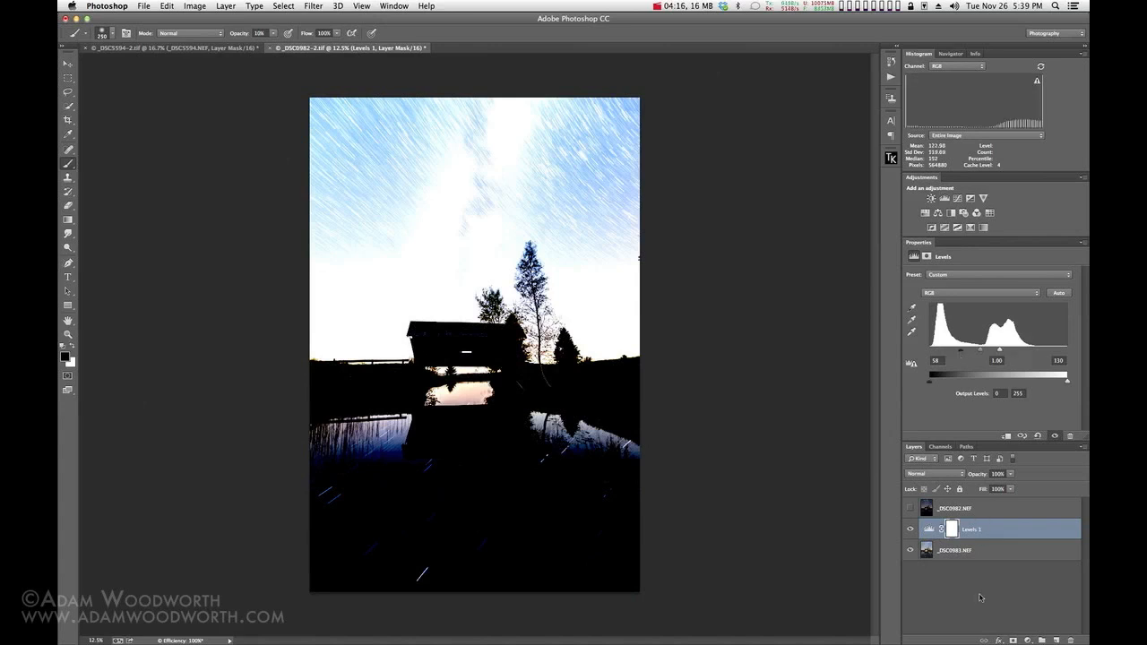
pyautogui.click(940, 447)
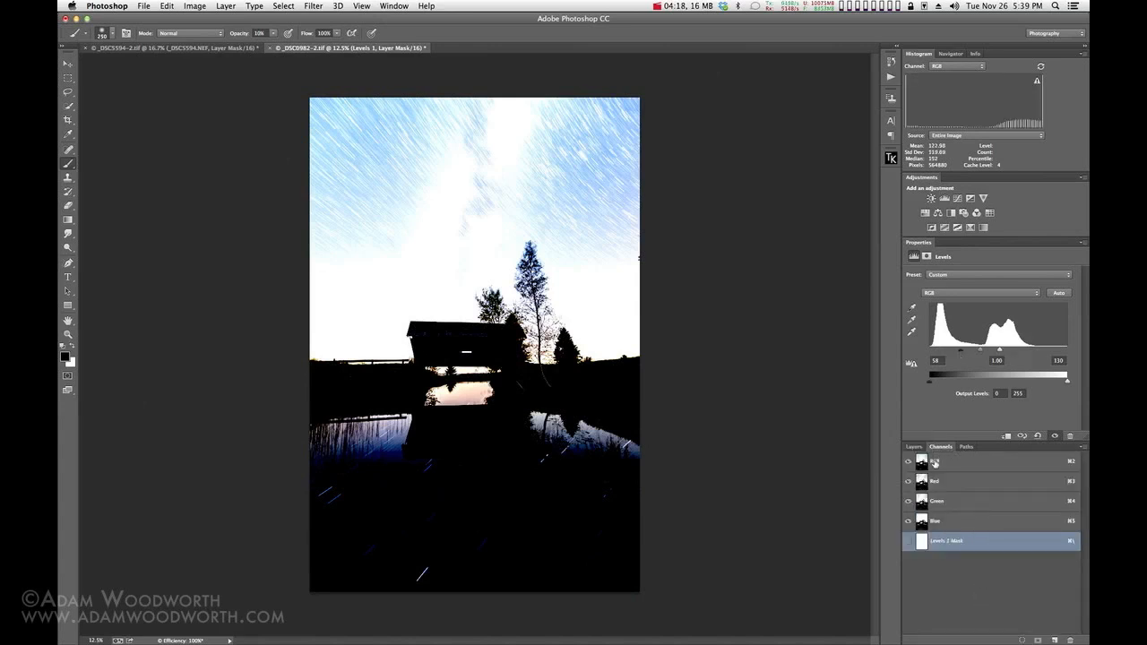
# - Load the RGB luminosity as a selection, store it as the Alpha 1 channel, and return to the layer stack
pyautogui.click(935, 461)
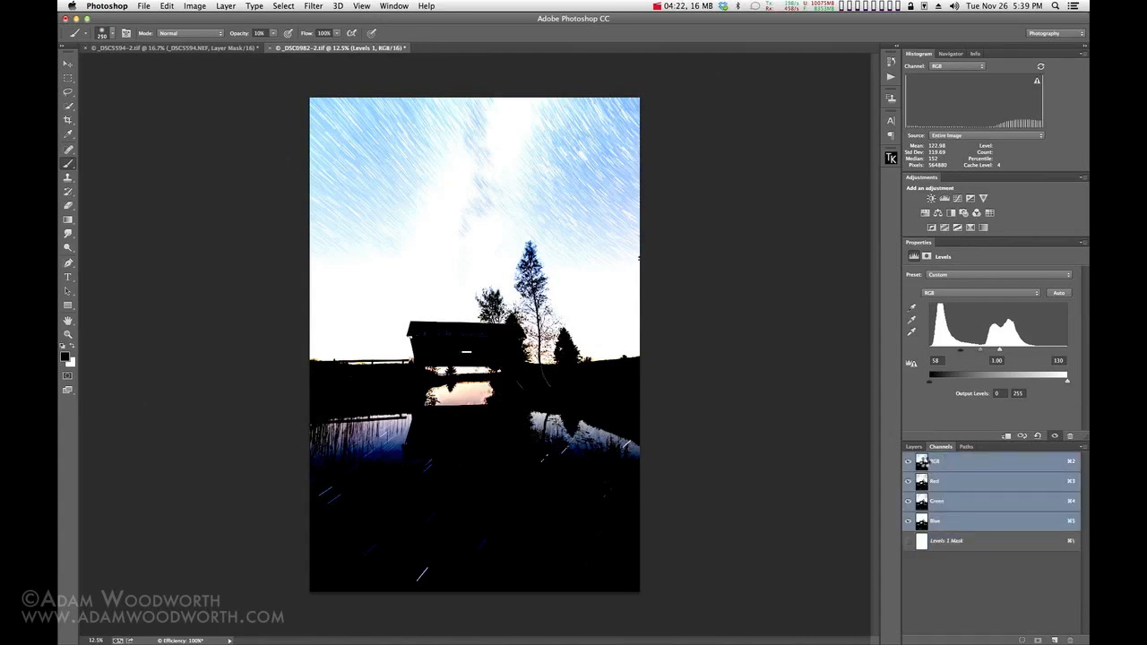
pyautogui.click(908, 461)
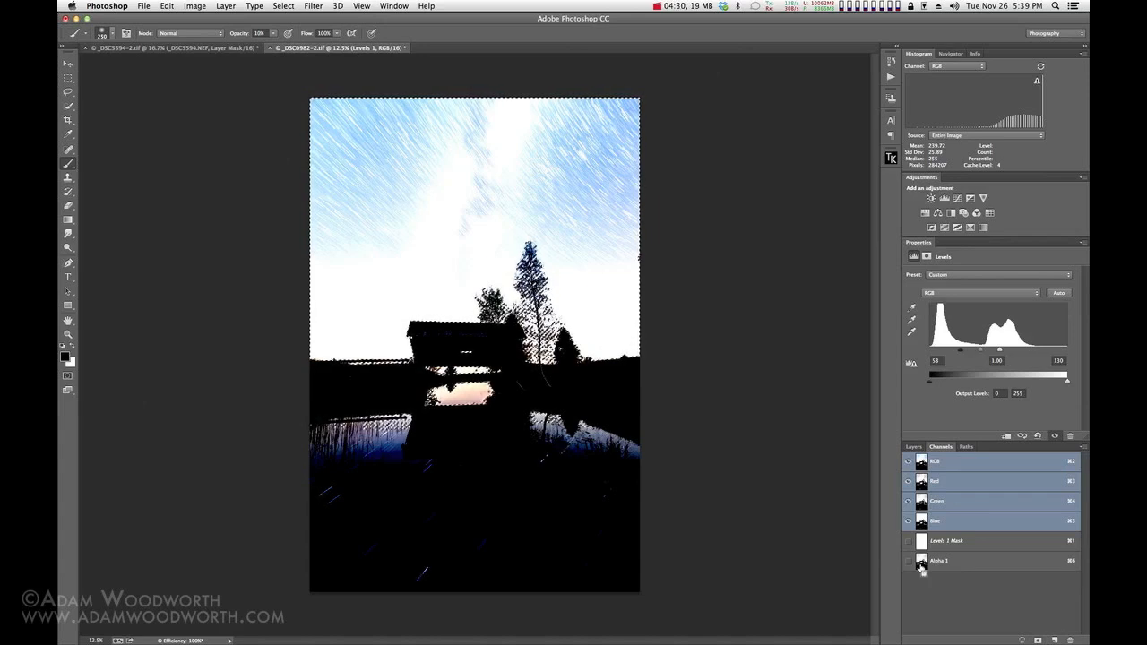
pyautogui.click(939, 560)
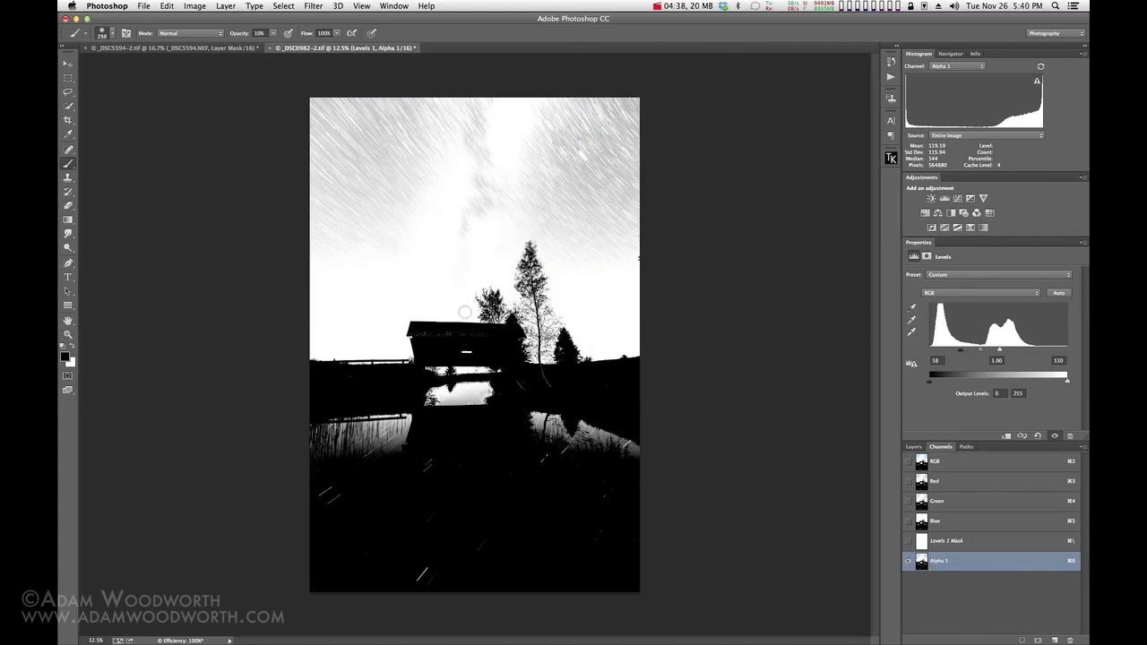
pyautogui.moveTo(443, 309)
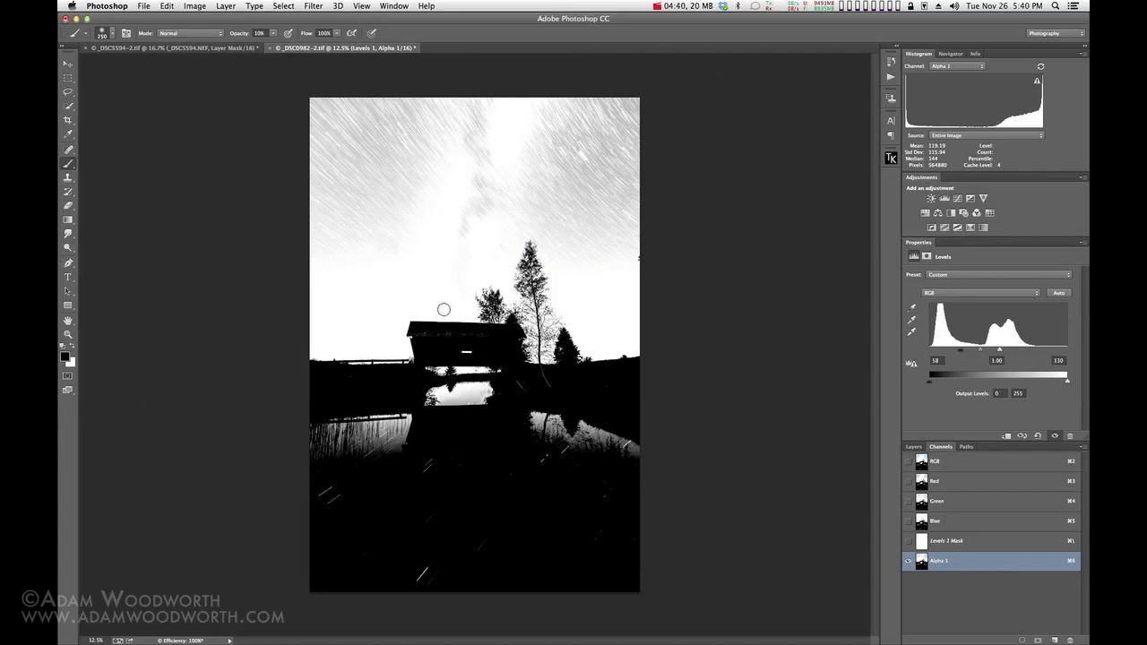
pyautogui.moveTo(490, 257)
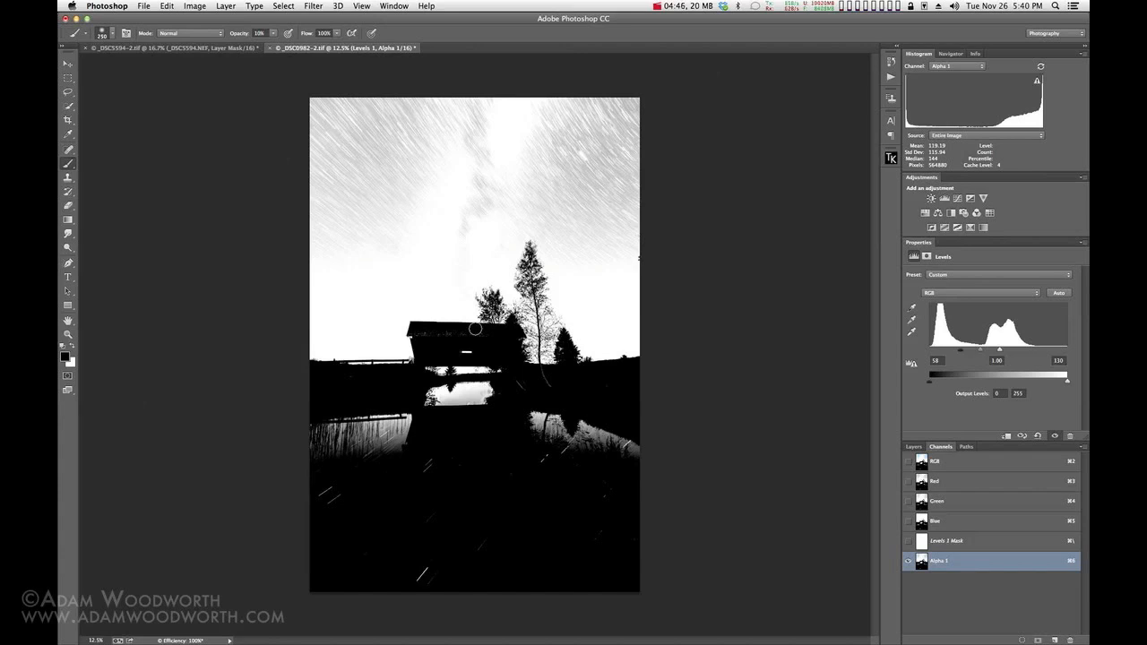
pyautogui.moveTo(816, 404)
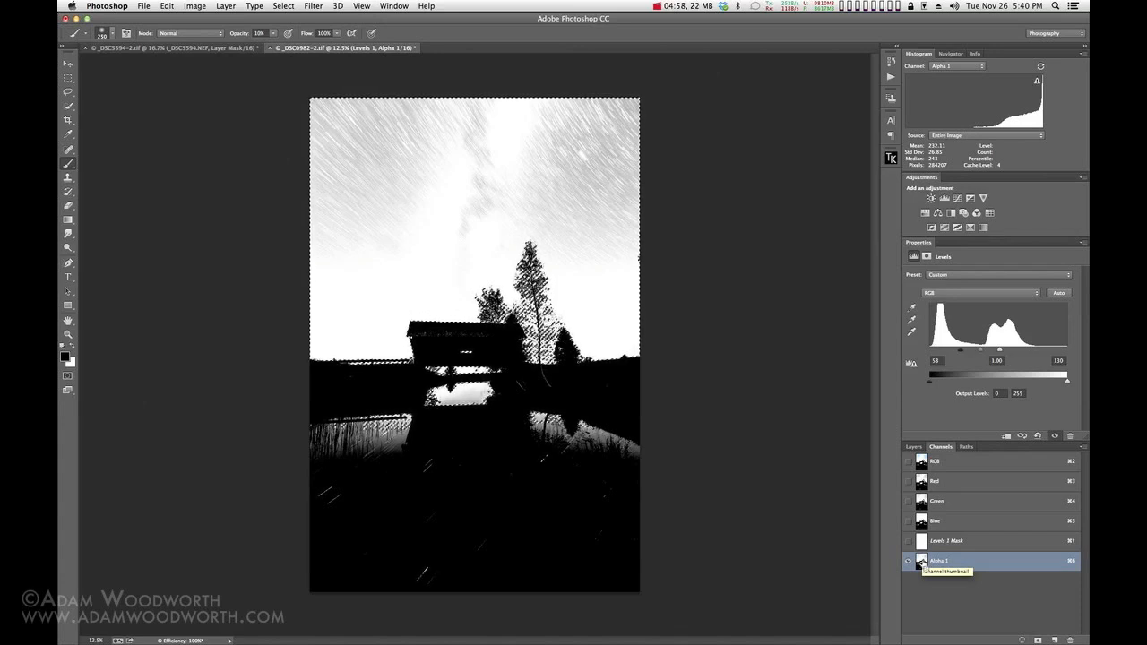
pyautogui.click(935, 460)
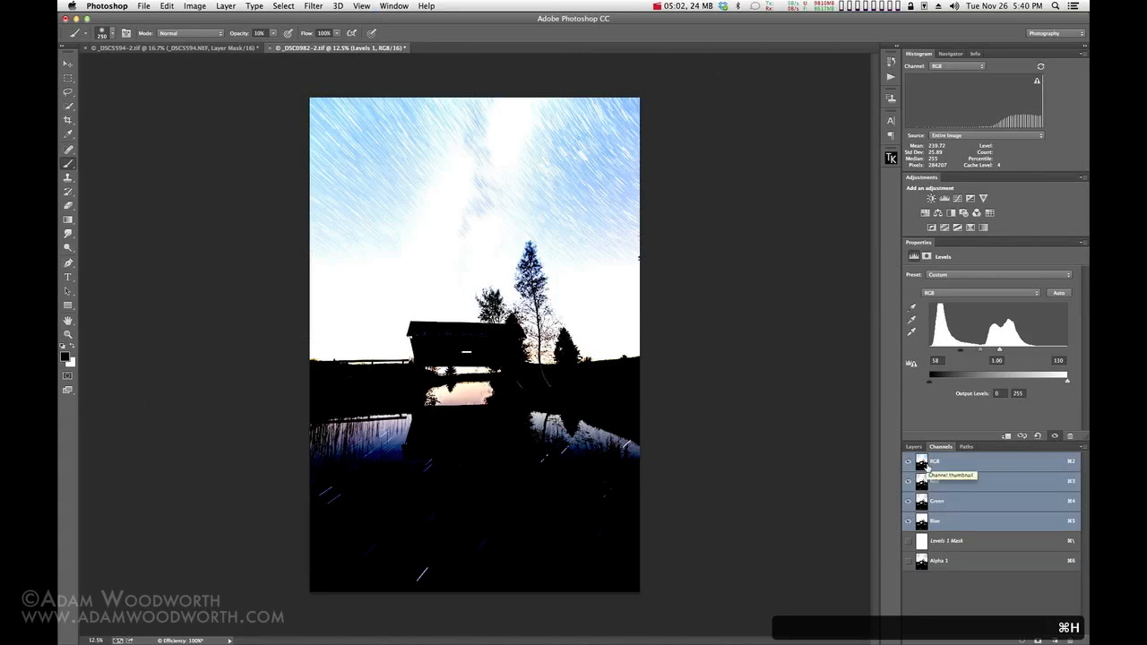
pyautogui.click(914, 446)
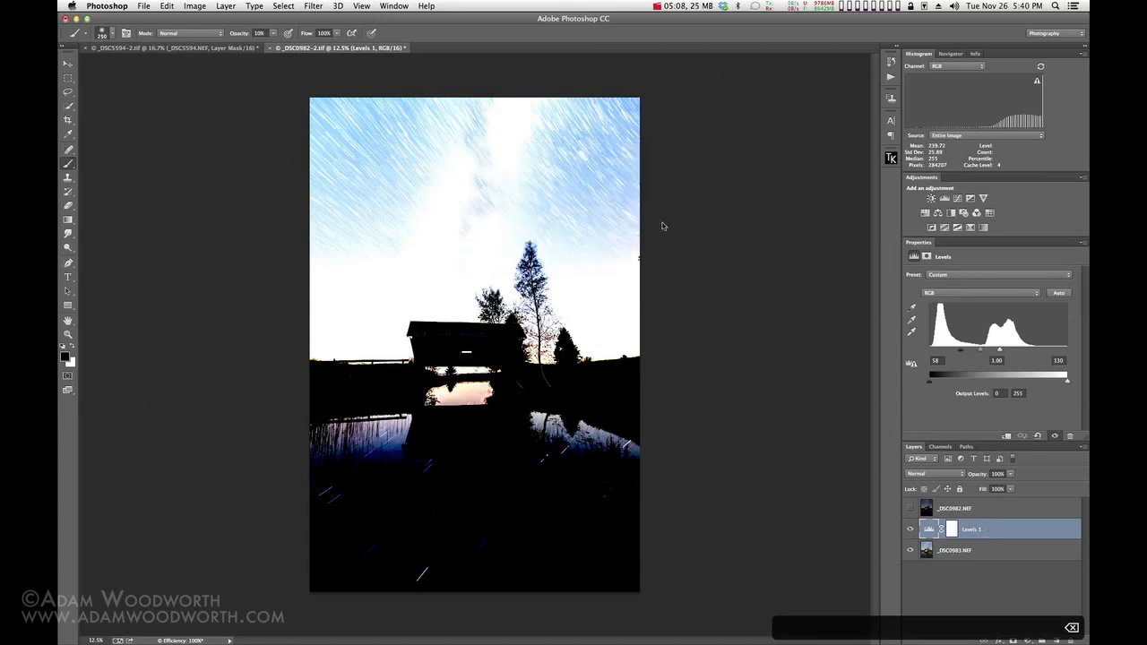
pyautogui.moveTo(944, 488)
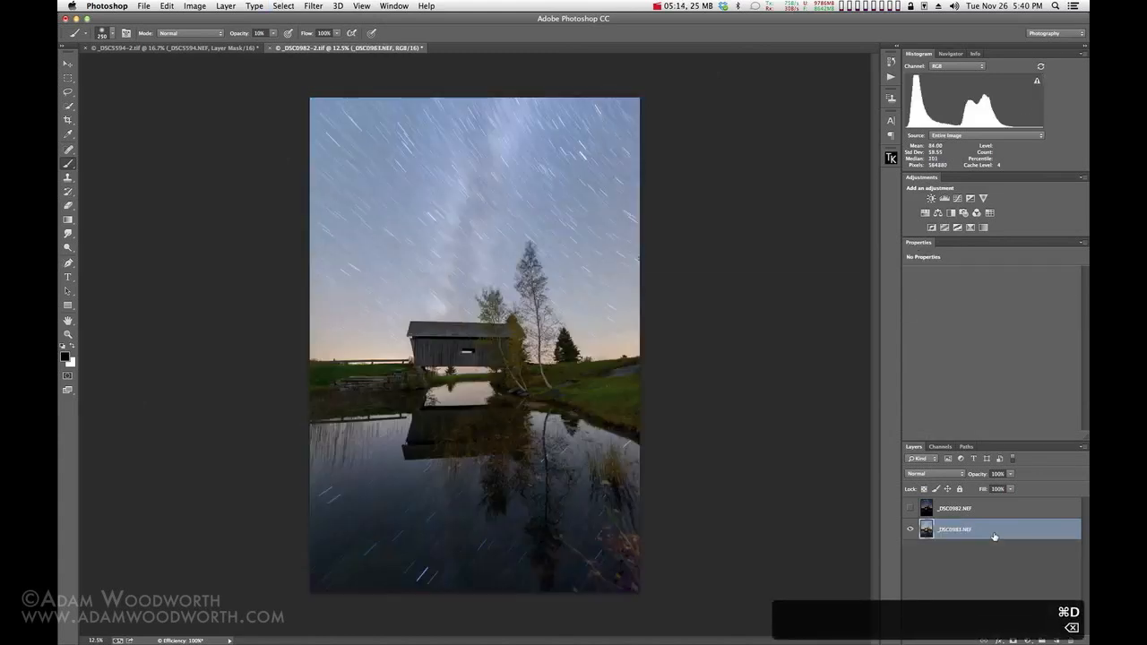
# - Load Alpha 1 as a mask on the _DSC0982 sky layer and brush-clean its top edge with a smaller white brush
pyautogui.click(940, 446)
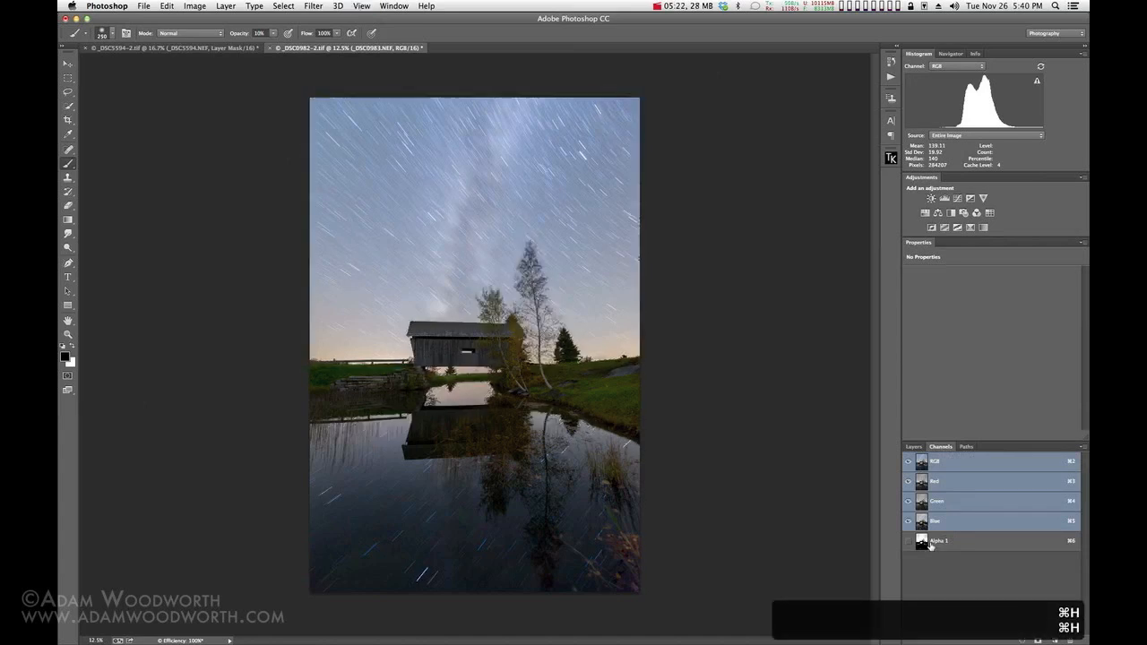
pyautogui.click(913, 446)
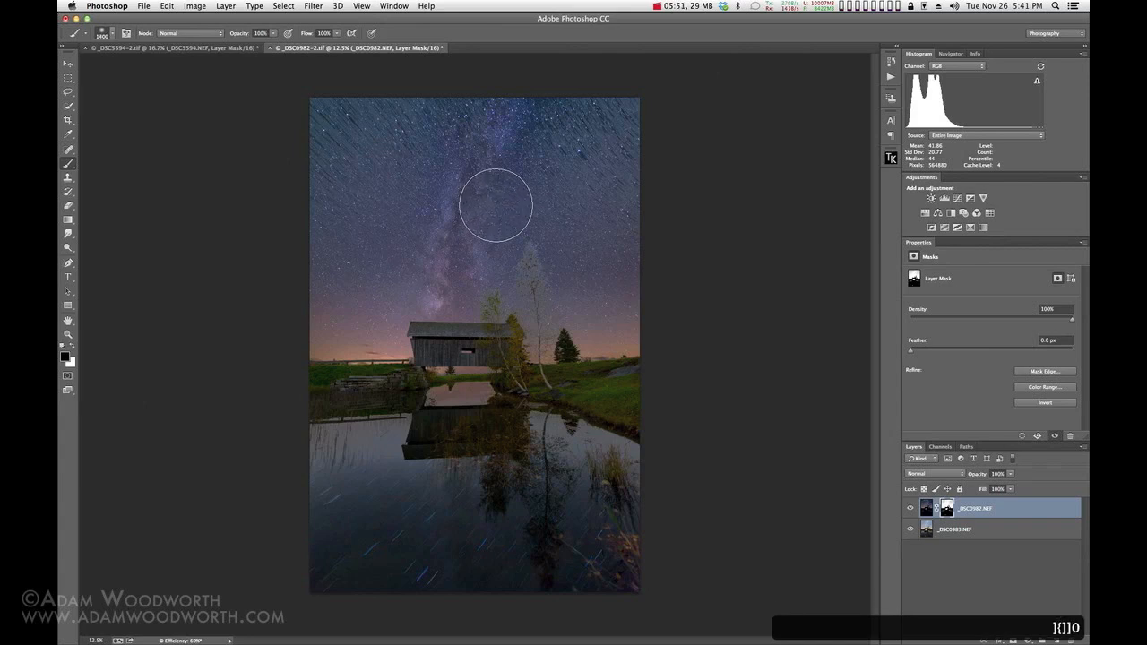
pyautogui.moveTo(686, 97)
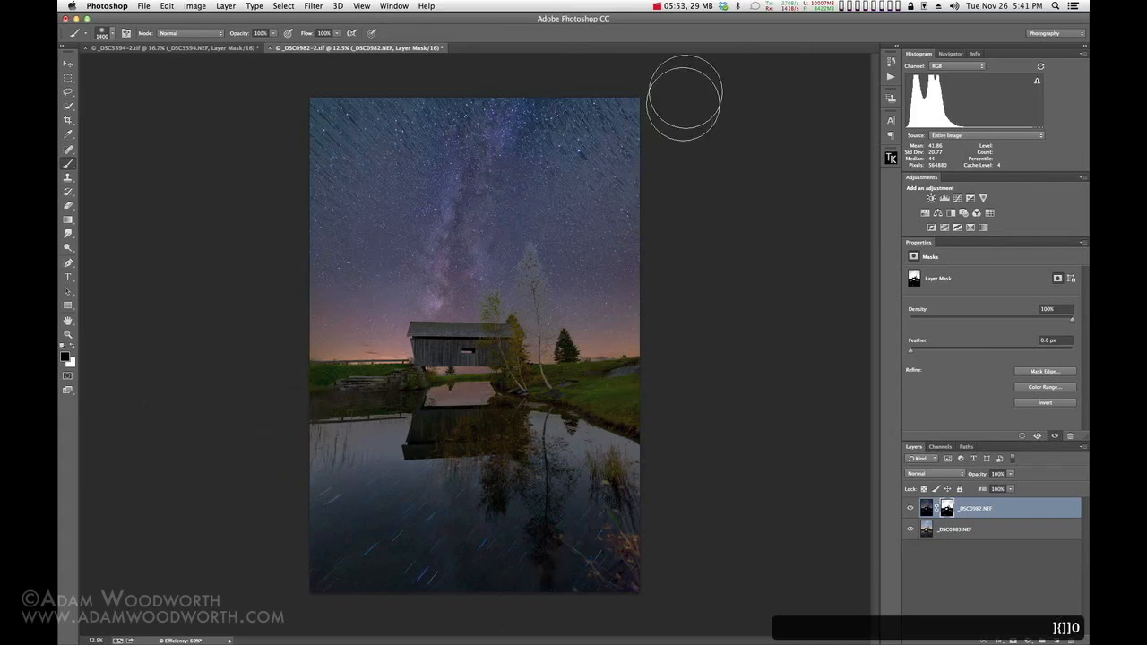
pyautogui.moveTo(685, 94); pyautogui.dragTo(399, 126)
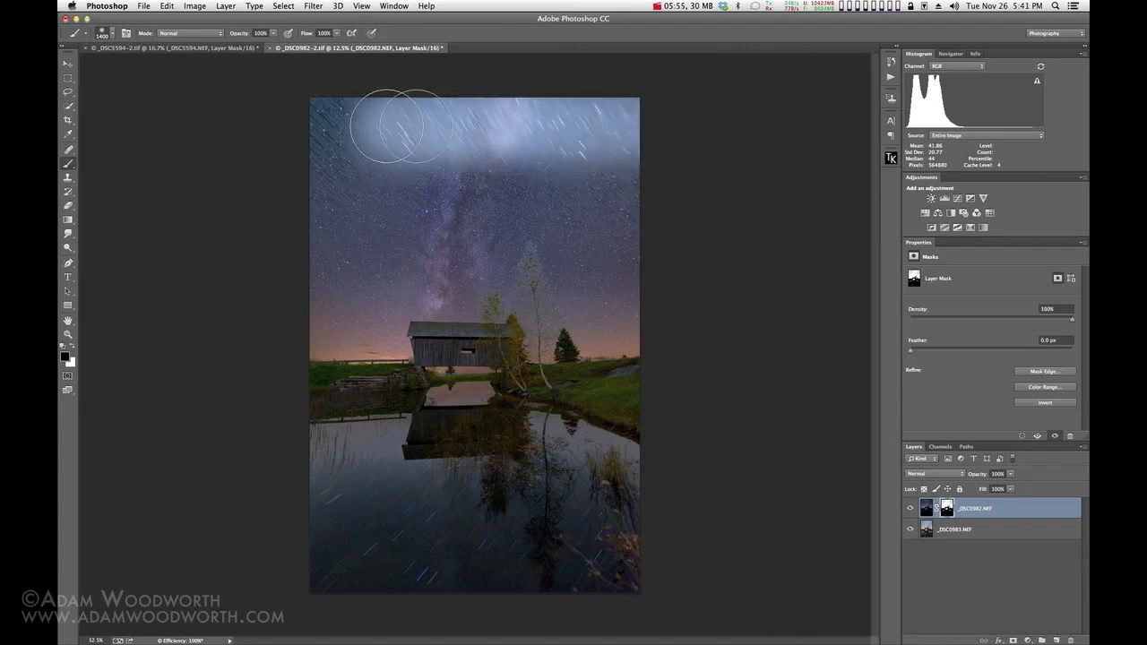
pyautogui.press('cmd+z')
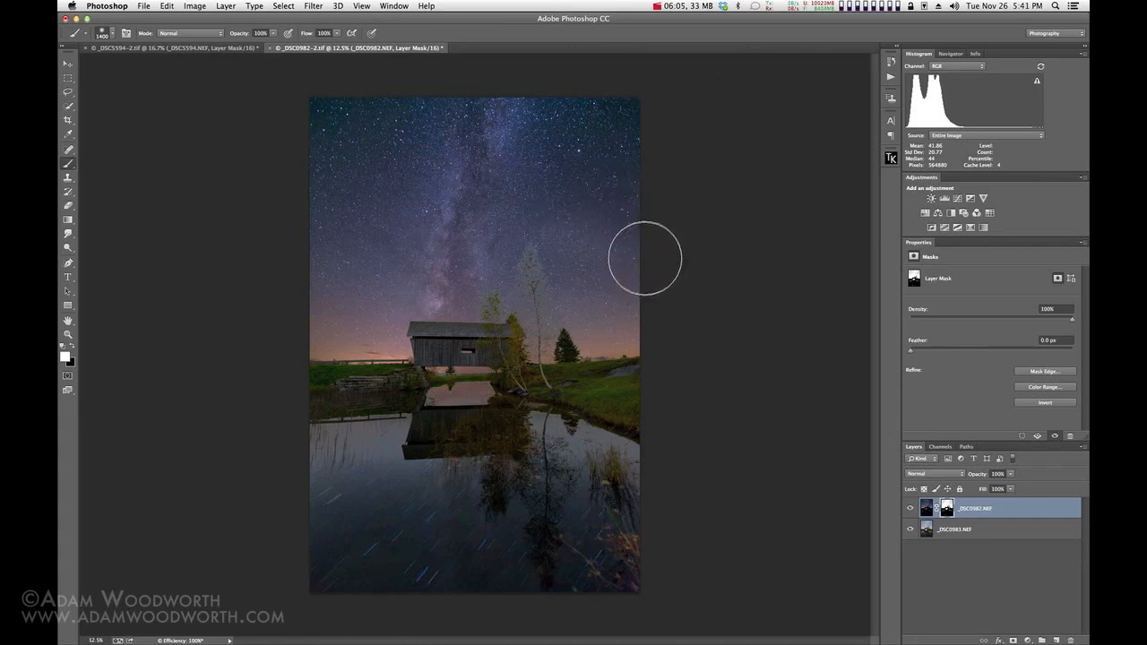
pyautogui.moveTo(453, 253)
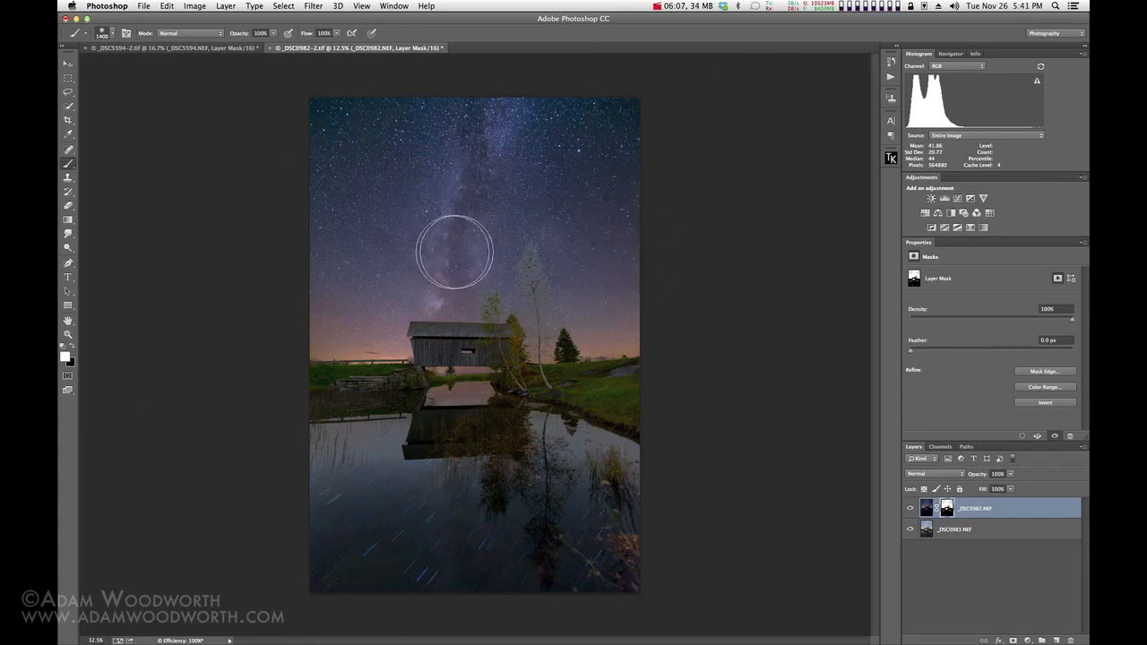
pyautogui.moveTo(498, 238)
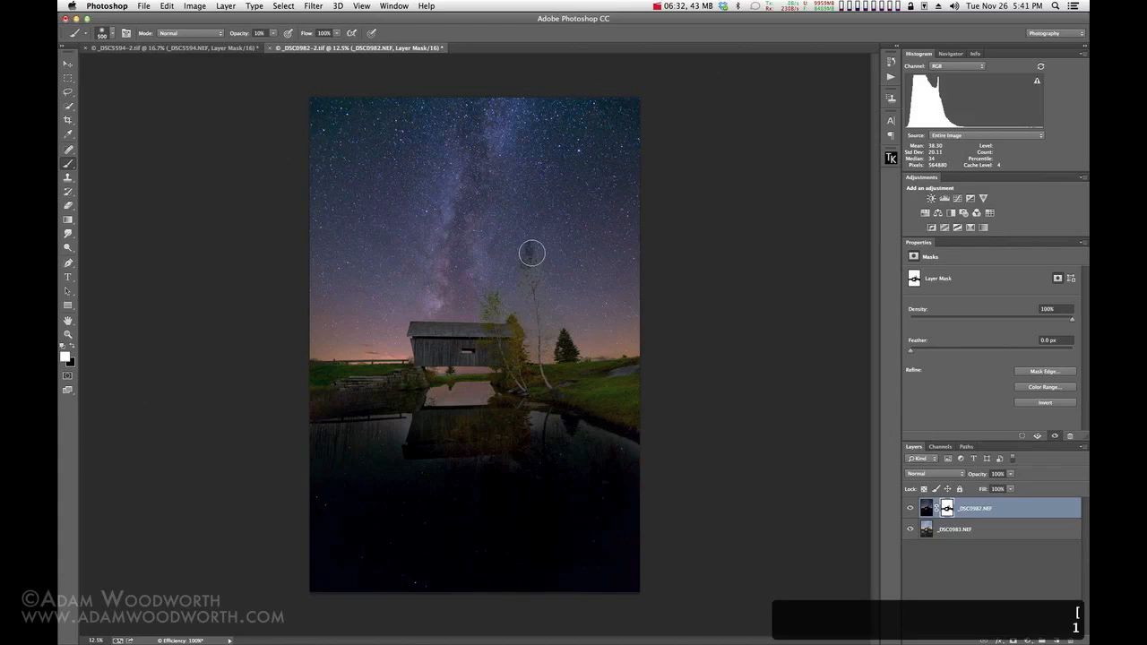
pyautogui.press('cmd+1')
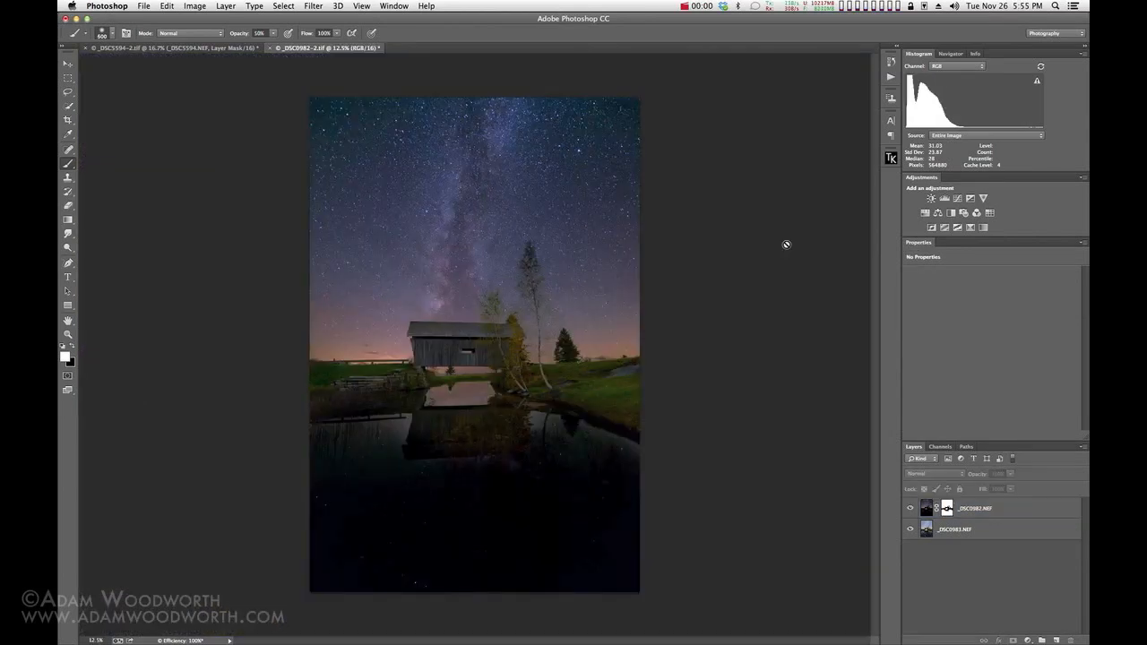
pyautogui.moveTo(688, 414)
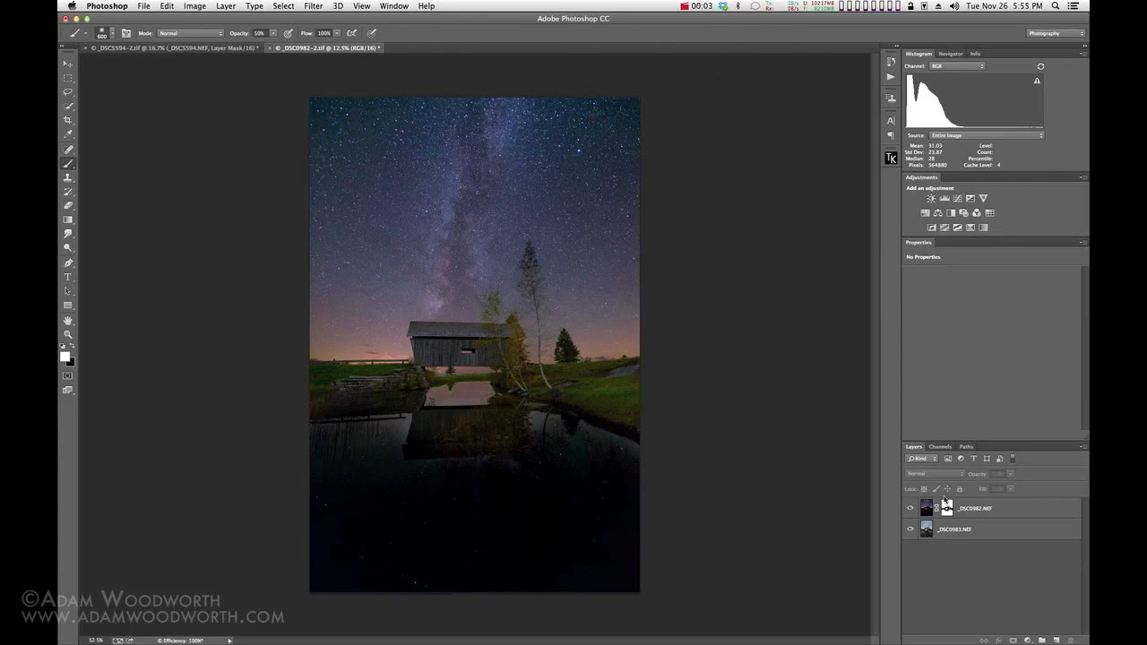
# - Delete the painted sky mask and invert the Alpha 1 channel to black sky, white foreground
pyautogui.rightClick(926, 508)
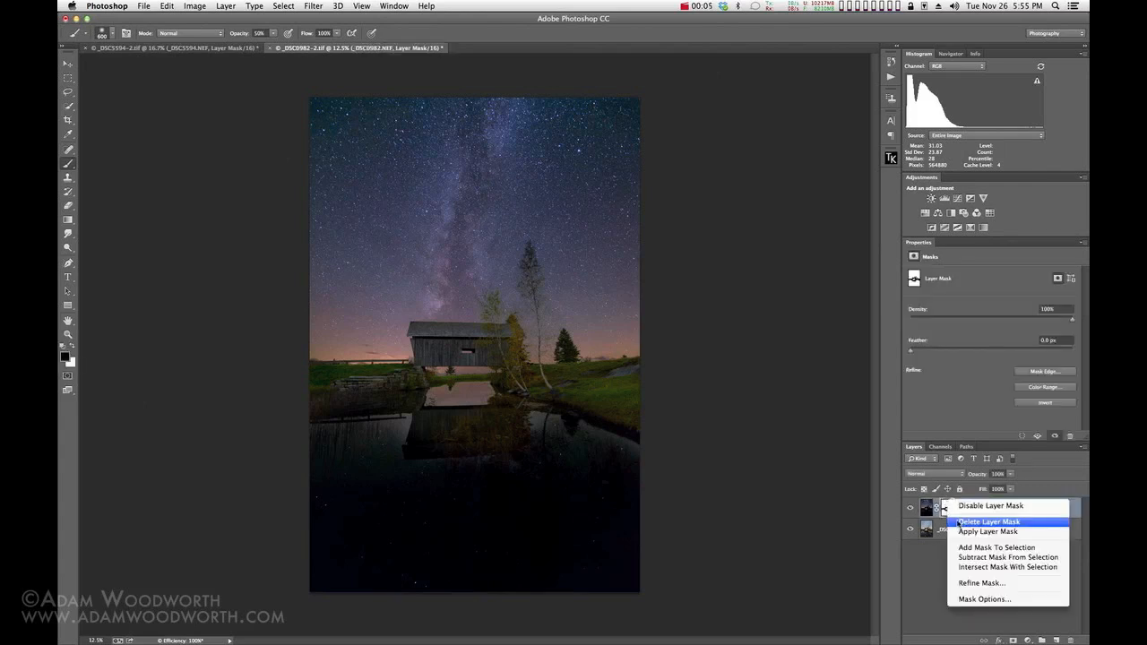
pyautogui.click(988, 522)
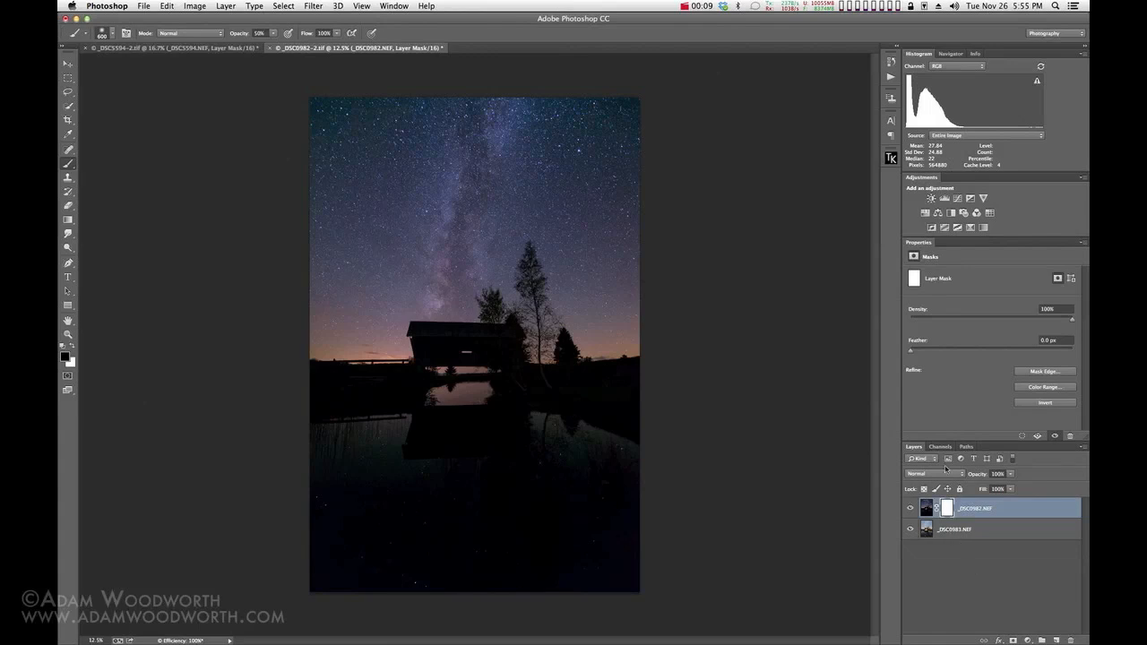
pyautogui.click(940, 446)
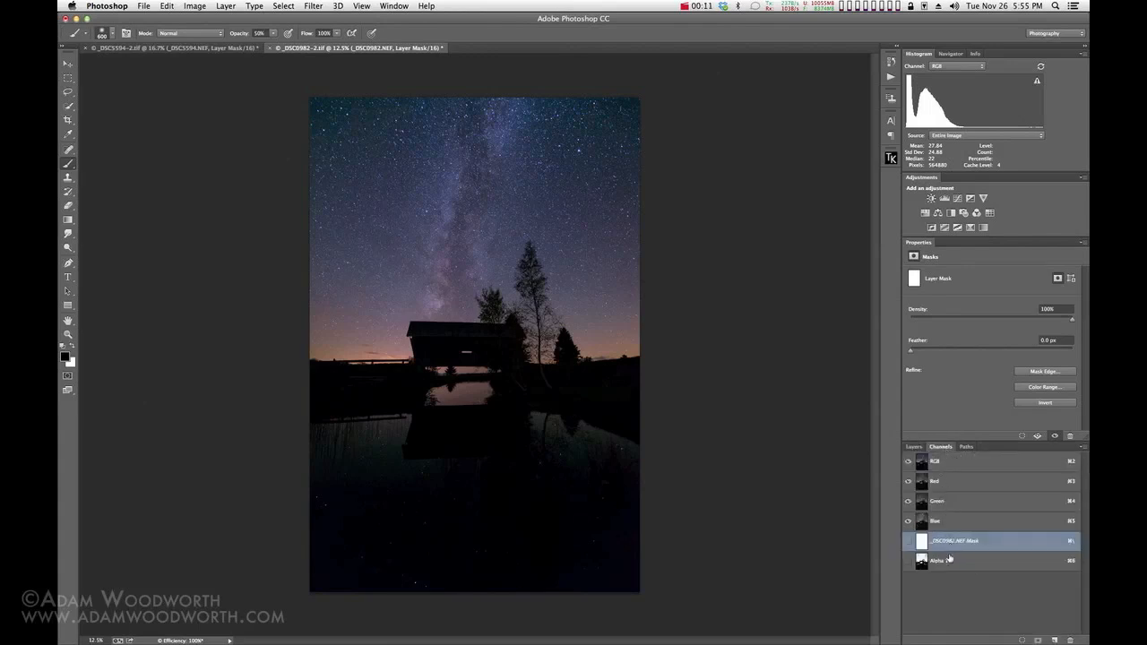
pyautogui.click(939, 560)
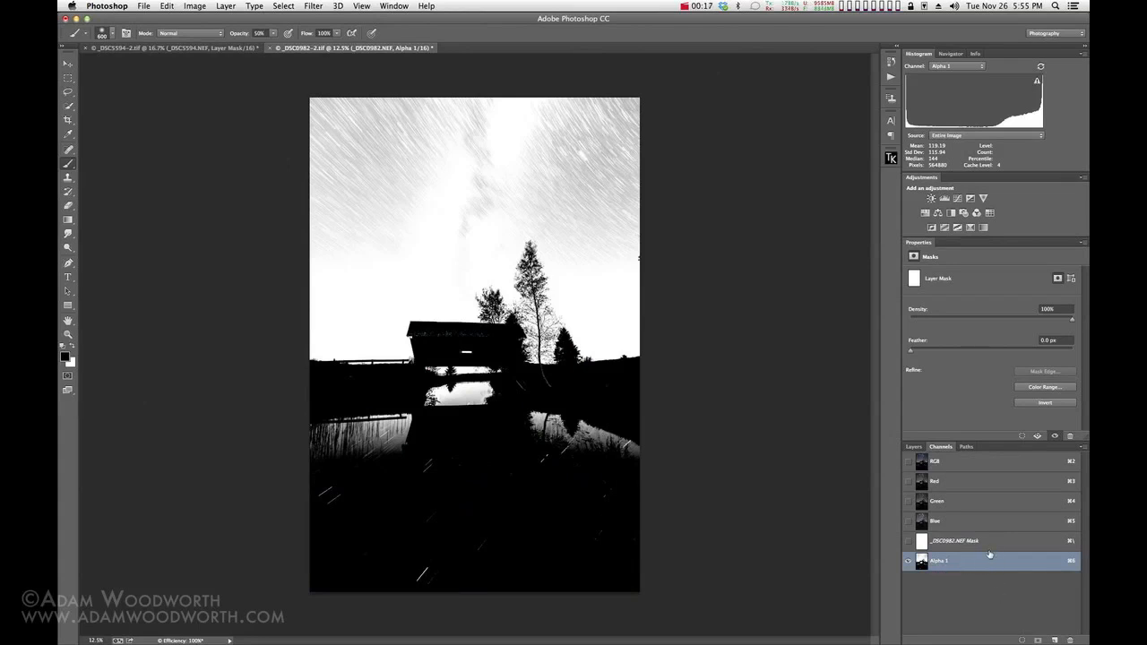
pyautogui.click(194, 6)
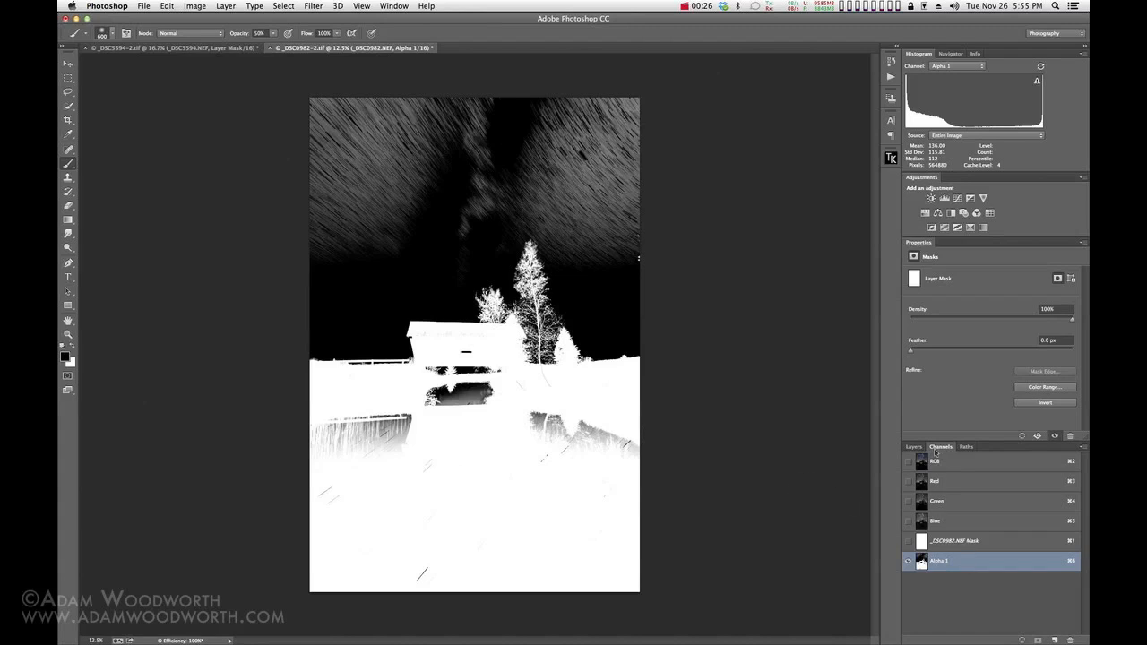
pyautogui.moveTo(937, 436)
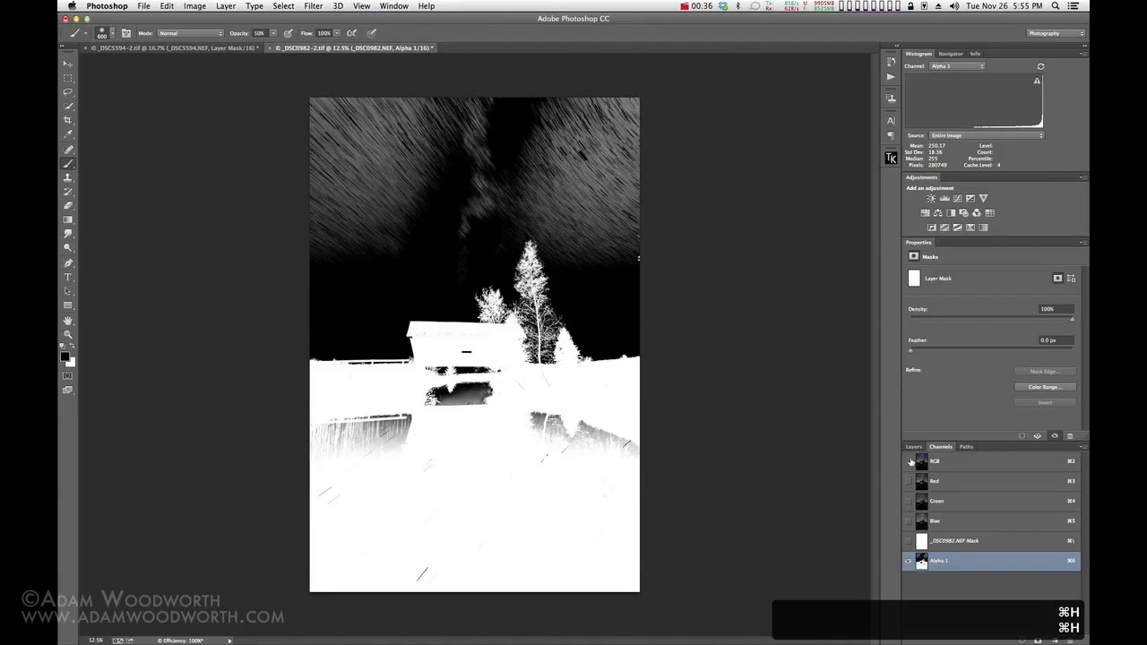
pyautogui.click(914, 446)
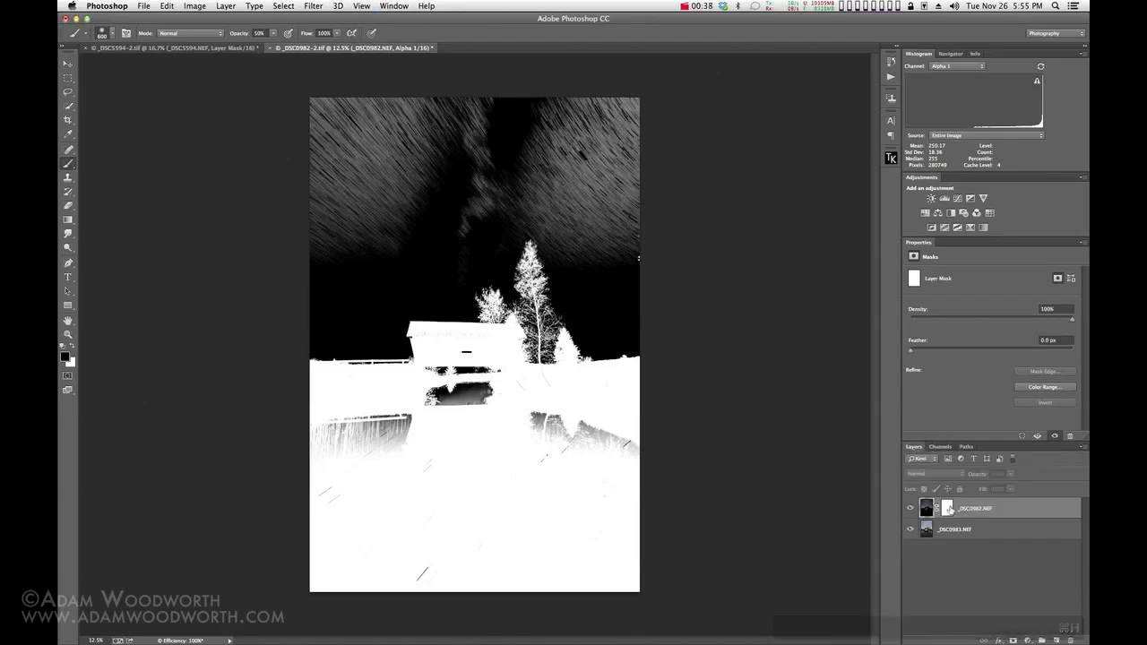
# - View the Alpha 1 channel from the sky layer's mask, then return to the colour composite
pyautogui.click(926, 508)
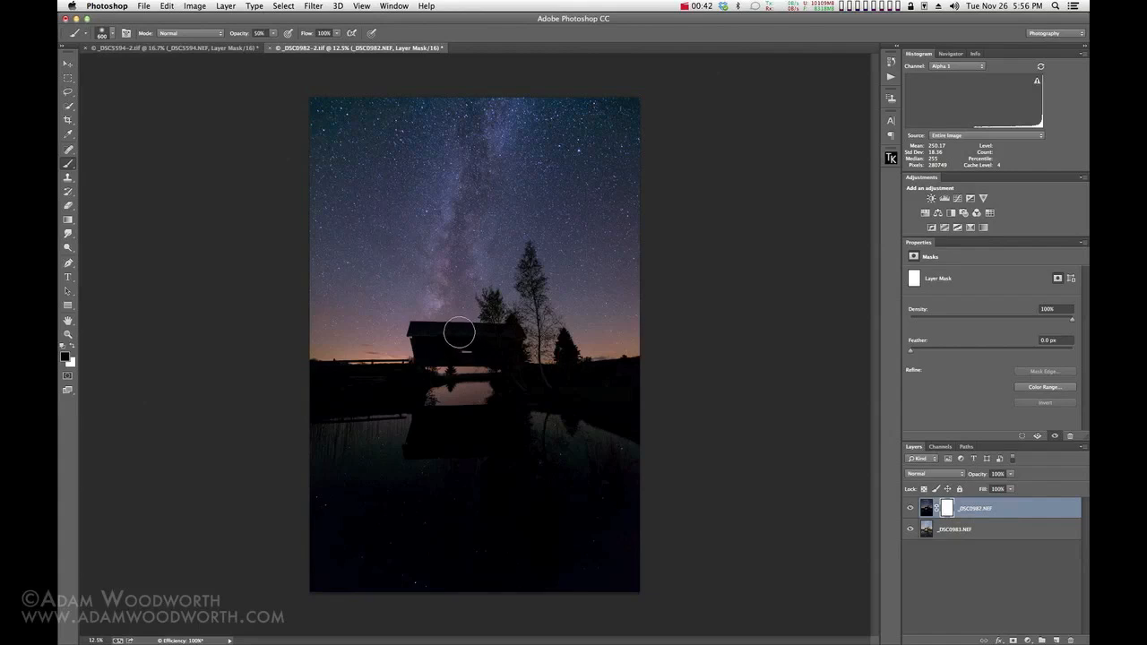
pyautogui.moveTo(452, 330)
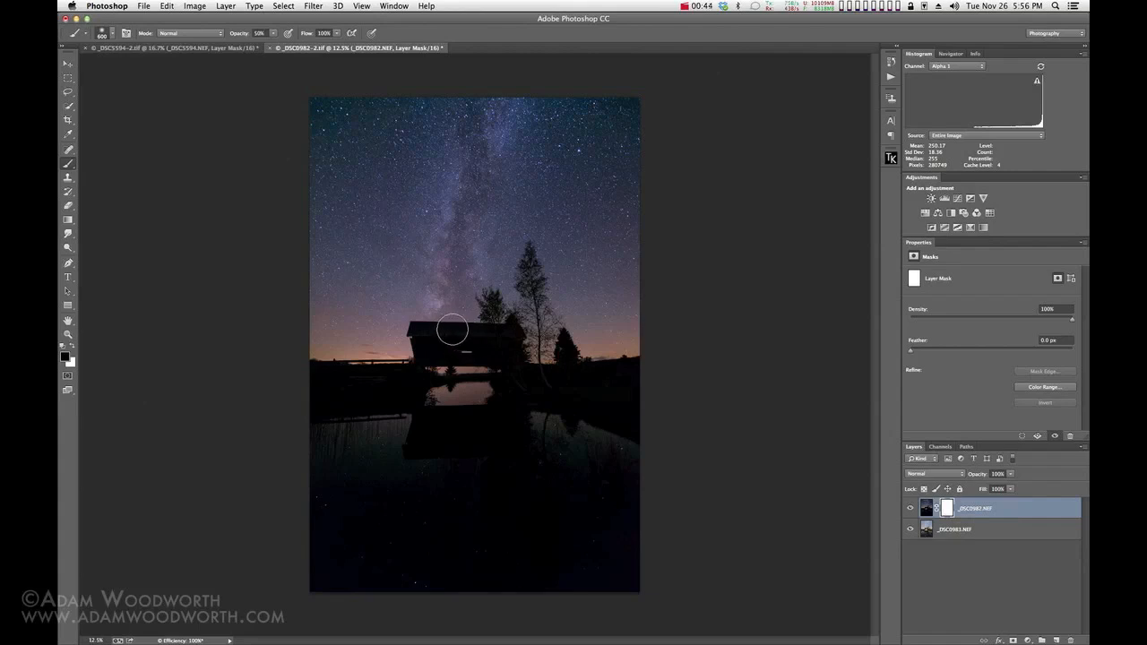
pyautogui.moveTo(443, 327)
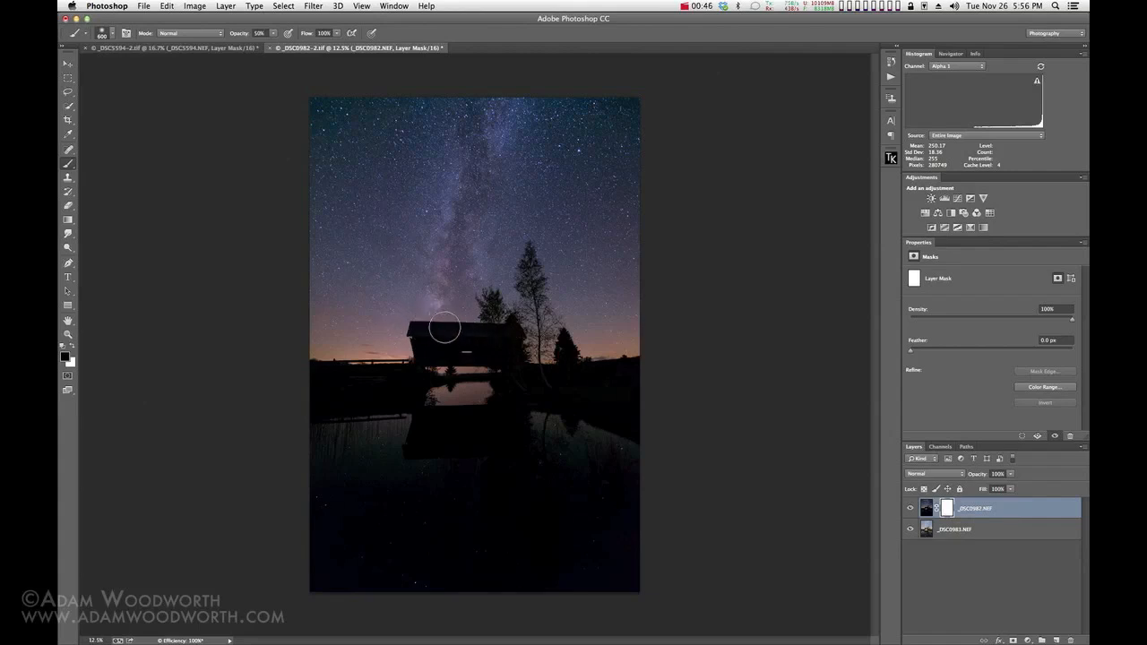
pyautogui.moveTo(453, 333)
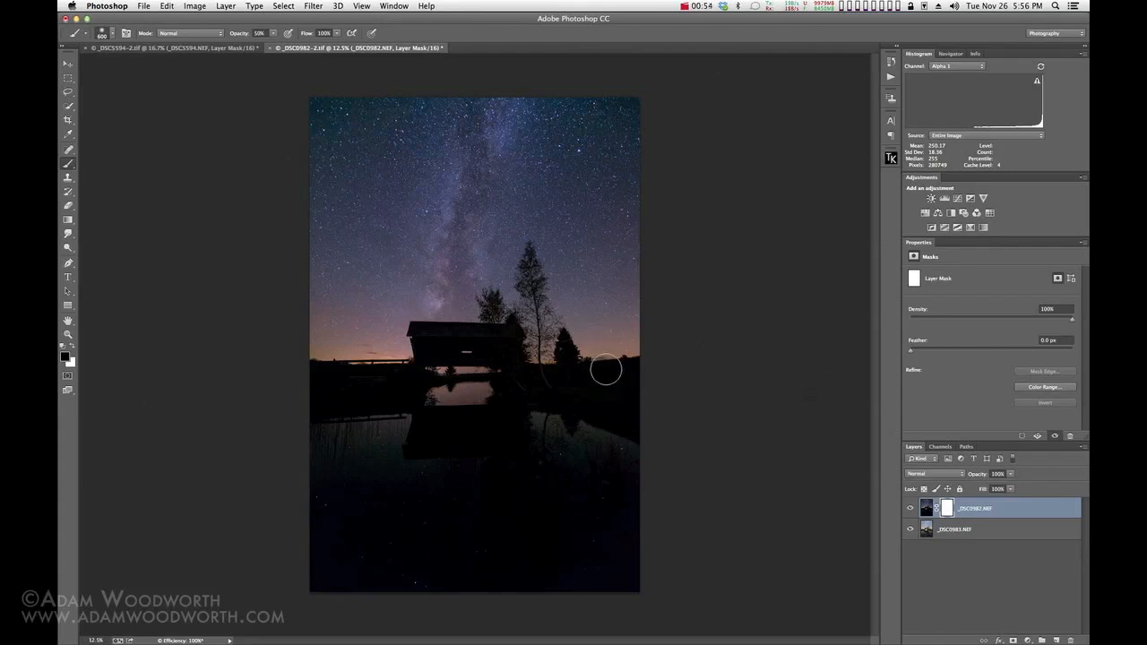
pyautogui.click(940, 446)
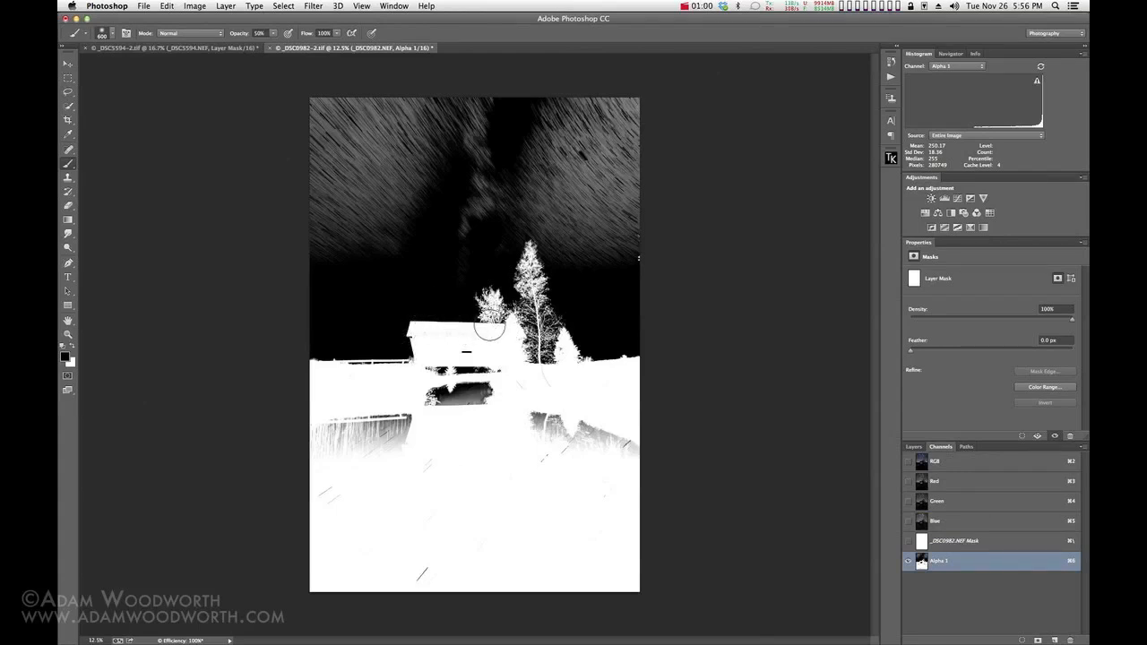
pyautogui.moveTo(714, 408)
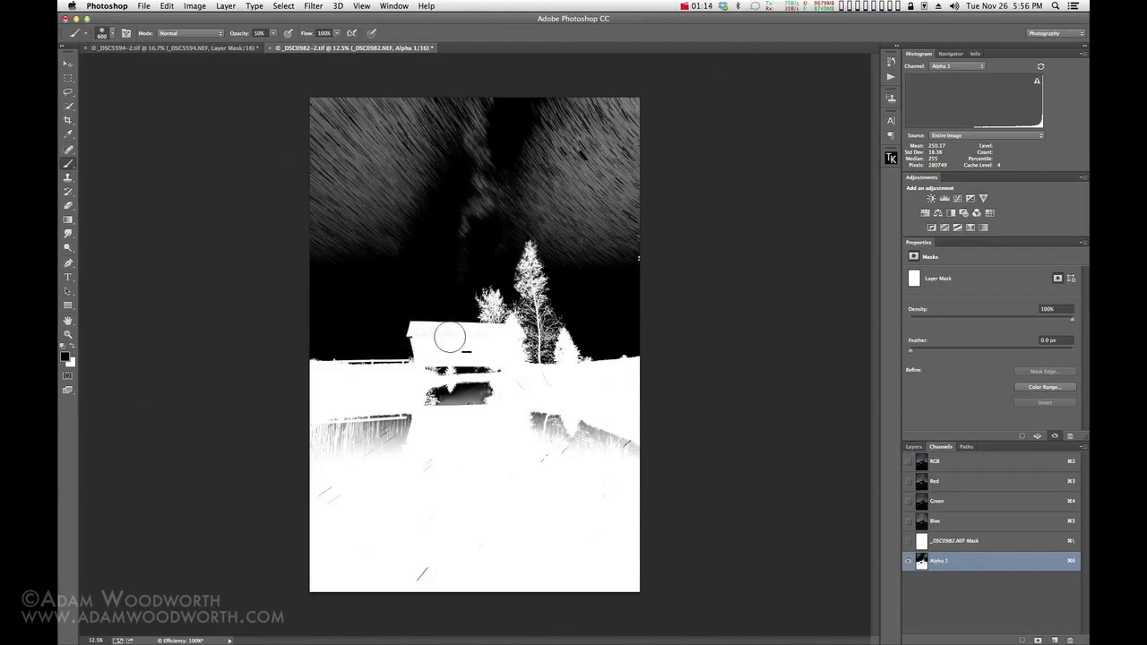
pyautogui.click(913, 446)
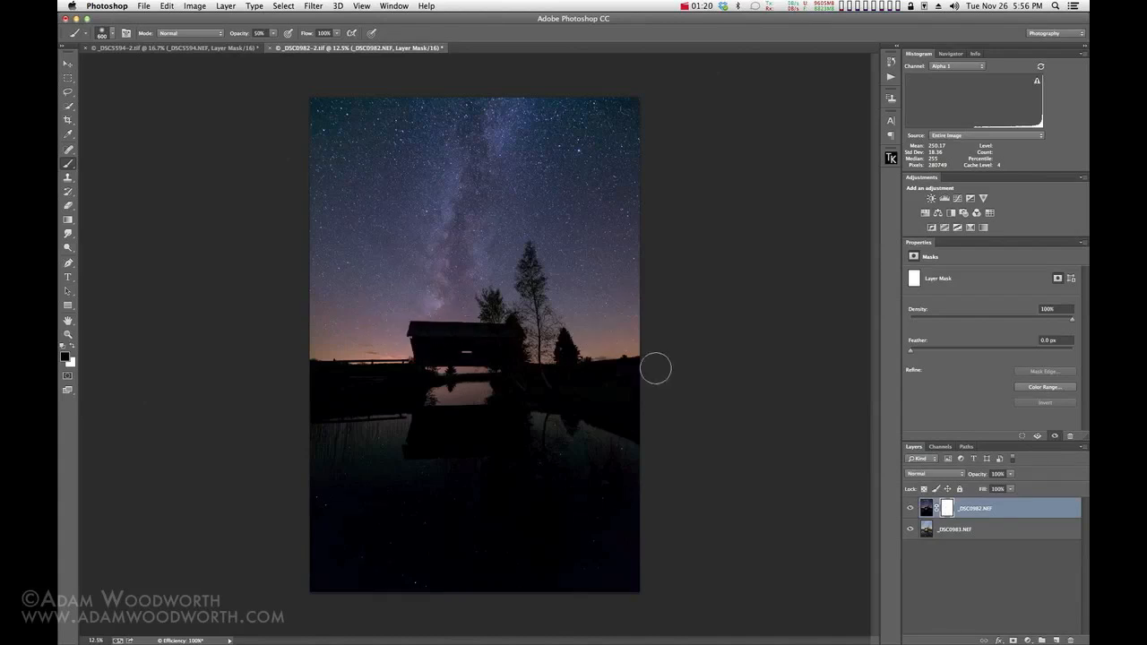
pyautogui.moveTo(832, 463)
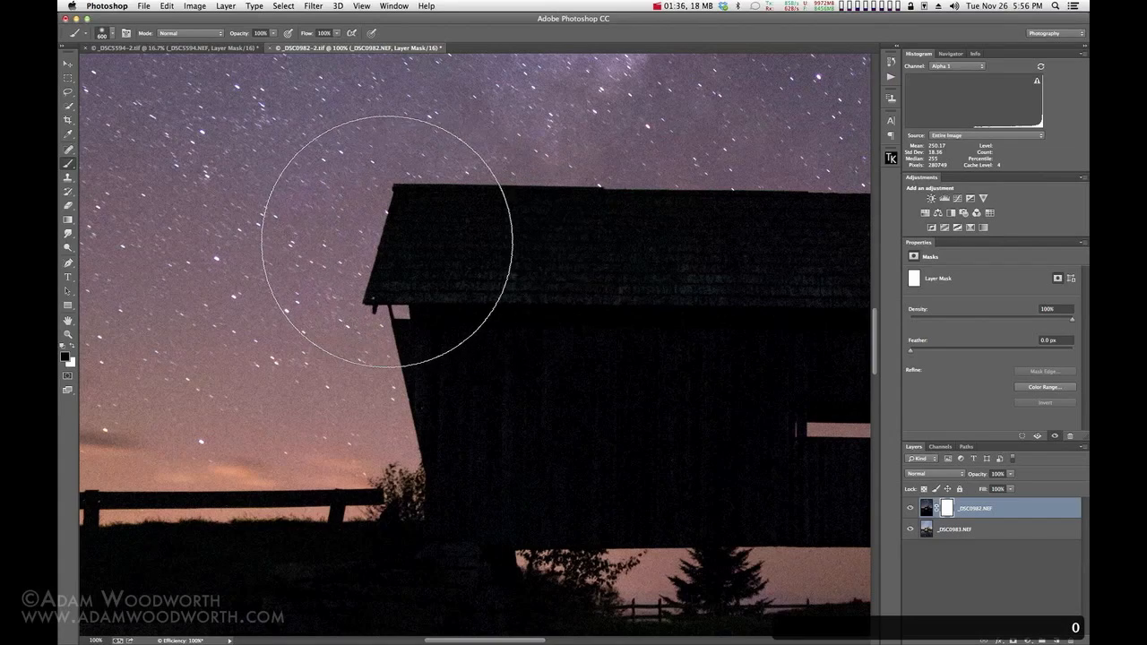
# - Brush white on the mask over the bridge roof and tree foliage, then fit the image on screen
pyautogui.moveTo(387, 242); pyautogui.dragTo(681, 255)
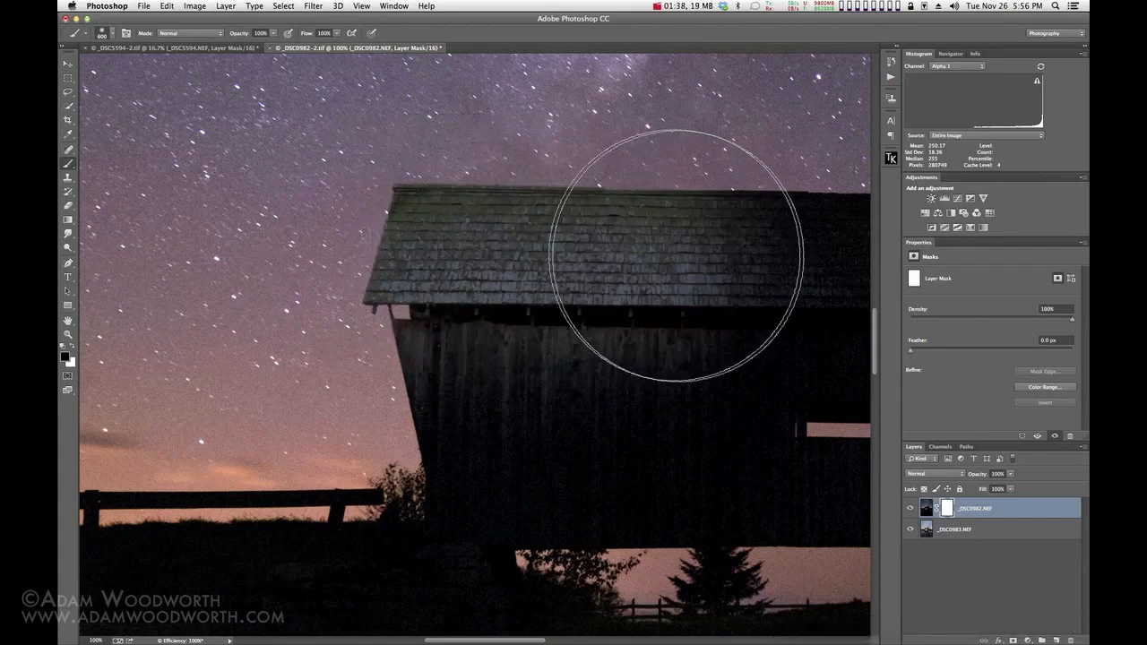
pyautogui.moveTo(350, 251)
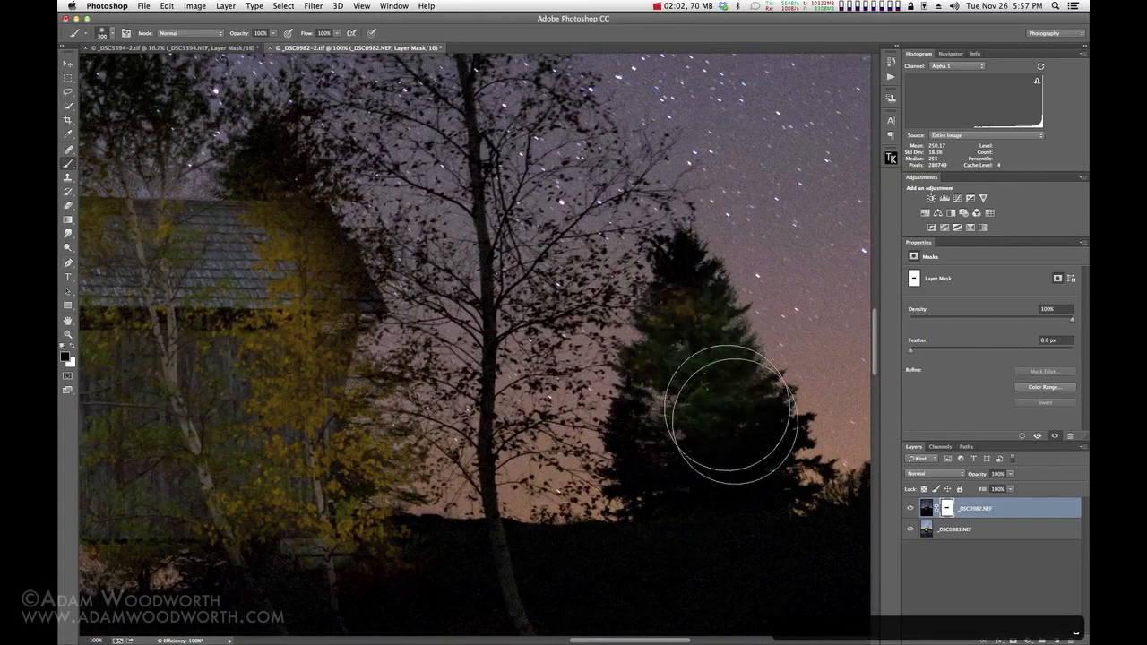
pyautogui.moveTo(726, 408); pyautogui.dragTo(735, 520)
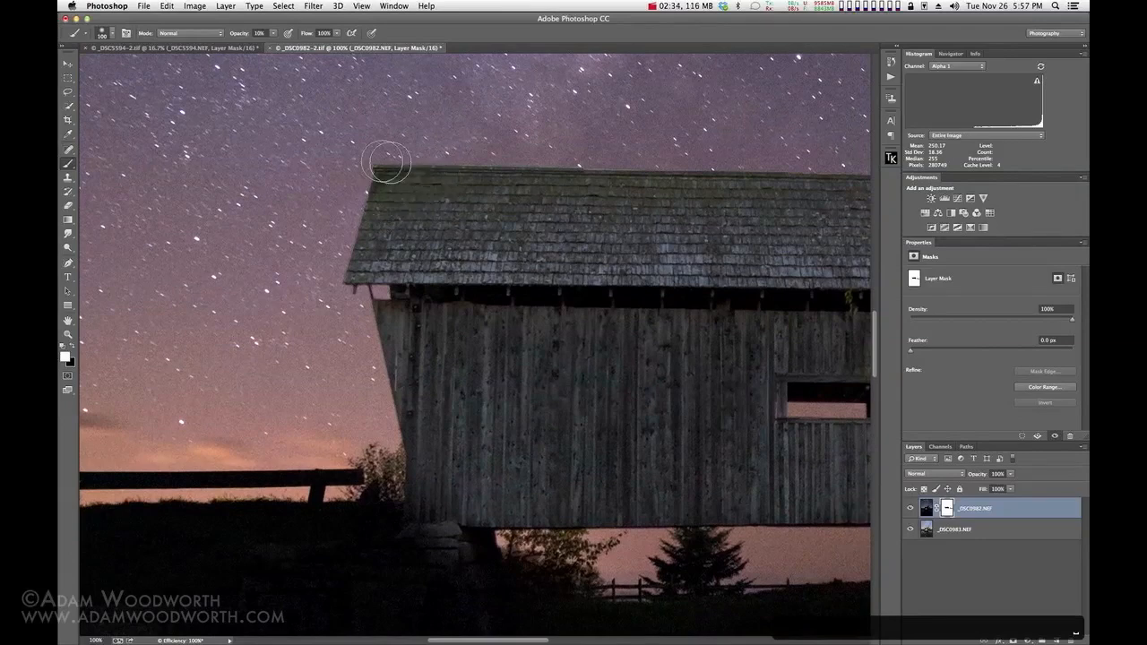
pyautogui.moveTo(394, 151)
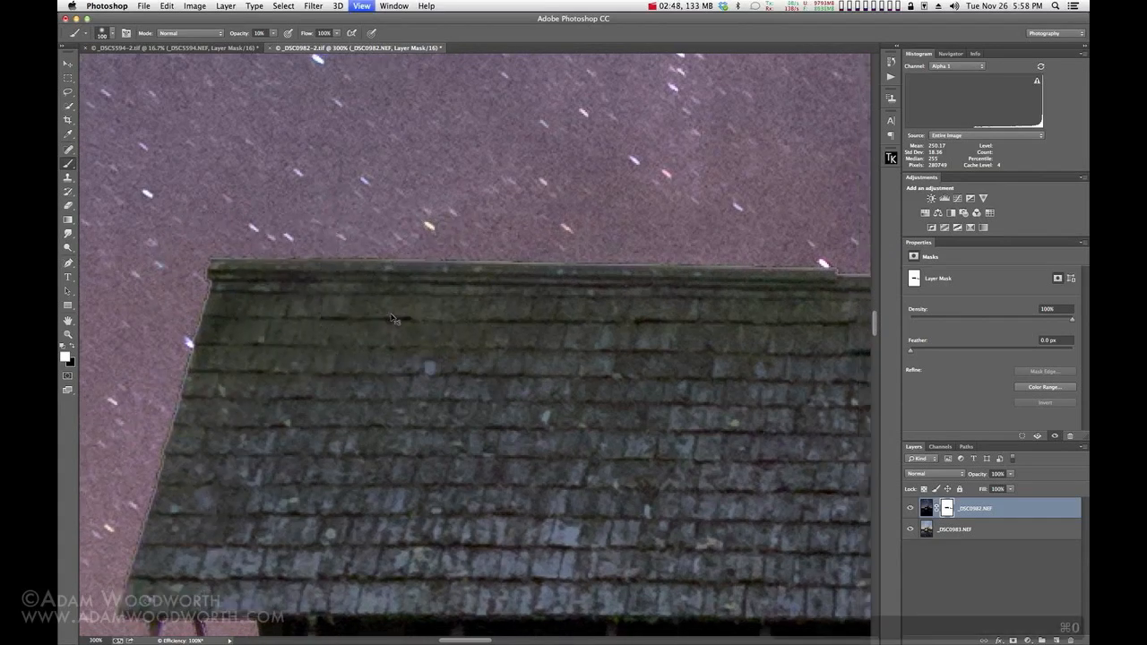
pyautogui.press('cmd+0')
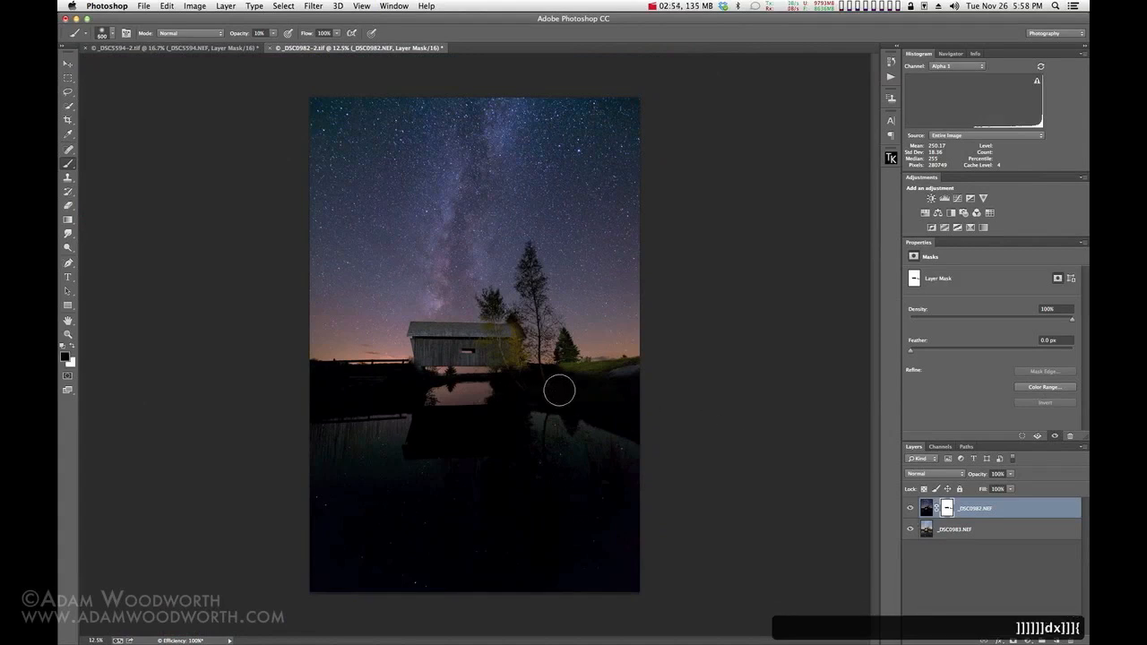
pyautogui.moveTo(601, 383)
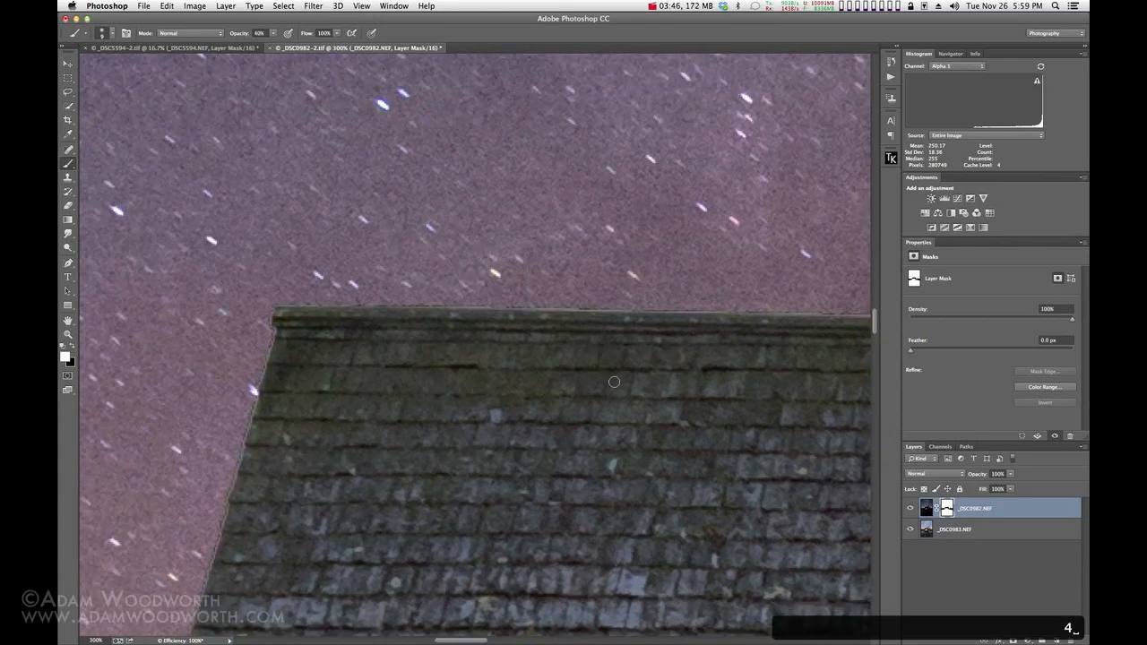
pyautogui.moveTo(536, 377)
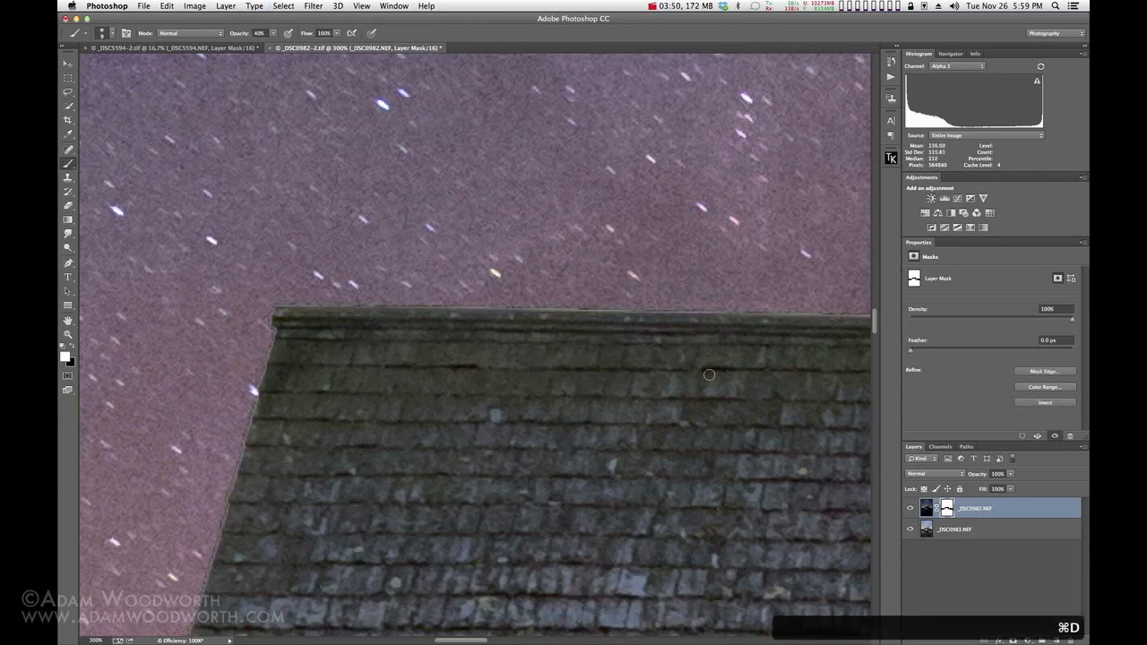
pyautogui.moveTo(337, 303)
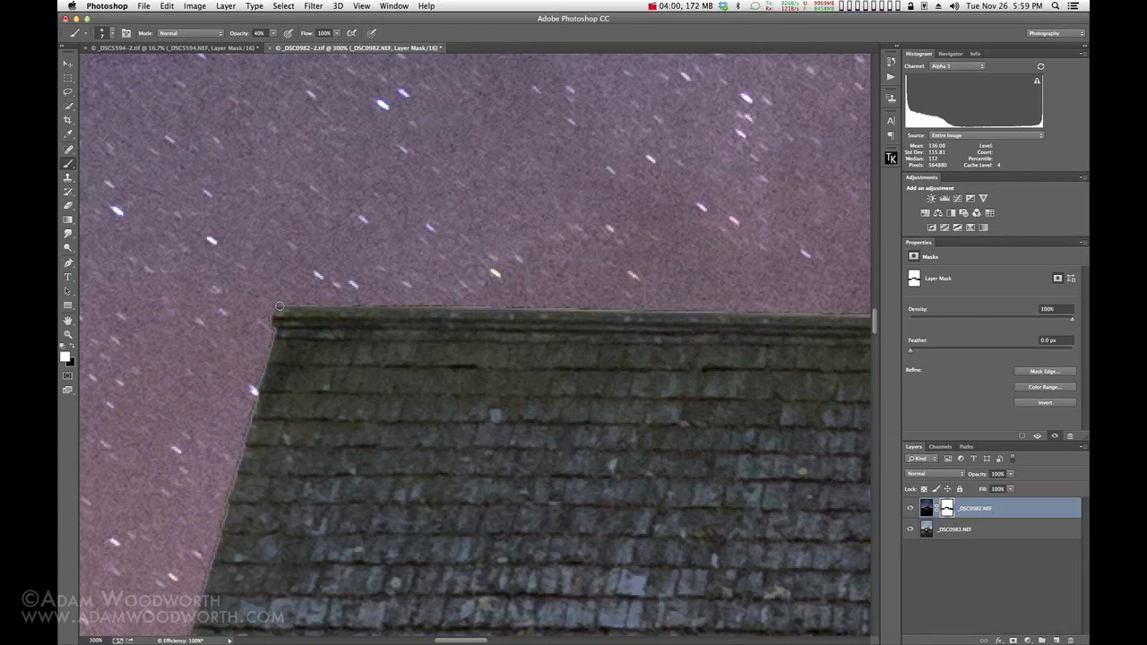
pyautogui.moveTo(297, 306)
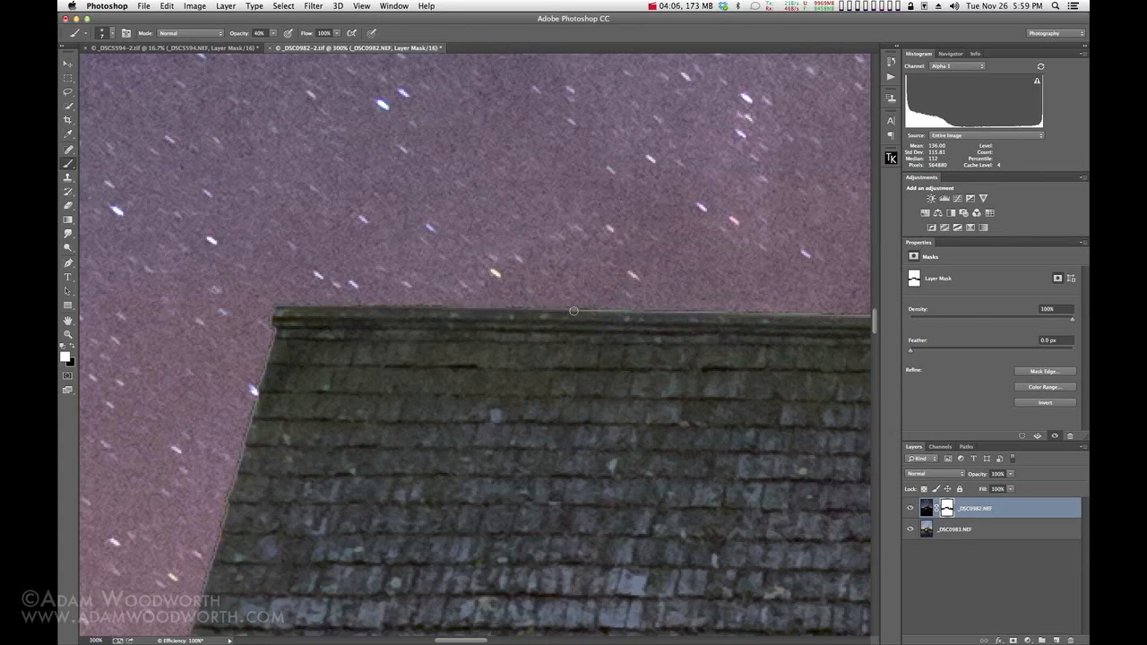
pyautogui.moveTo(594, 311)
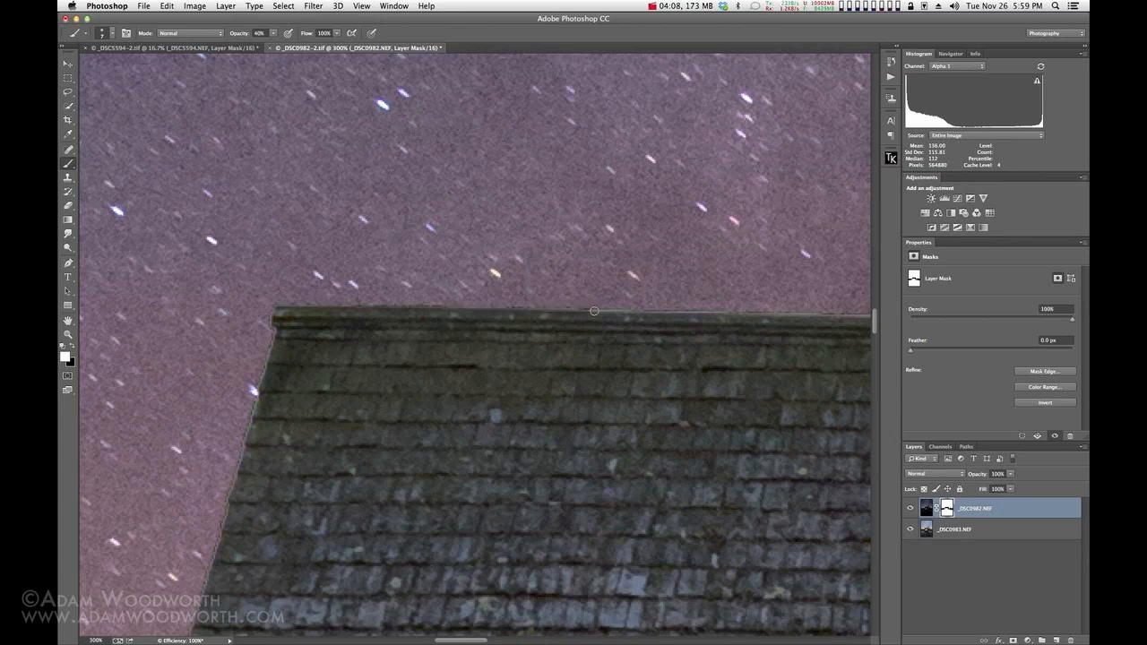
pyautogui.moveTo(805, 311)
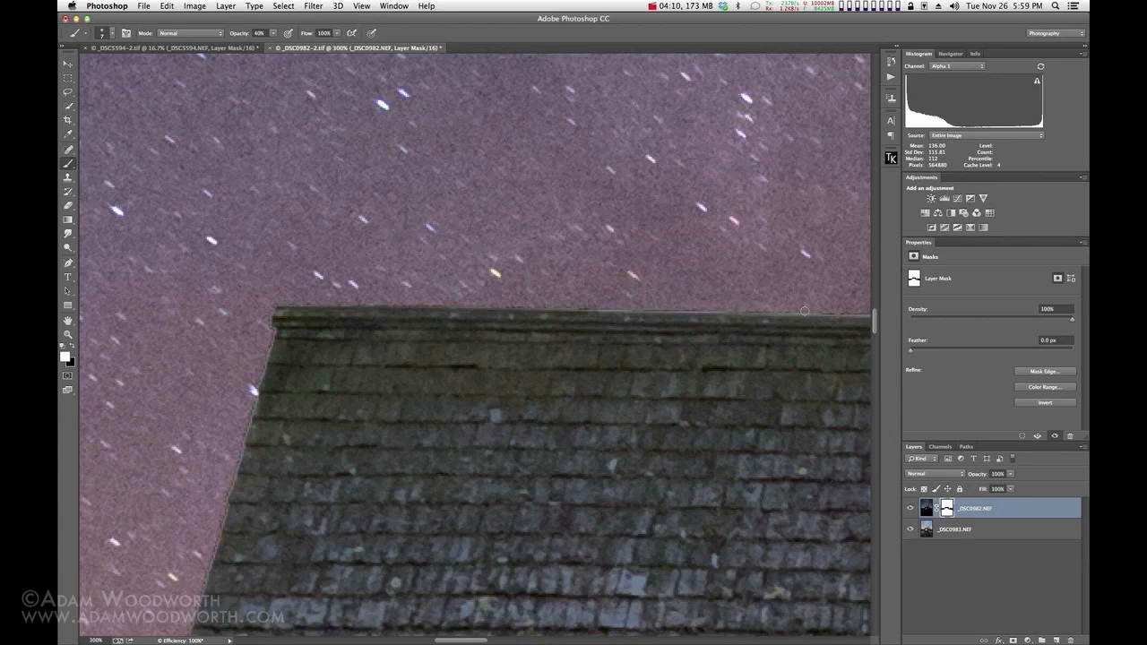
pyautogui.moveTo(818, 313)
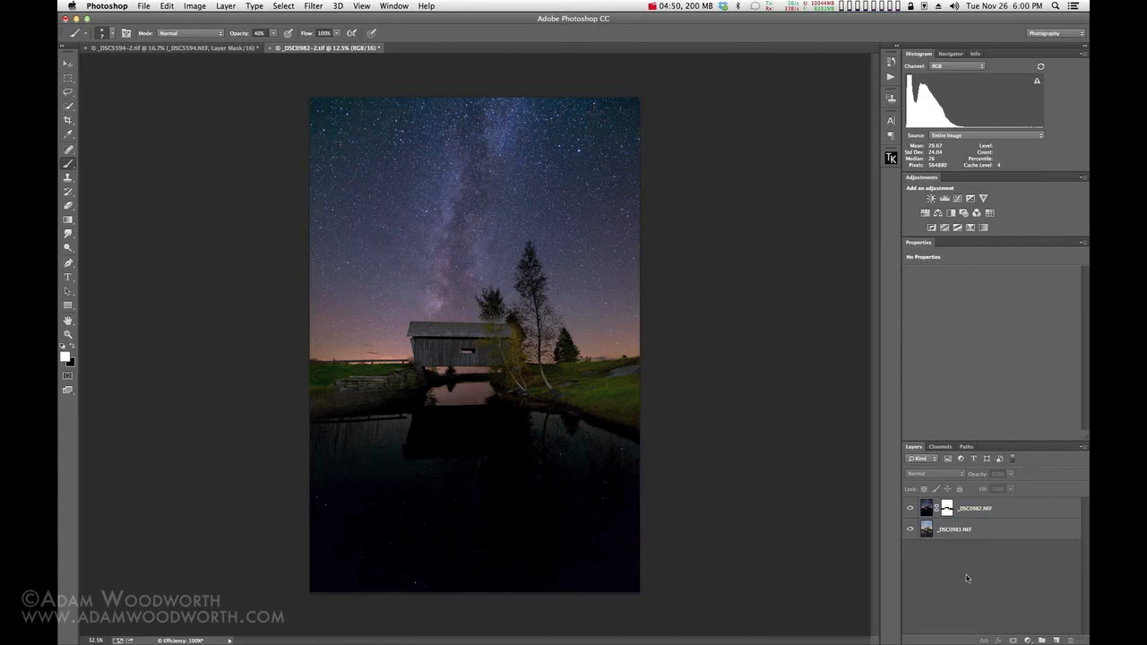
pyautogui.moveTo(427, 146)
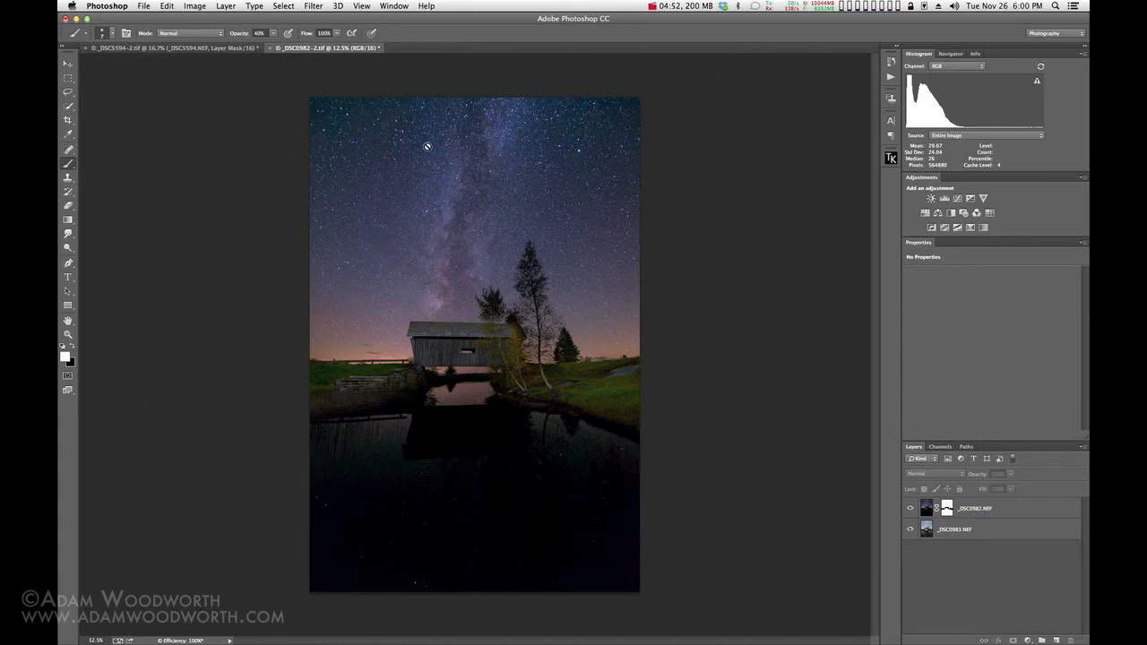
pyautogui.moveTo(738, 324)
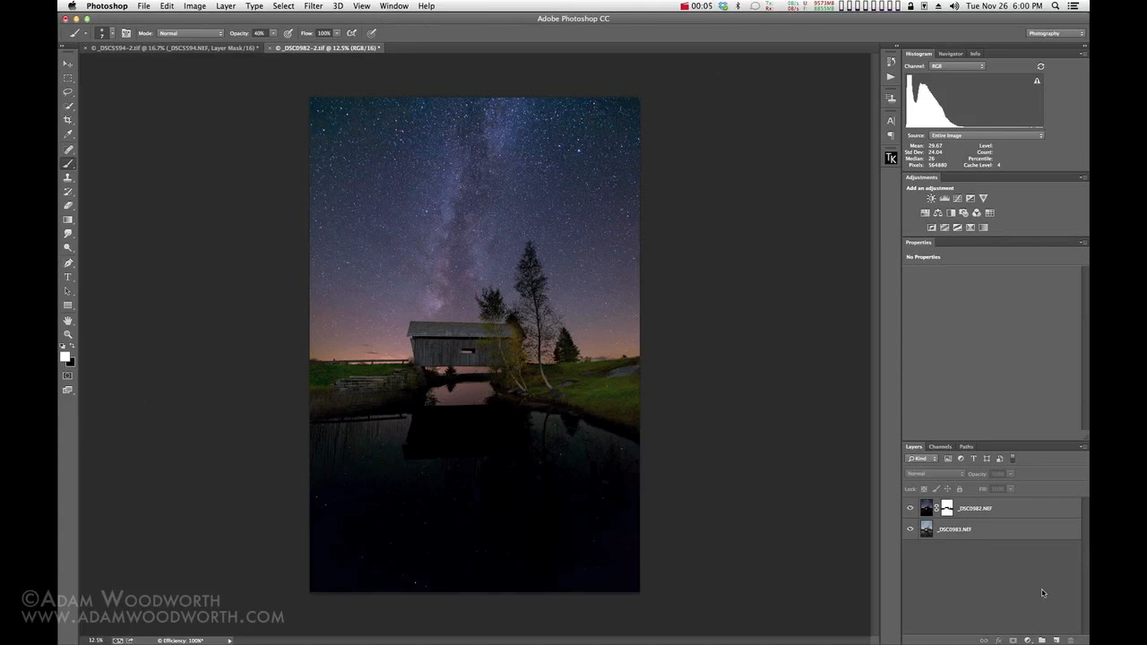
# - Return to Photoshop and make the top _DSC0982 exposure layer active
pyautogui.press('cmd+tab')
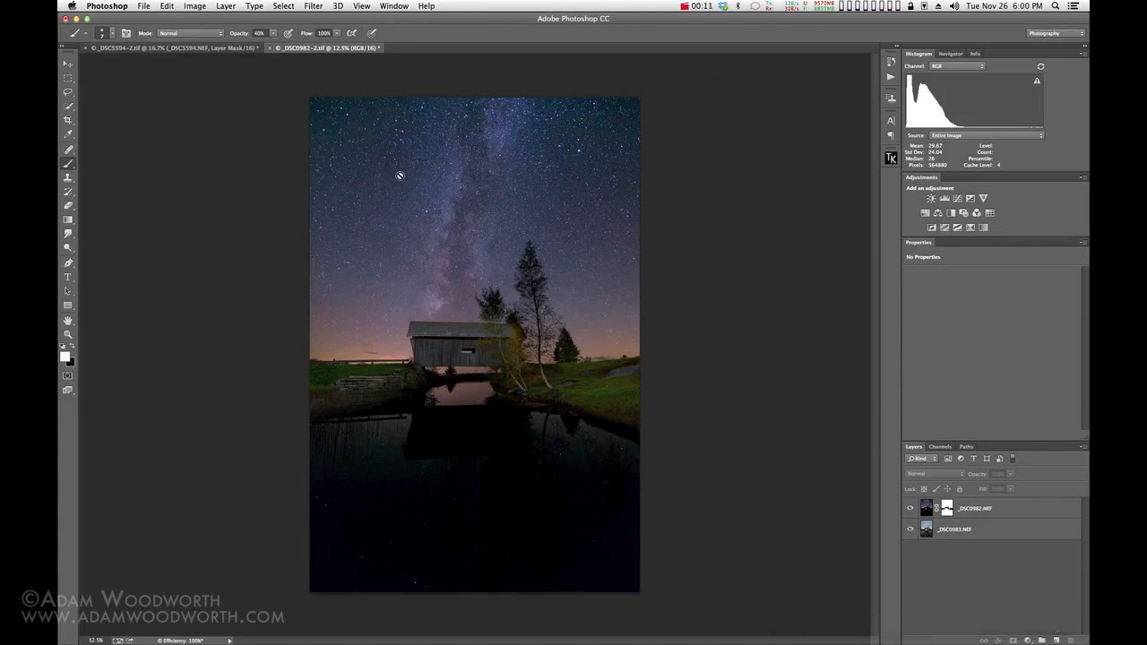
pyautogui.moveTo(551, 219)
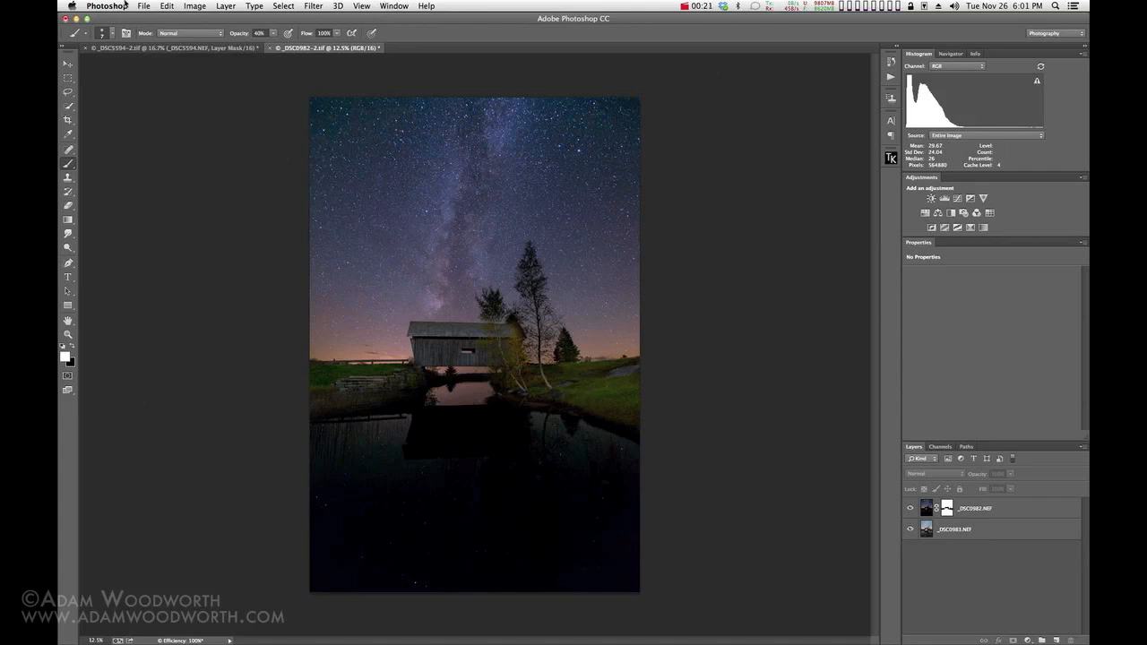
pyautogui.click(167, 7)
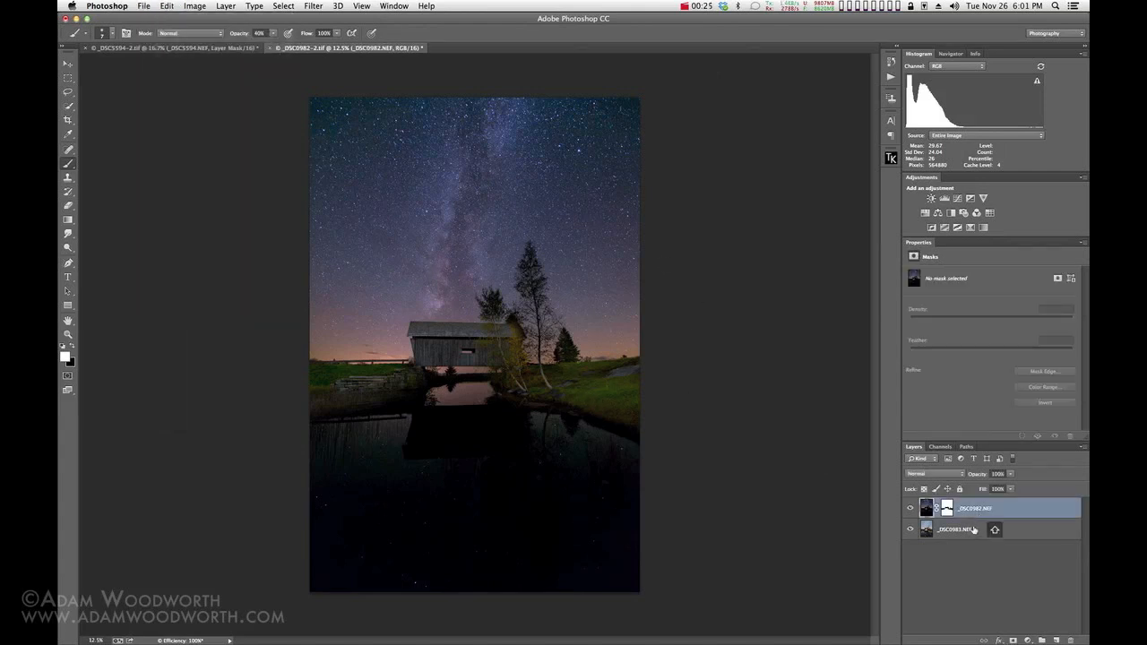
# - Select both bridge exposure layers, review the Auto-Blend Layers dialog, and cancel it
pyautogui.click(166, 5)
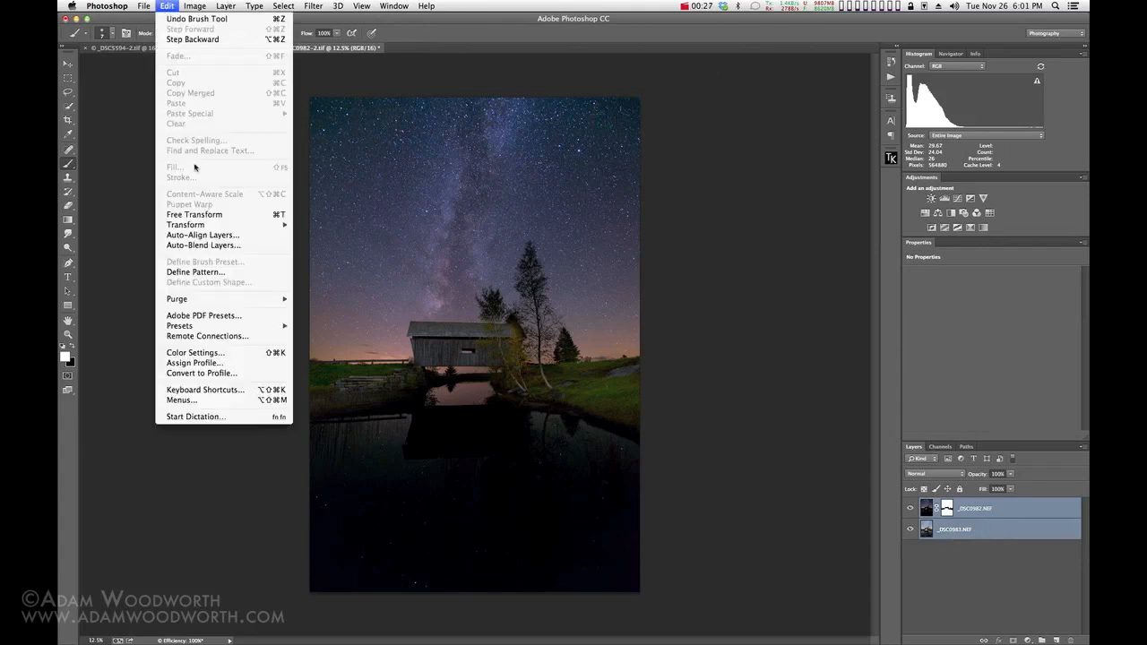
pyautogui.click(204, 245)
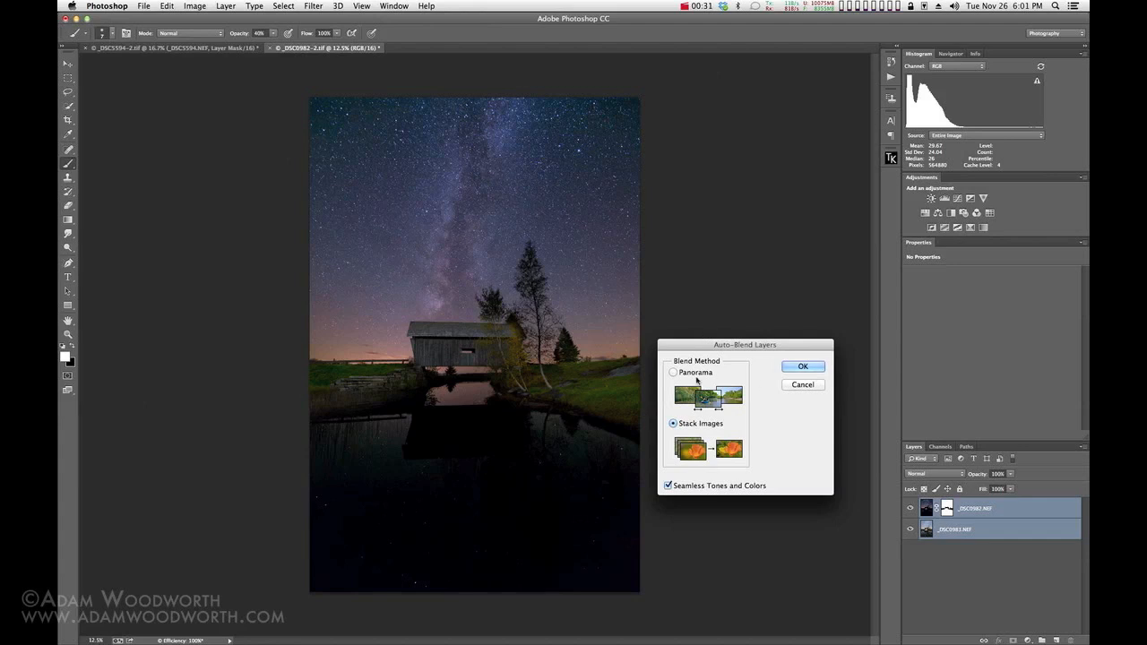
pyautogui.moveTo(764, 490)
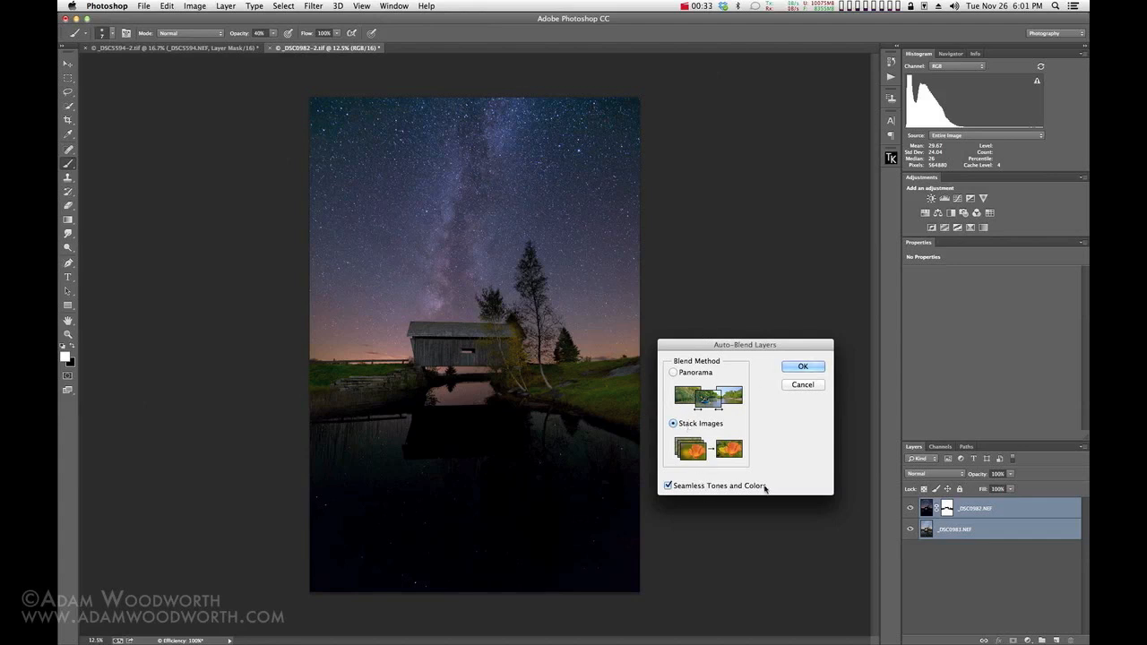
pyautogui.moveTo(835, 522)
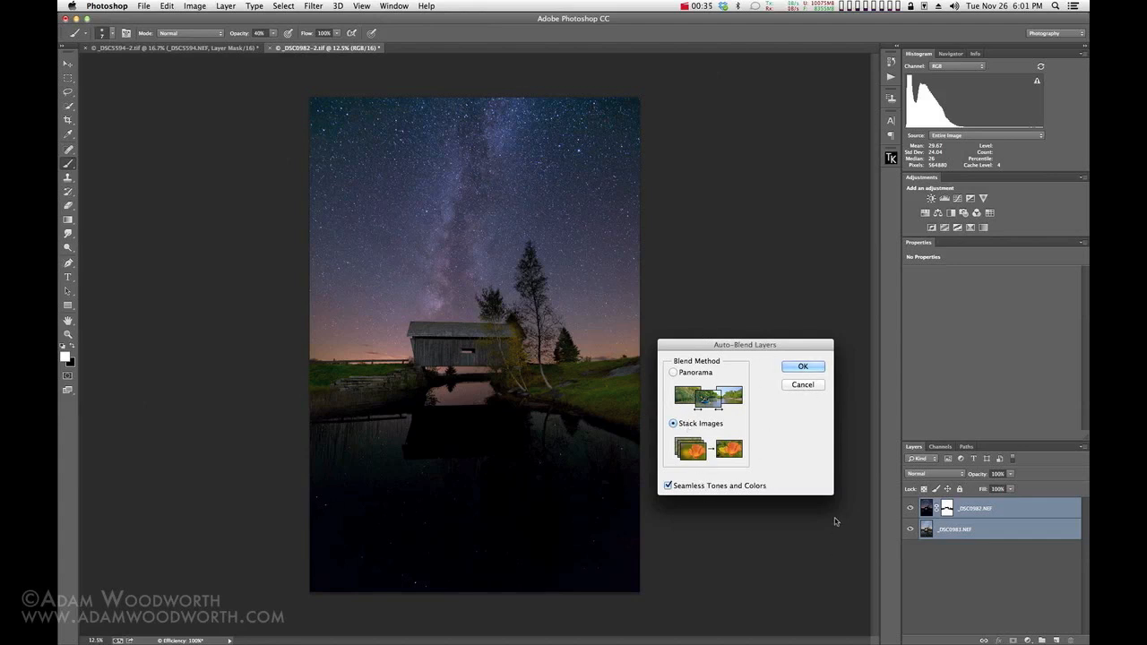
pyautogui.moveTo(841, 469)
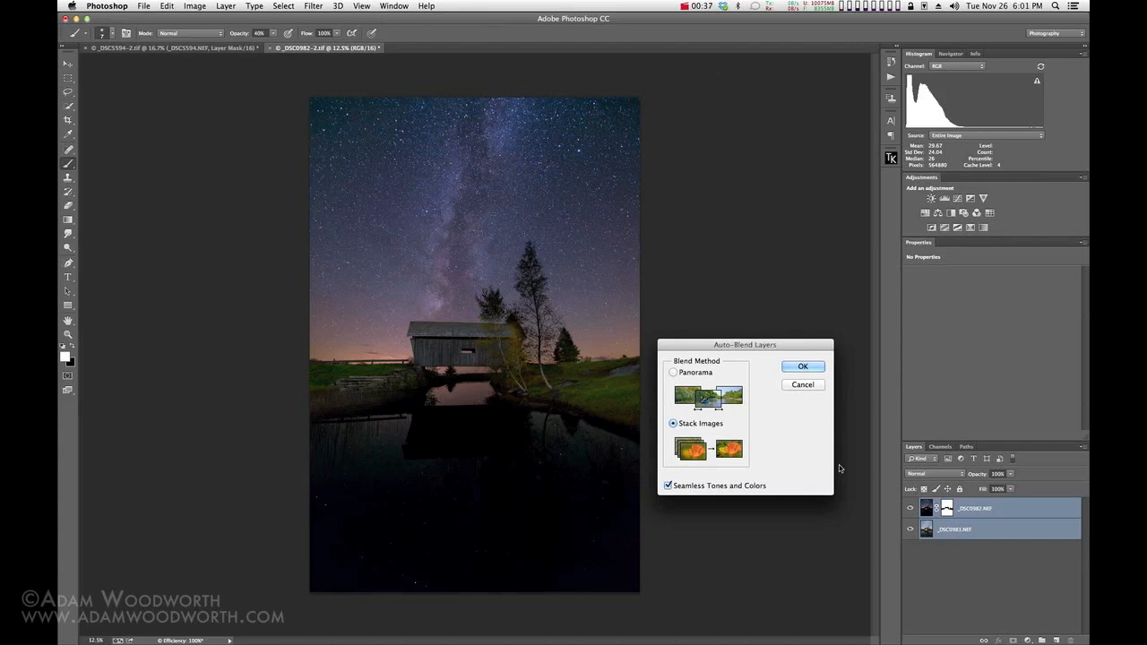
pyautogui.moveTo(458, 296)
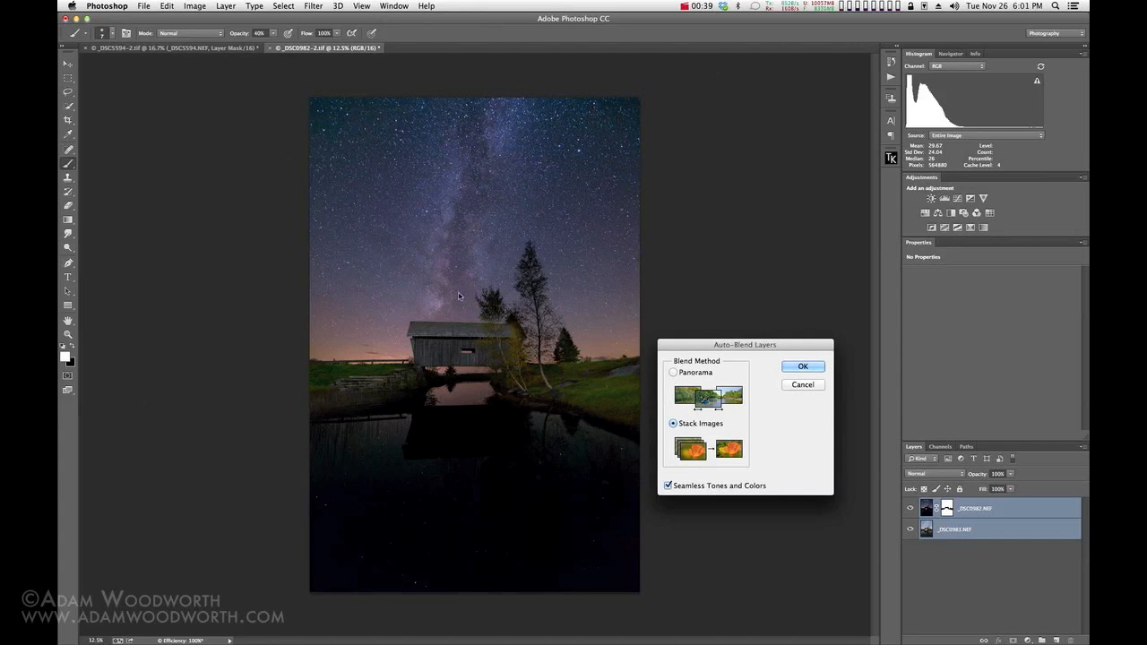
pyautogui.moveTo(585, 380)
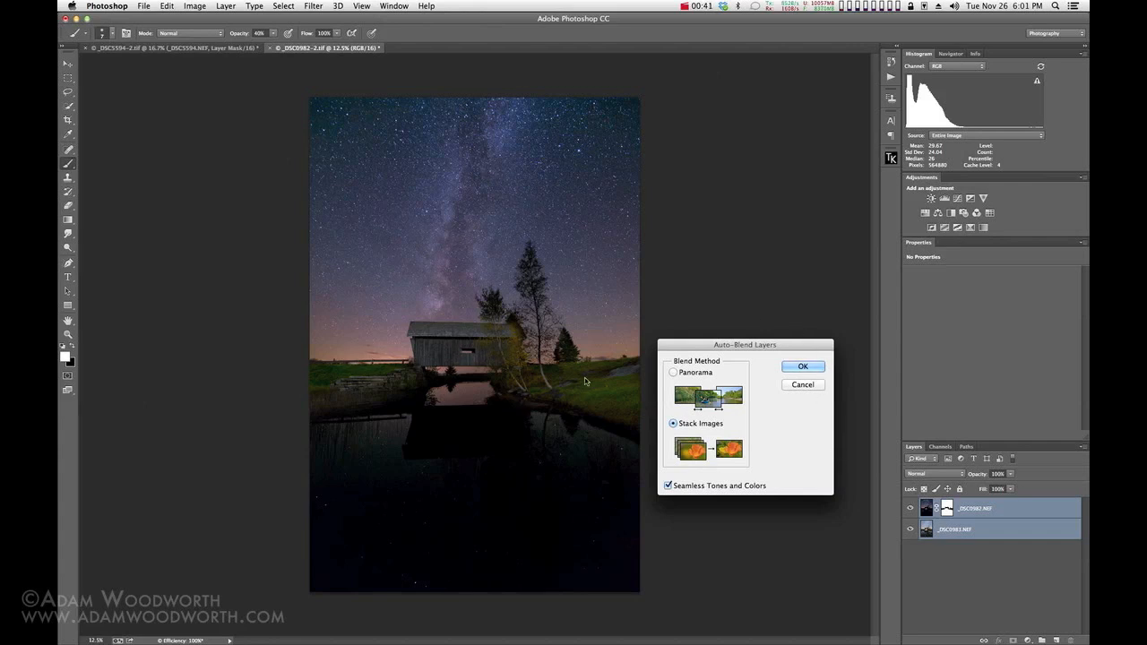
pyautogui.moveTo(465, 322)
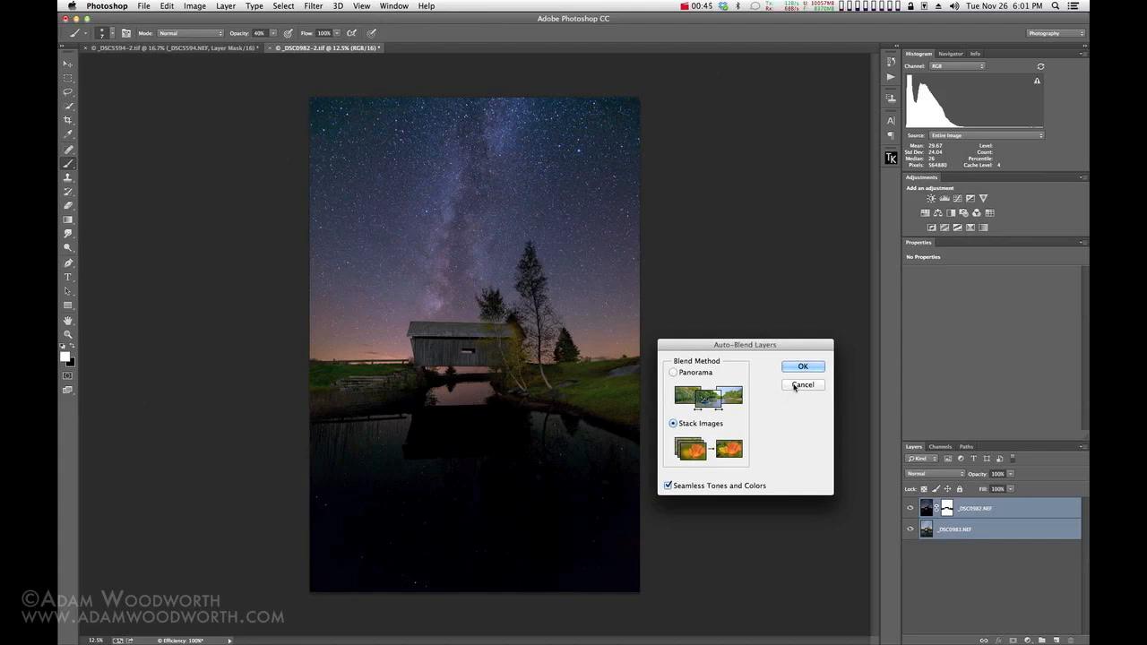
pyautogui.click(803, 367)
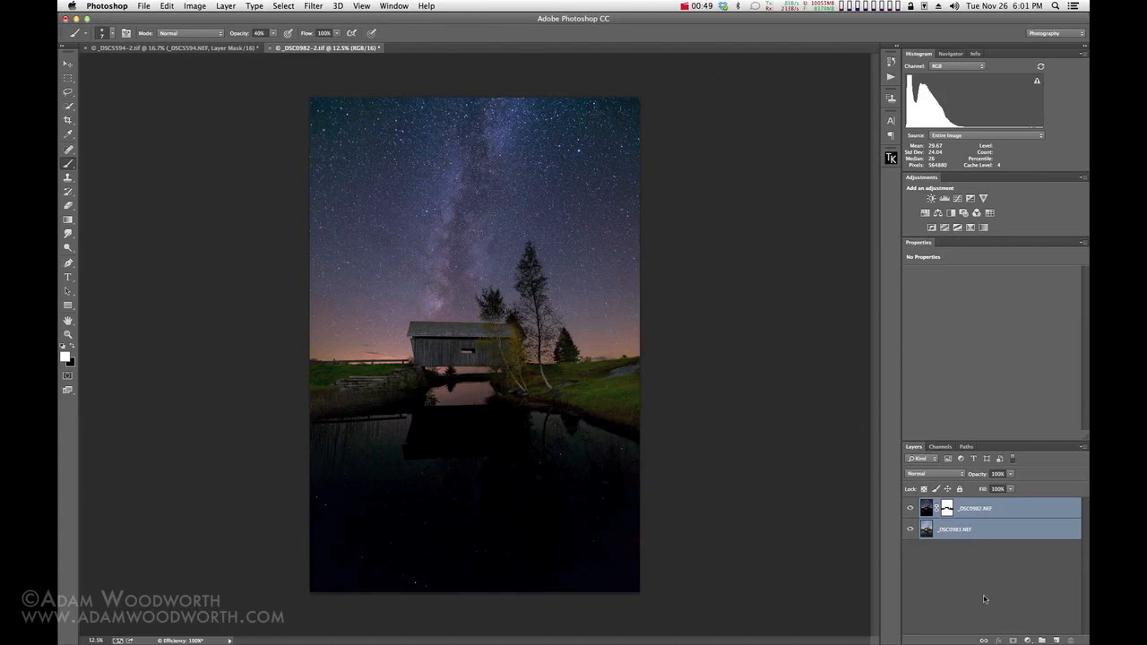
pyautogui.moveTo(940, 611)
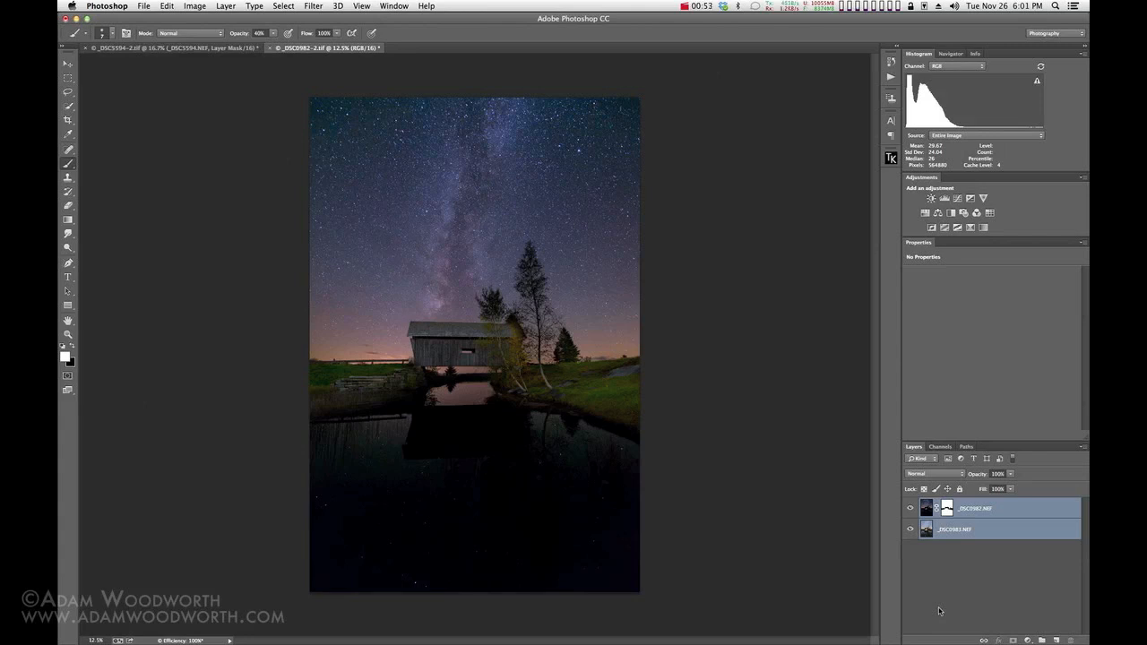
pyautogui.moveTo(950, 554)
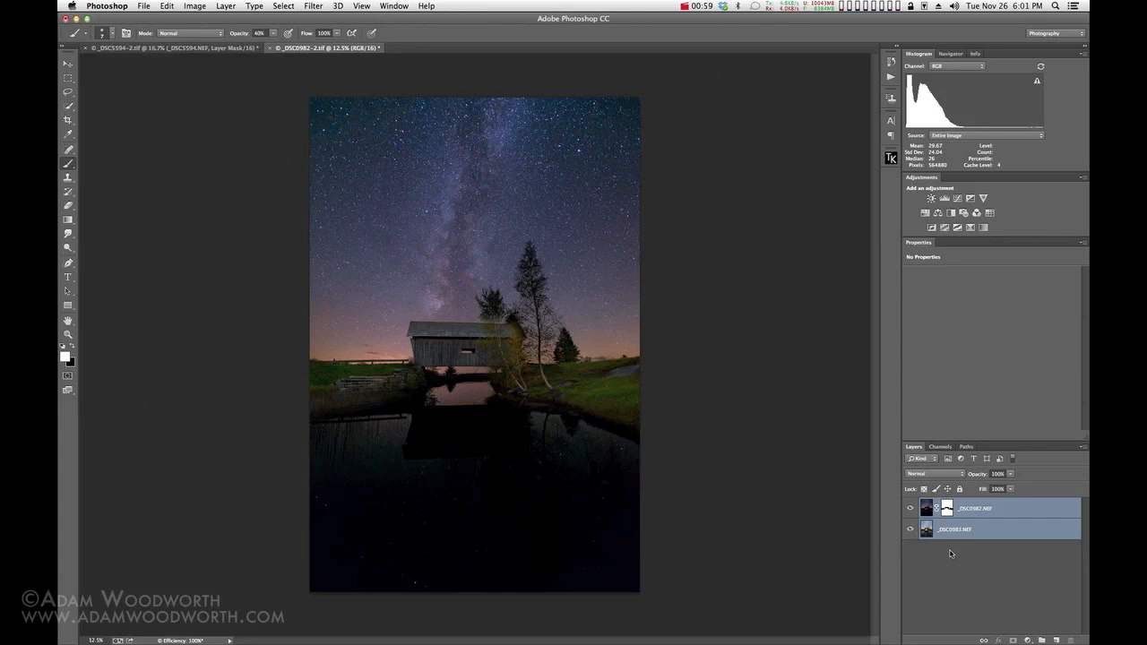
pyautogui.moveTo(785, 445)
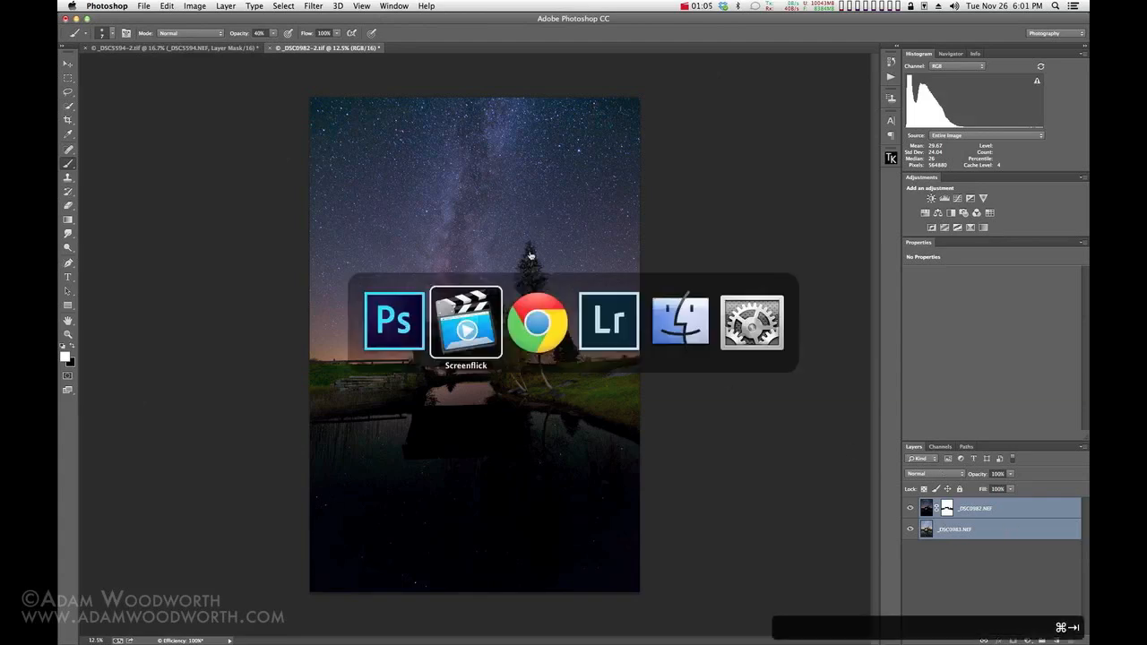
pyautogui.moveTo(536, 321)
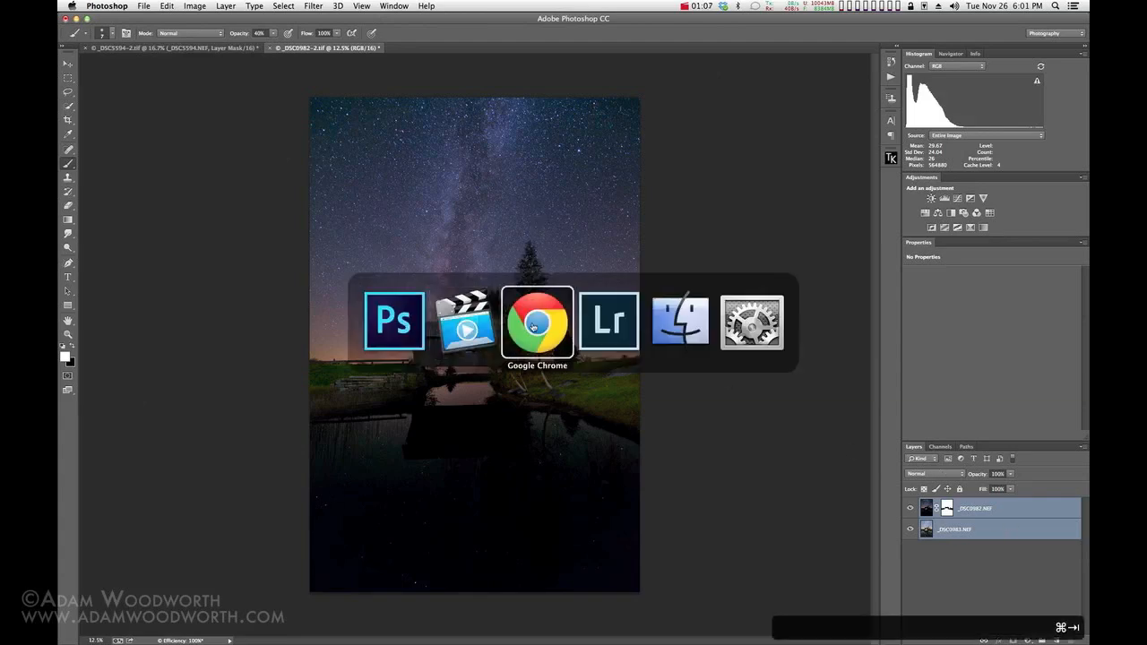
# - Switch to Chrome, view the Zerene Stacker page, then return to the Helicon Focus page
pyautogui.click(537, 321)
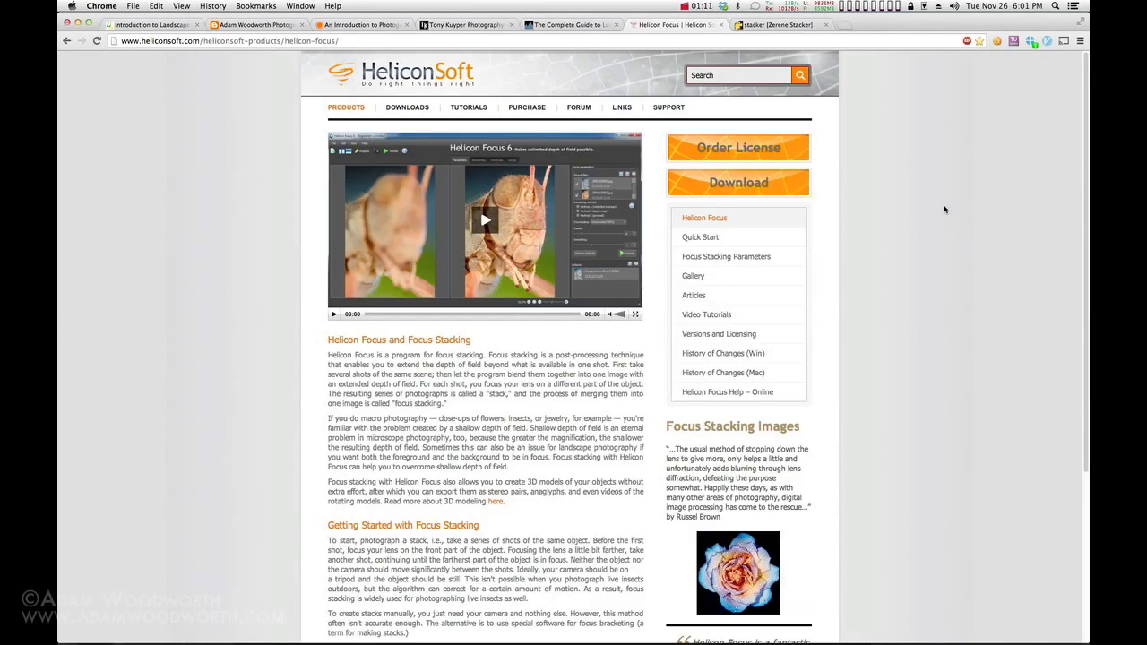
pyautogui.moveTo(945, 250)
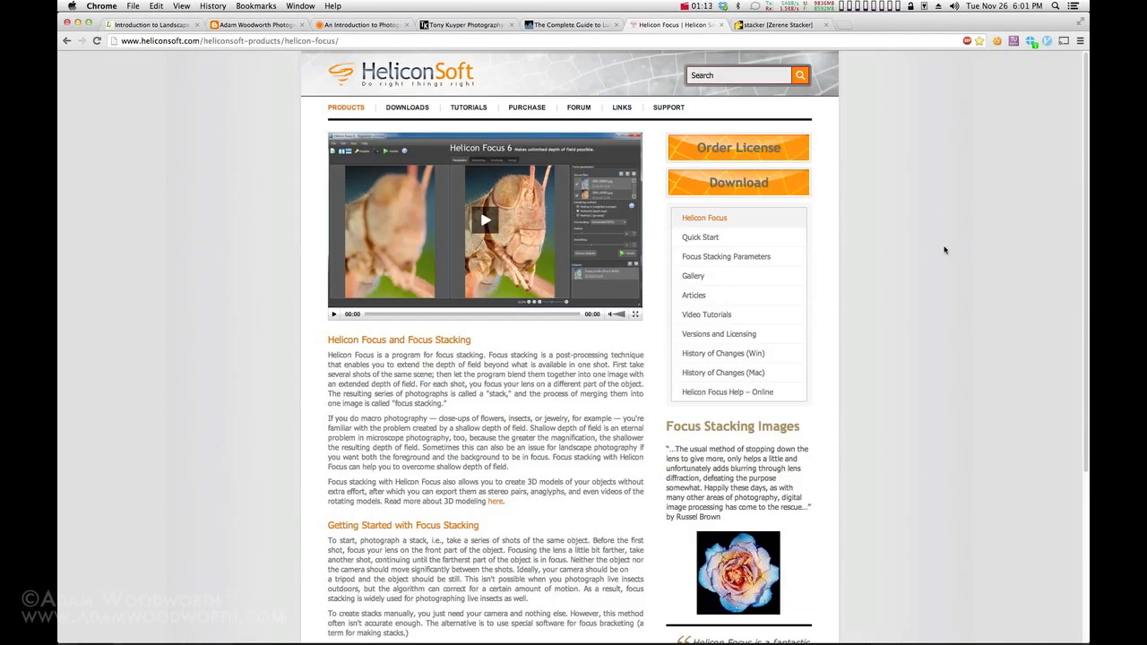
pyautogui.moveTo(194, 117)
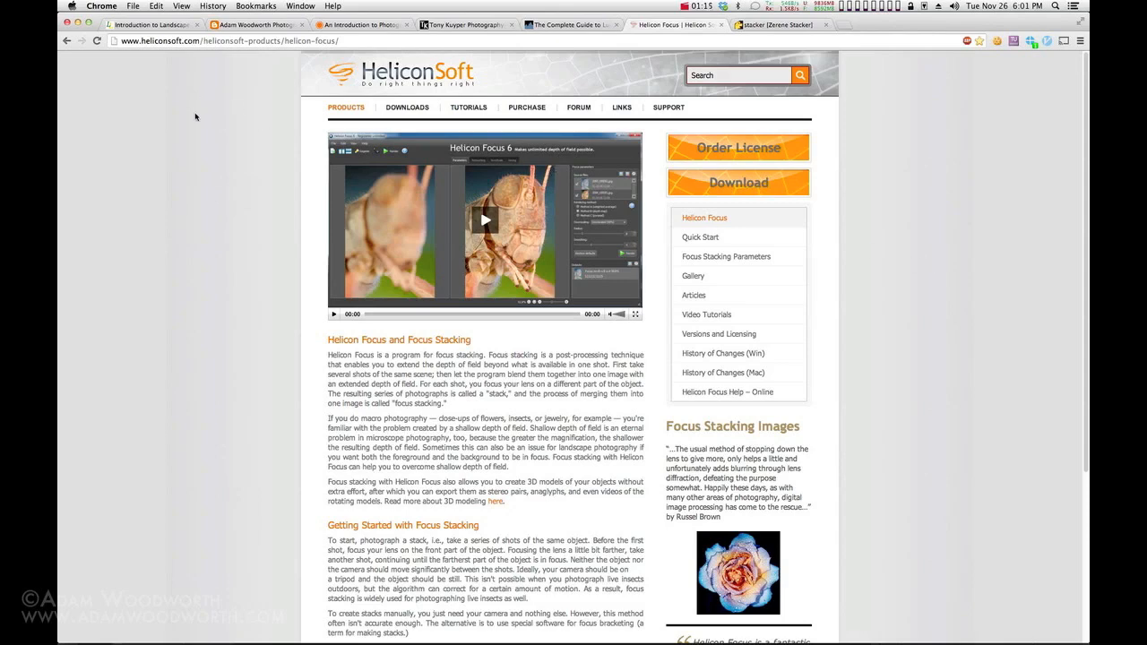
pyautogui.click(775, 24)
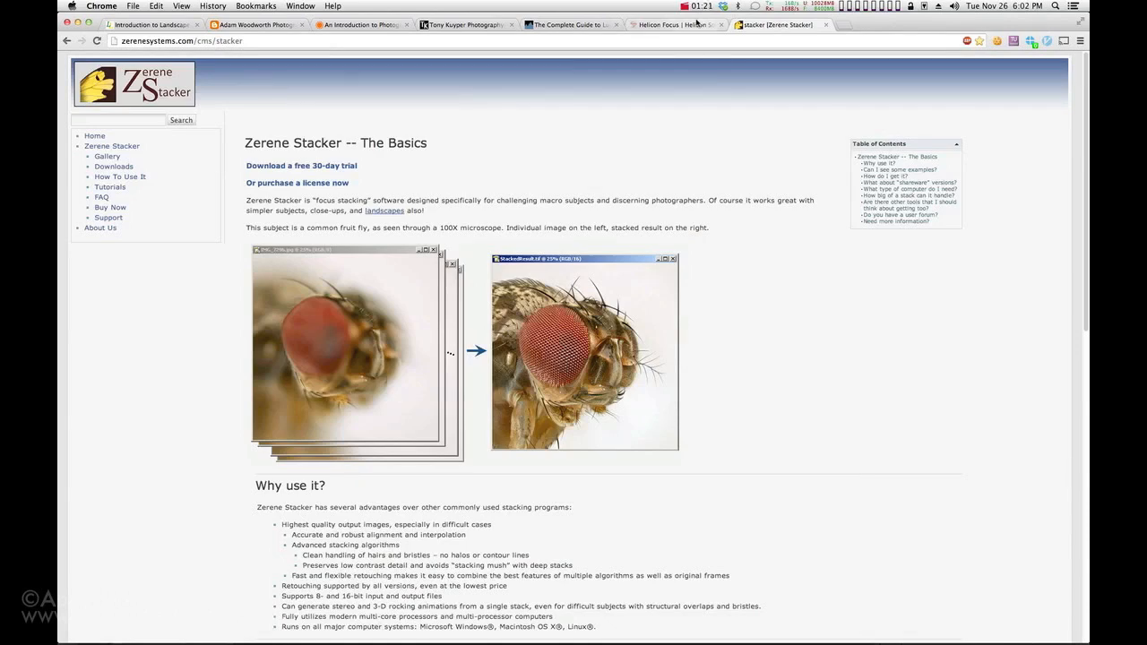
pyautogui.click(672, 25)
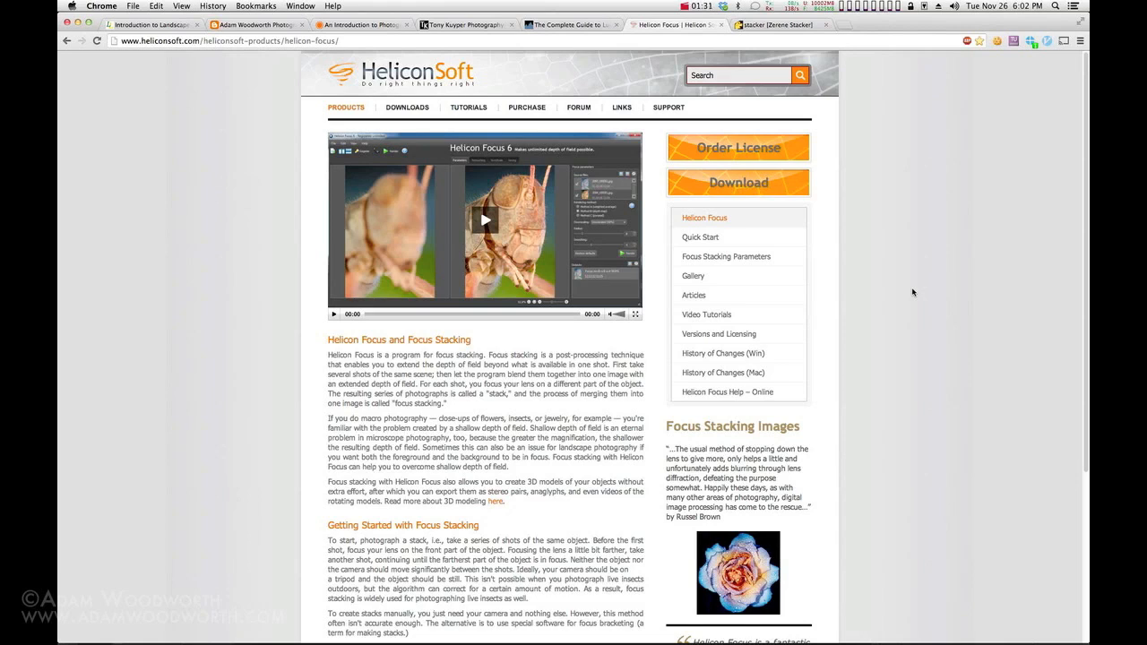
pyautogui.moveTo(894, 169)
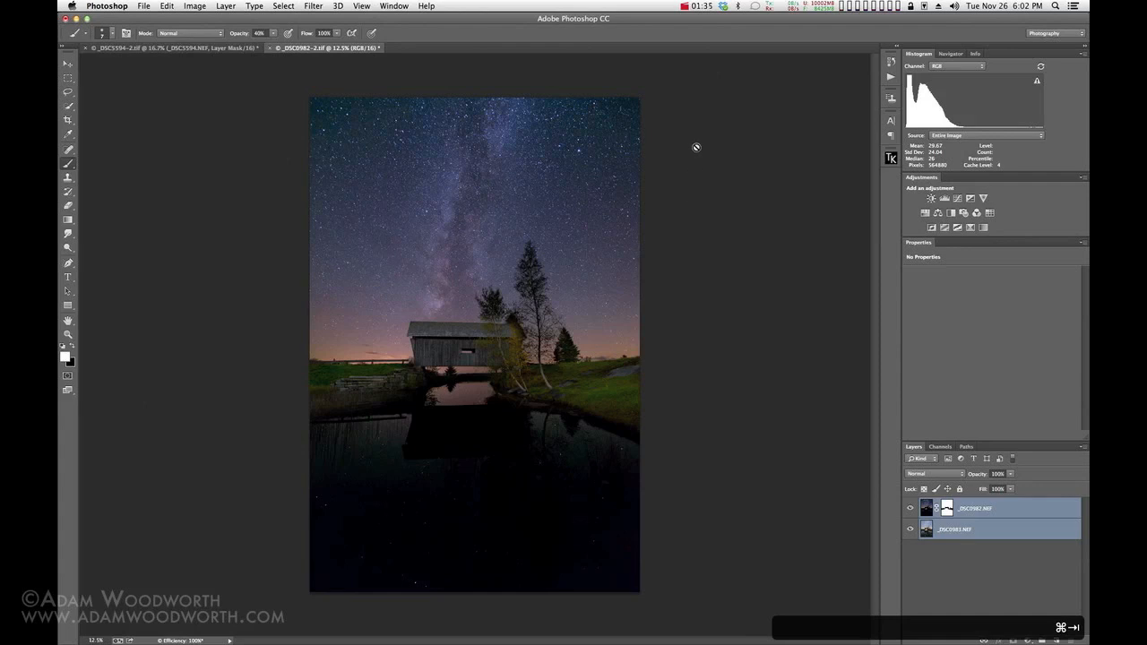
pyautogui.moveTo(503, 421)
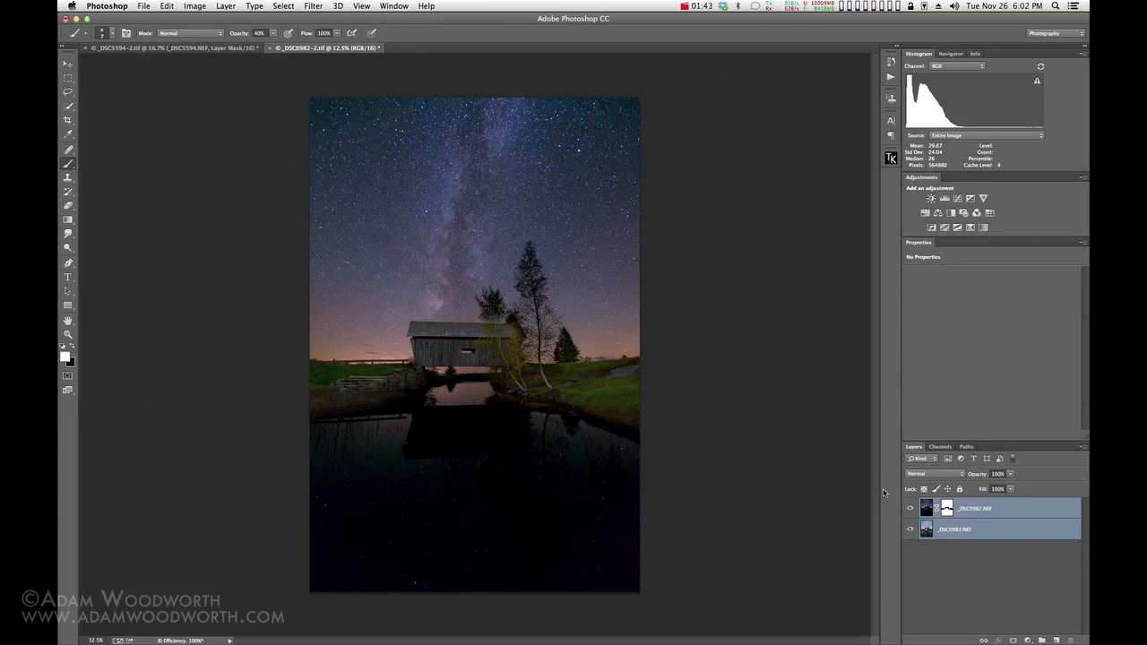
pyautogui.moveTo(781, 292)
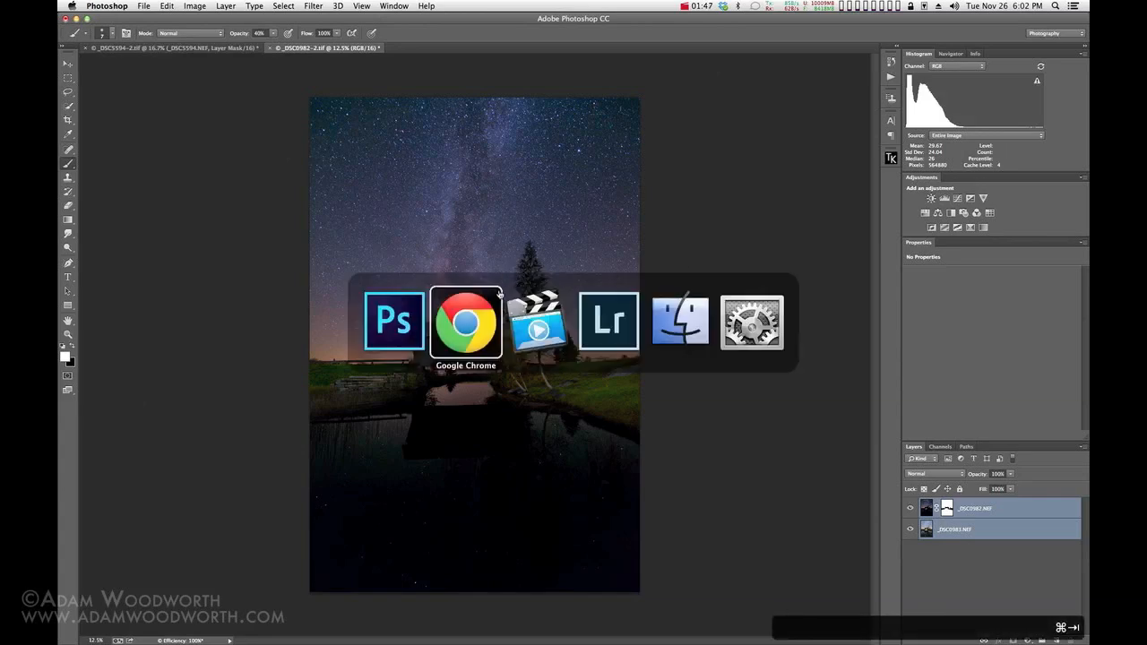
# - Bring up the Luminous Landscape Introduction to Landscape Astrophotography article in Chrome
pyautogui.click(465, 322)
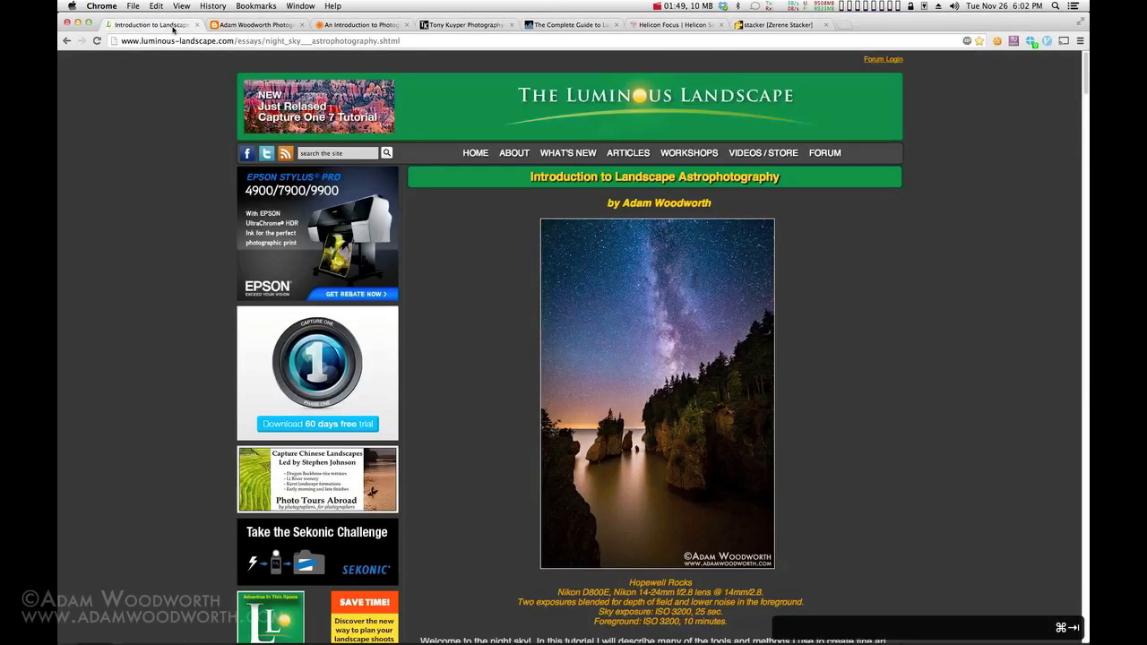
pyautogui.moveTo(881, 332)
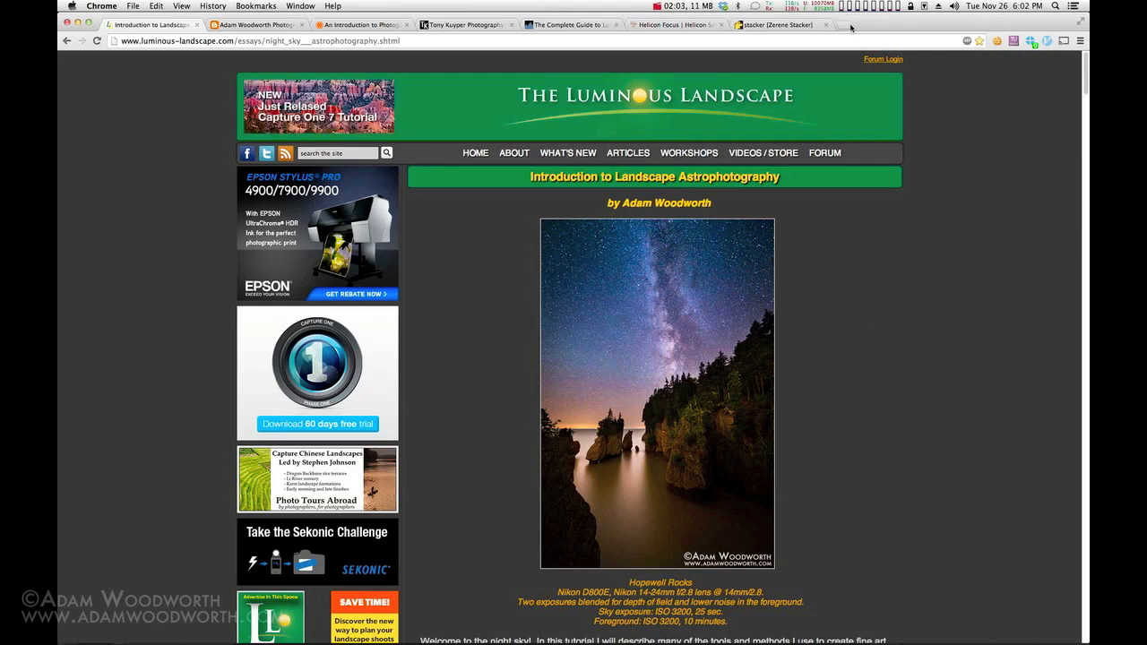
pyautogui.moveTo(899, 320)
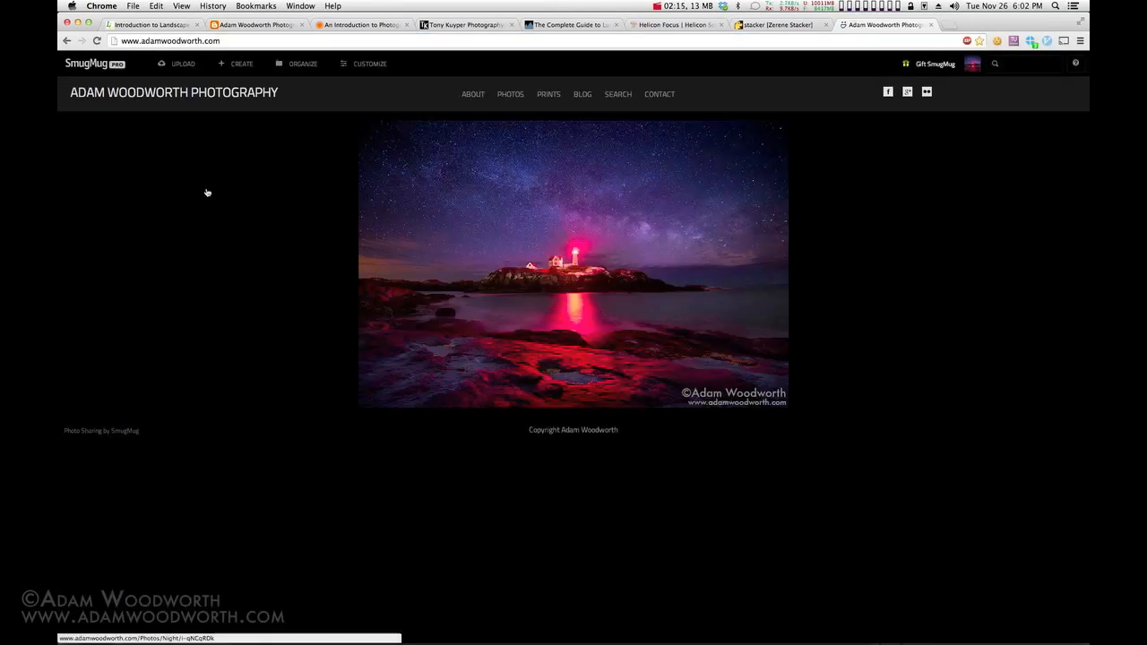
# - Browse the portfolio site, Facebook and Google+ pages, then return to the Luminous Landscape article
pyautogui.scroll(-3)
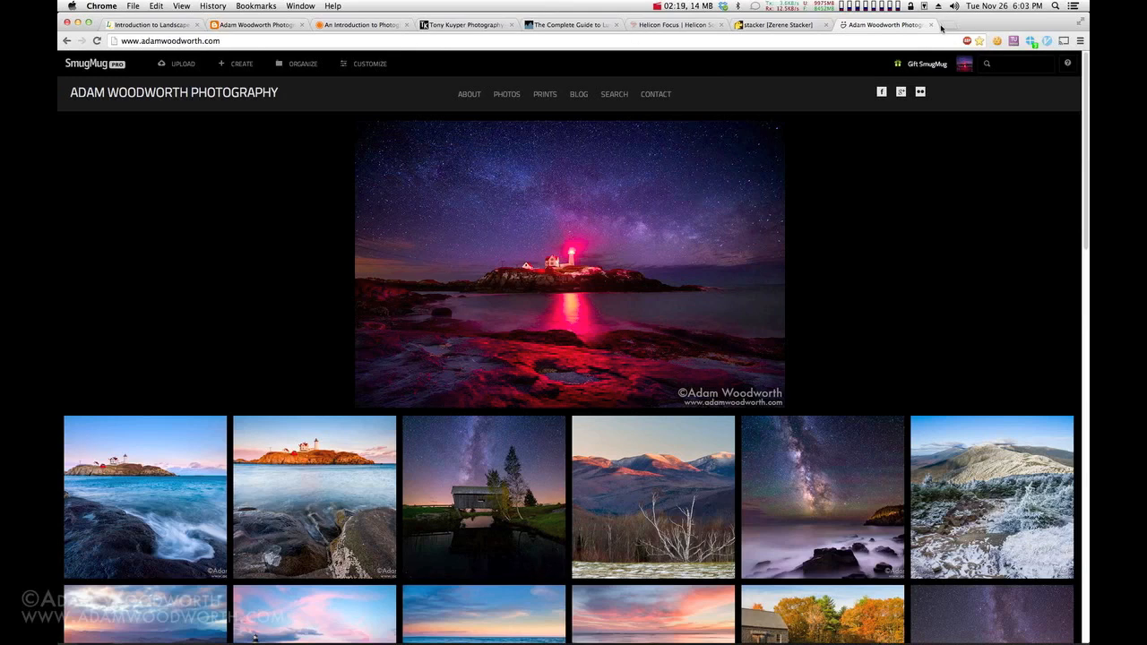
pyautogui.click(965, 25)
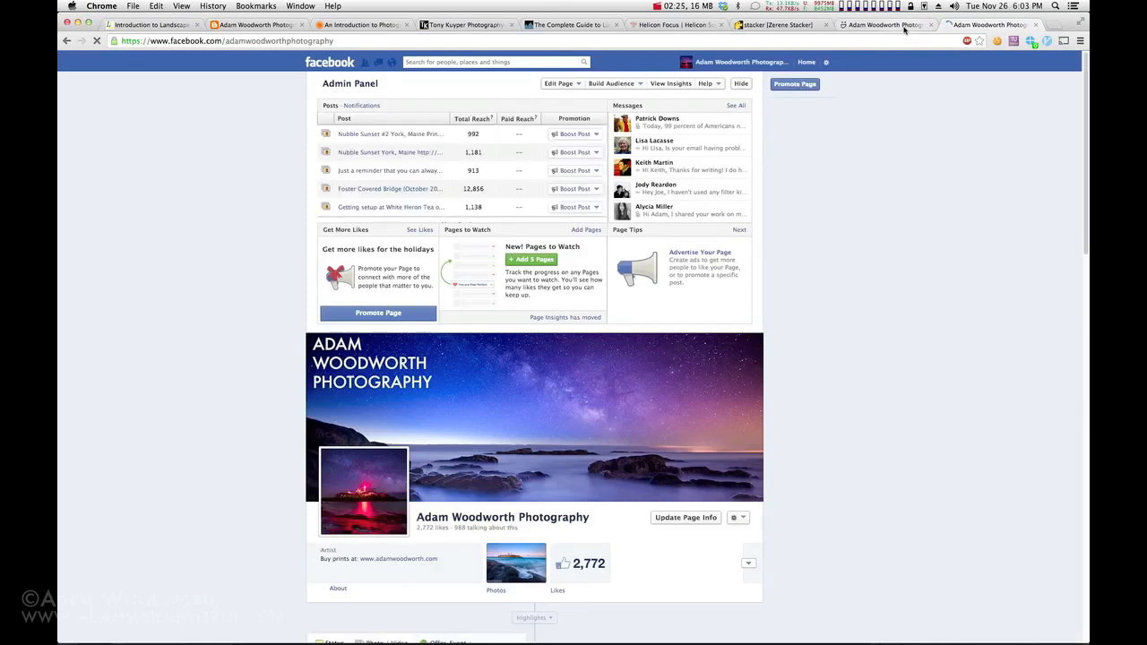
pyautogui.click(986, 25)
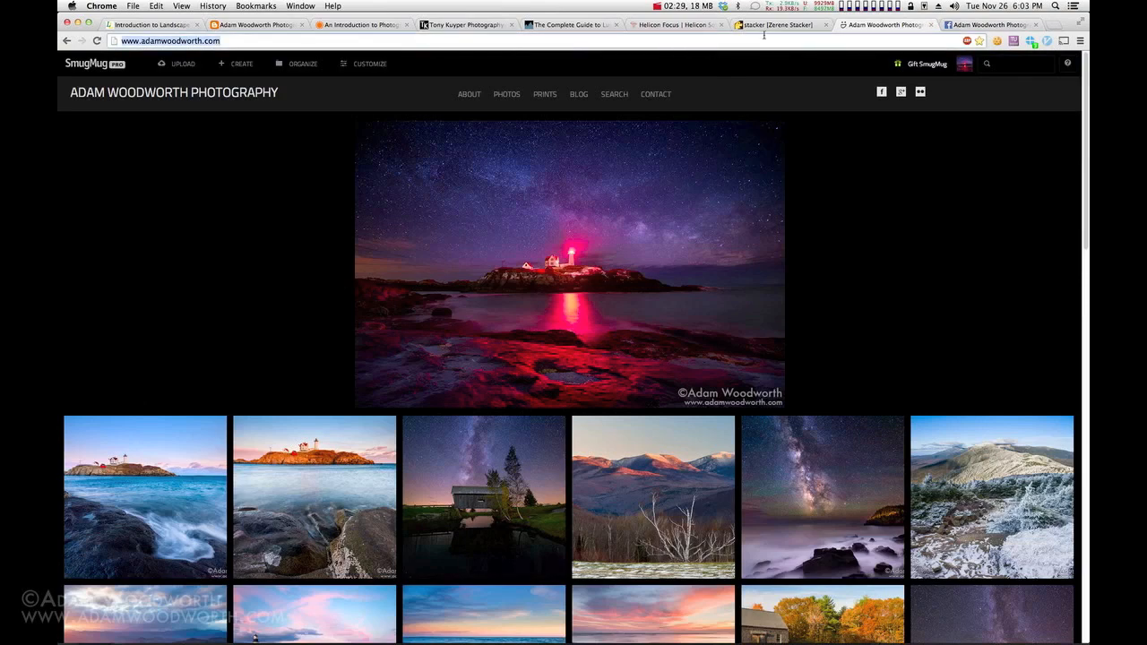
pyautogui.click(776, 24)
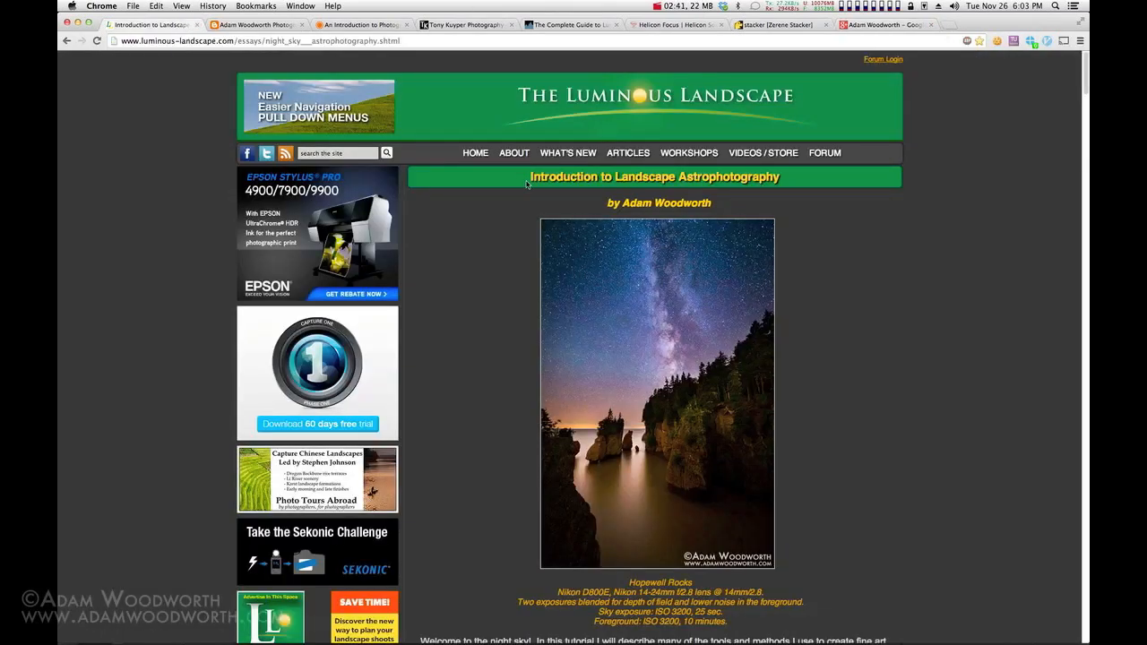
pyautogui.moveTo(930, 375)
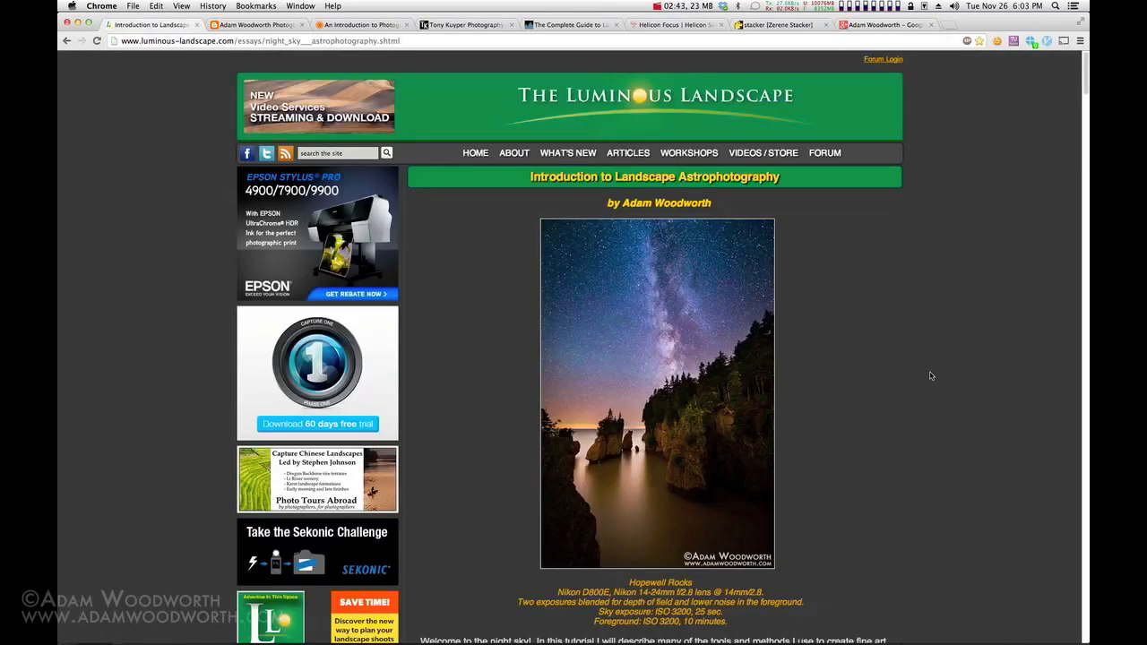